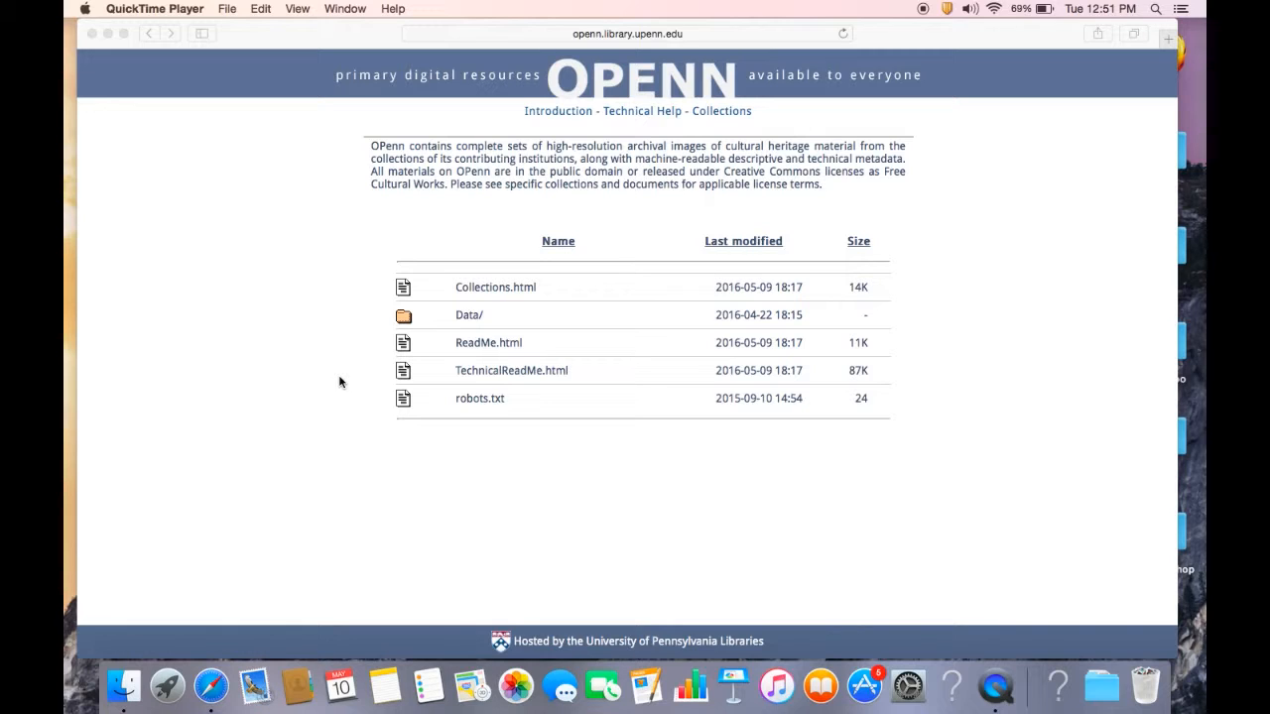
mouse_move(628, 151)
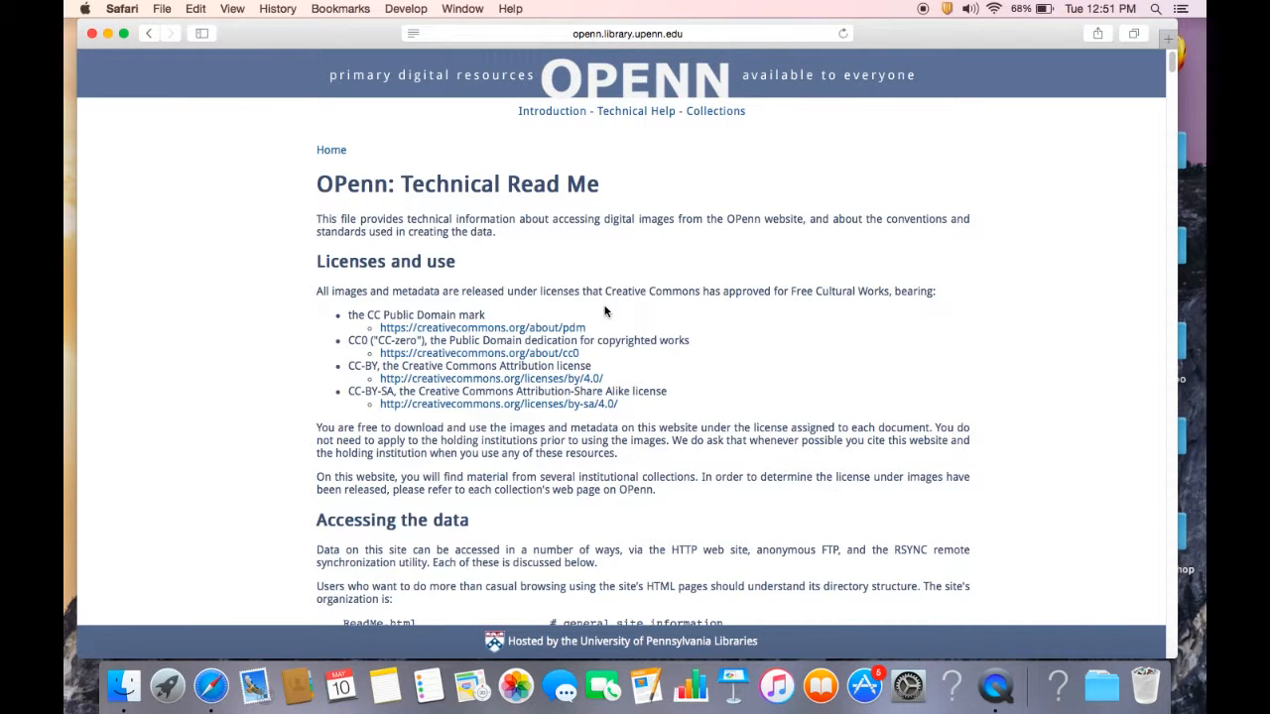
Scroll the Technical Read Me to the Installing wget and Navigating the command line sections.
scroll("down", 3)
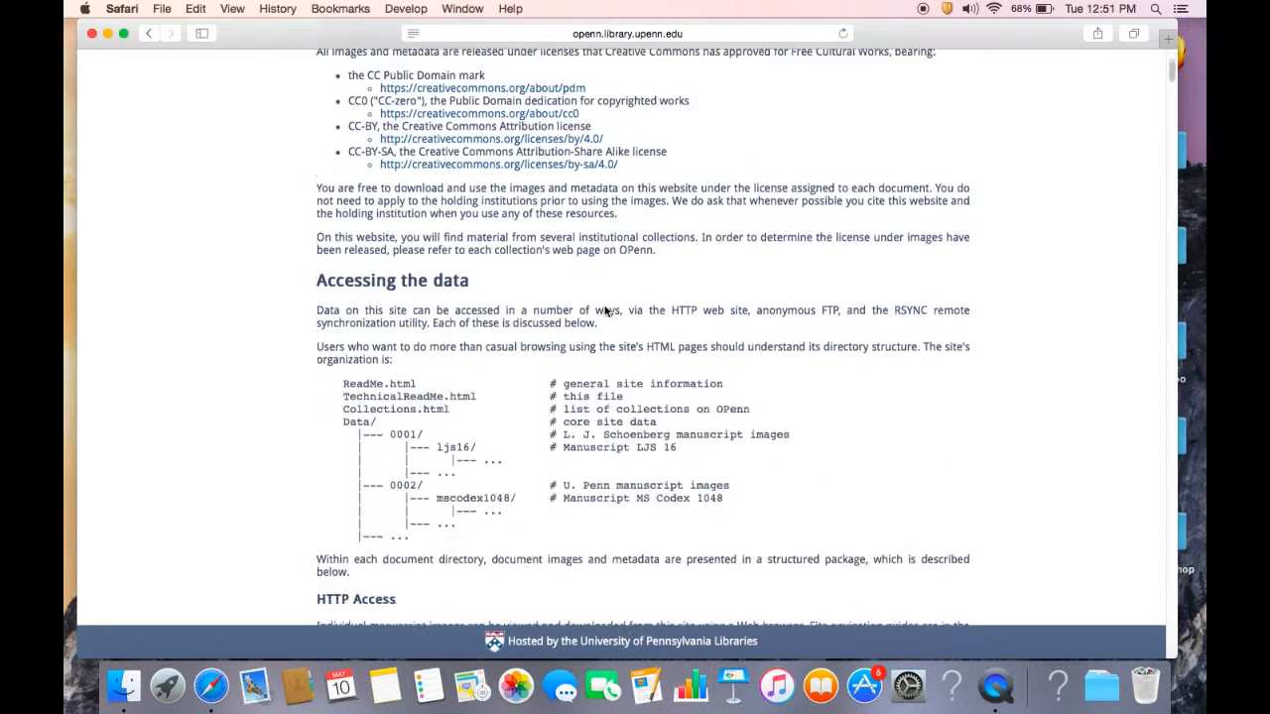
scroll("down", 3)
type("wget")
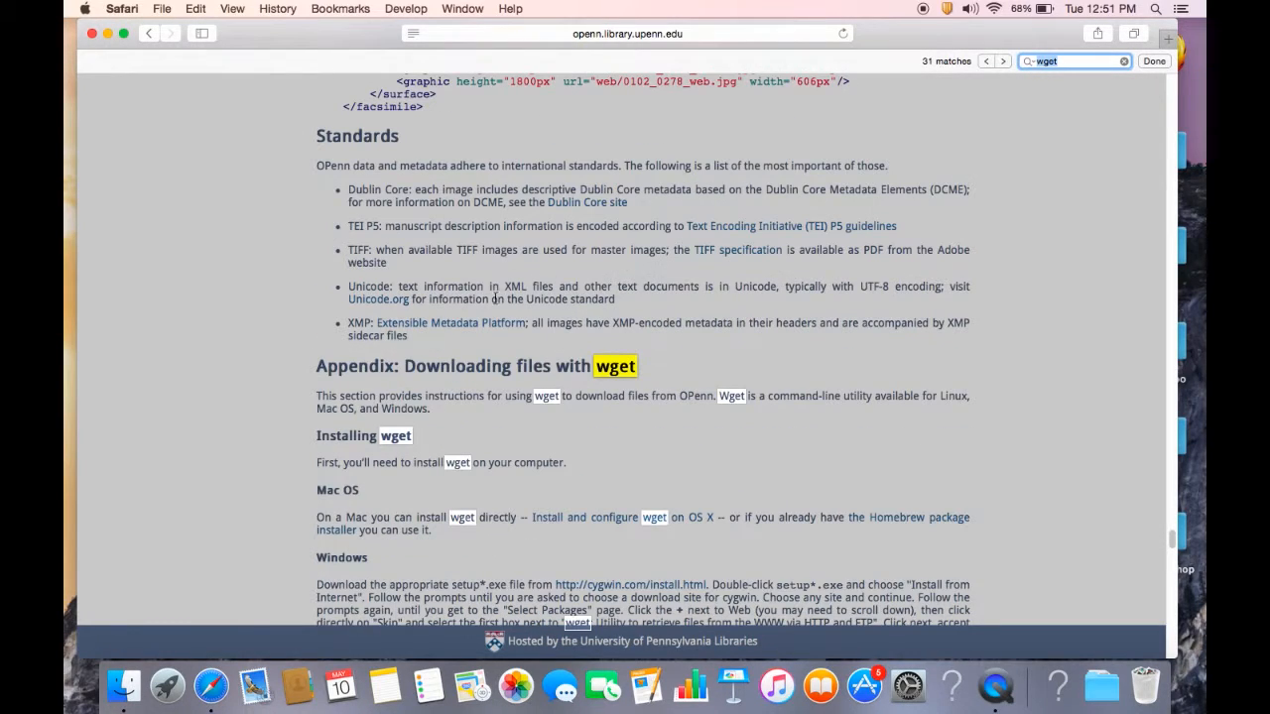
scroll("down", 3)
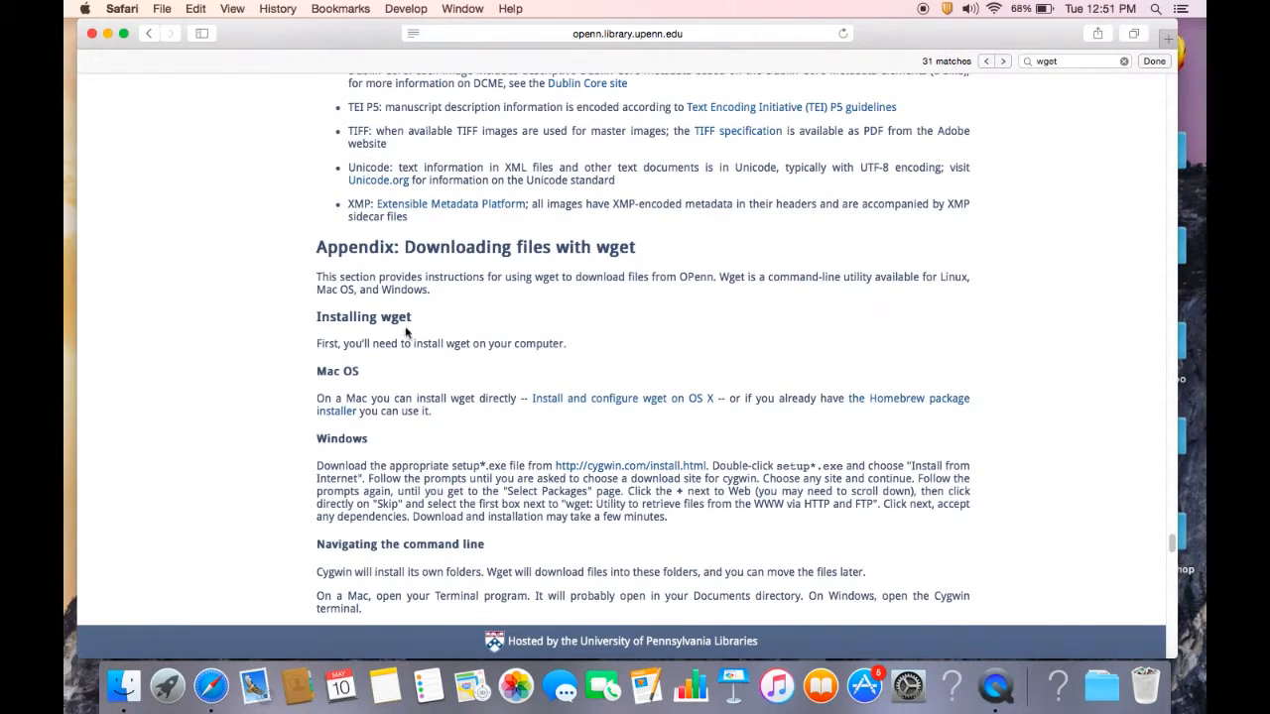
scroll("down", 3)
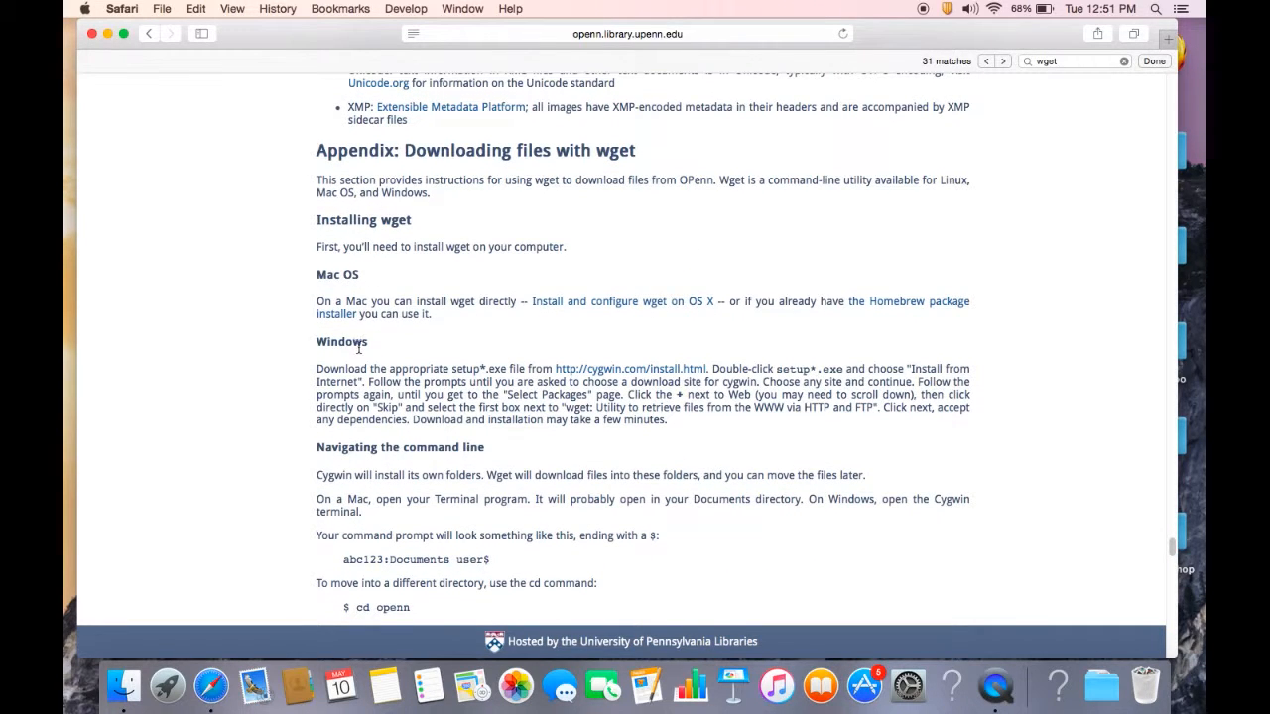
scroll("down", 3)
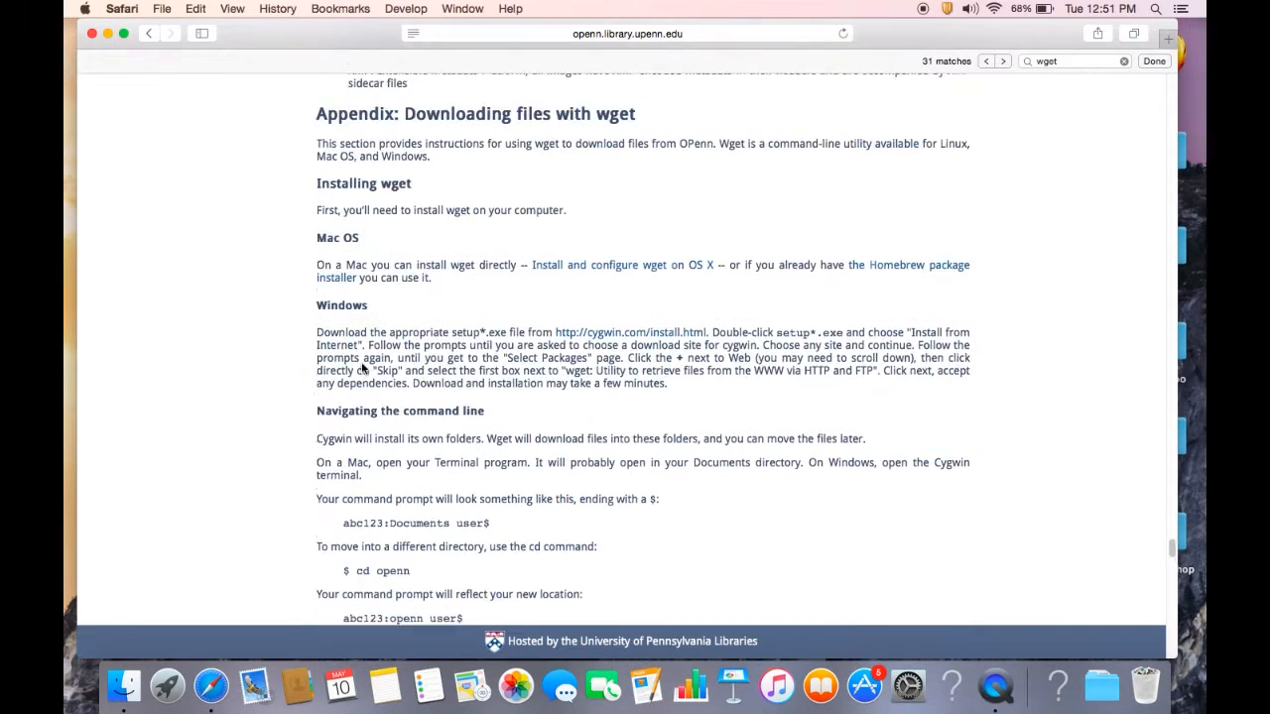
scroll("down", 3)
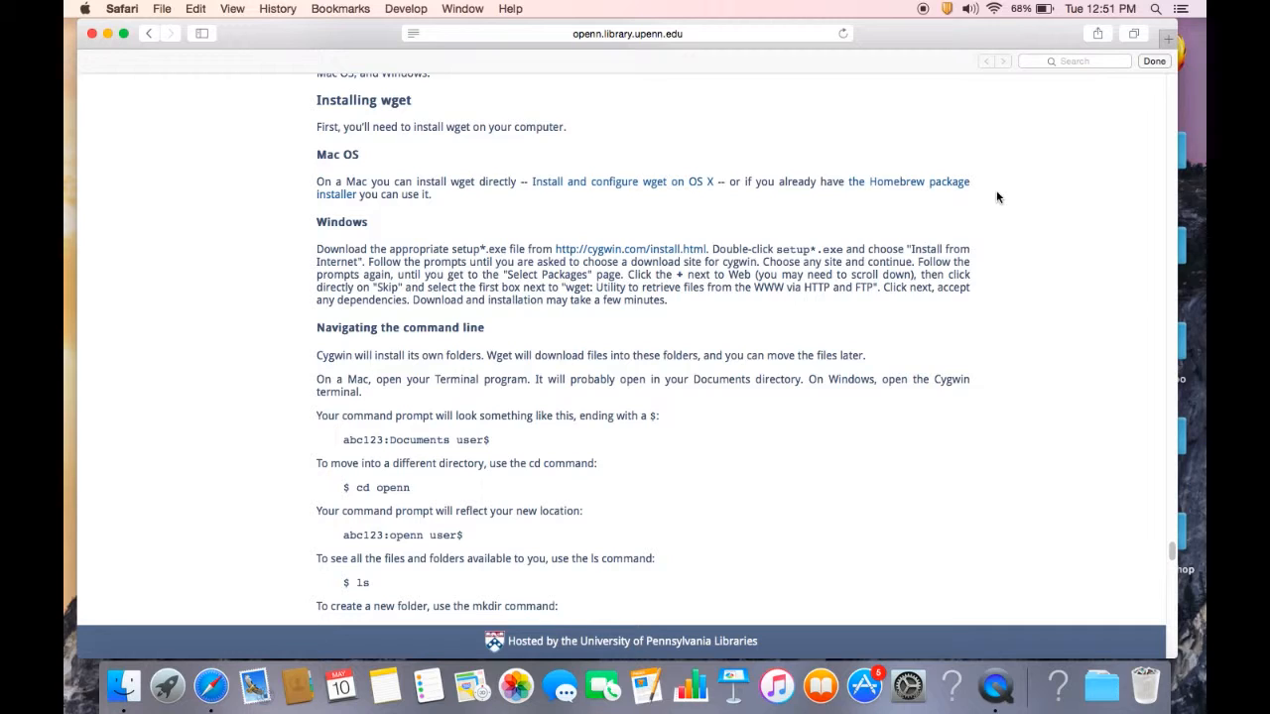
mouse_move(736, 374)
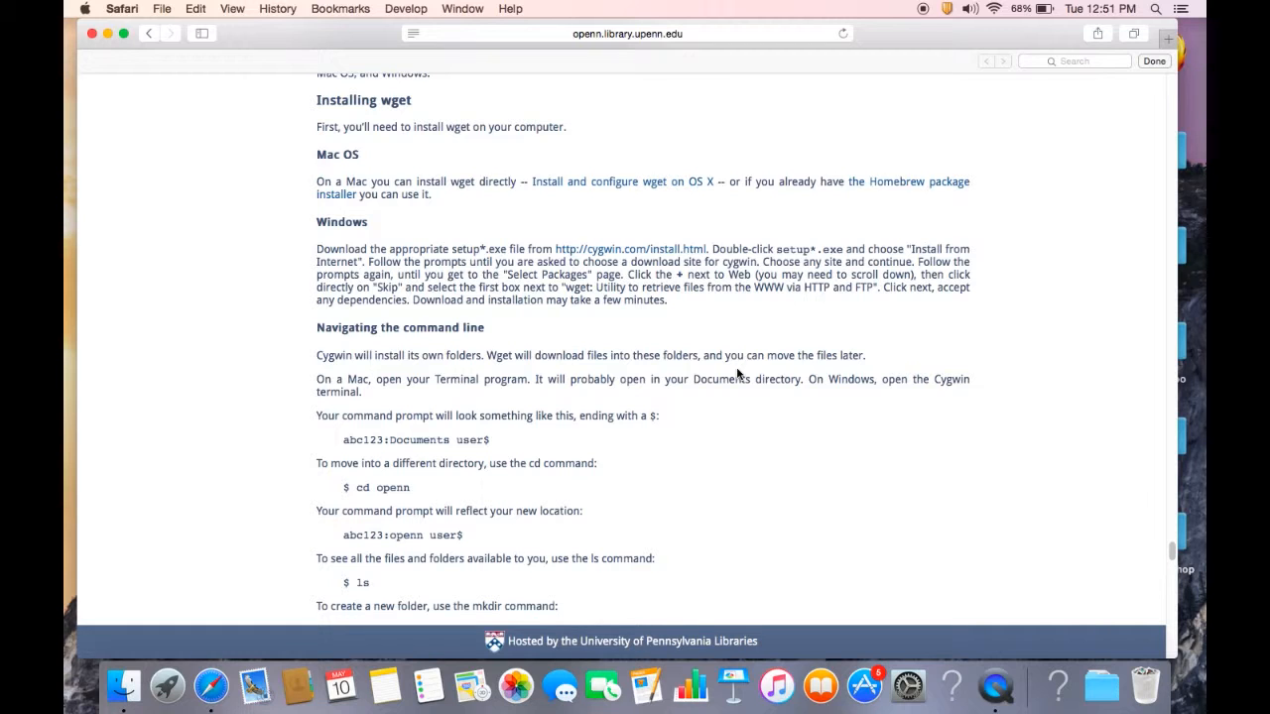
left_click(123, 684)
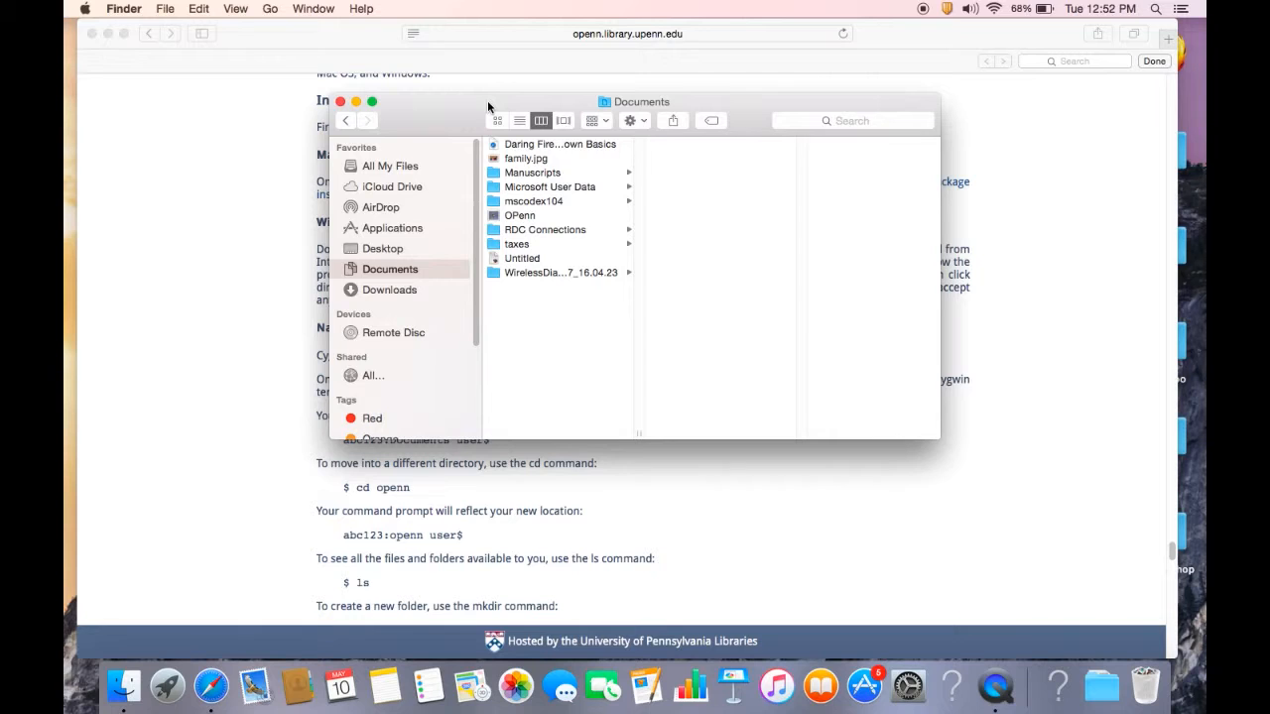
left_click(550, 186)
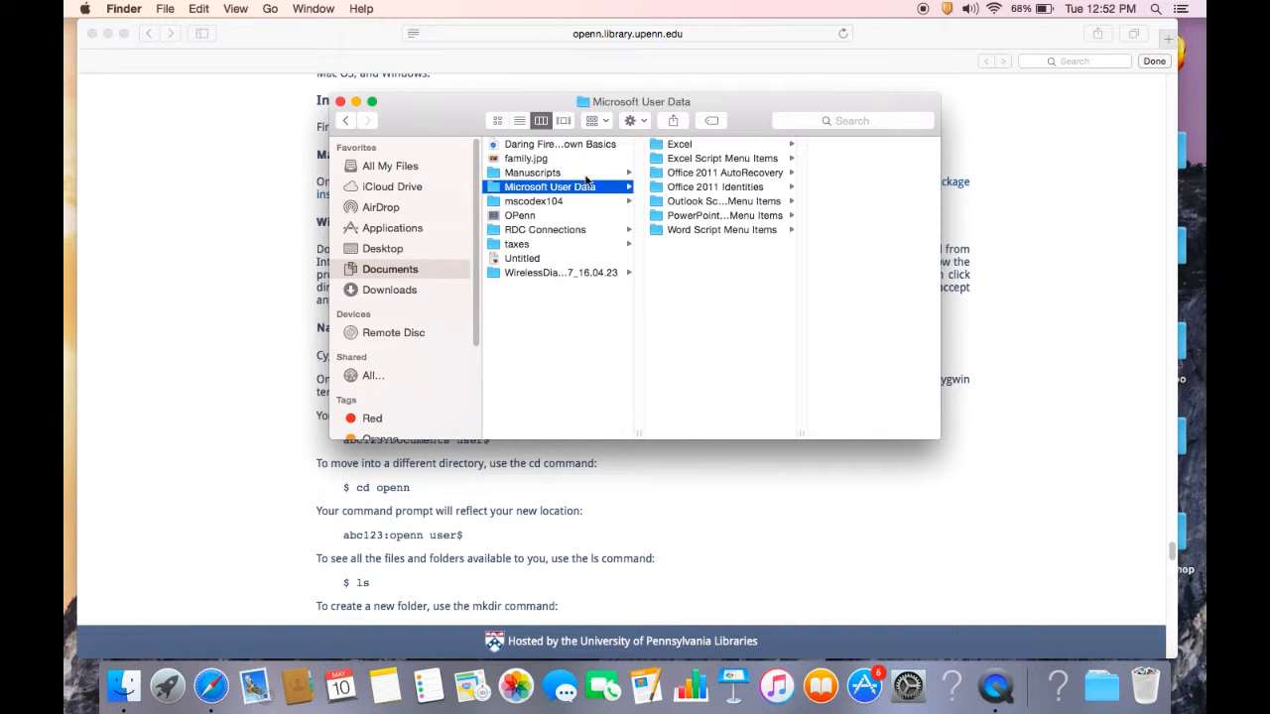
mouse_move(657, 200)
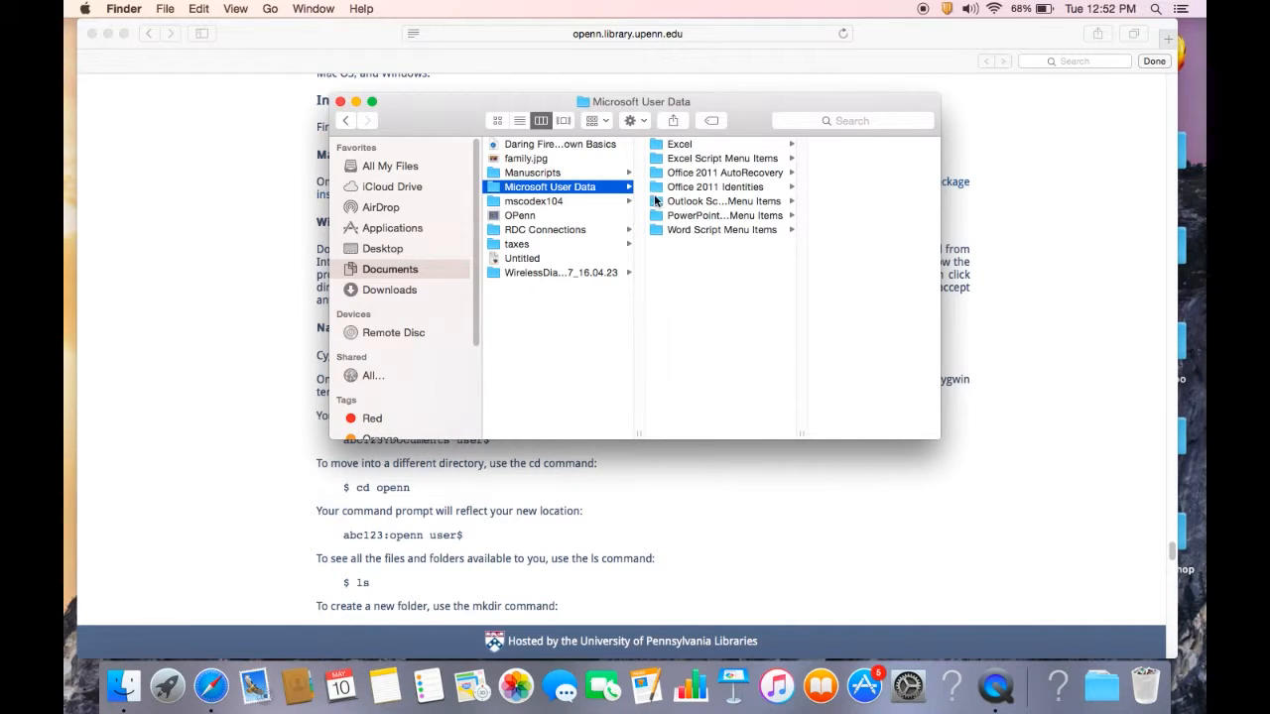
mouse_move(699, 214)
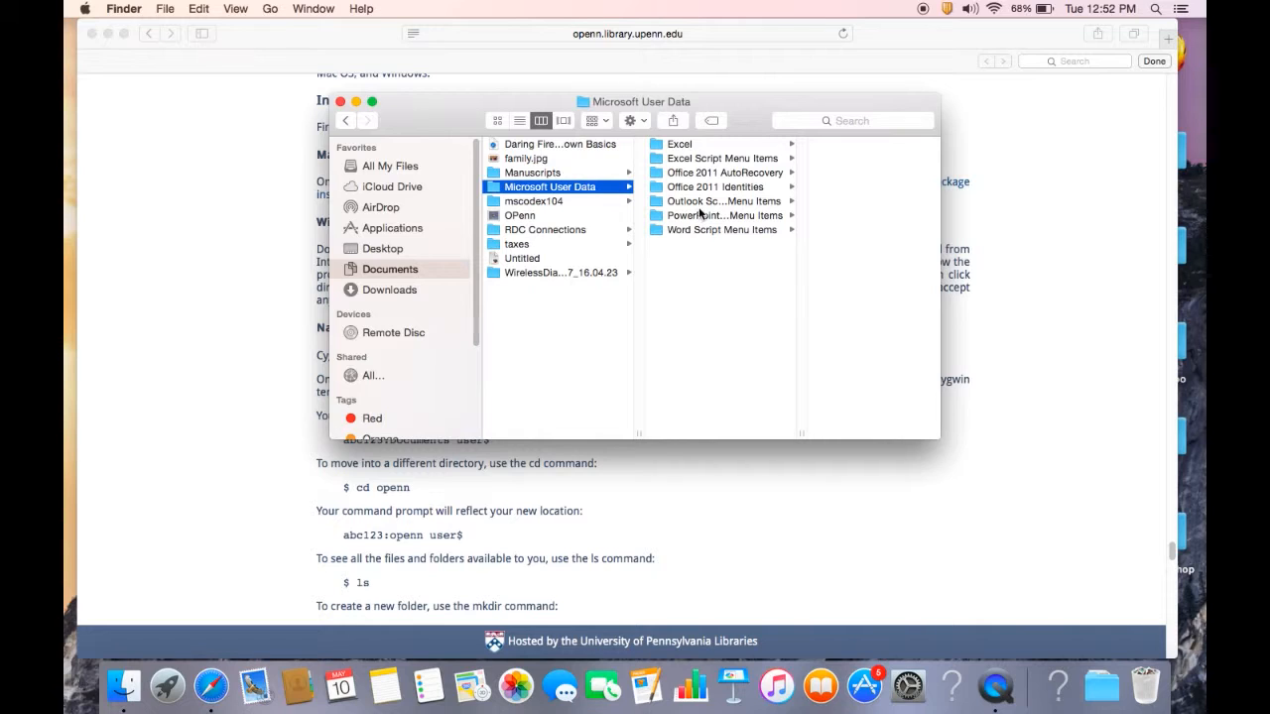
mouse_move(640, 345)
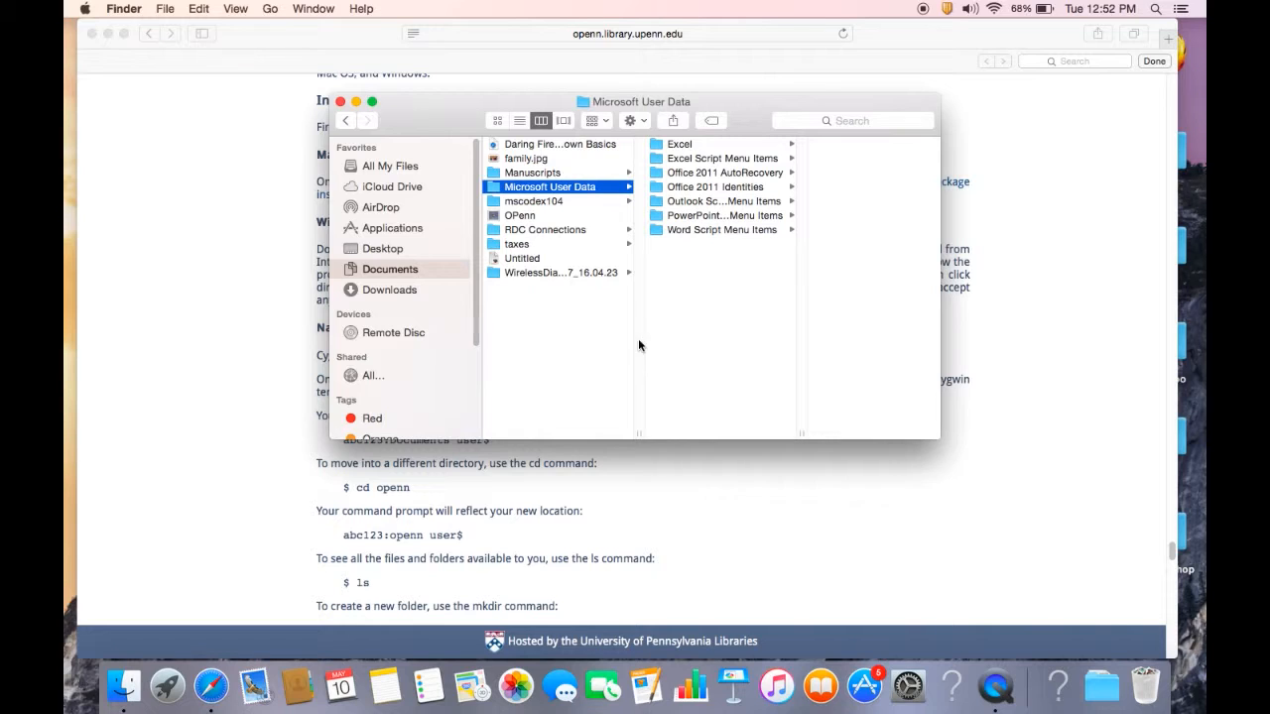
mouse_move(634, 347)
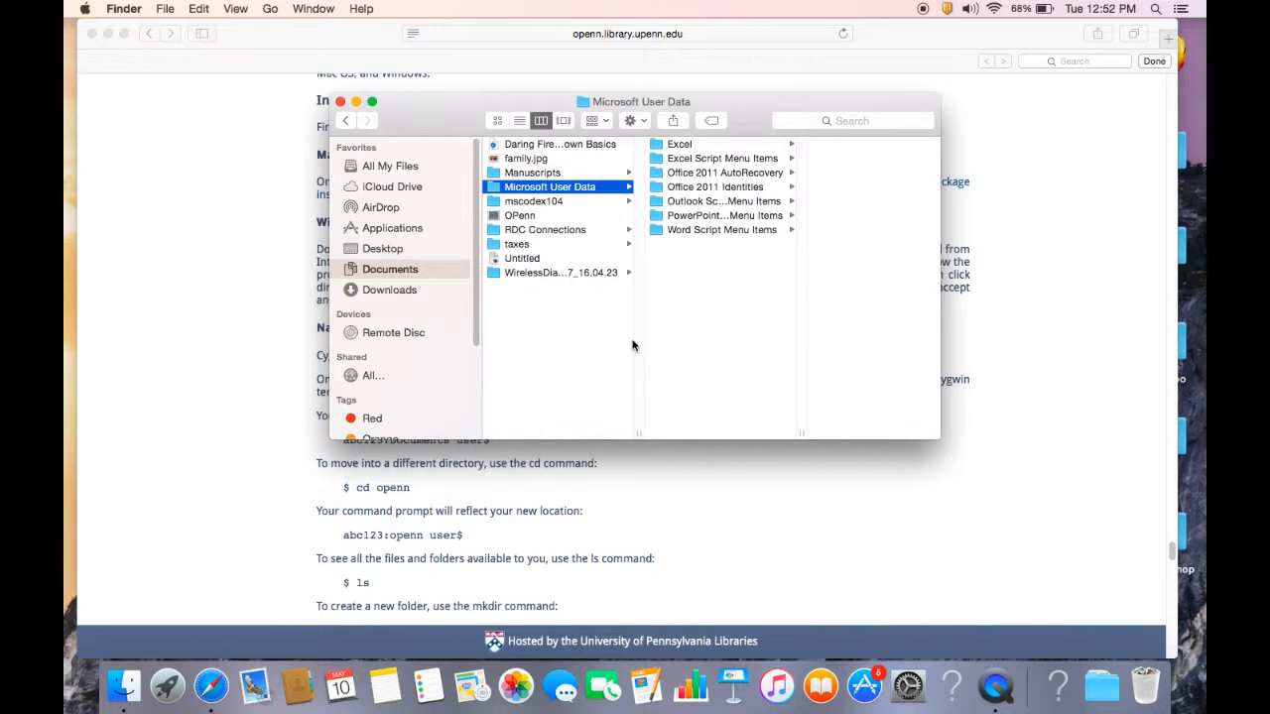
mouse_move(692, 207)
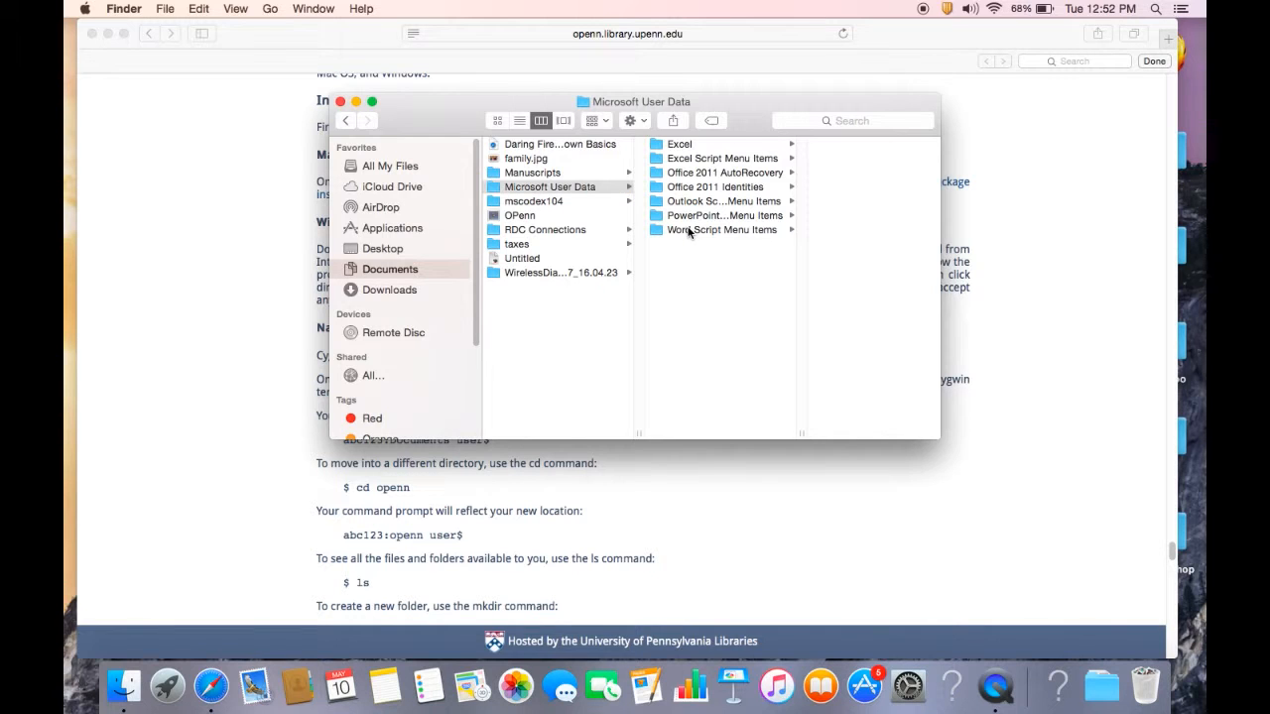
left_click(722, 230)
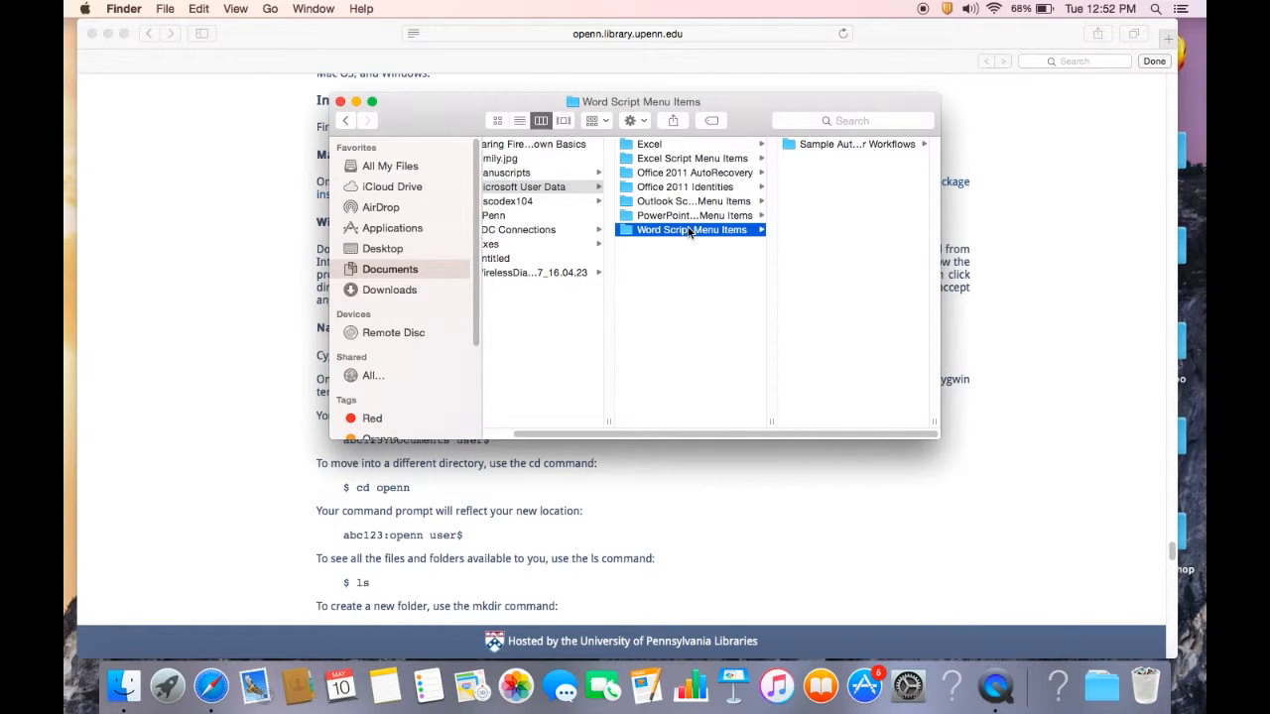
mouse_move(849, 151)
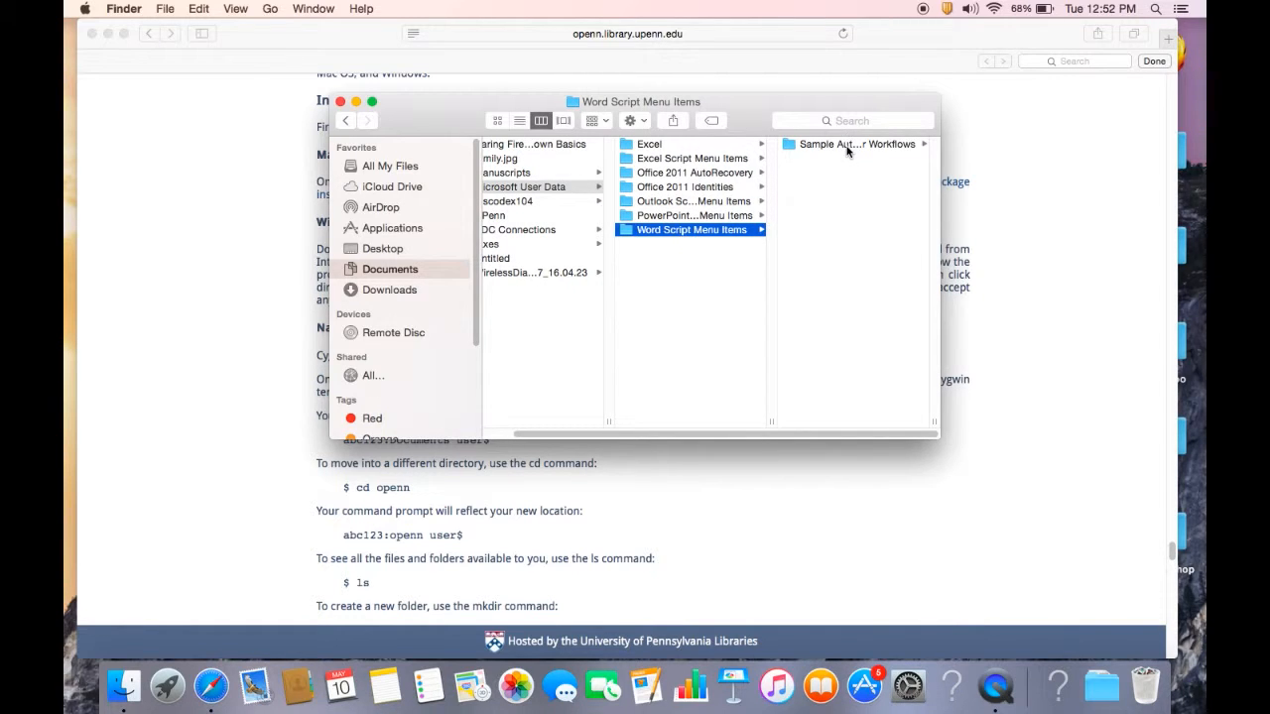
left_click(526, 187)
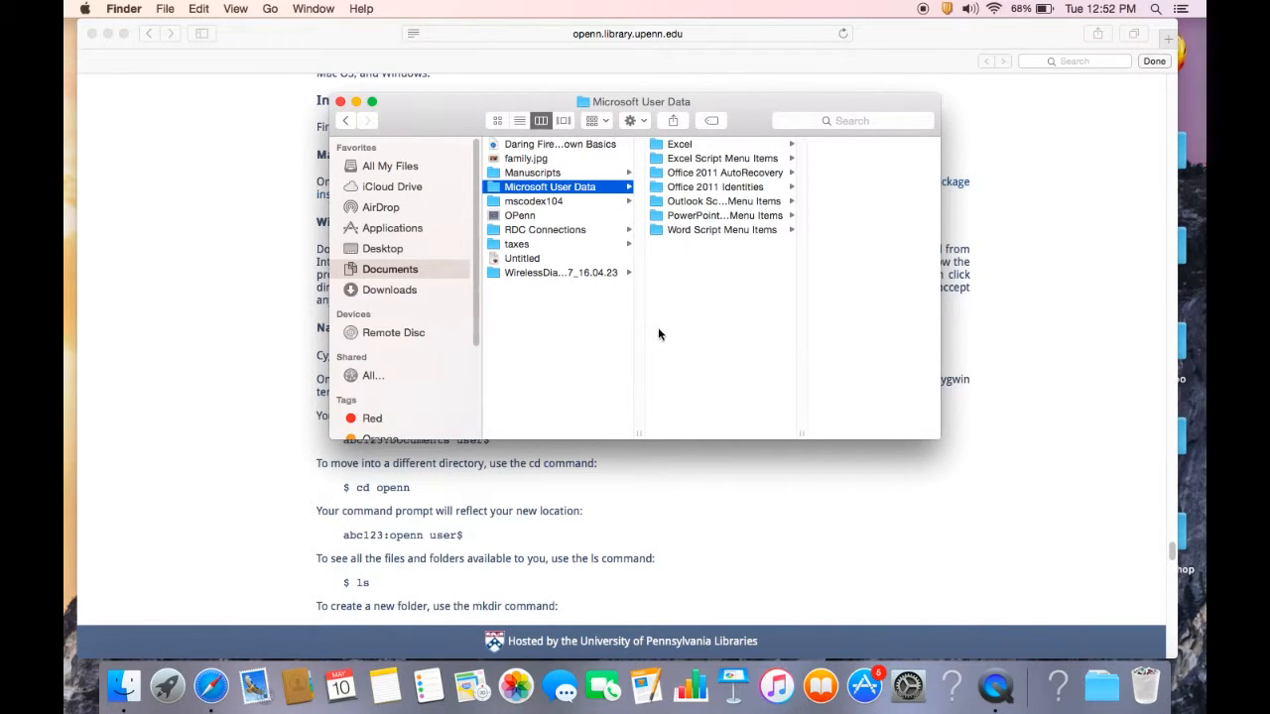
mouse_move(705, 230)
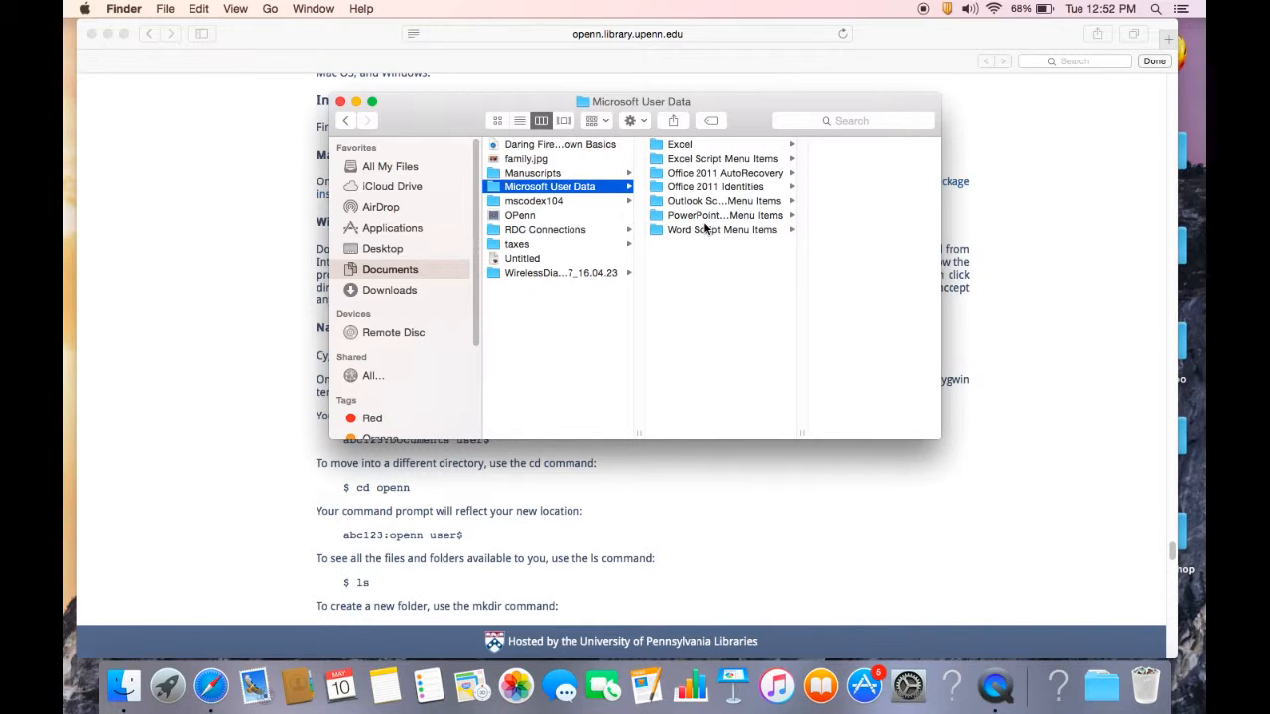
mouse_move(553, 174)
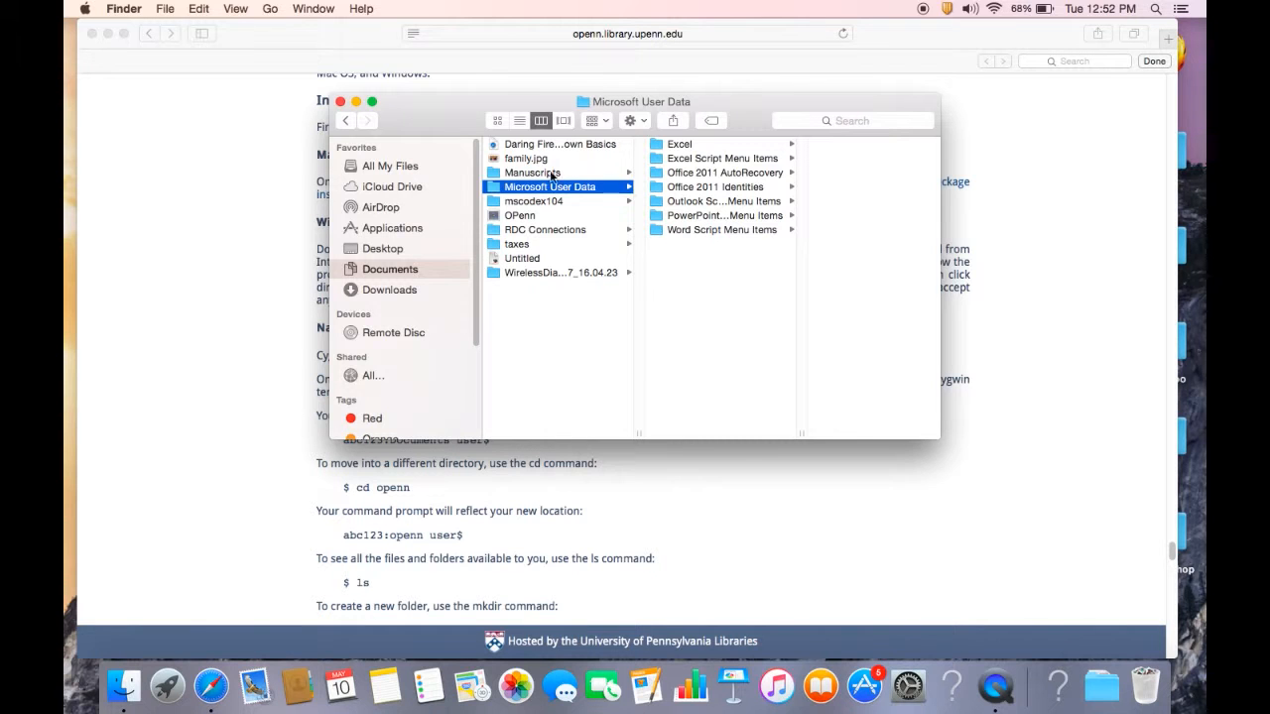
left_click(342, 101)
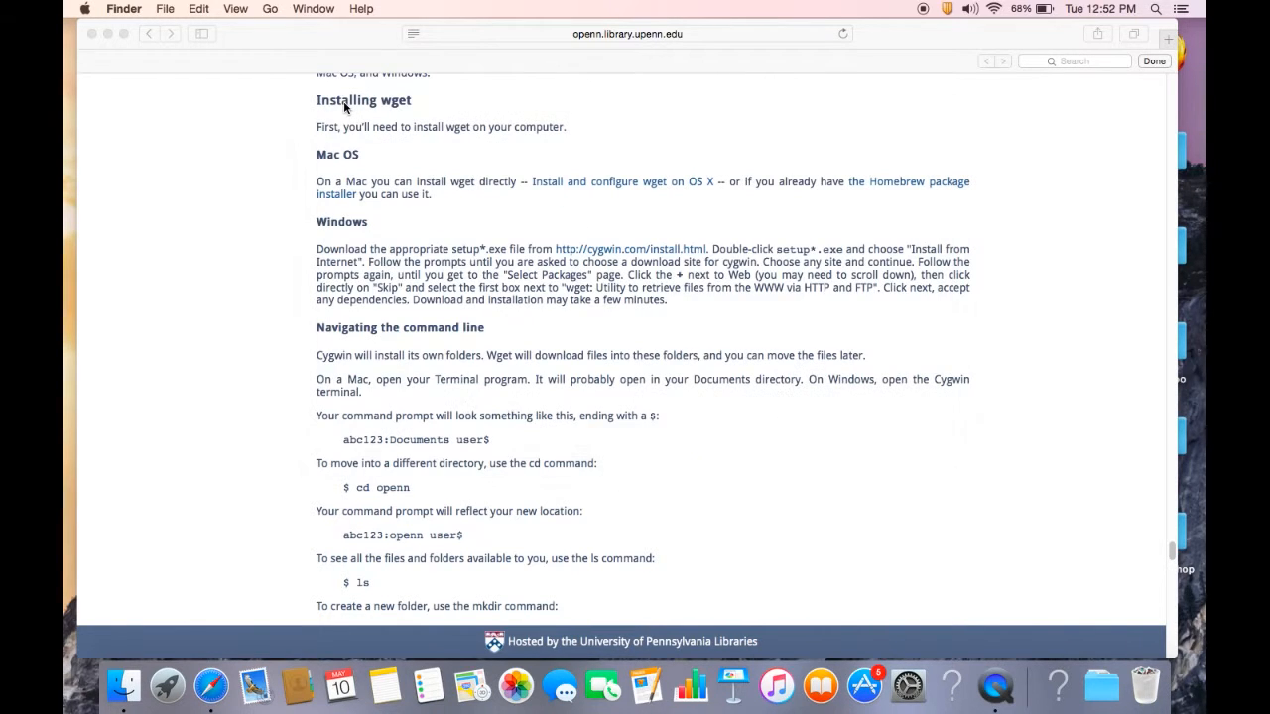
Scroll to the mkdir and Using wget sections, then search Spotlight for Terminal.
scroll("down", 3)
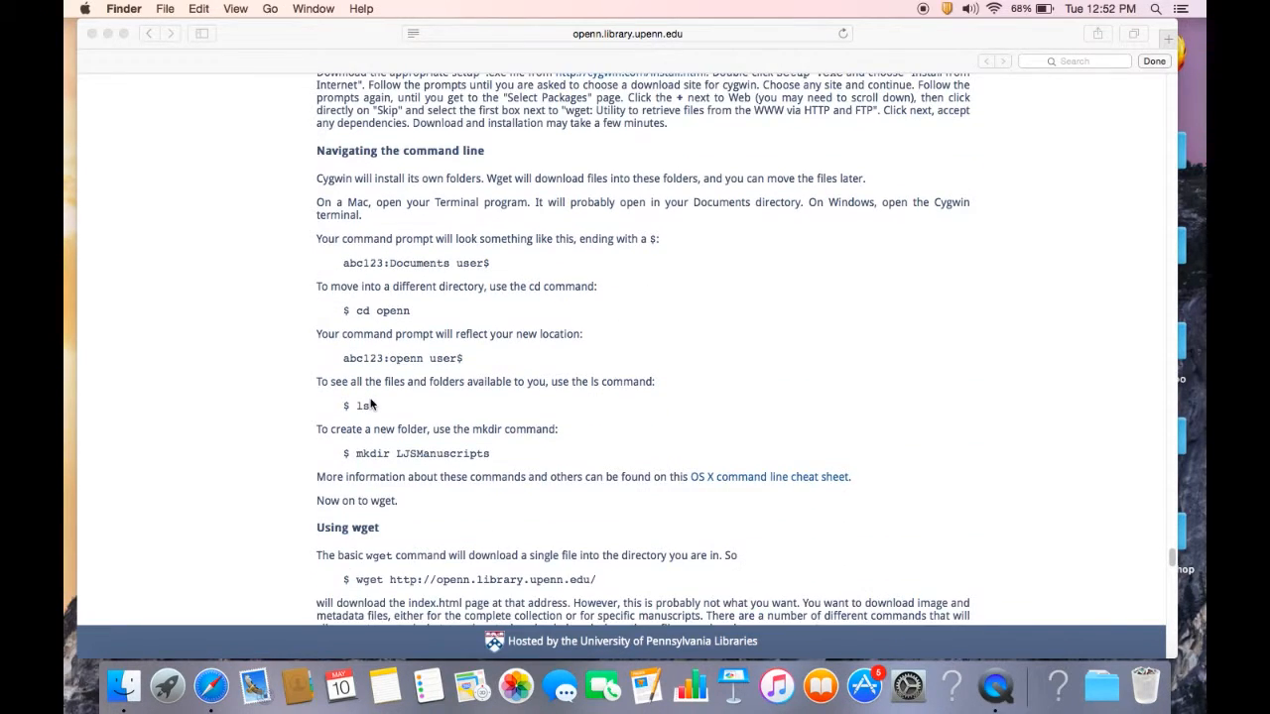
mouse_move(429, 251)
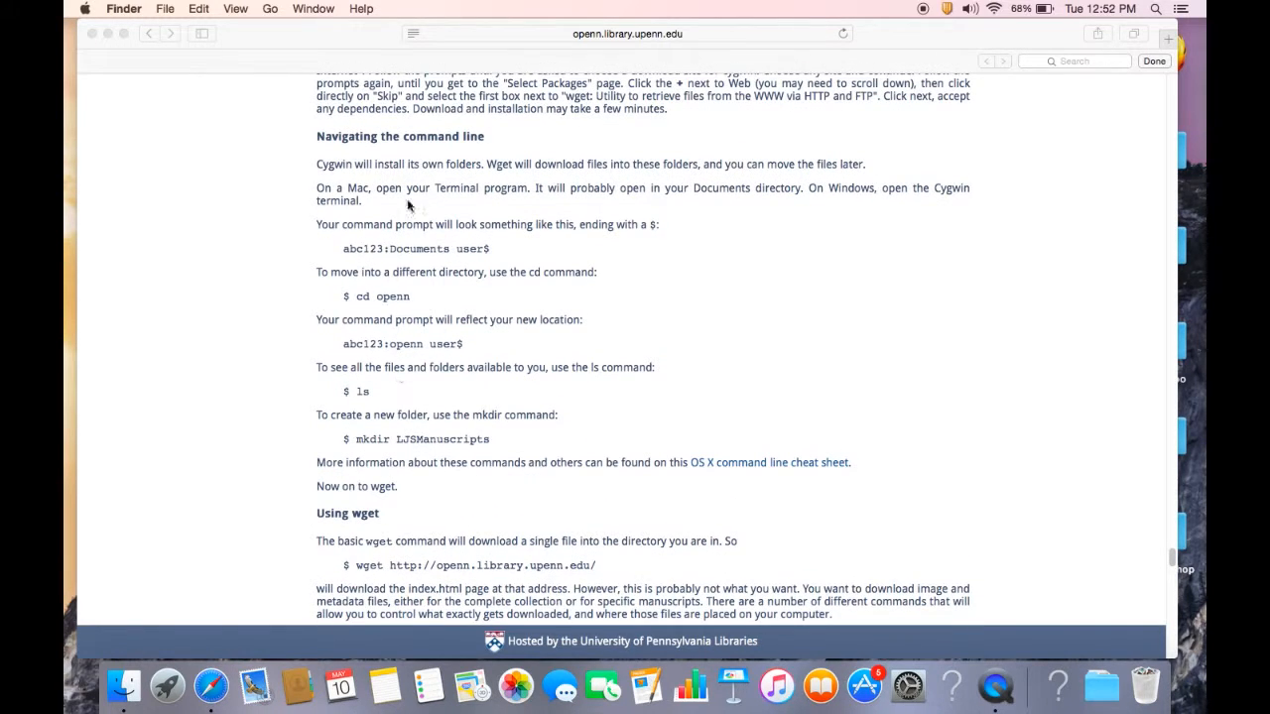
mouse_move(375, 305)
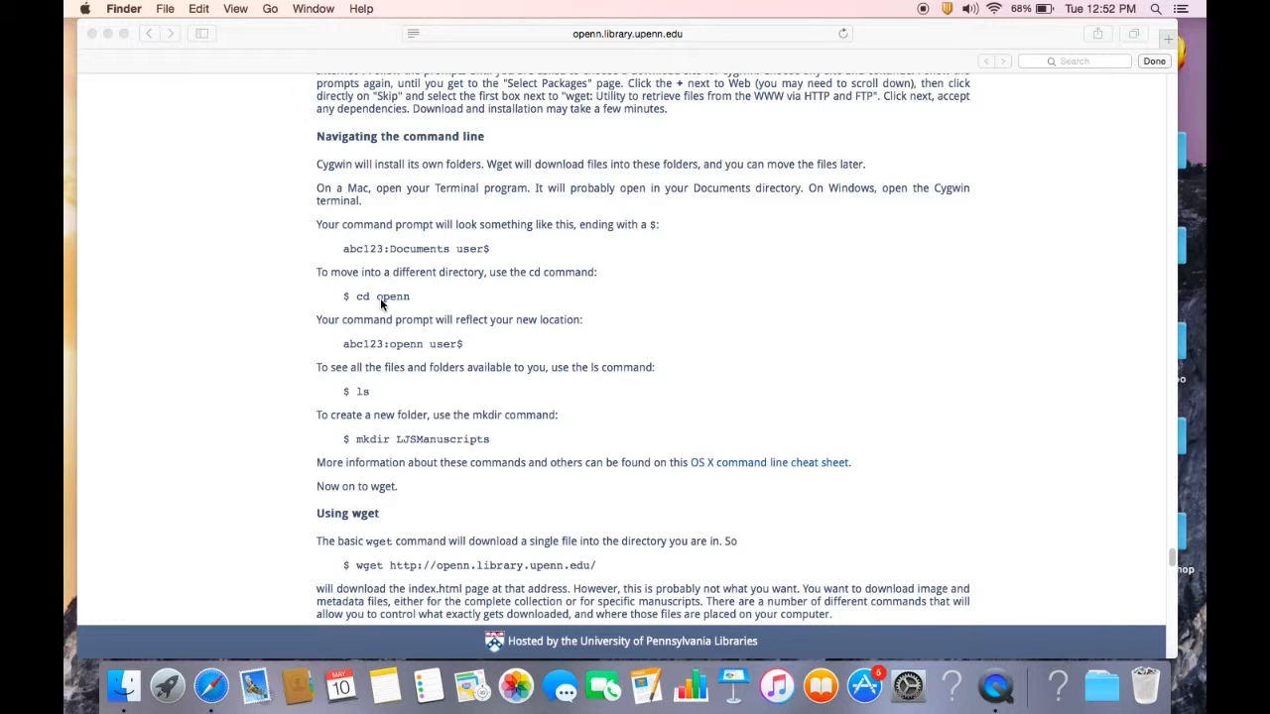
type("terminal")
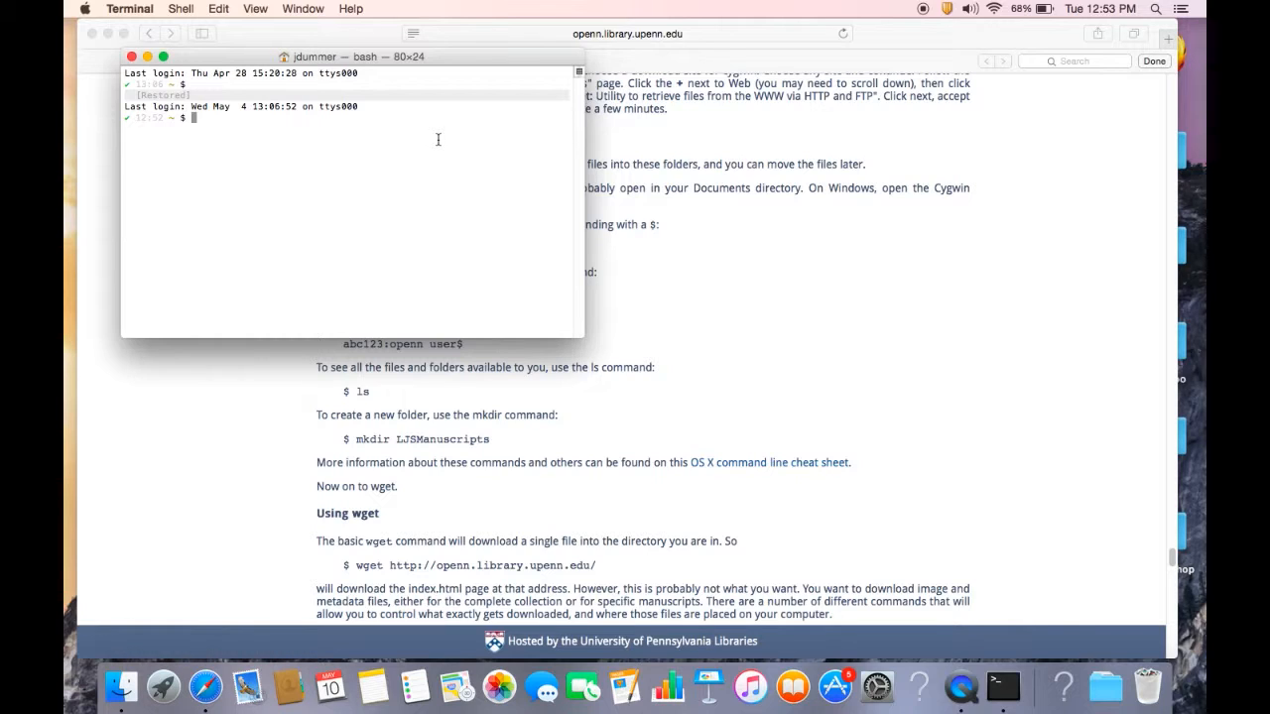
Run pwd and ls to confirm /Users/jdummer and list the home folder's contents.
type("p")
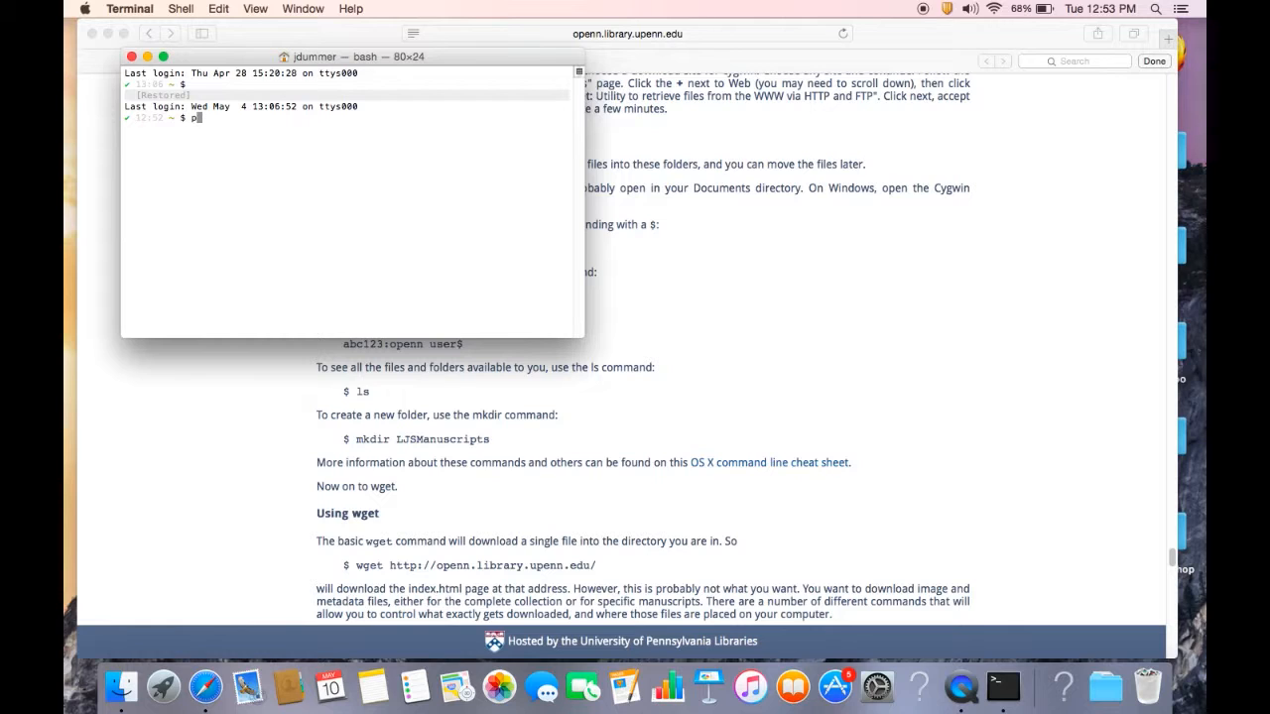
key("Return")
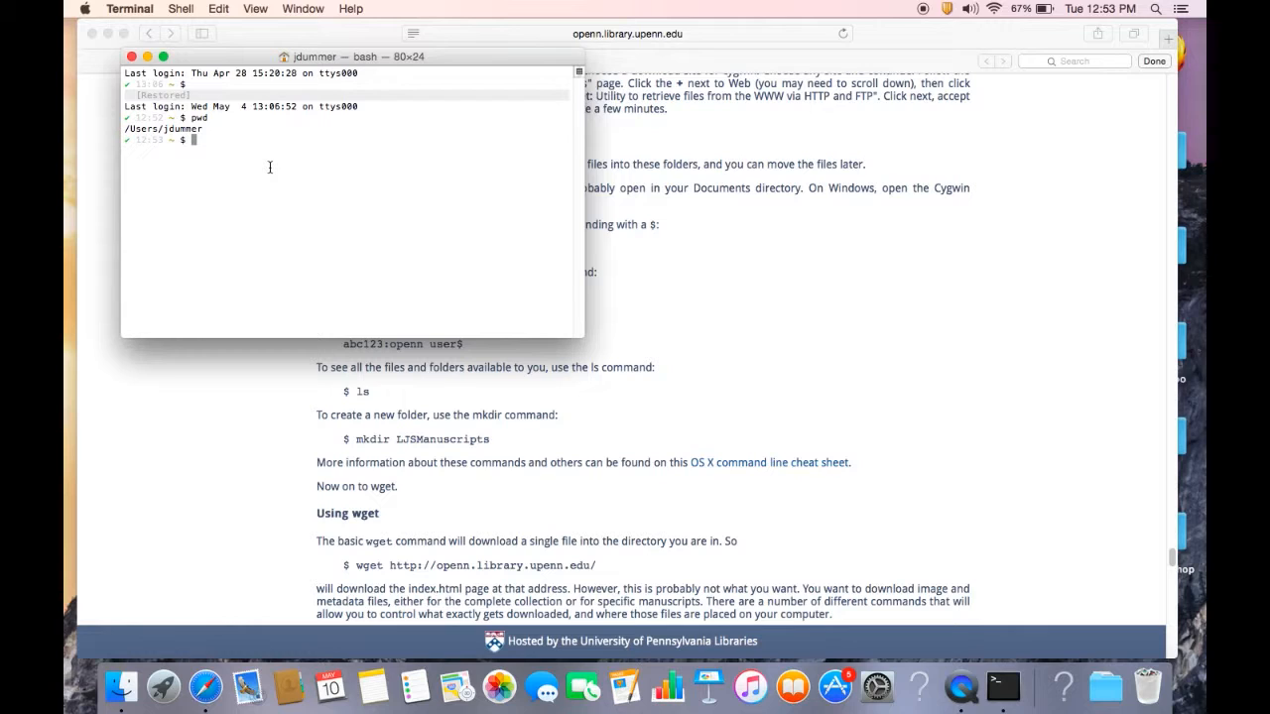
type("ls")
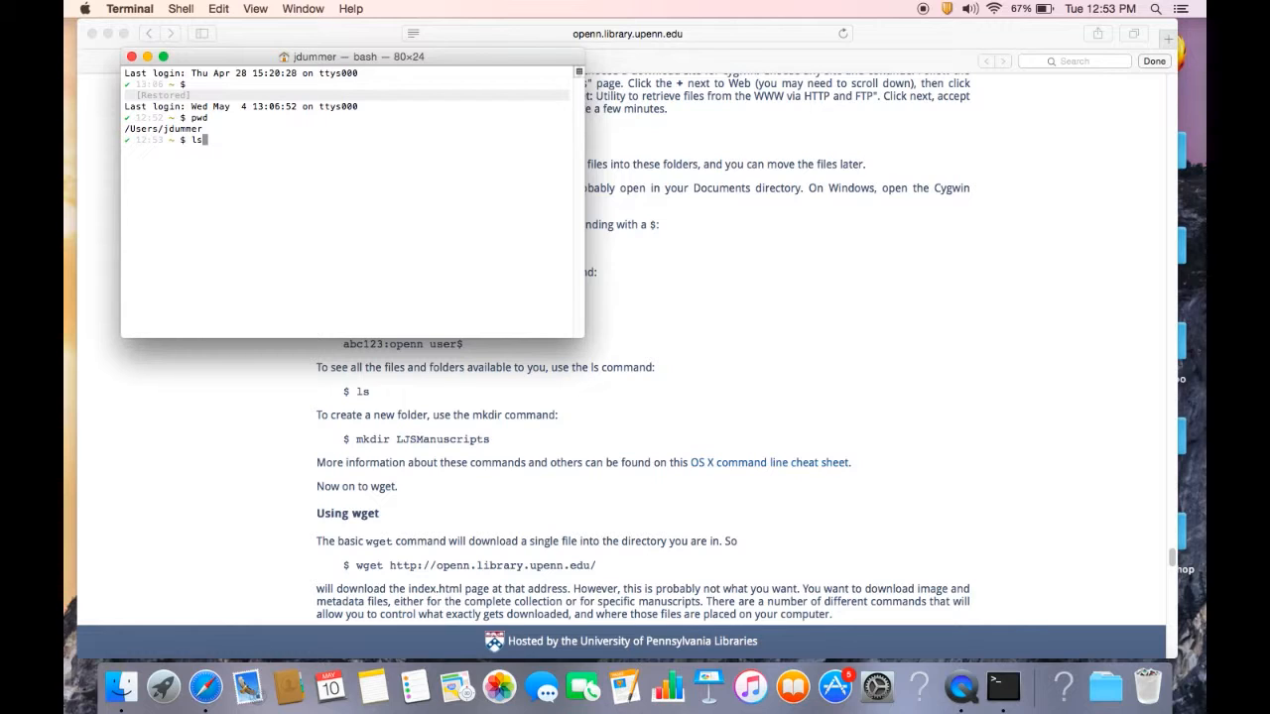
key("Return")
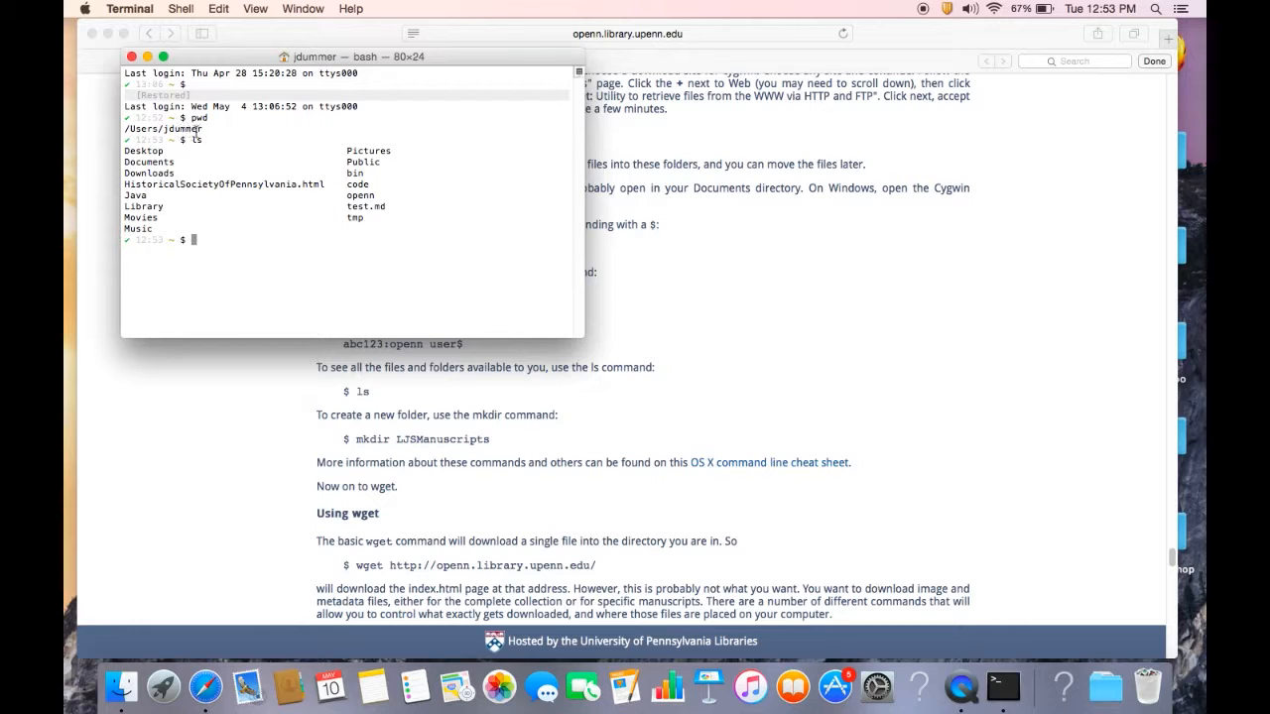
mouse_move(163, 159)
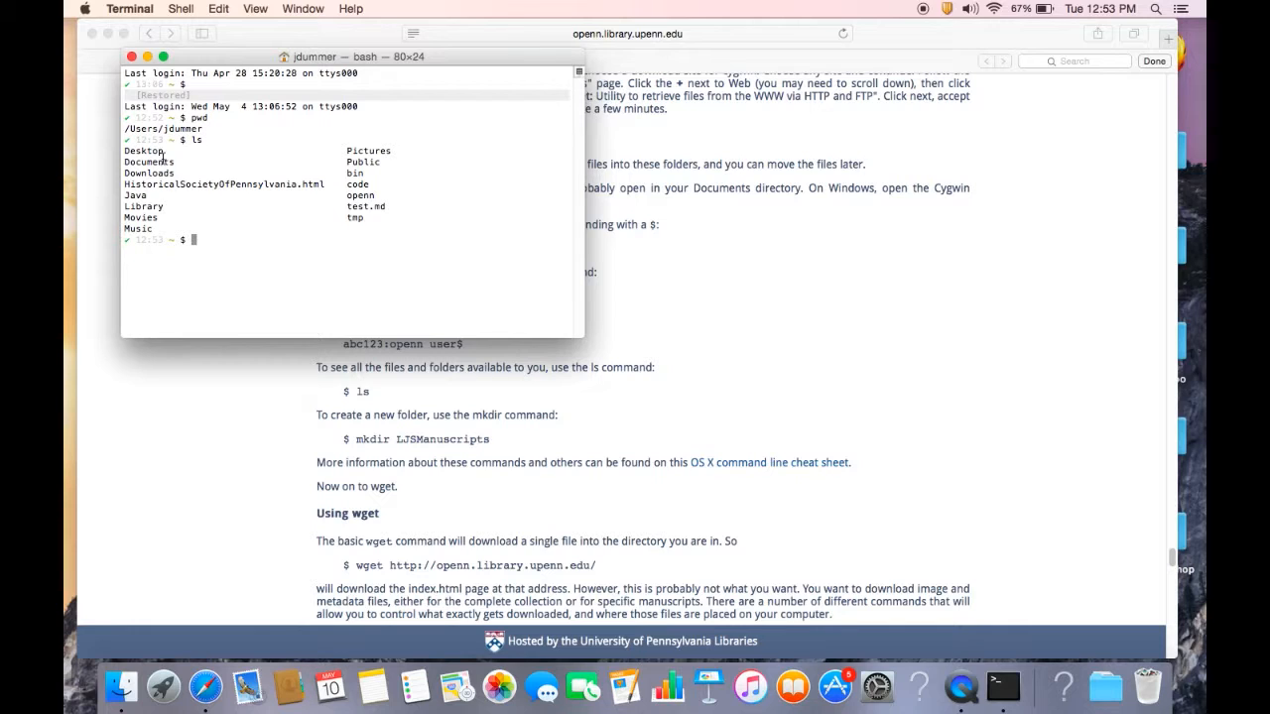
mouse_move(375, 224)
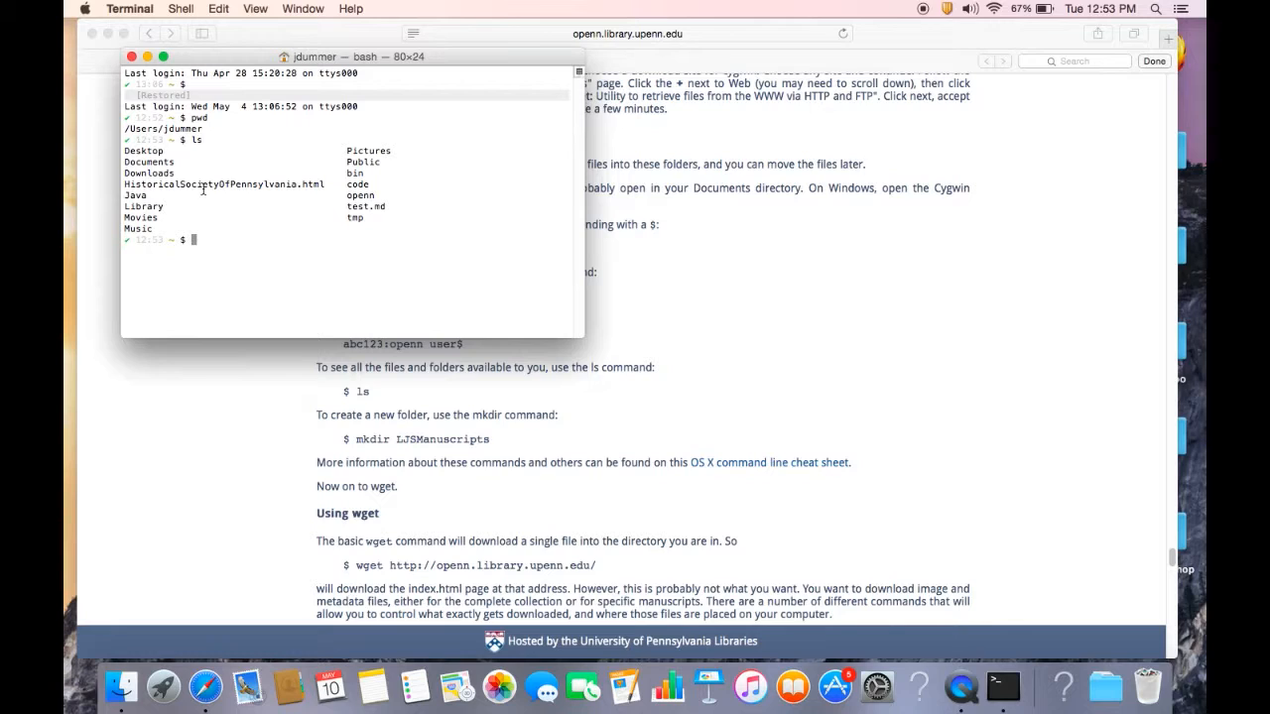
type("cd")
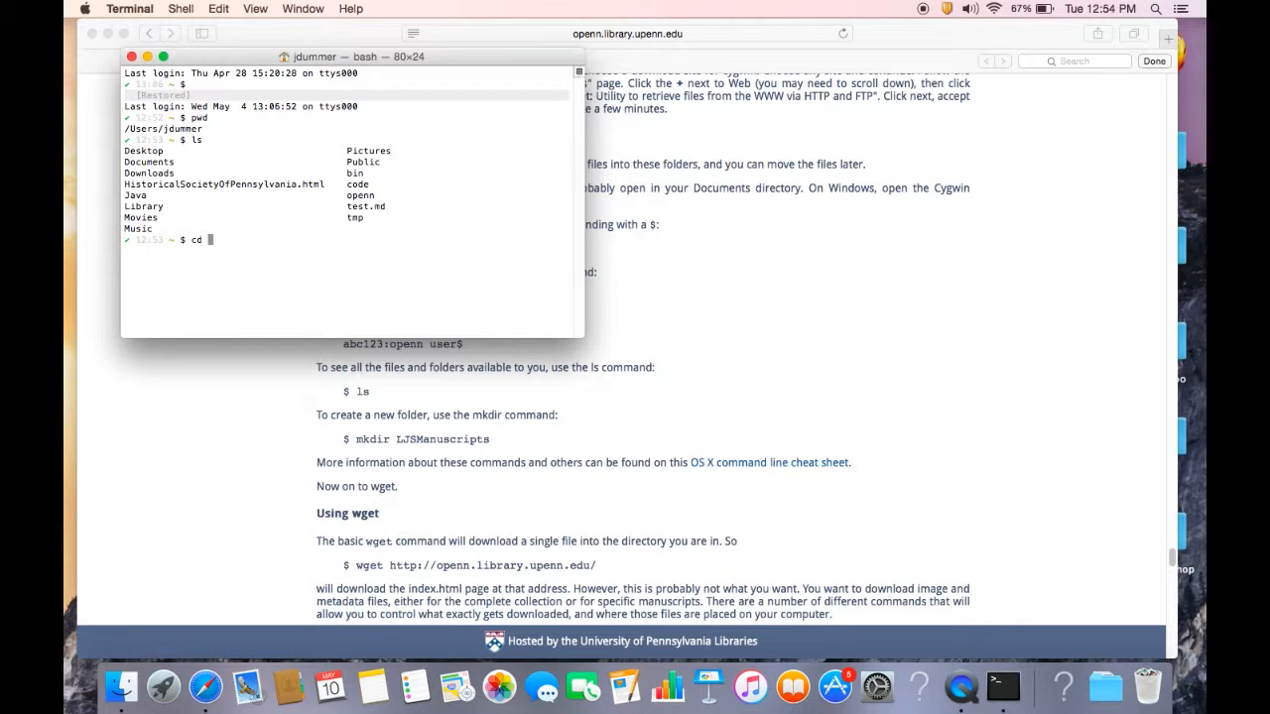
Enter Documents and list mscodex104 and Manuscripts, then return home and check with pwd.
type("Documents/")
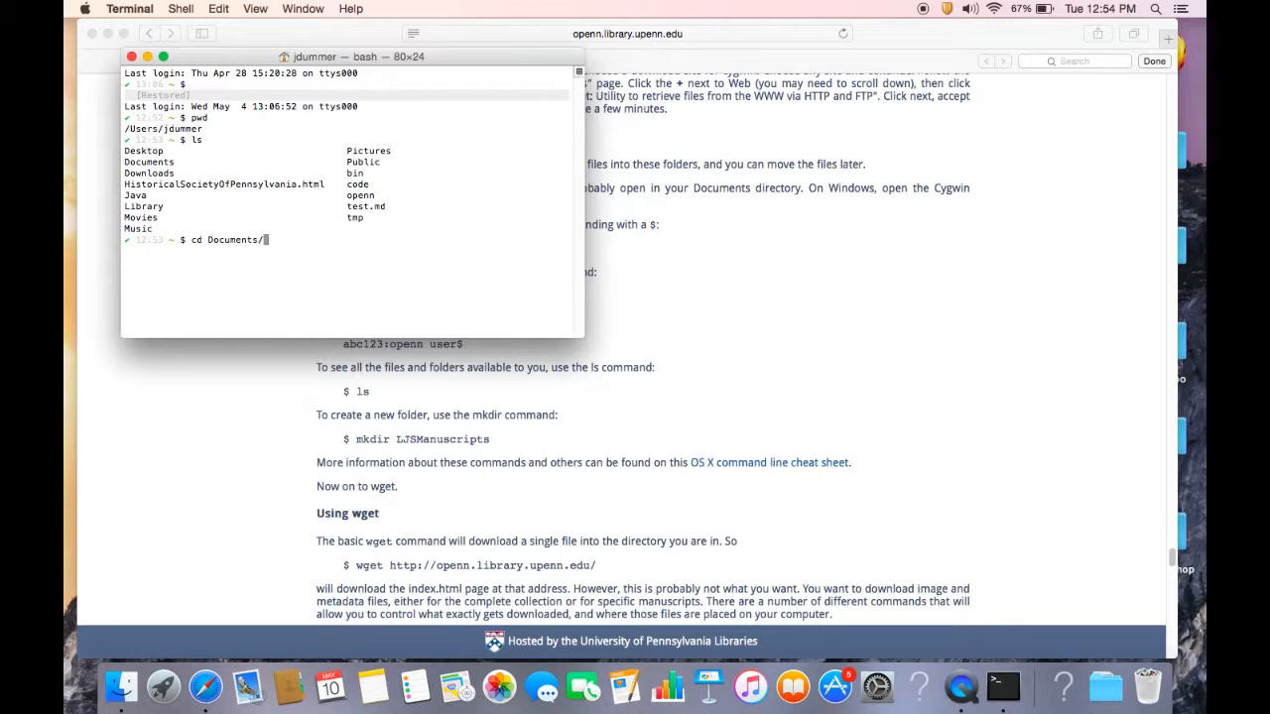
key("Return")
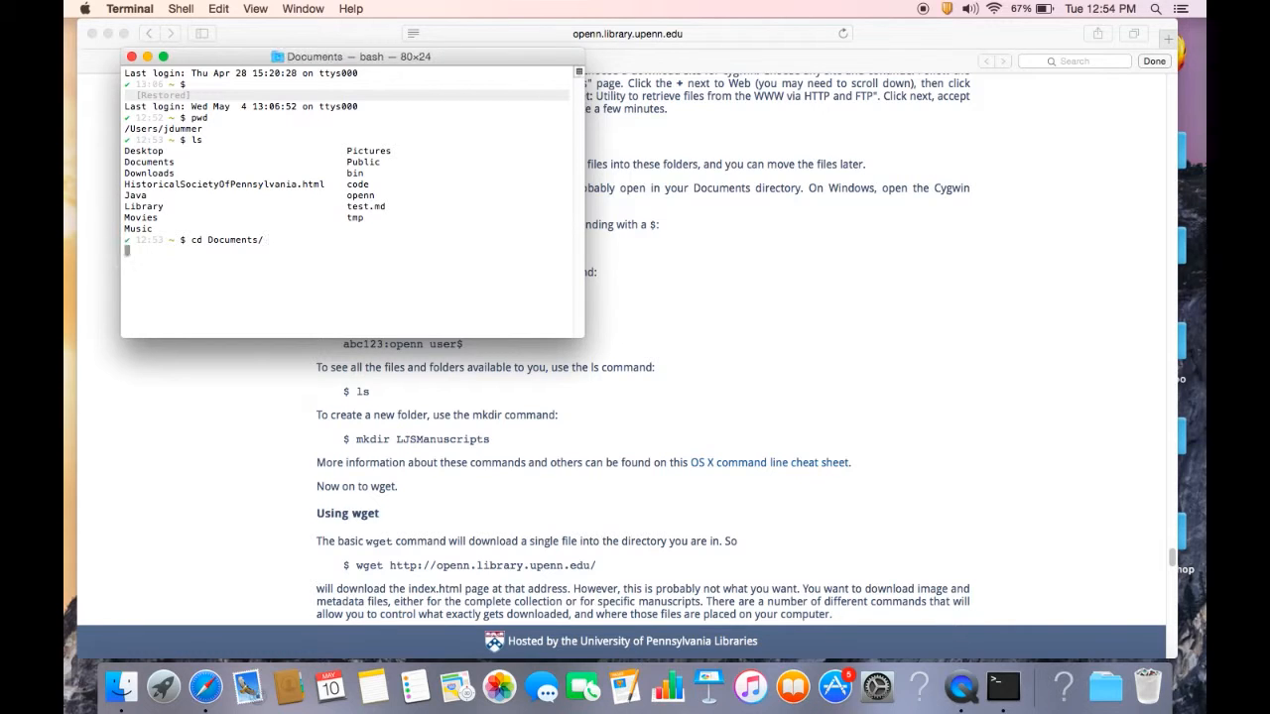
key("Return")
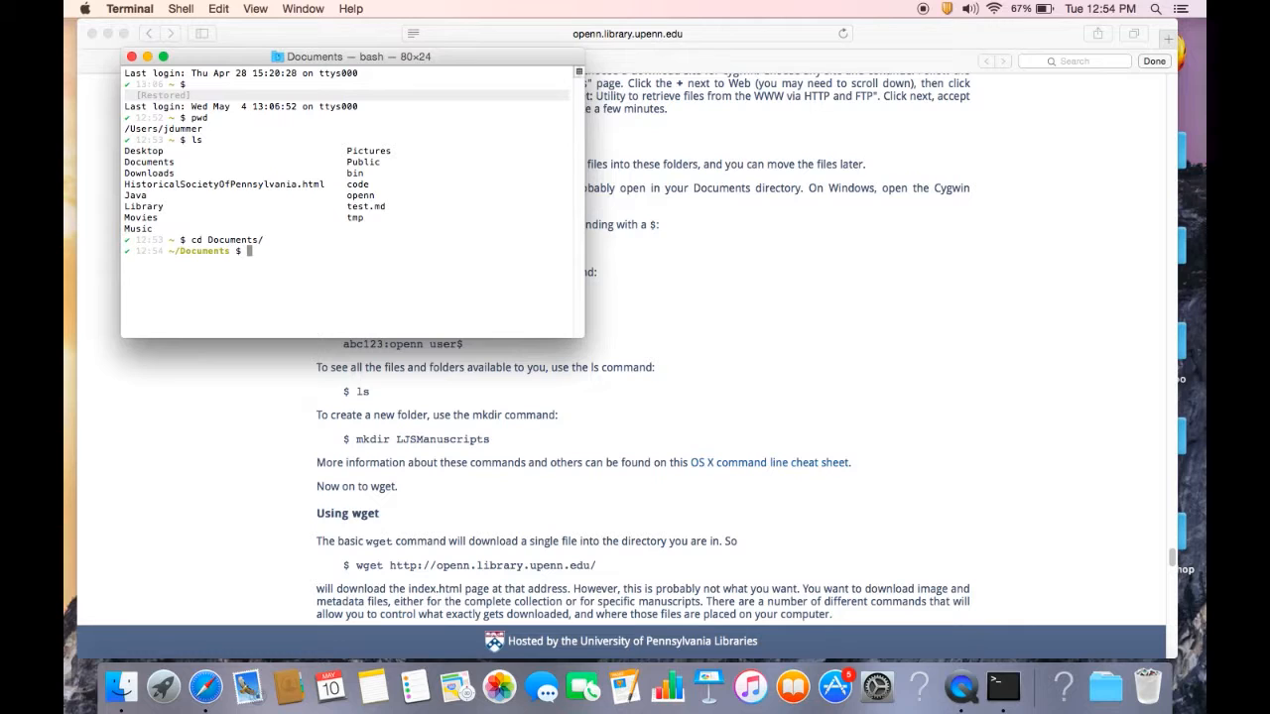
mouse_move(459, 257)
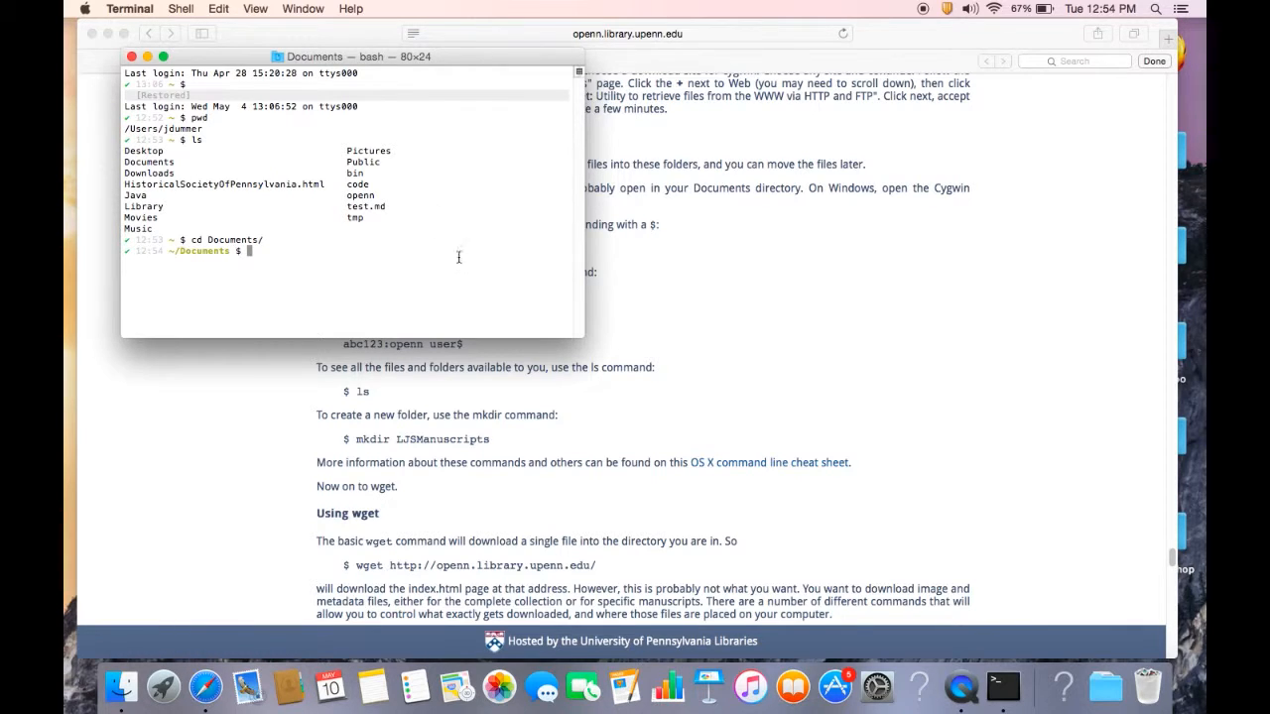
type("ls")
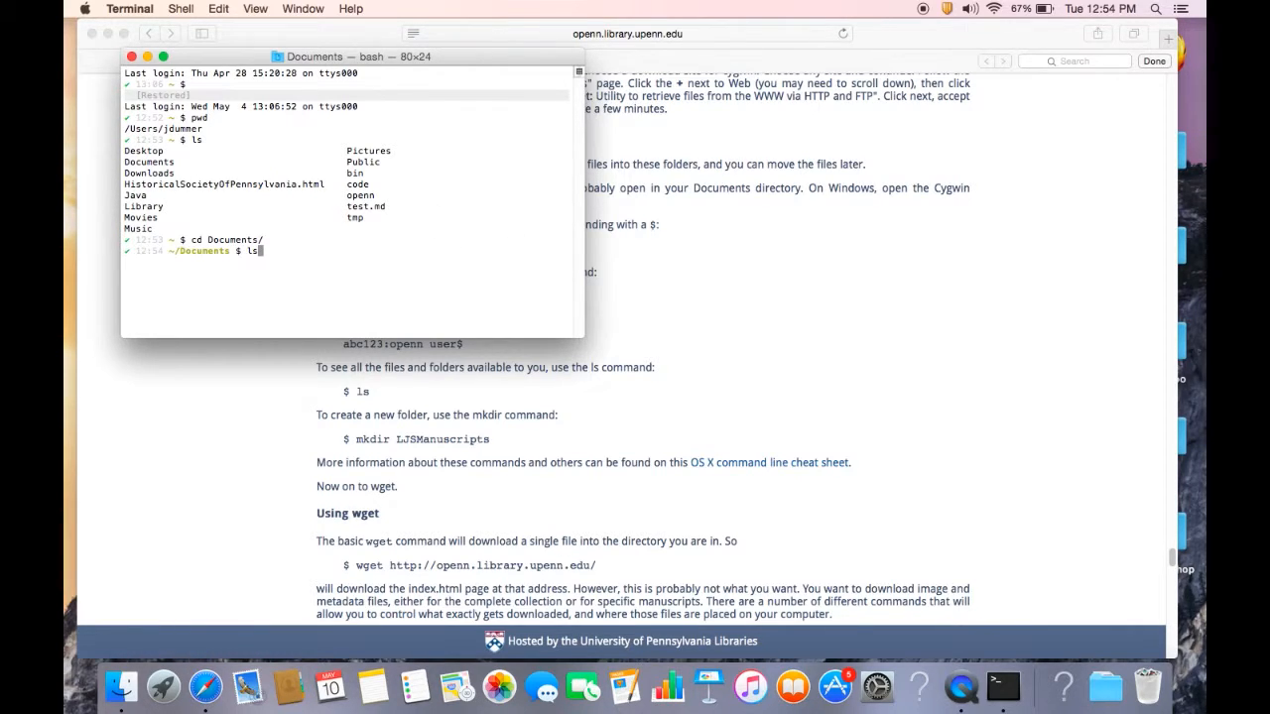
key("Return")
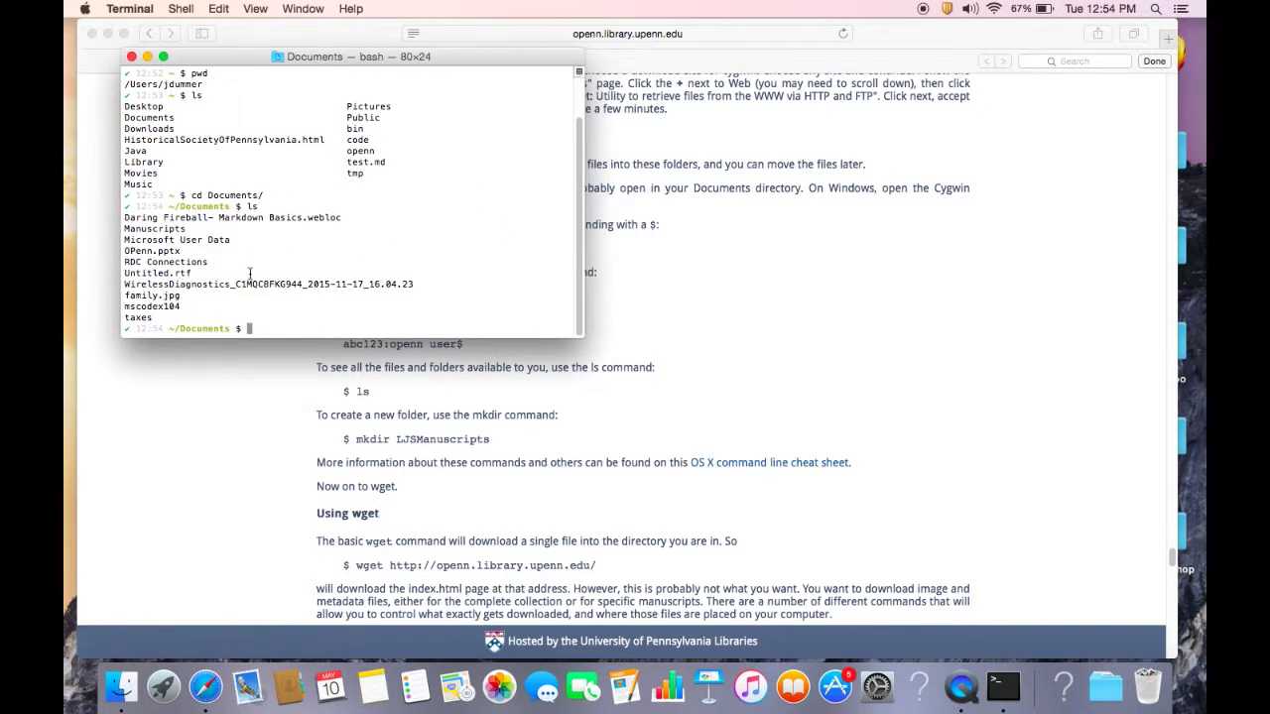
mouse_move(390, 365)
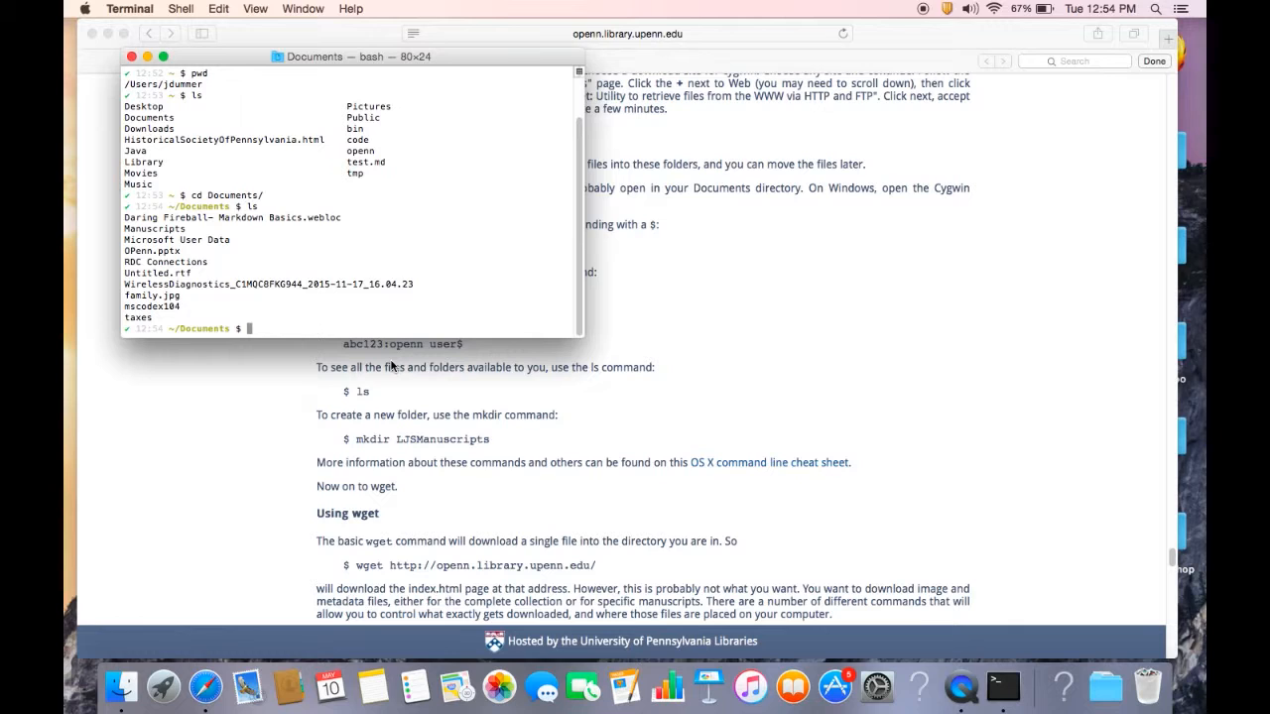
type("cd .")
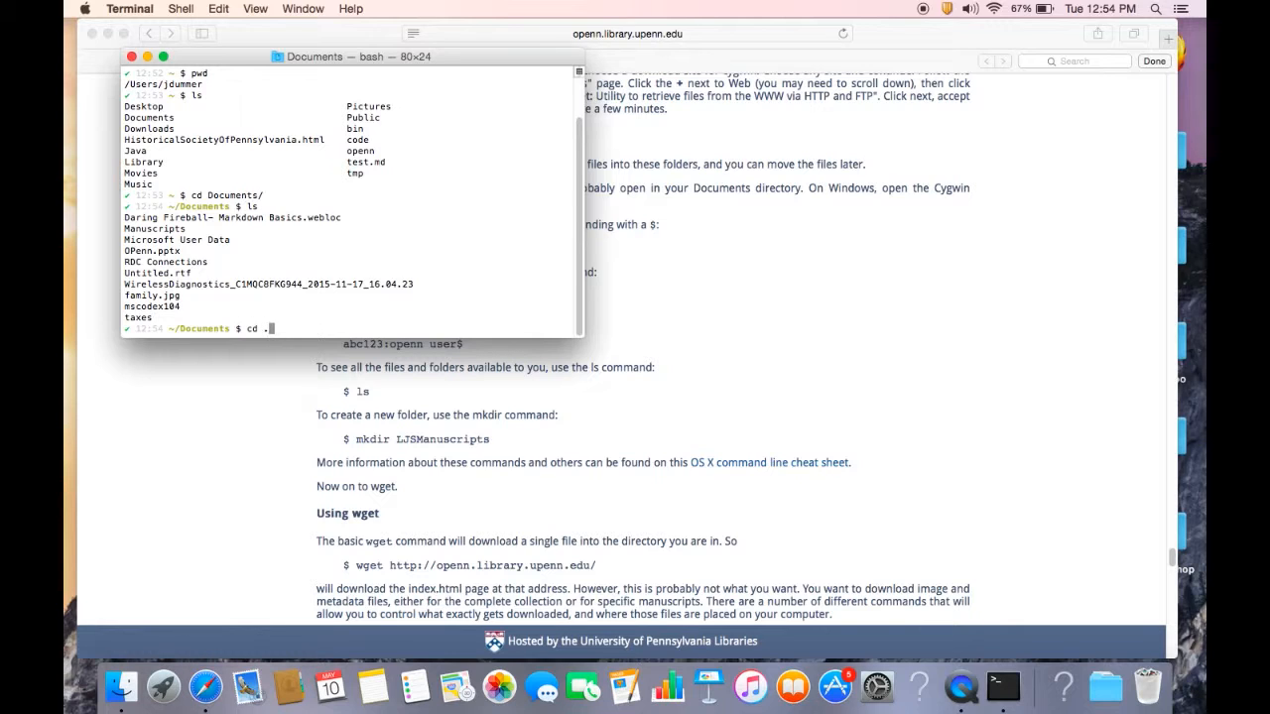
key("Return")
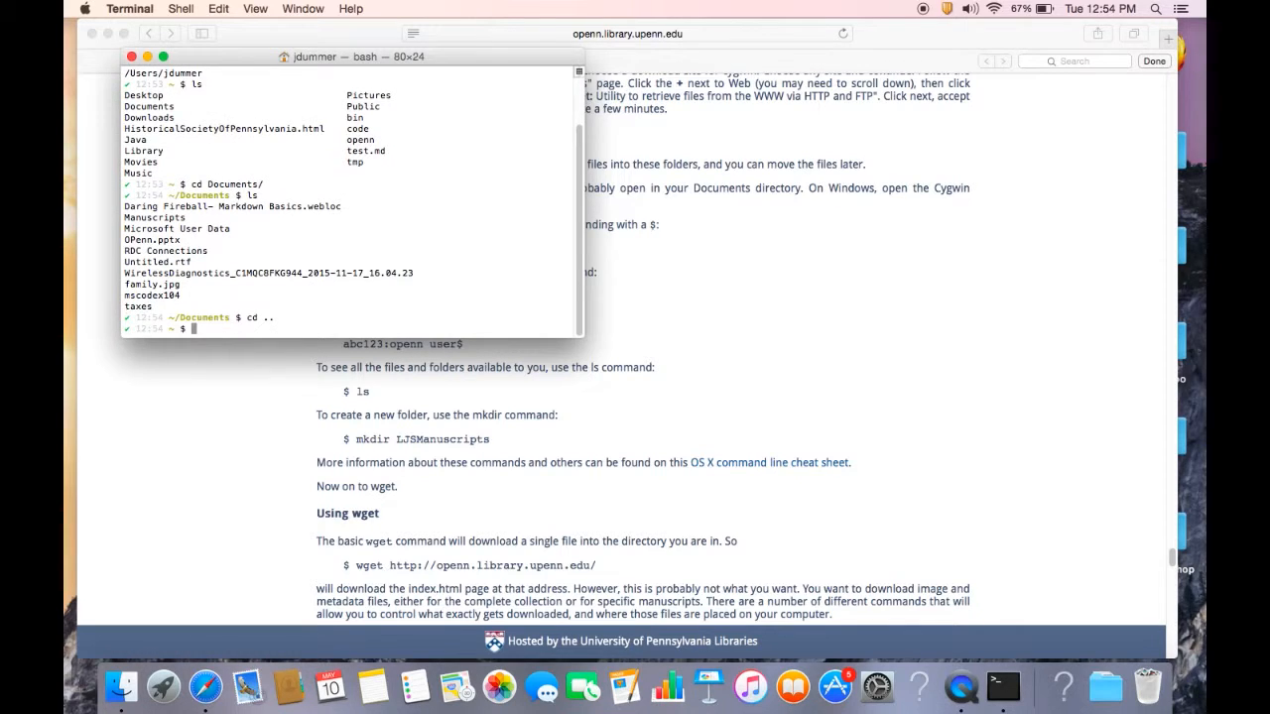
type("pwd")
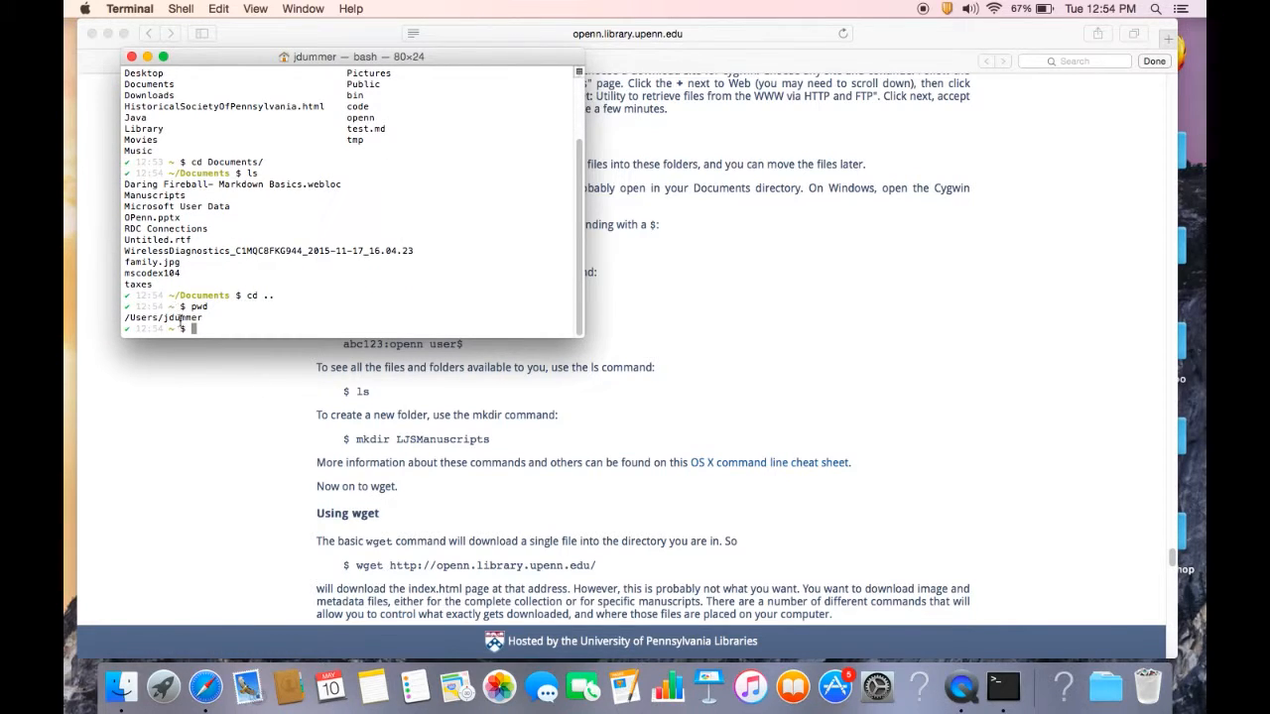
mouse_move(414, 301)
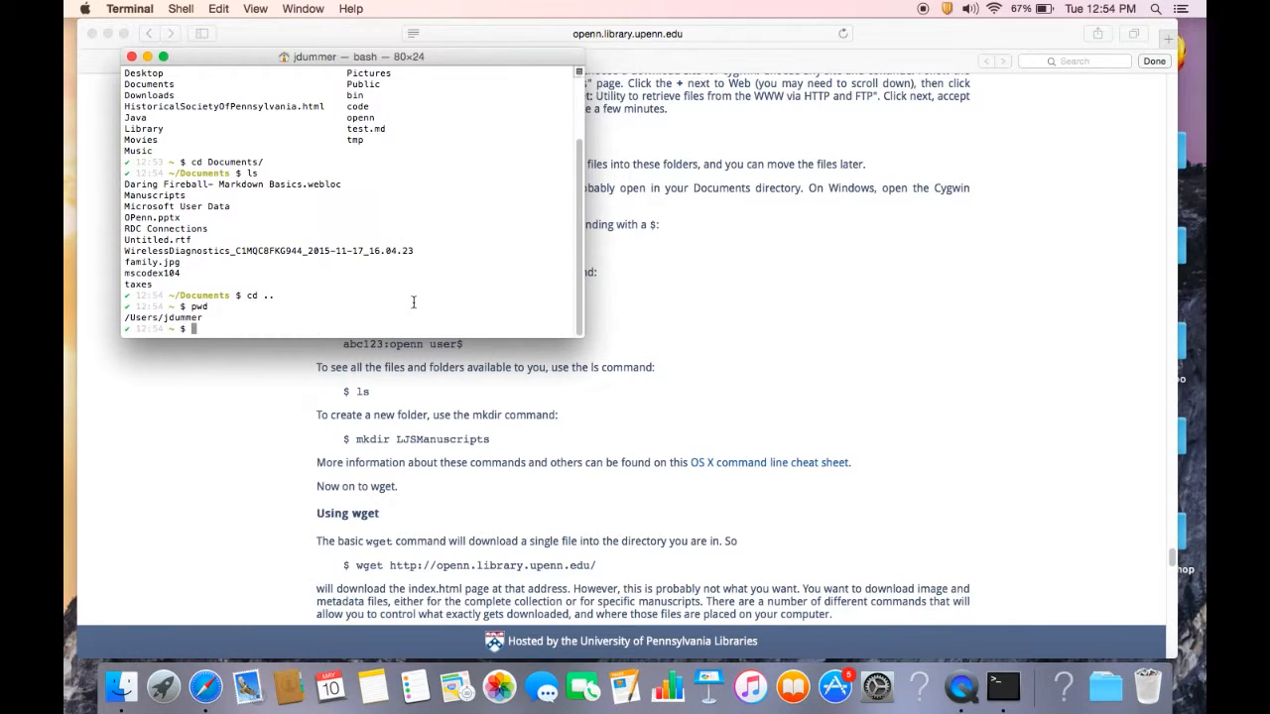
Enter Documents/Manuscripts, find it empty, then go up two levels back to /Users/jdummer.
type("cd")
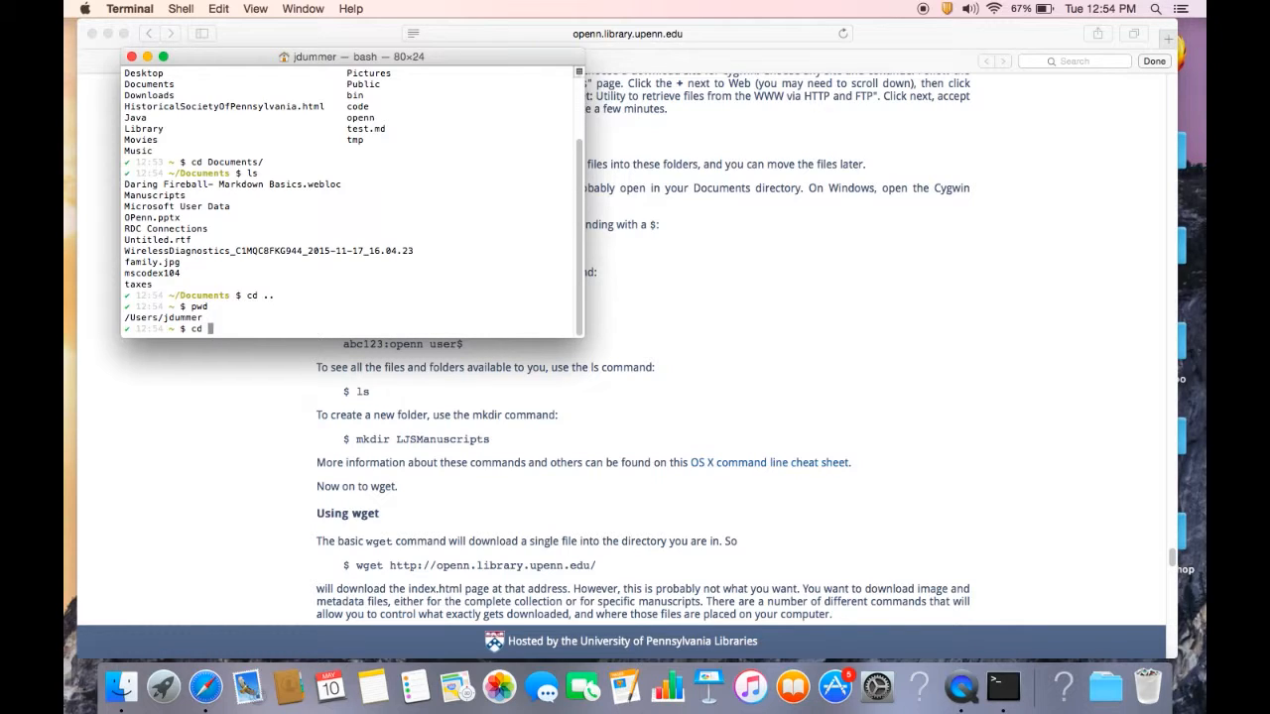
type("Documents/")
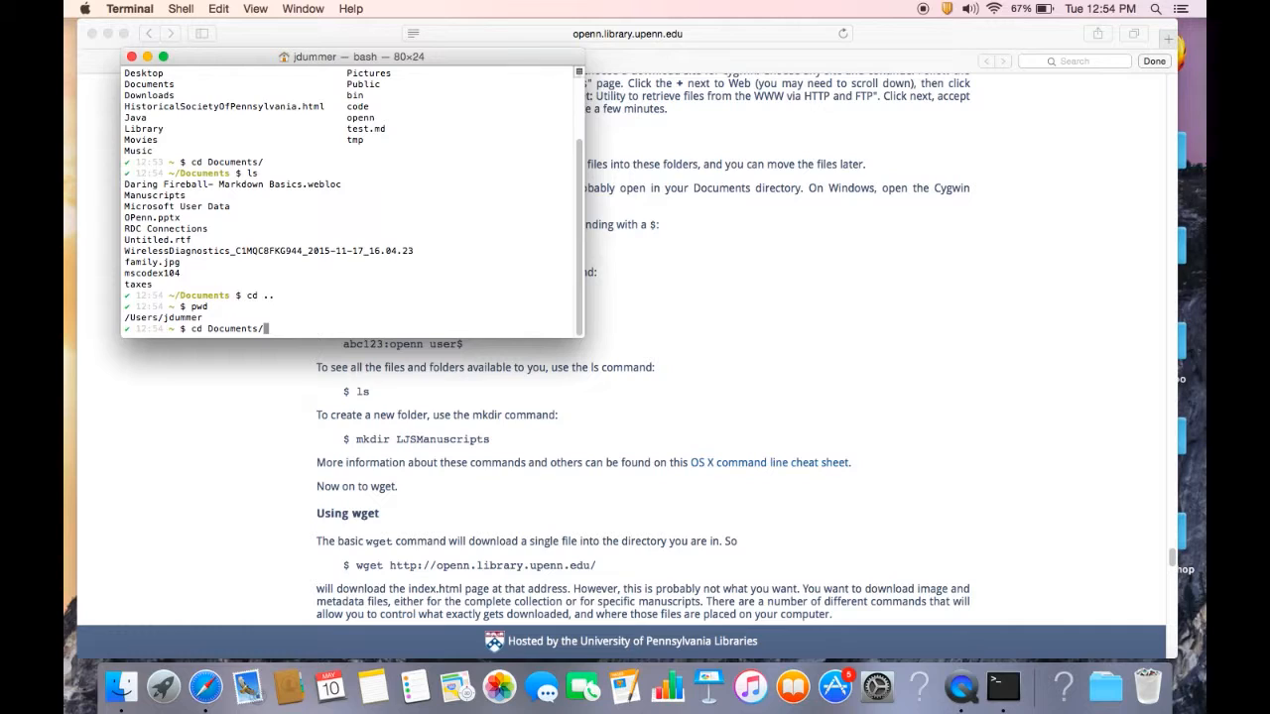
type("M")
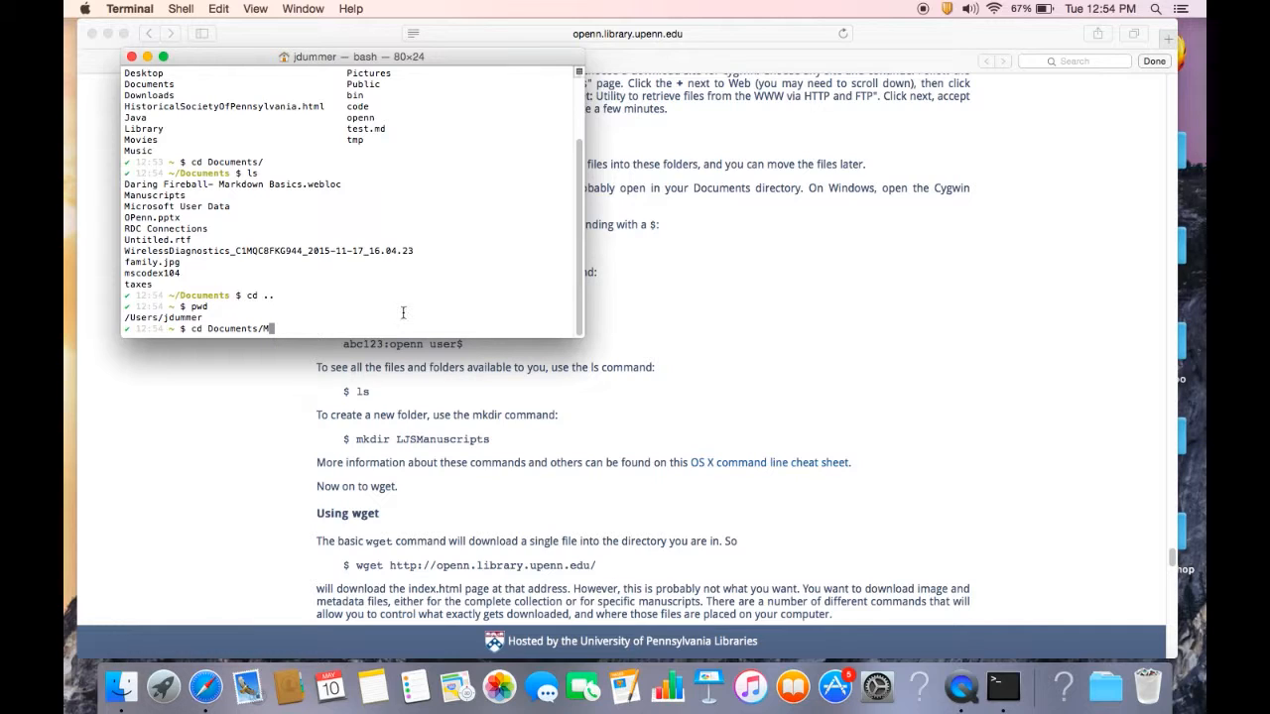
type("anuscripts/")
type("ls")
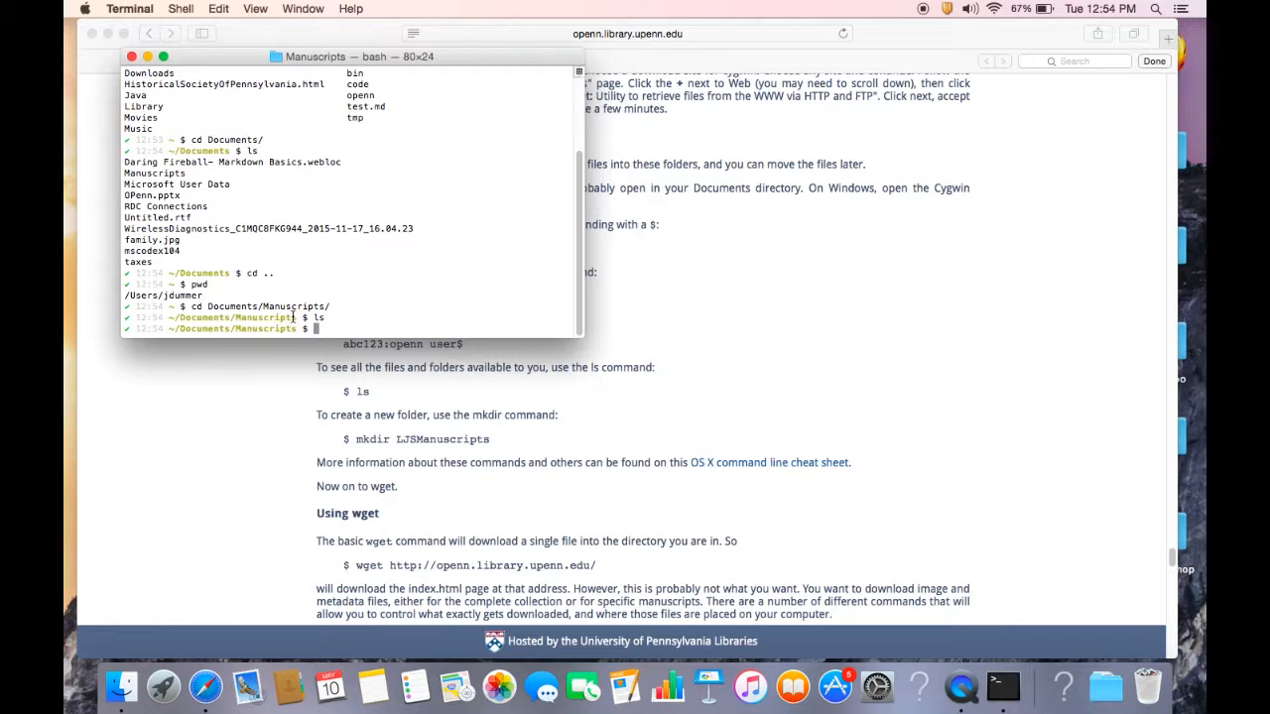
mouse_move(506, 314)
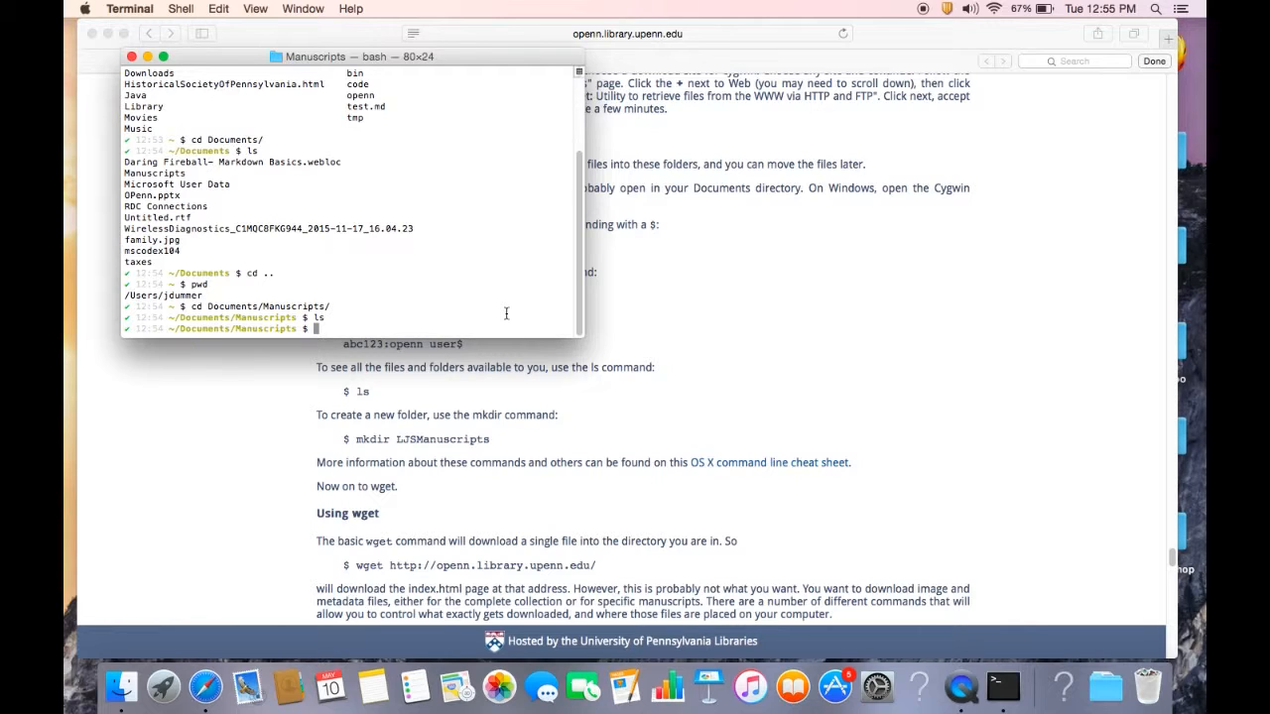
type("cd")
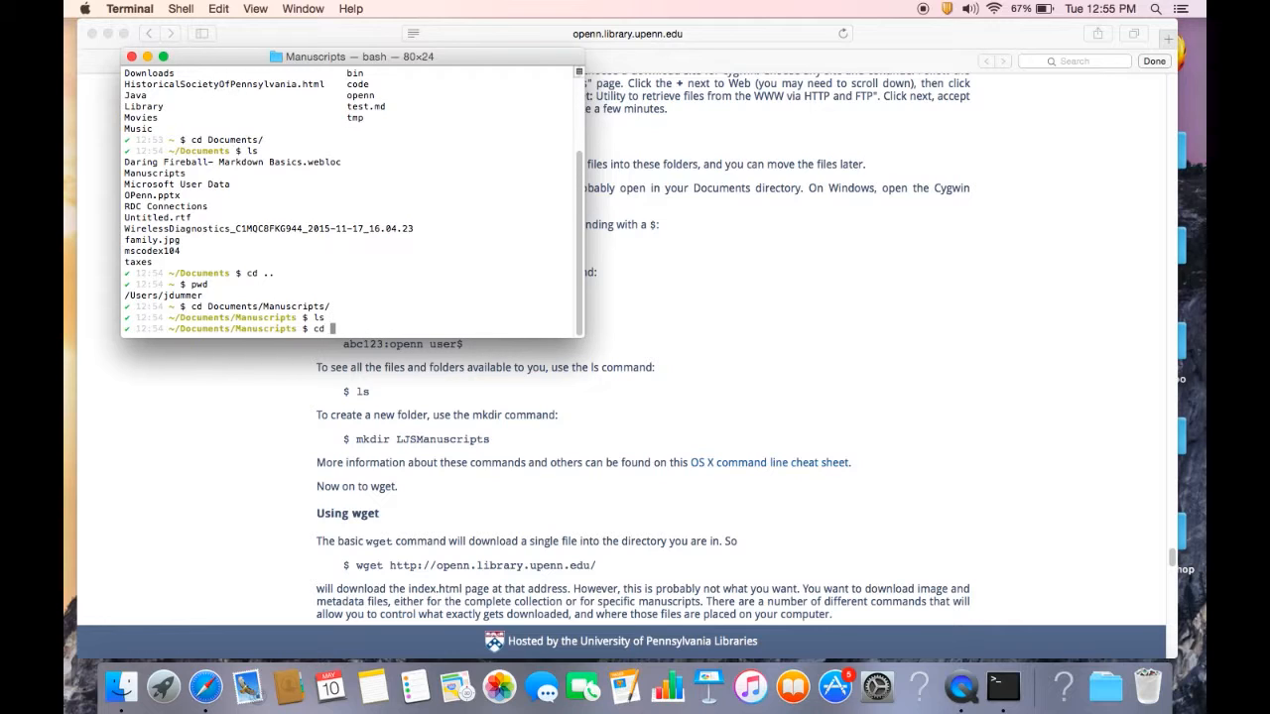
type("../../")
type("pw")
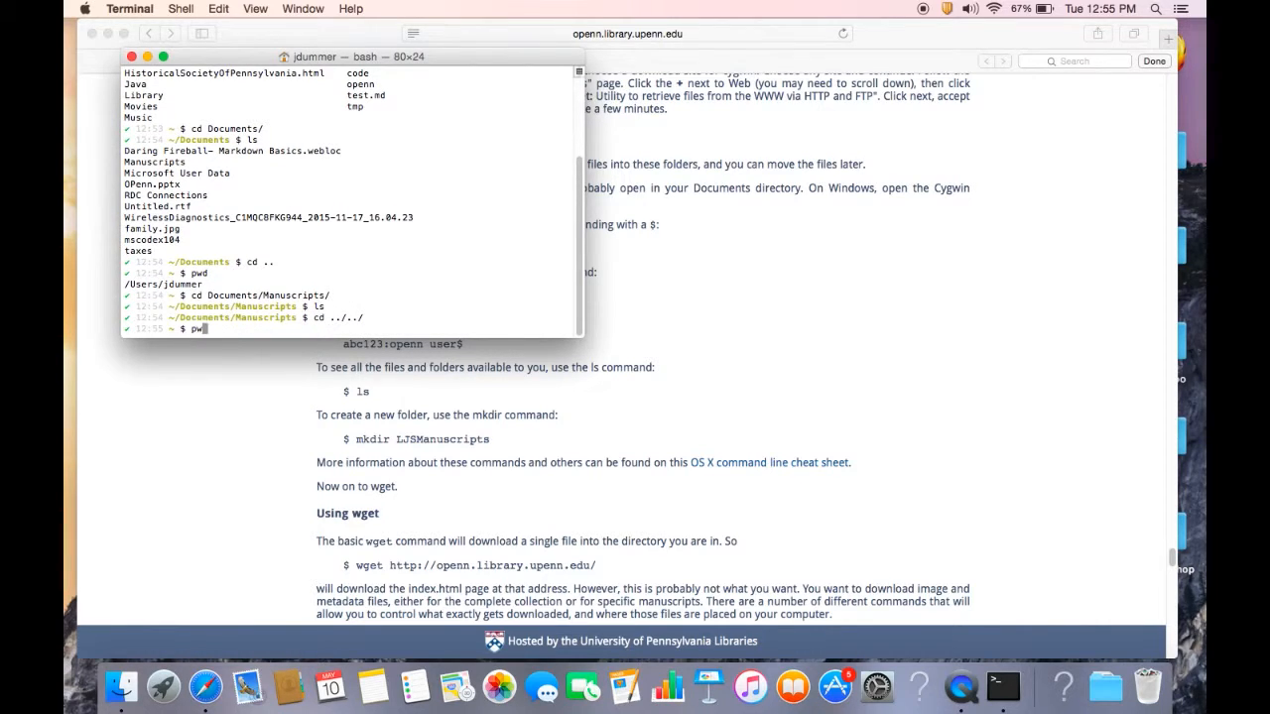
key("Return")
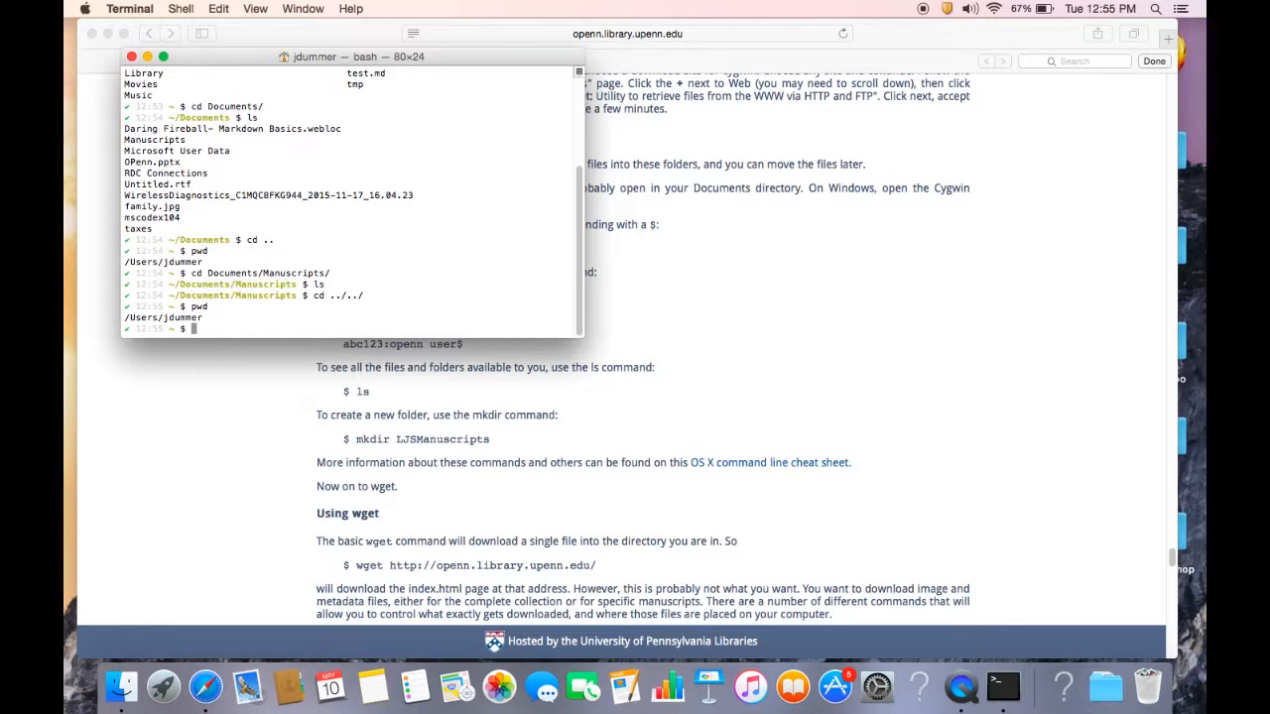
mouse_move(484, 398)
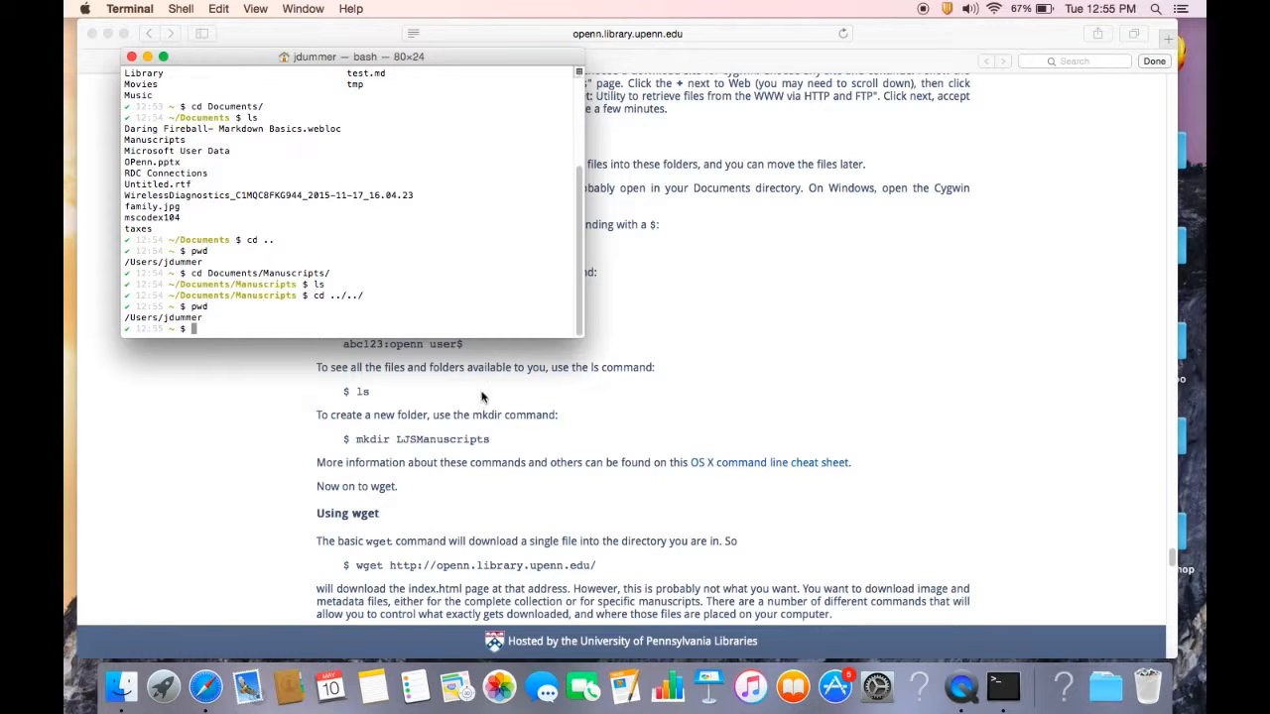
Open a Finder window beside Terminal and set it to column view.
left_click(135, 686)
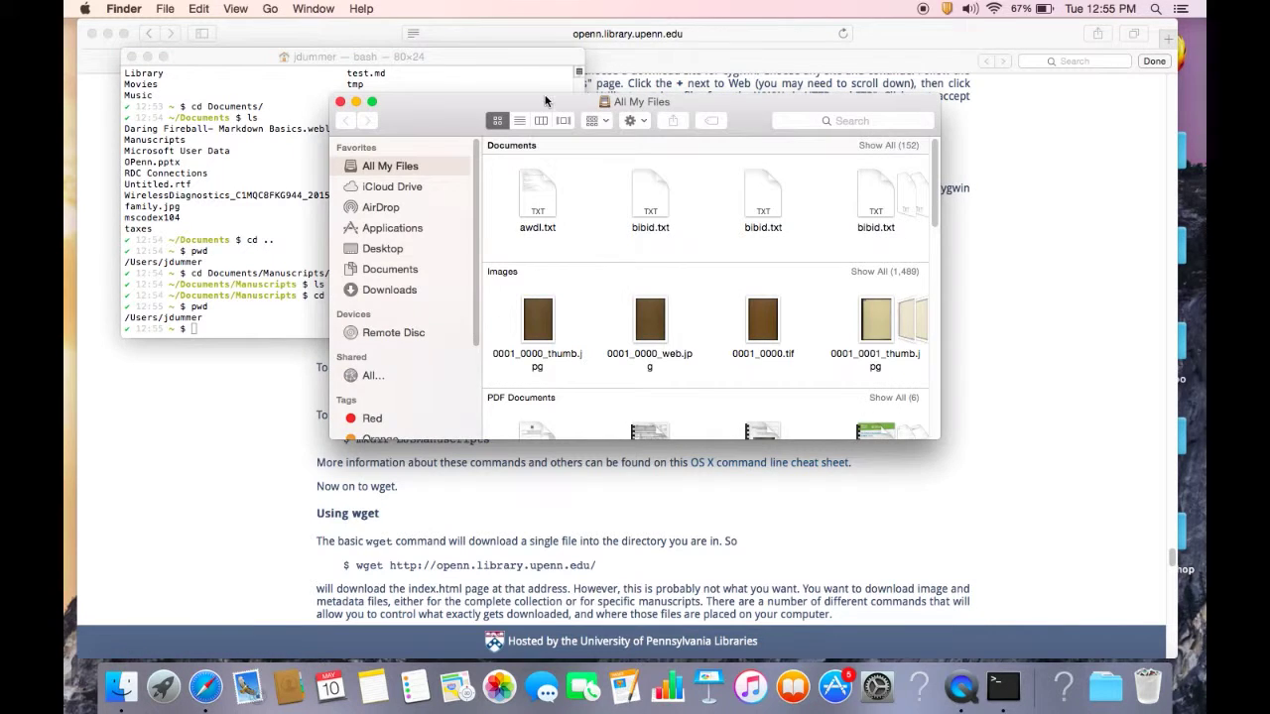
left_click_drag(640, 101, 864, 75)
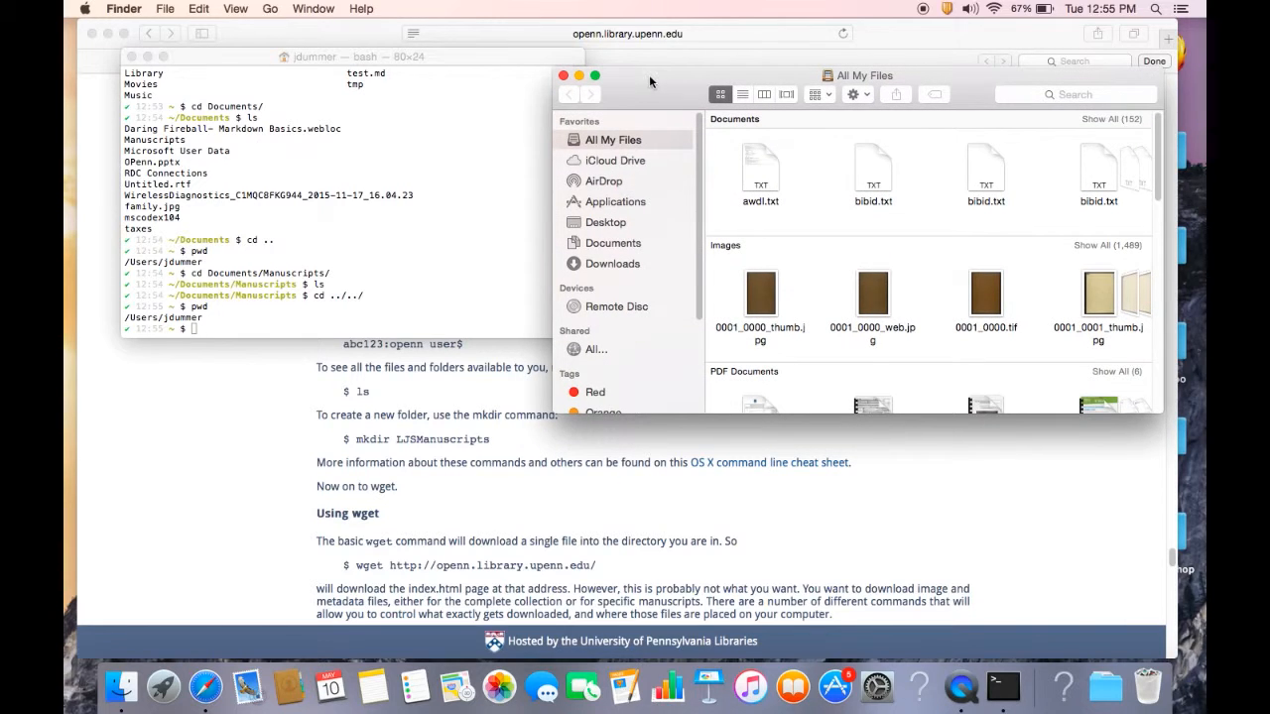
left_click(764, 94)
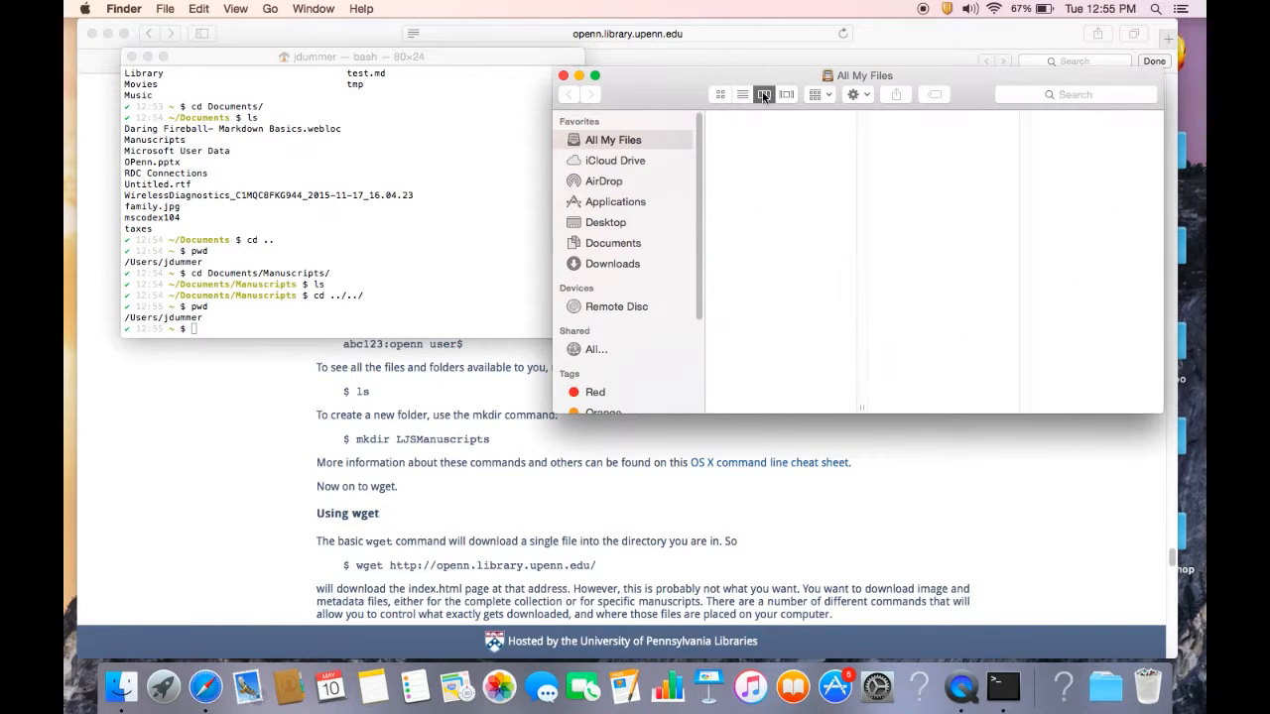
left_click(742, 94)
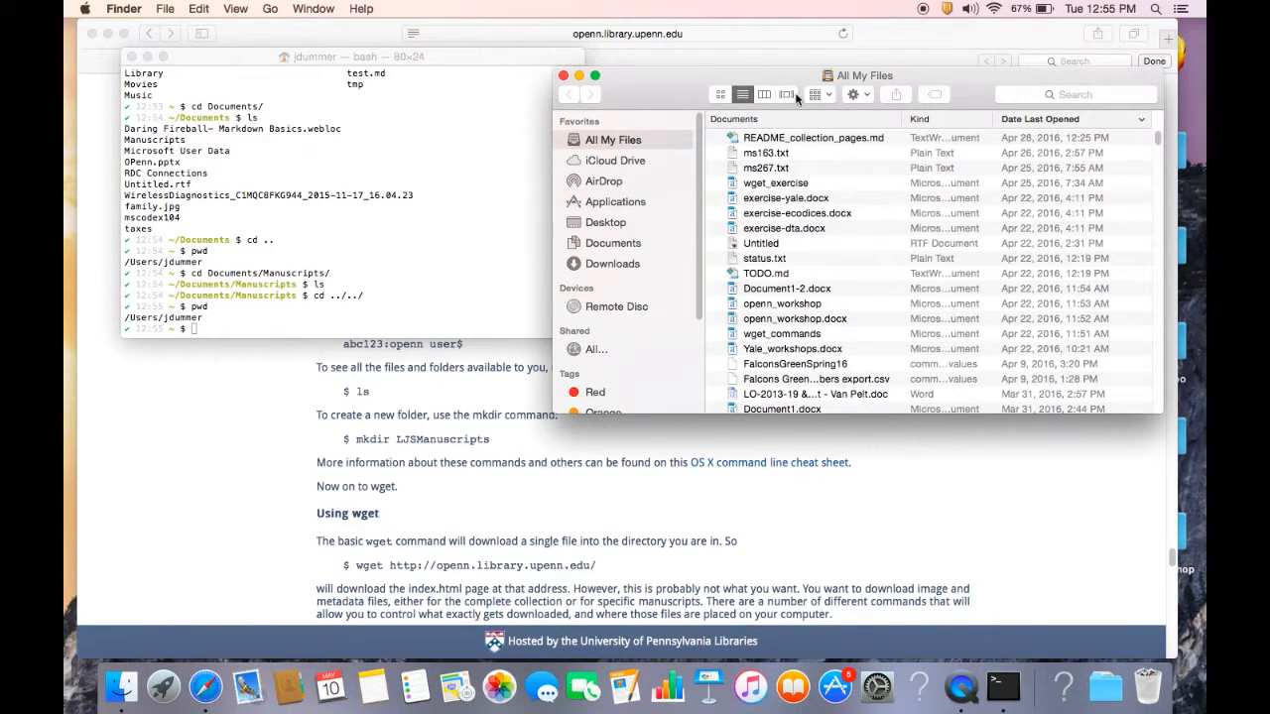
left_click(764, 94)
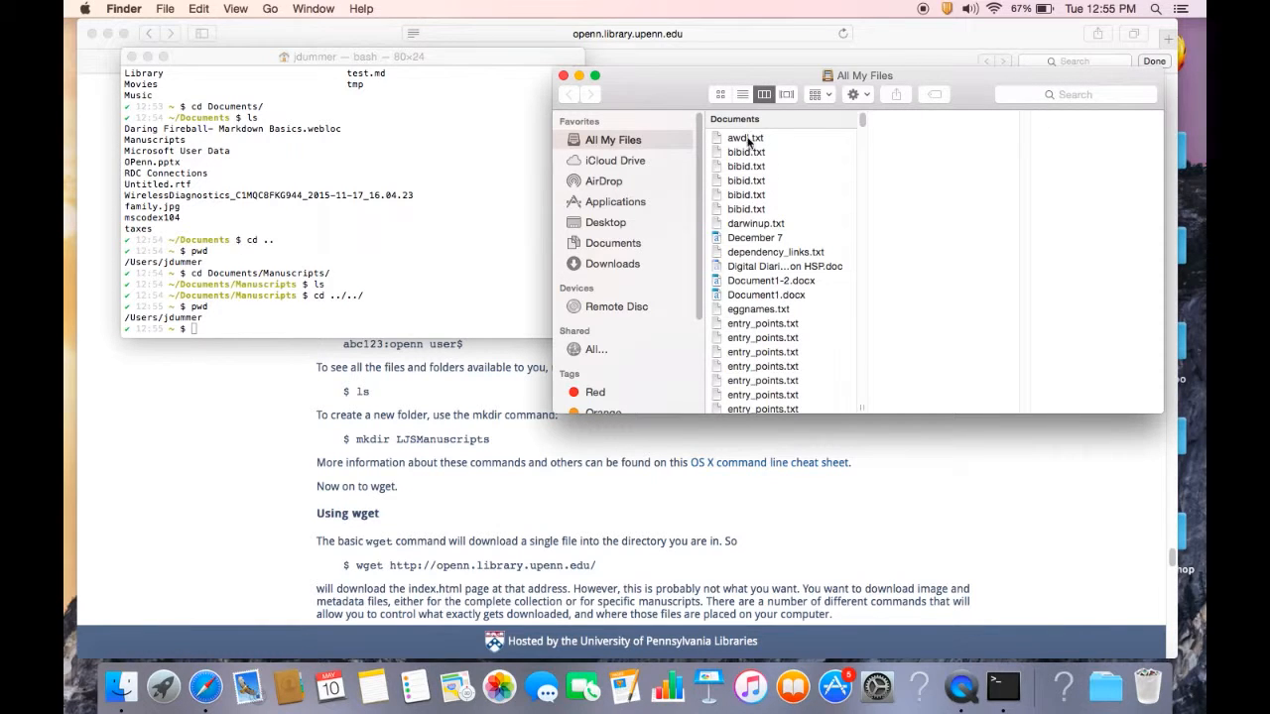
Browse Documents, Manuscripts and mscodex104 in Finder to see the thumb and web JPEGs.
scroll("down", 3)
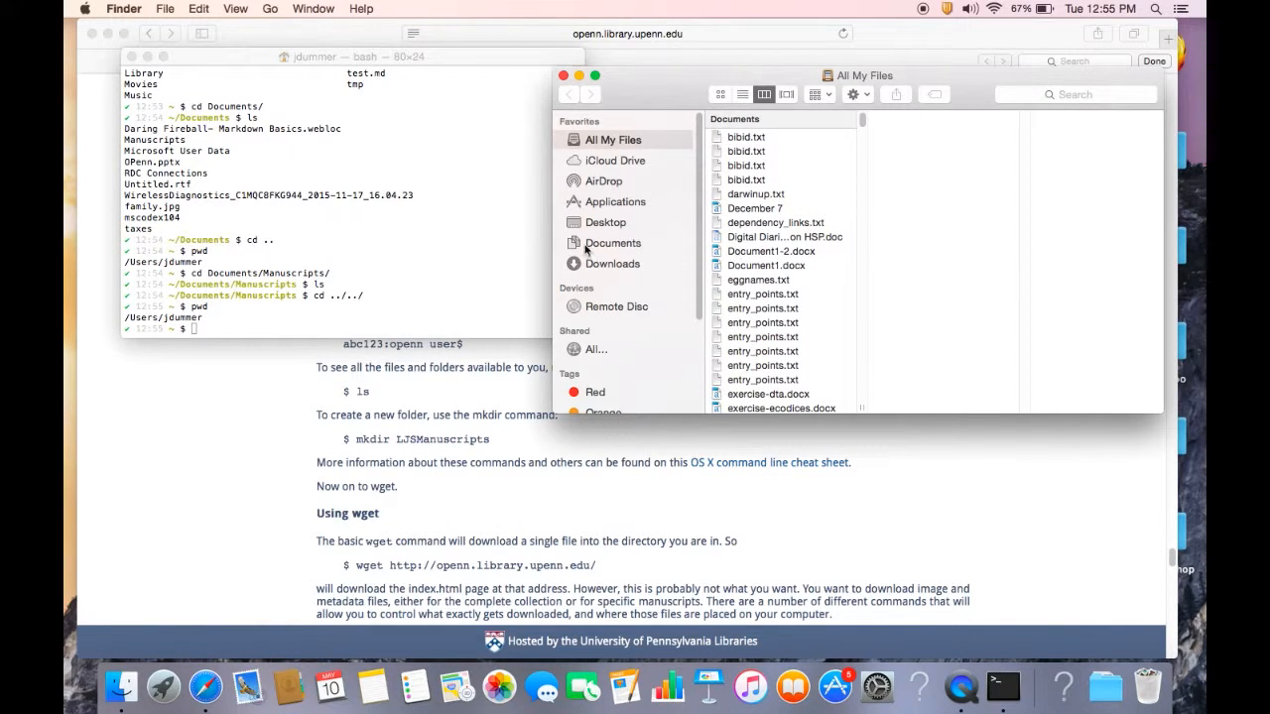
mouse_move(603, 152)
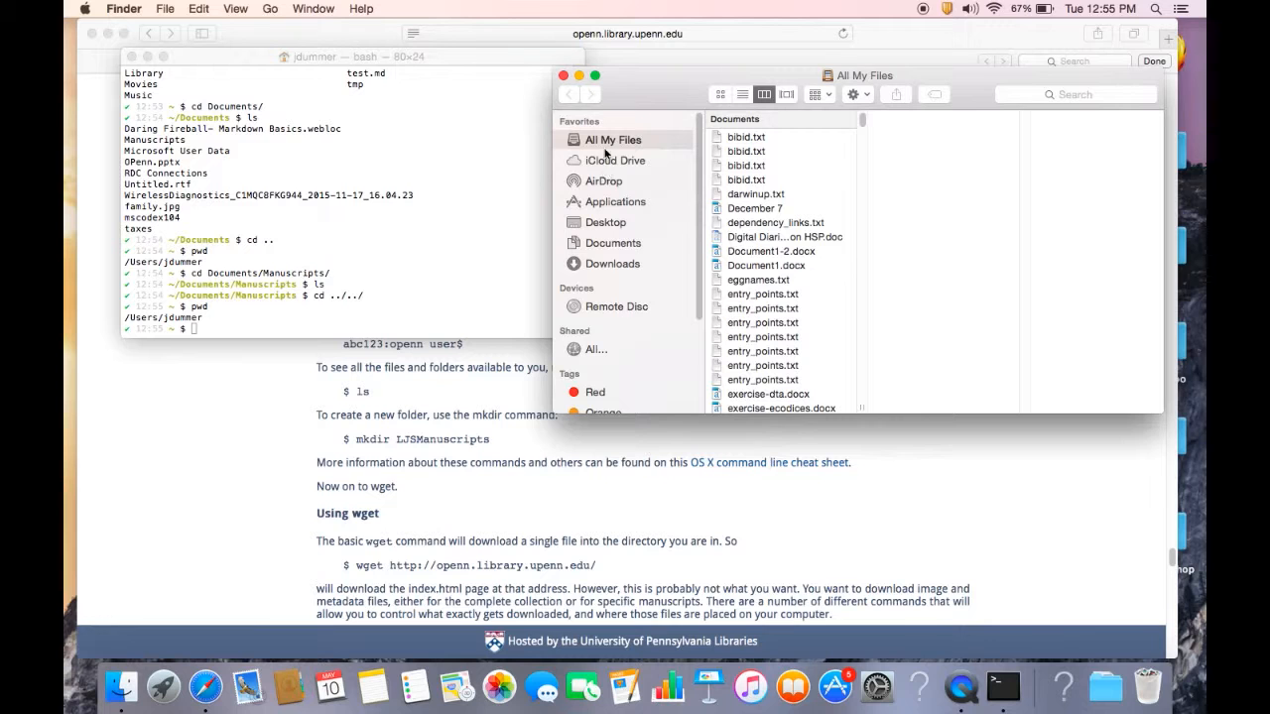
left_click(606, 221)
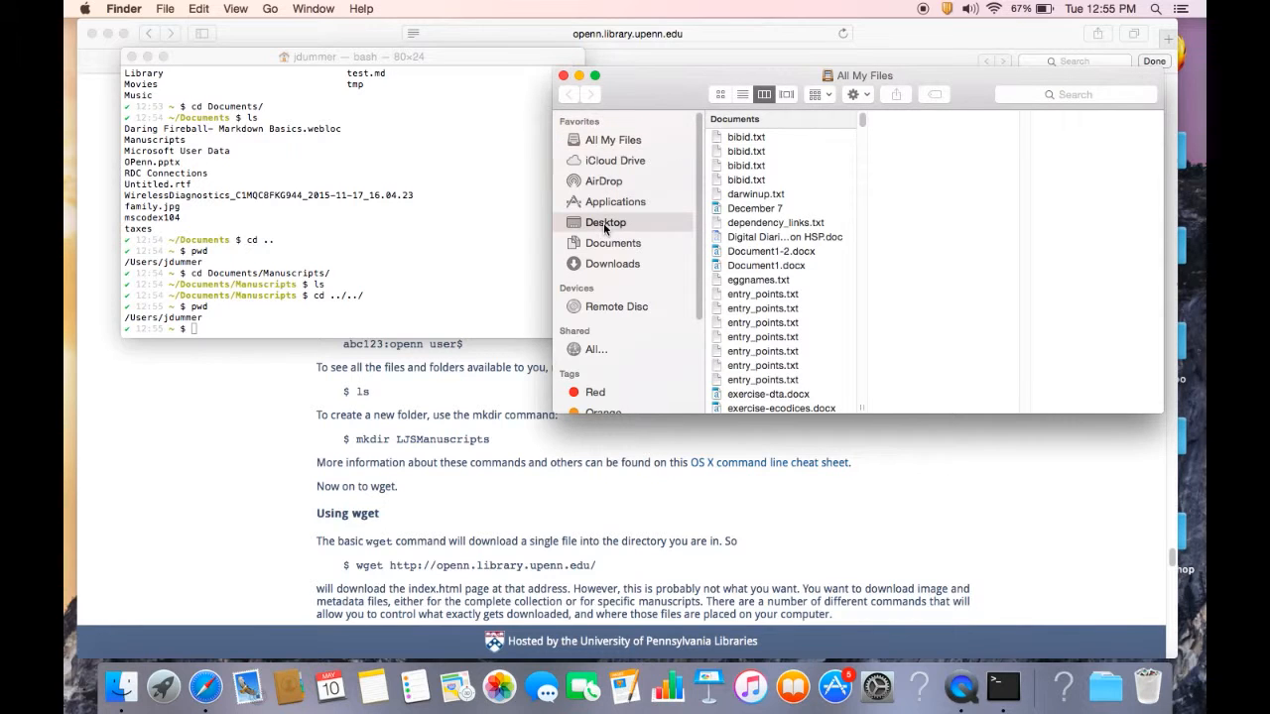
left_click(606, 221)
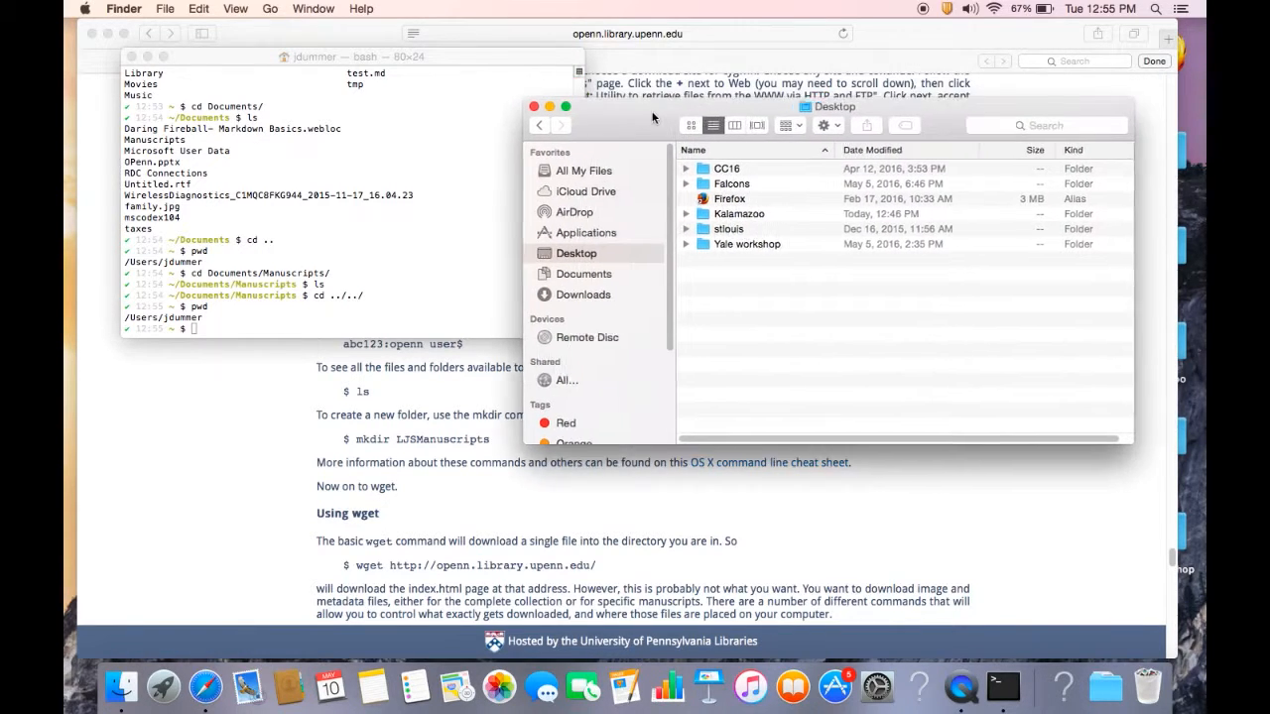
left_click(584, 268)
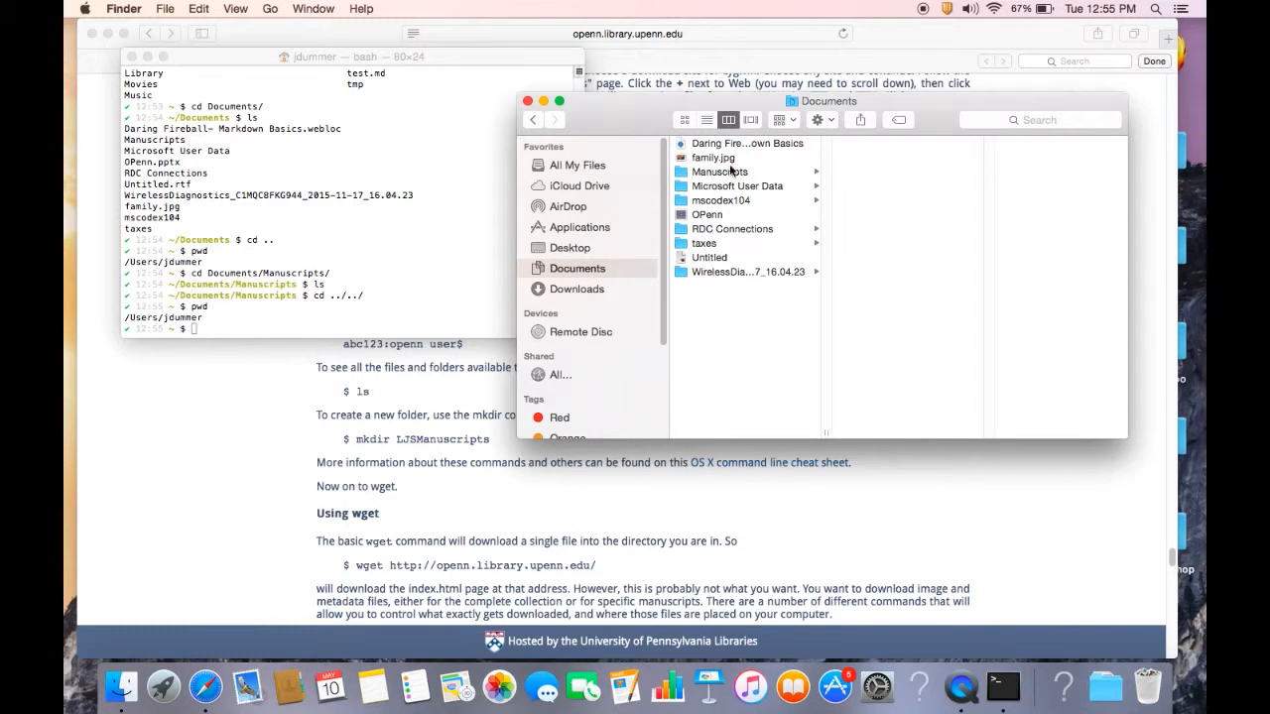
mouse_move(652, 268)
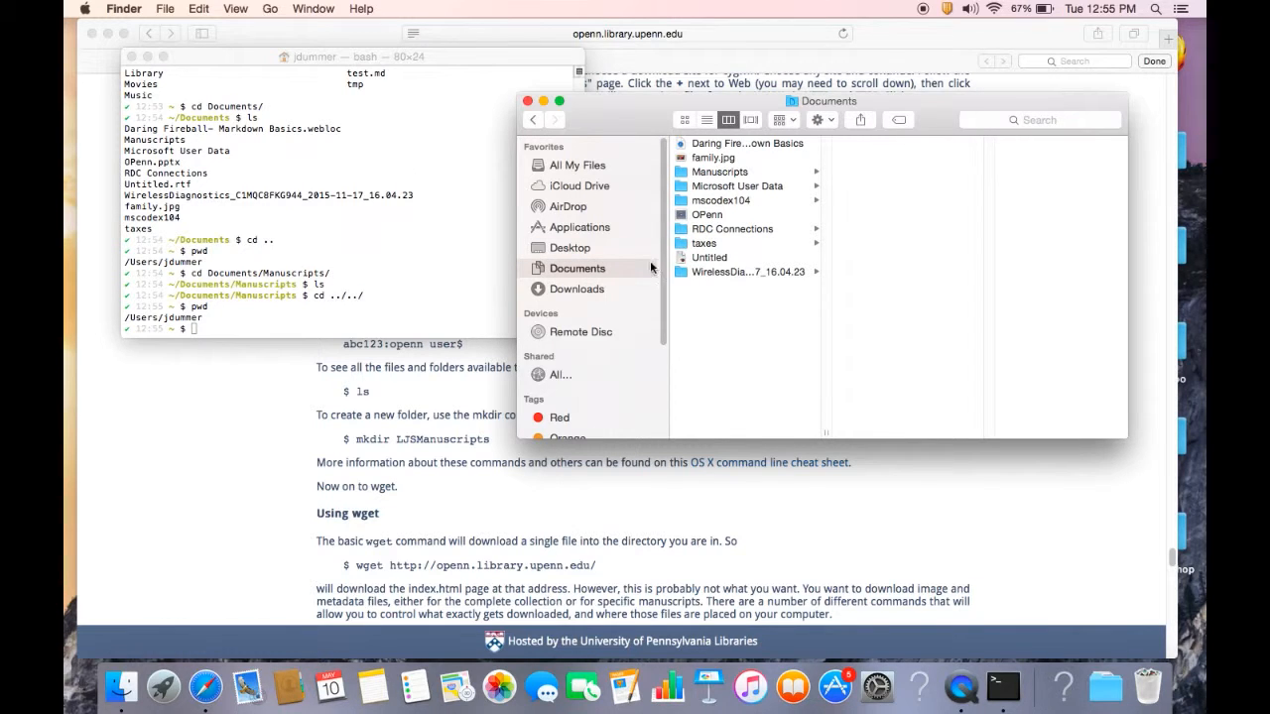
mouse_move(713, 178)
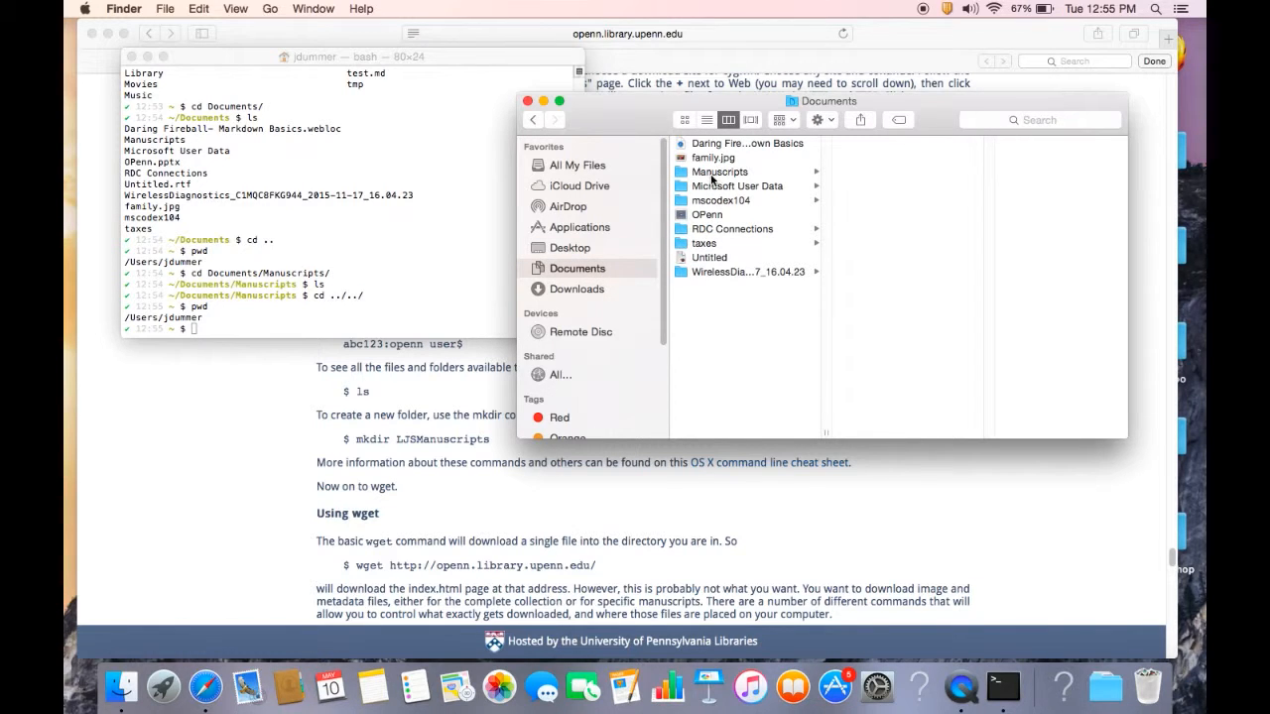
left_click(719, 171)
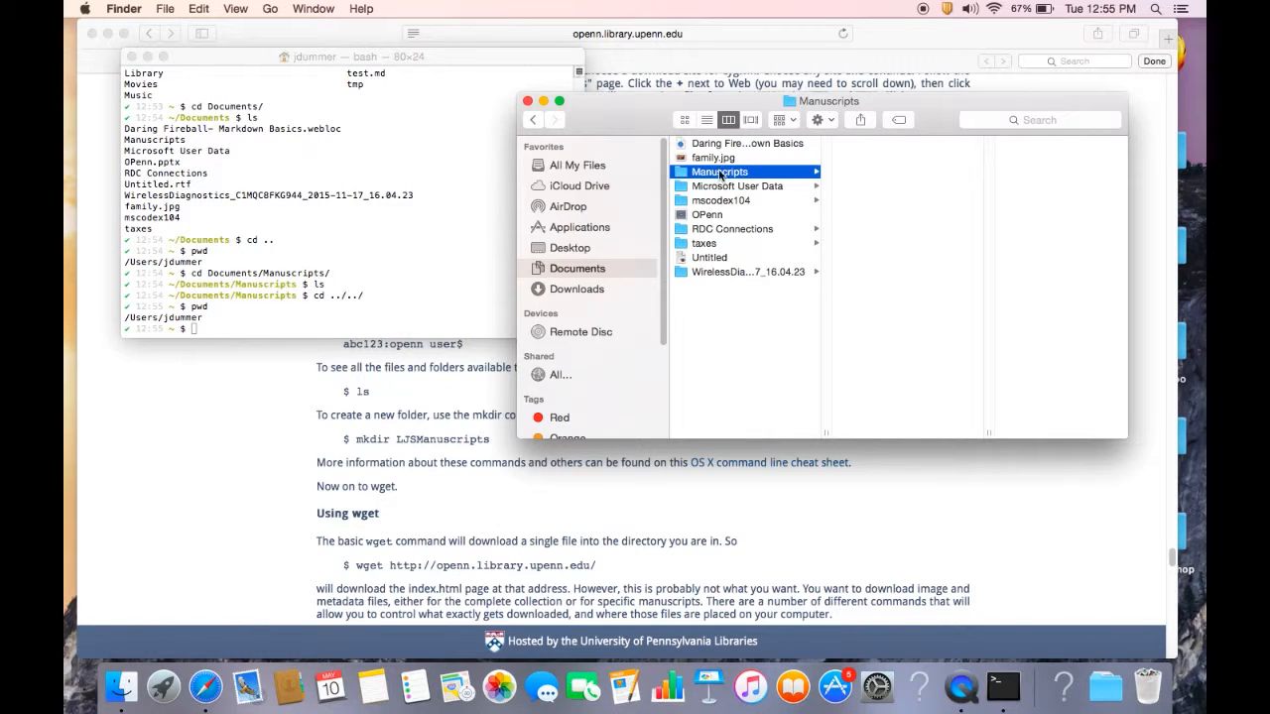
mouse_move(835, 171)
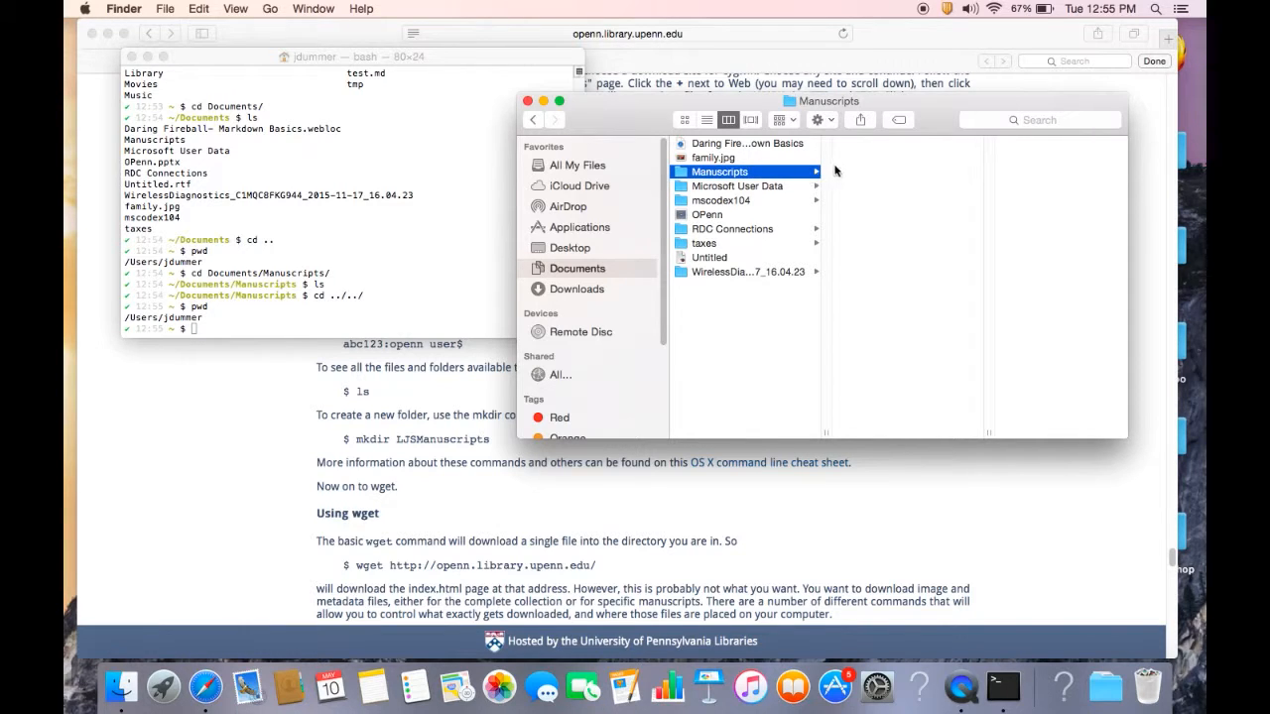
mouse_move(749, 175)
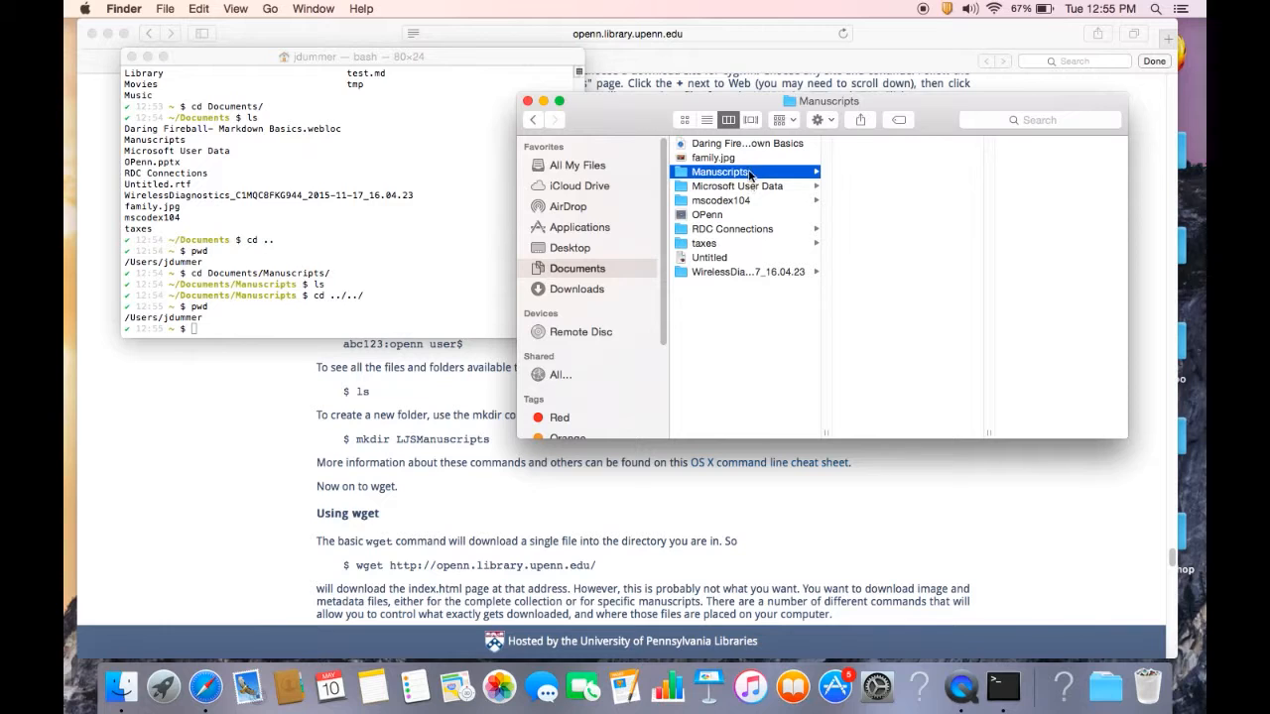
mouse_move(485, 169)
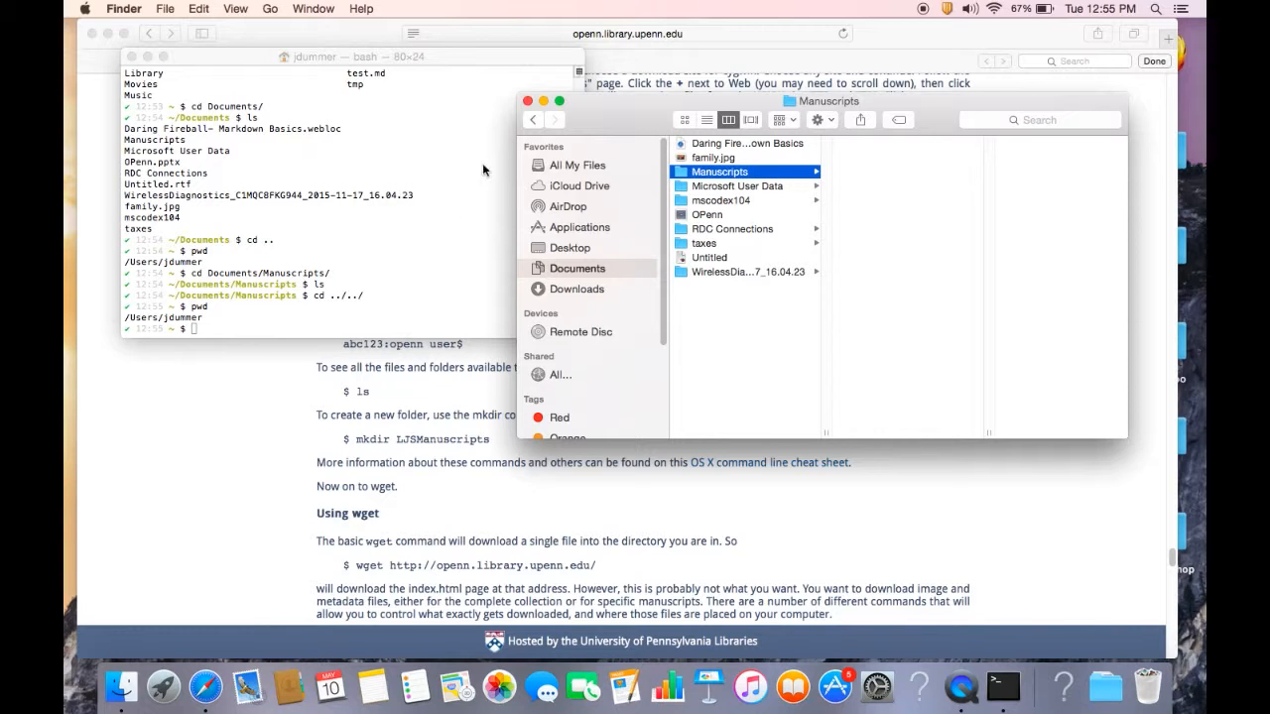
left_click(720, 200)
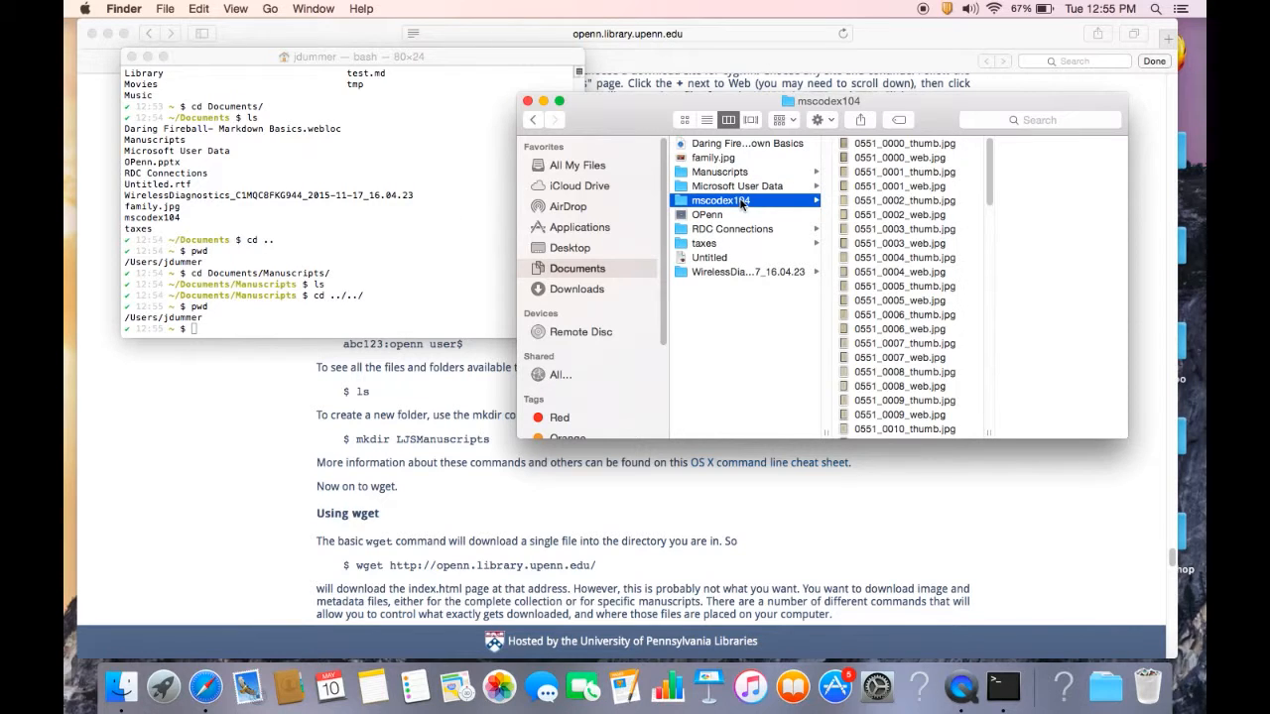
scroll("down", 3)
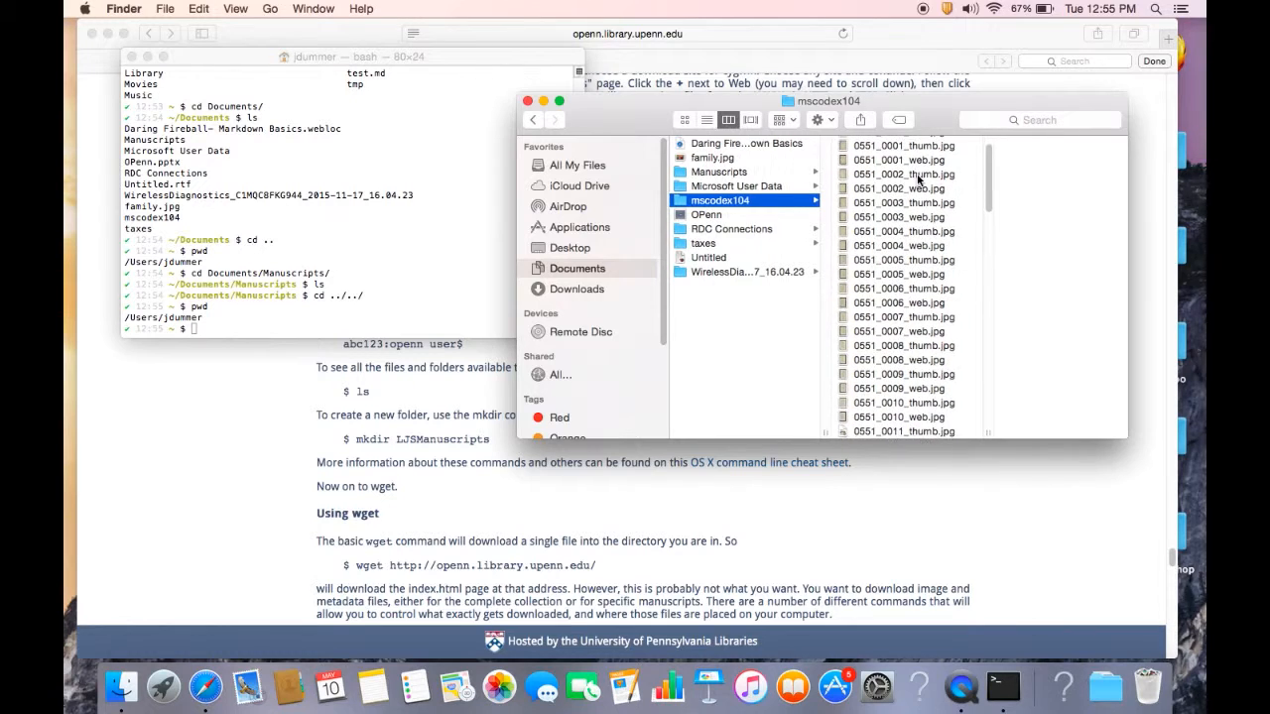
scroll("up", 3)
type("cd")
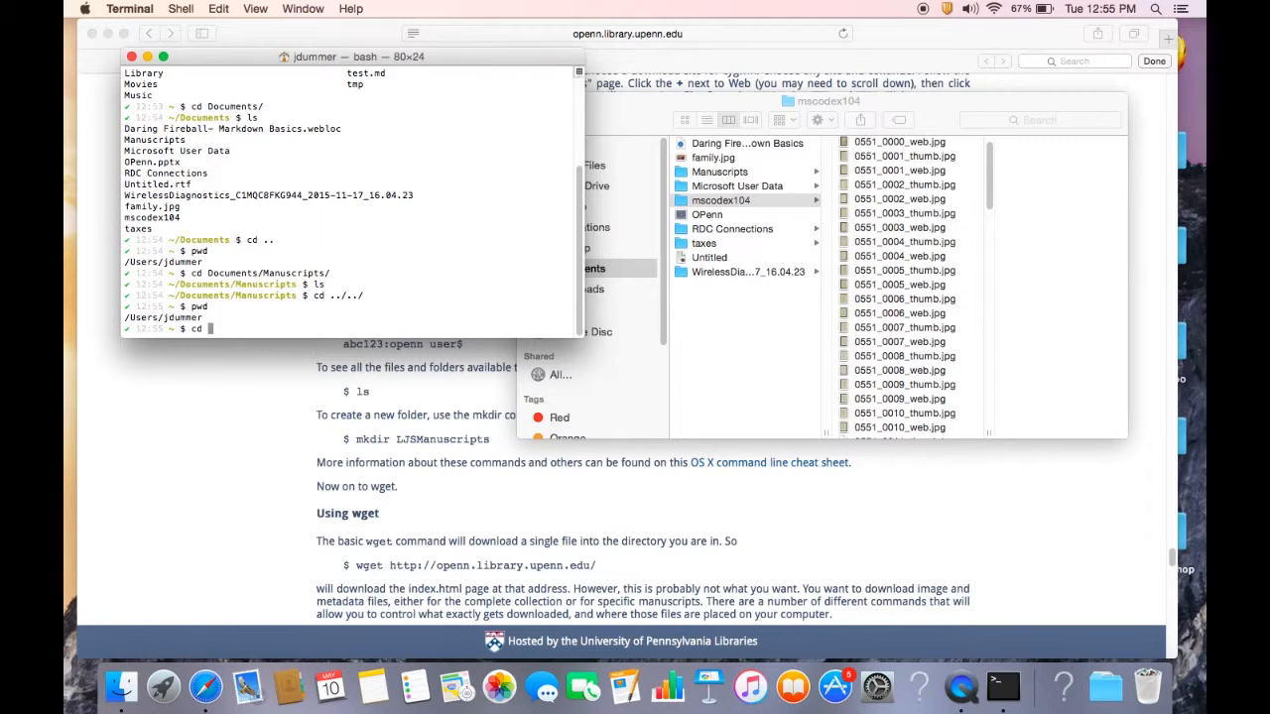
Move into Documents/mscodex104 and list its JPEGs, index.html and robots.txt.
type("Do")
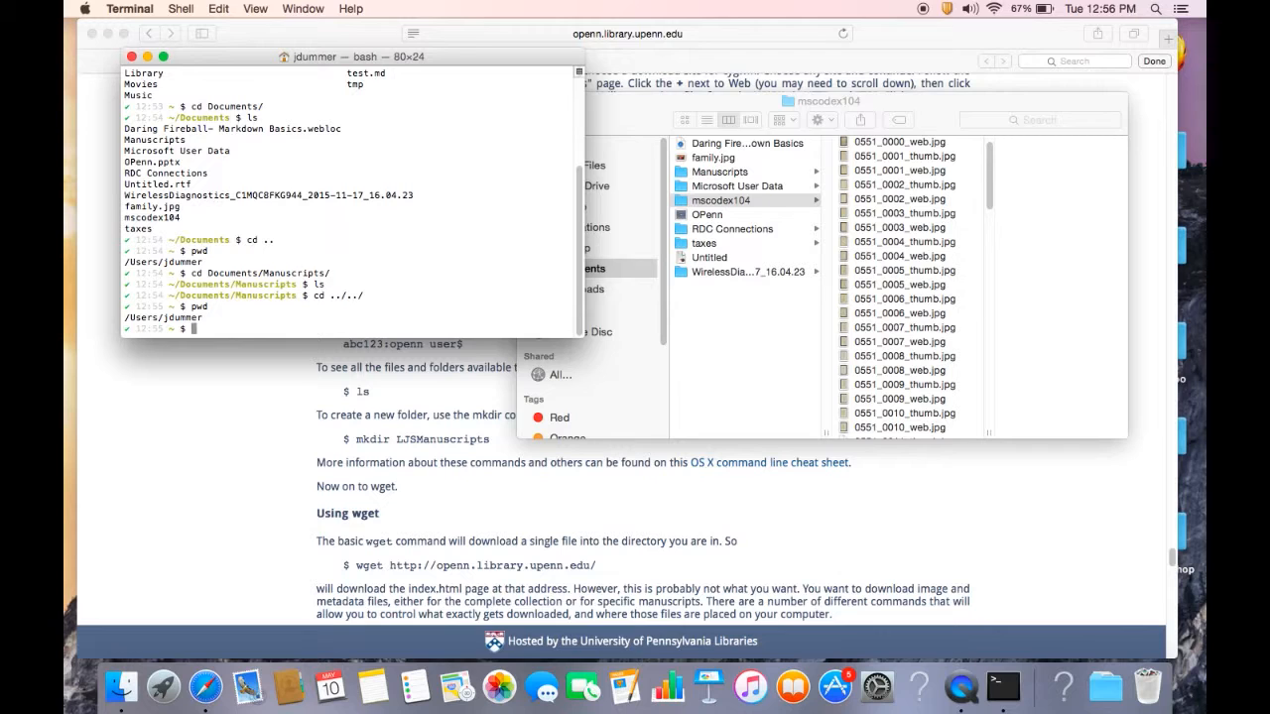
type("ls")
type("cd D")
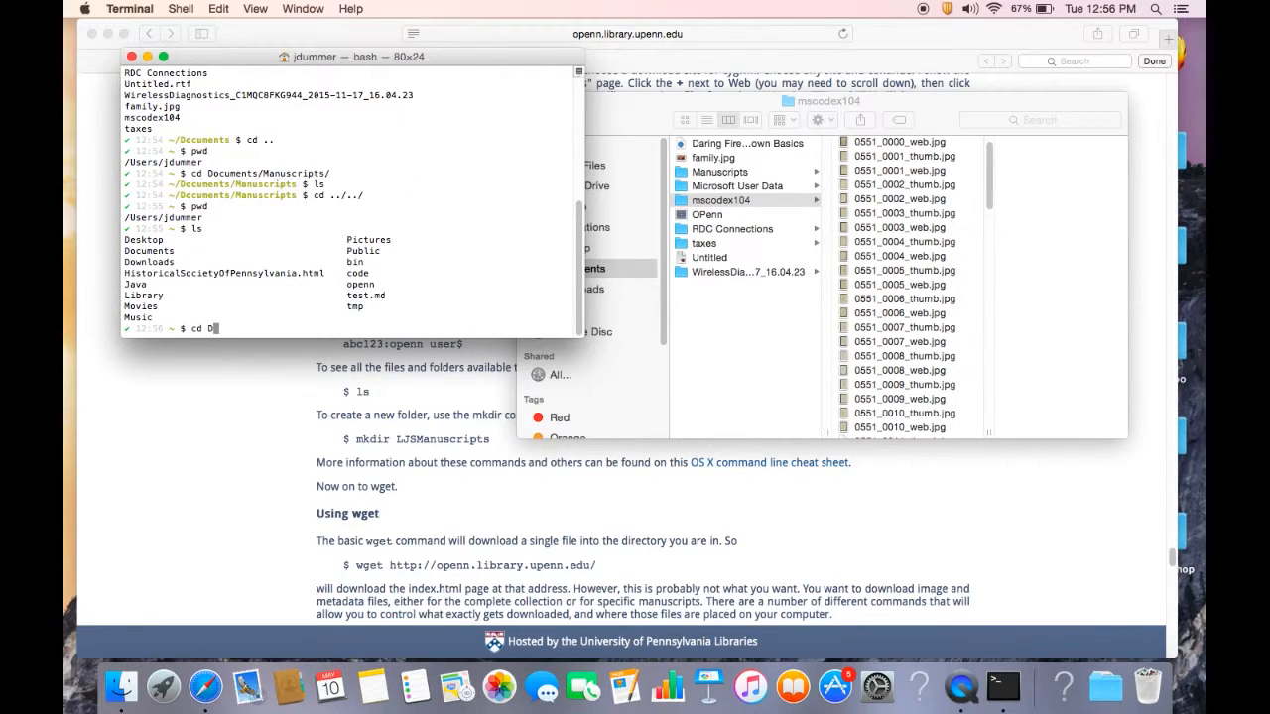
type("ocuments/mscod")
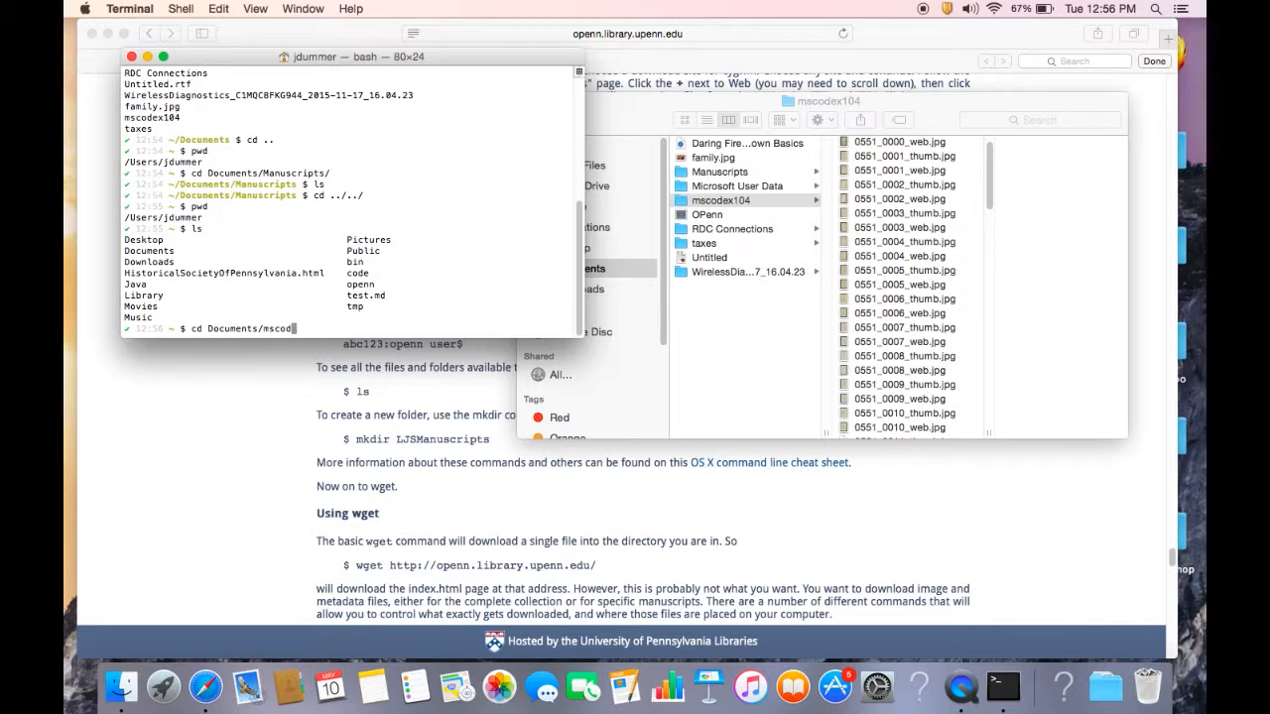
key("Return")
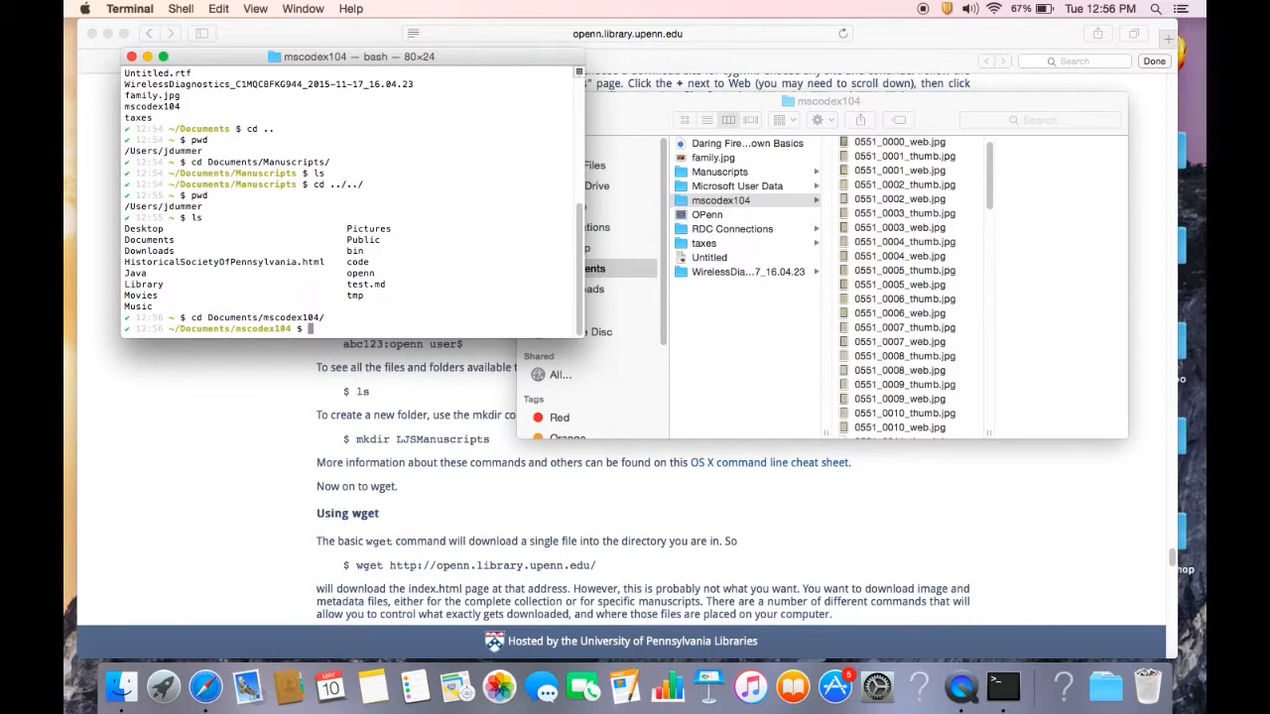
key("Return")
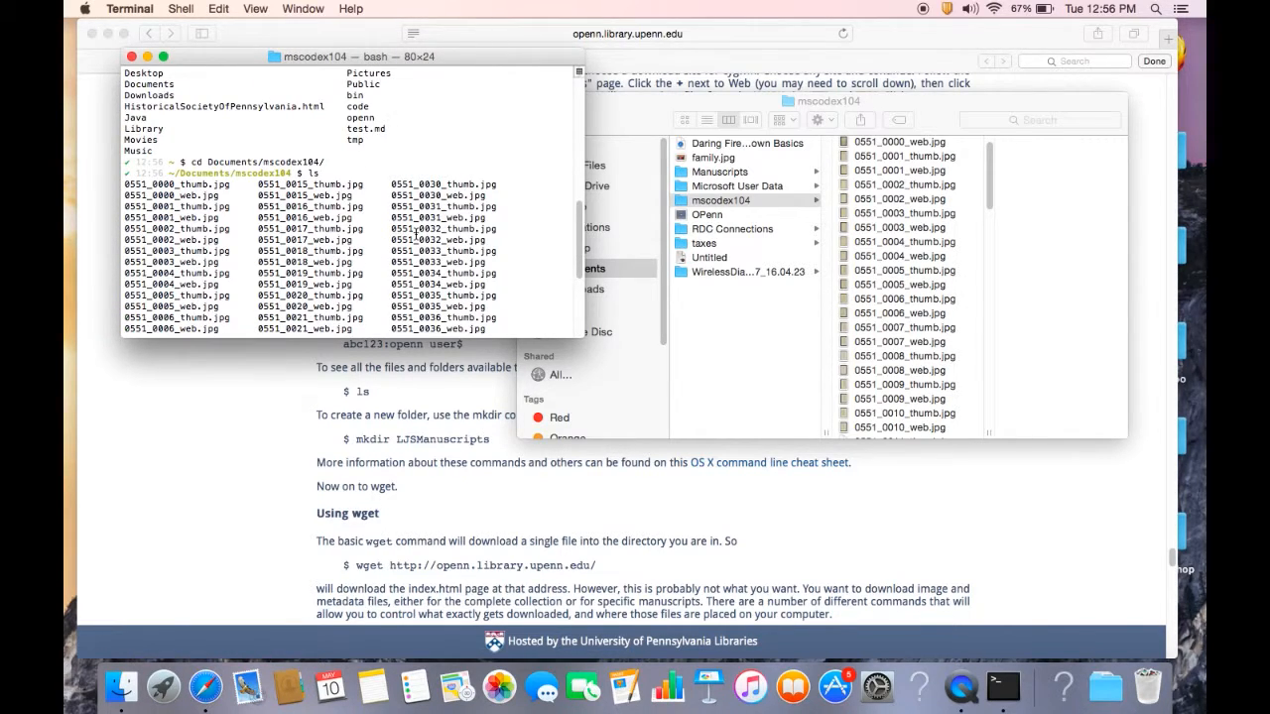
scroll("down", 3)
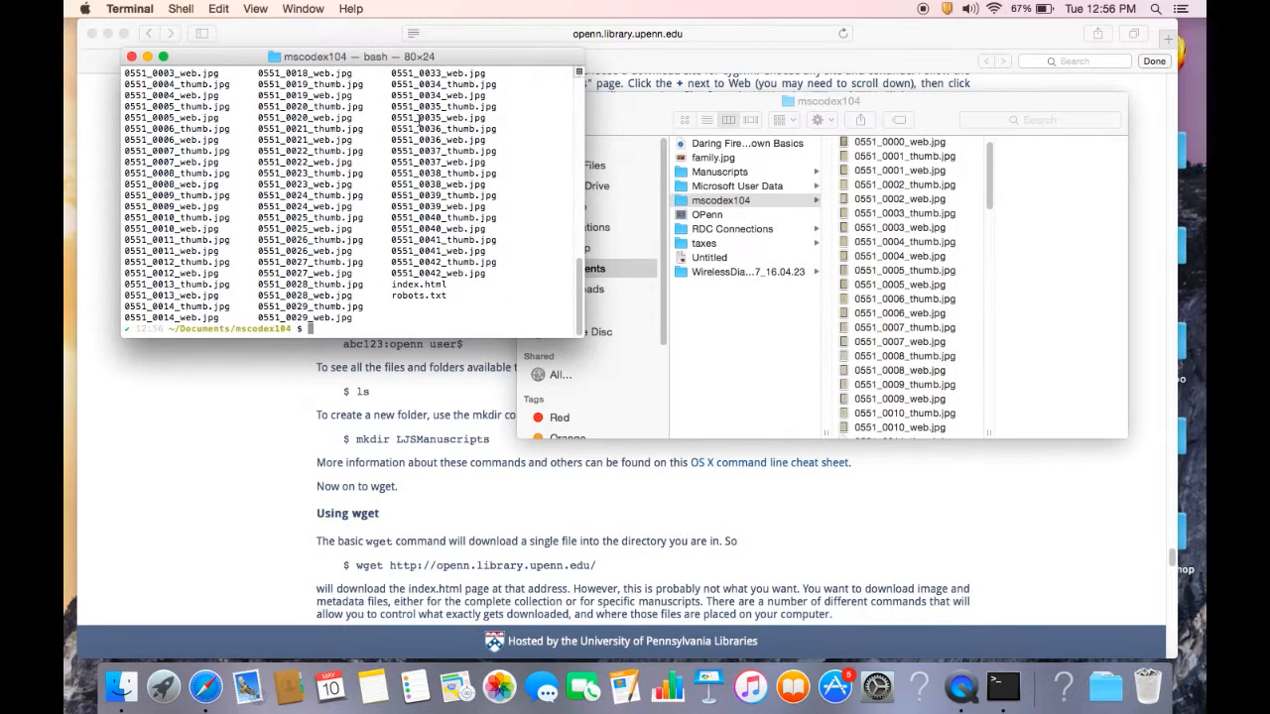
Go back up to Documents, move into Manuscripts, and list it.
type("cd .")
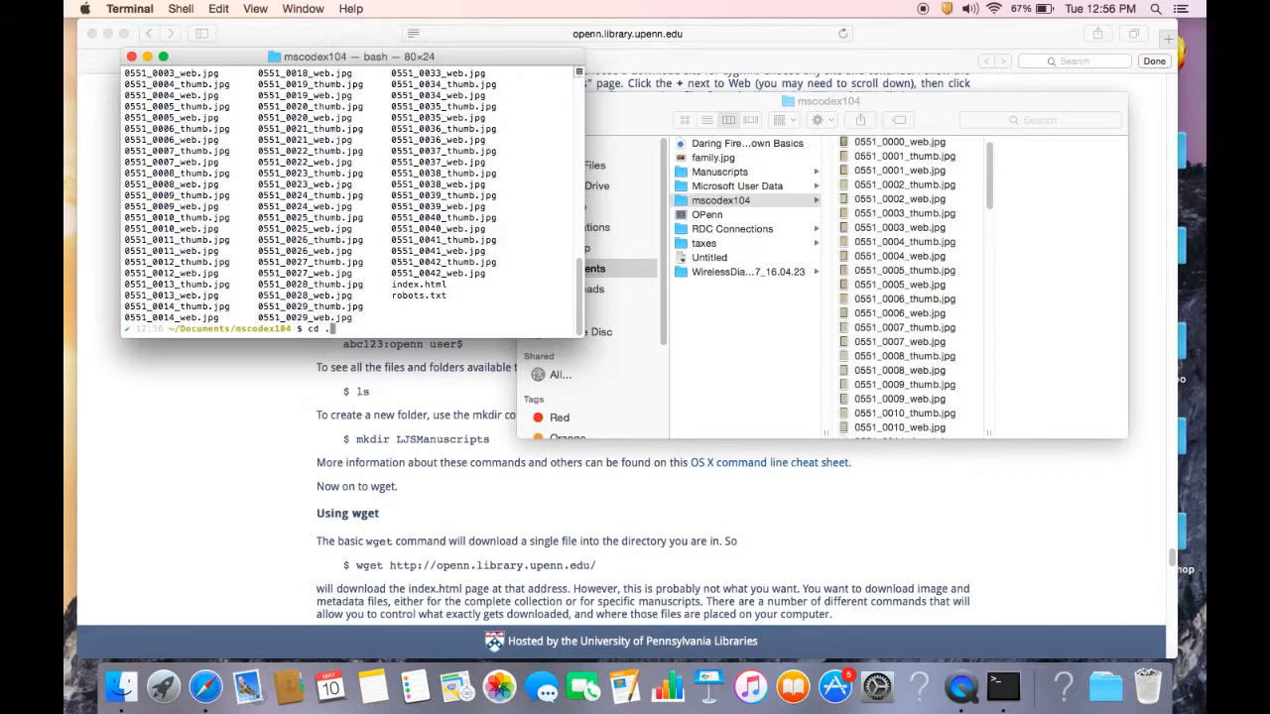
key("Return")
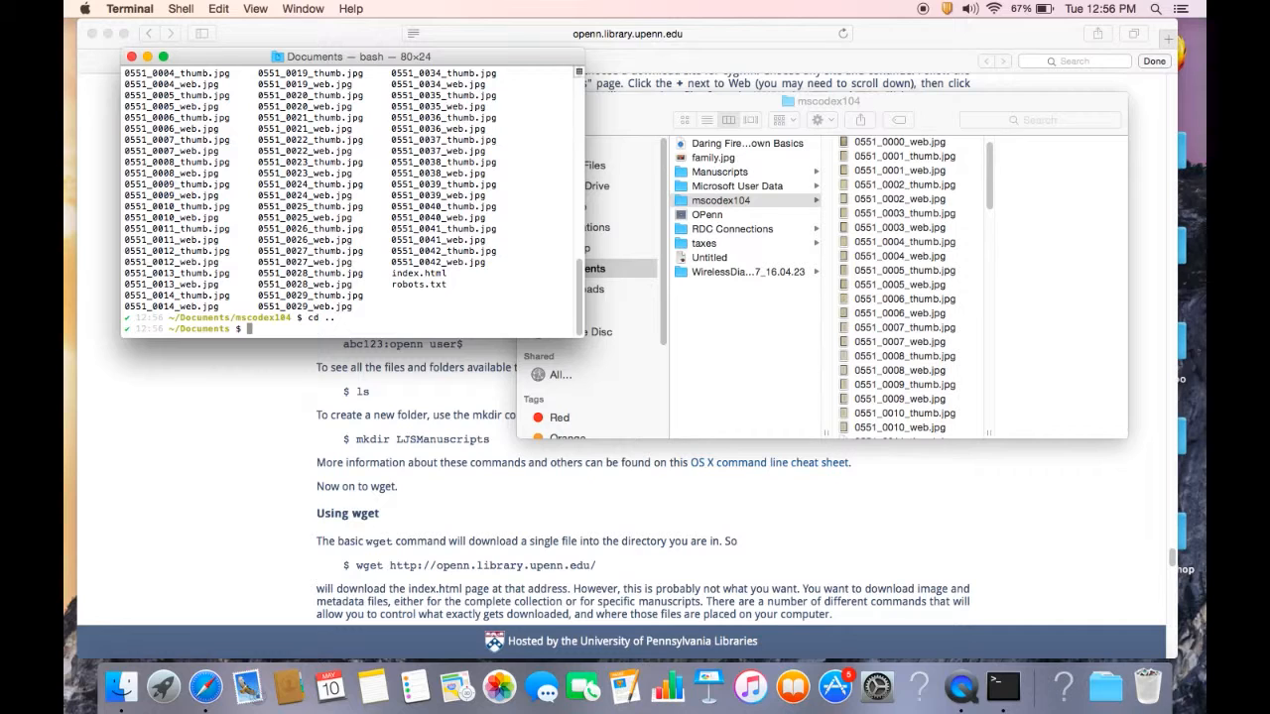
type("Manuscripts/")
type("ls")
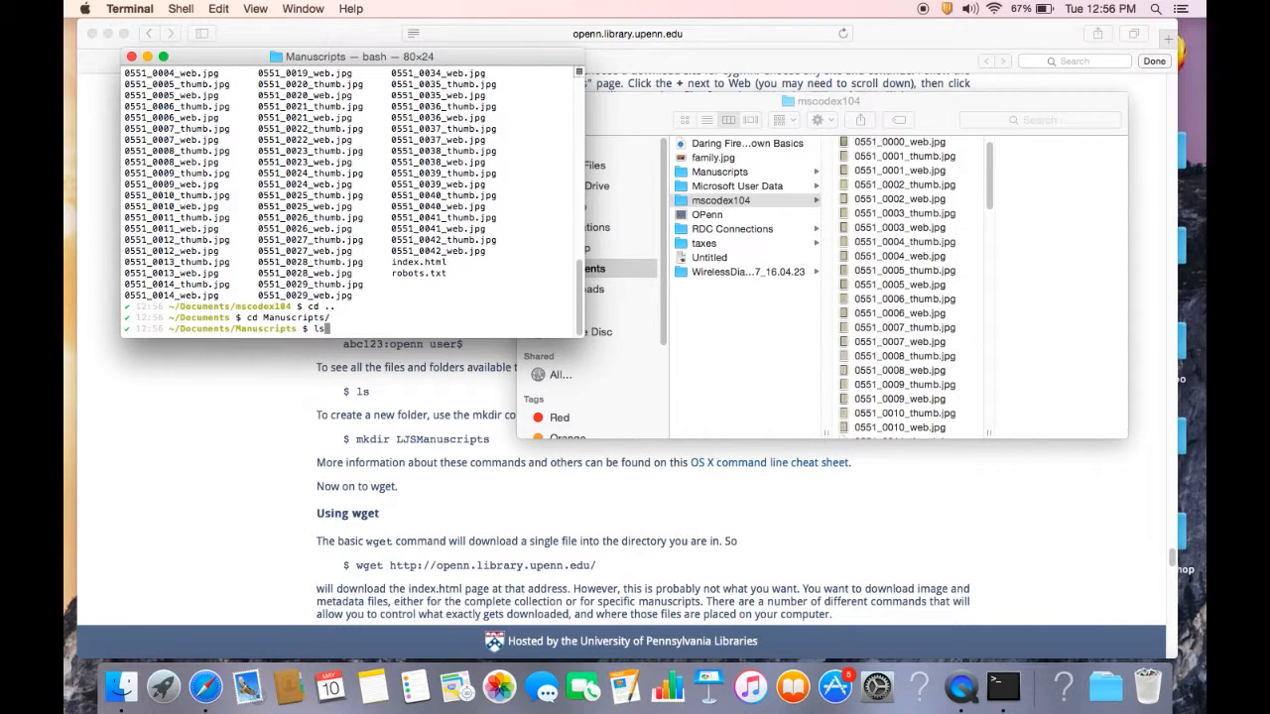
key("Return")
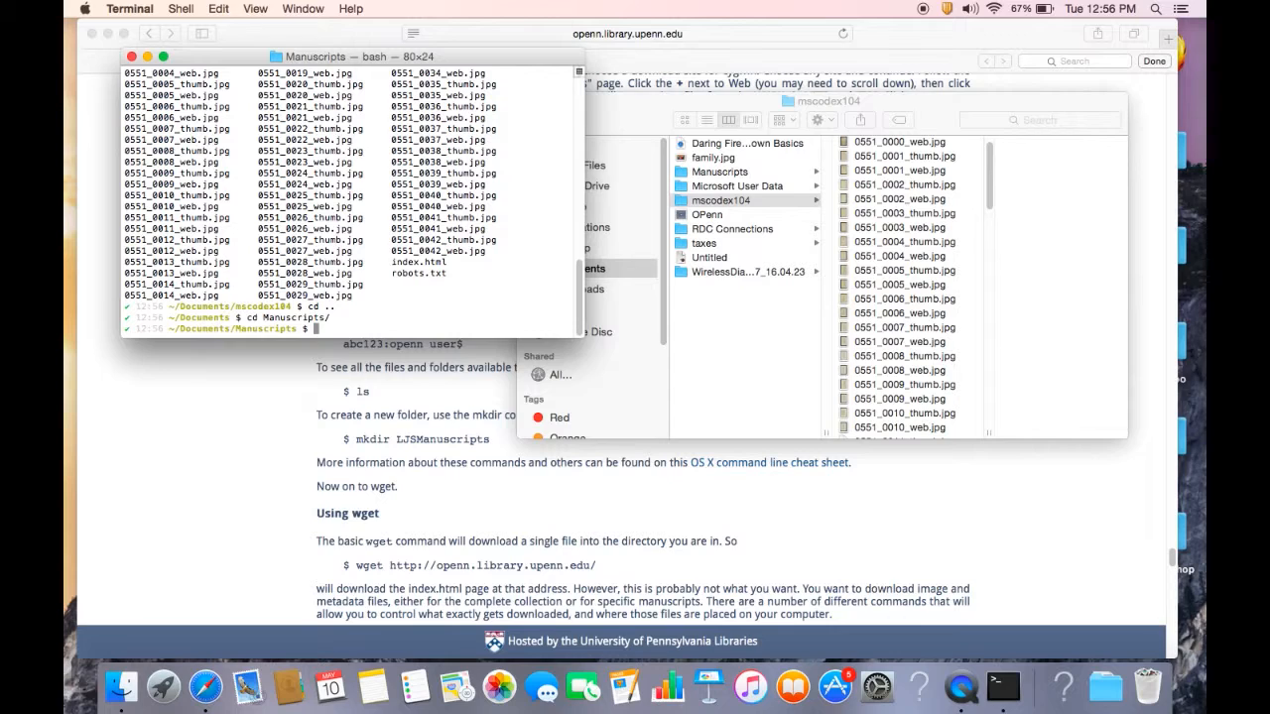
type("mkdir")
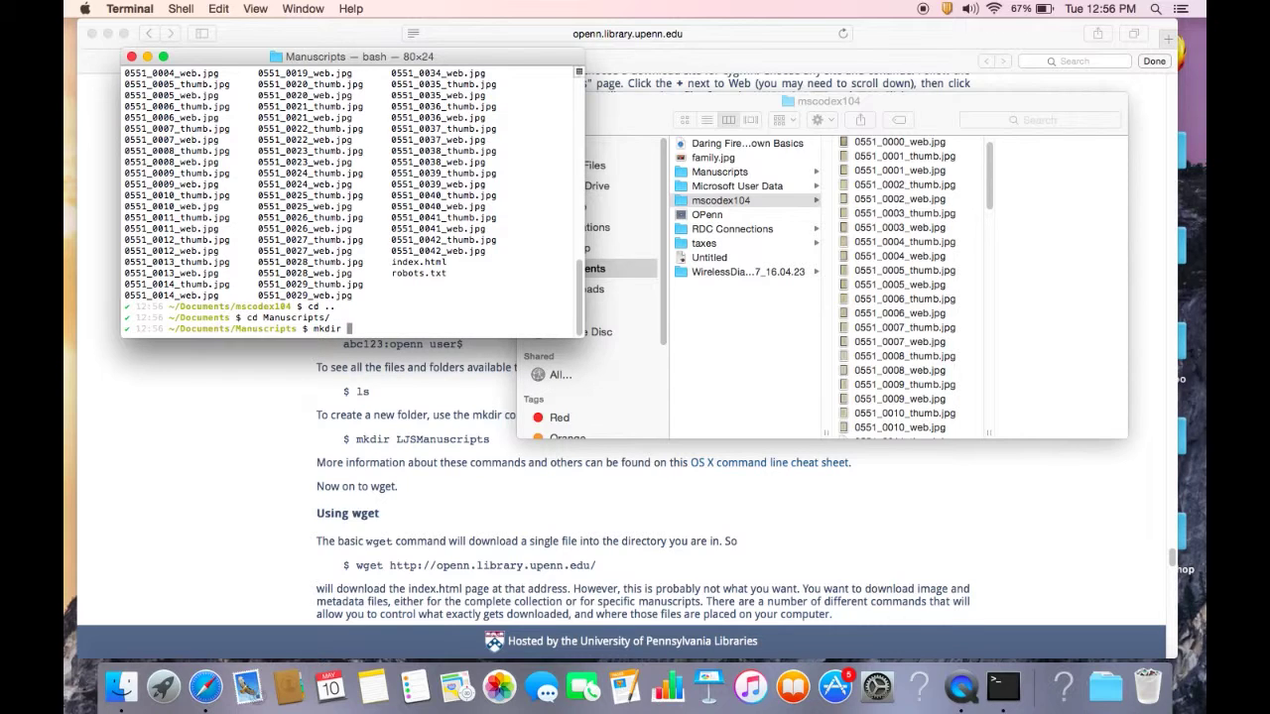
type("ms")
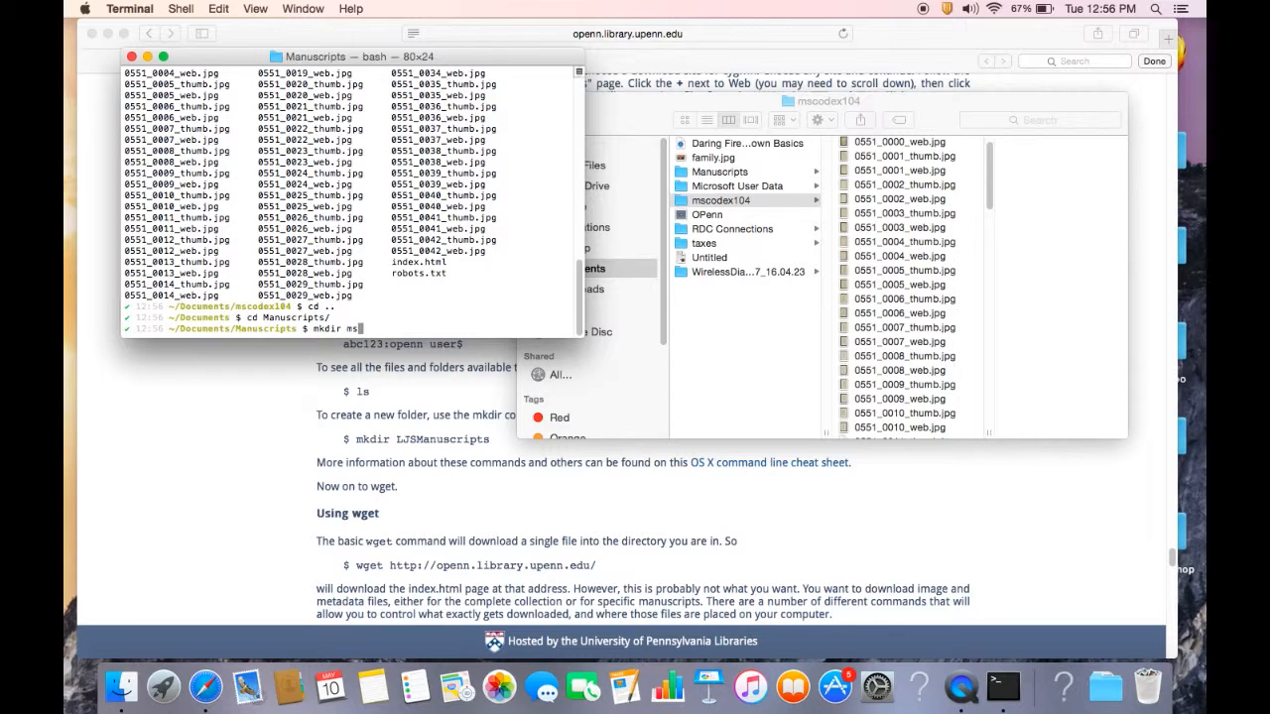
key("Return")
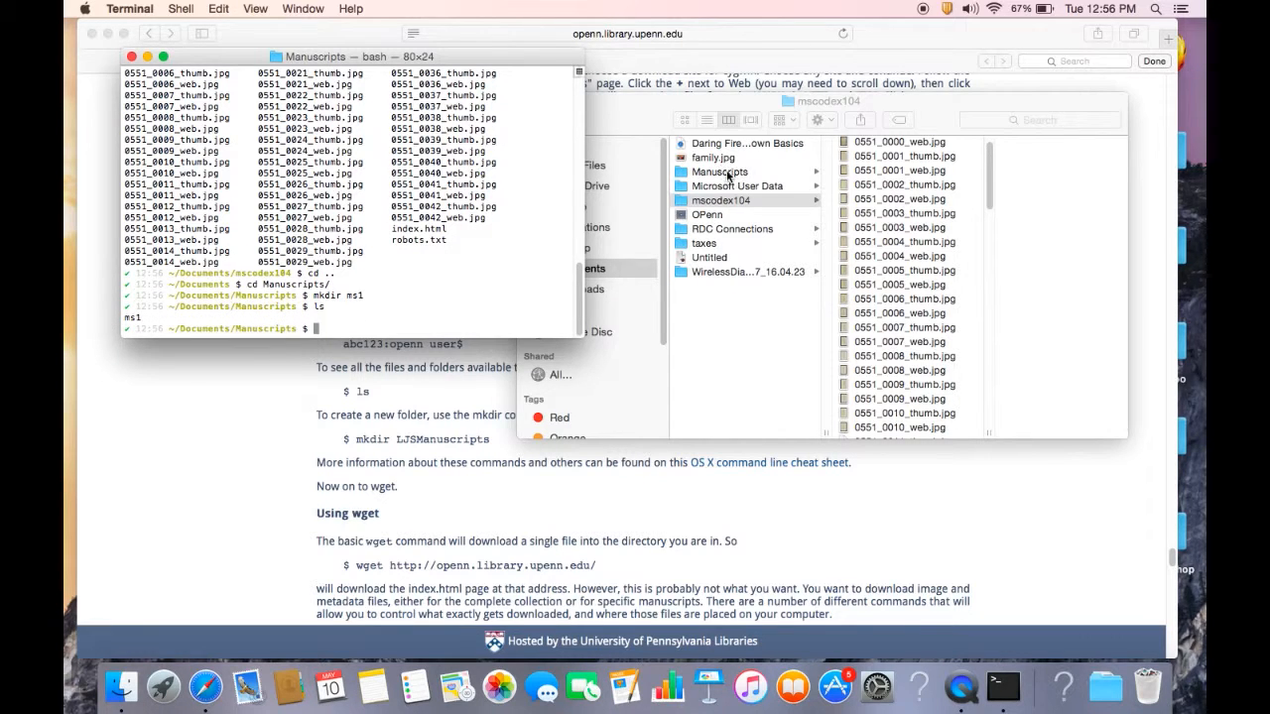
left_click(833, 143)
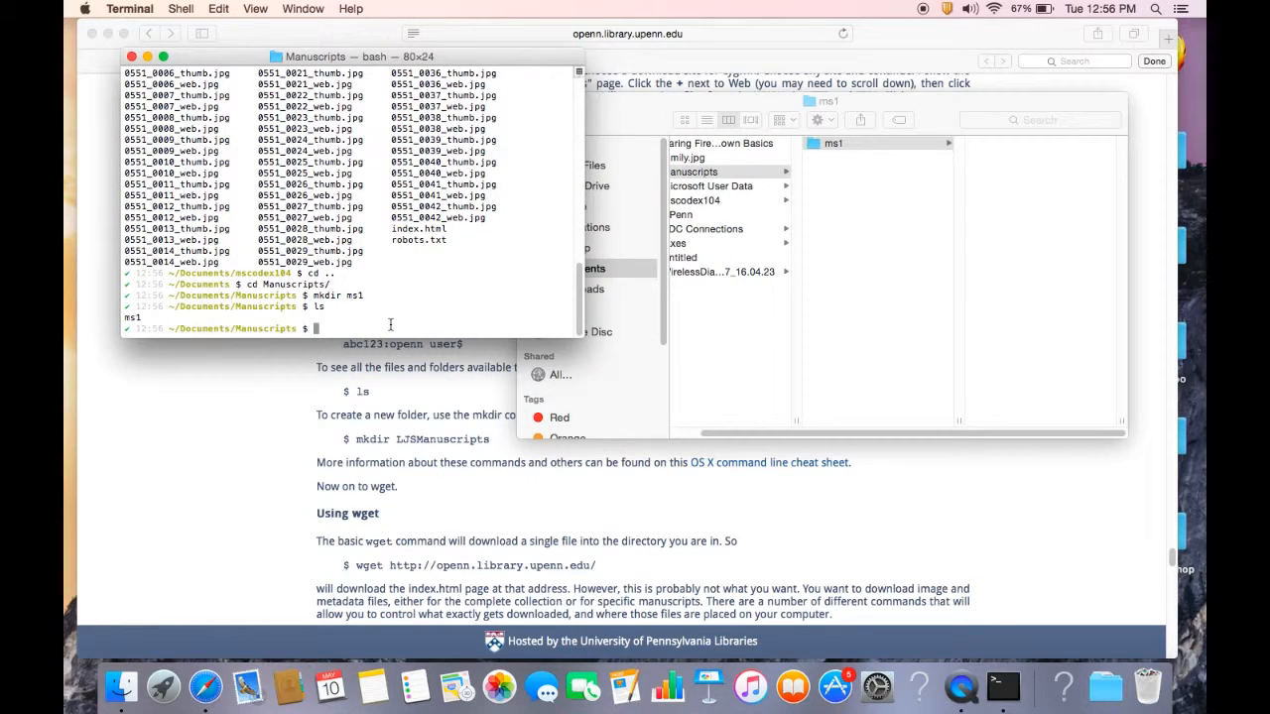
type("rmdir ms1")
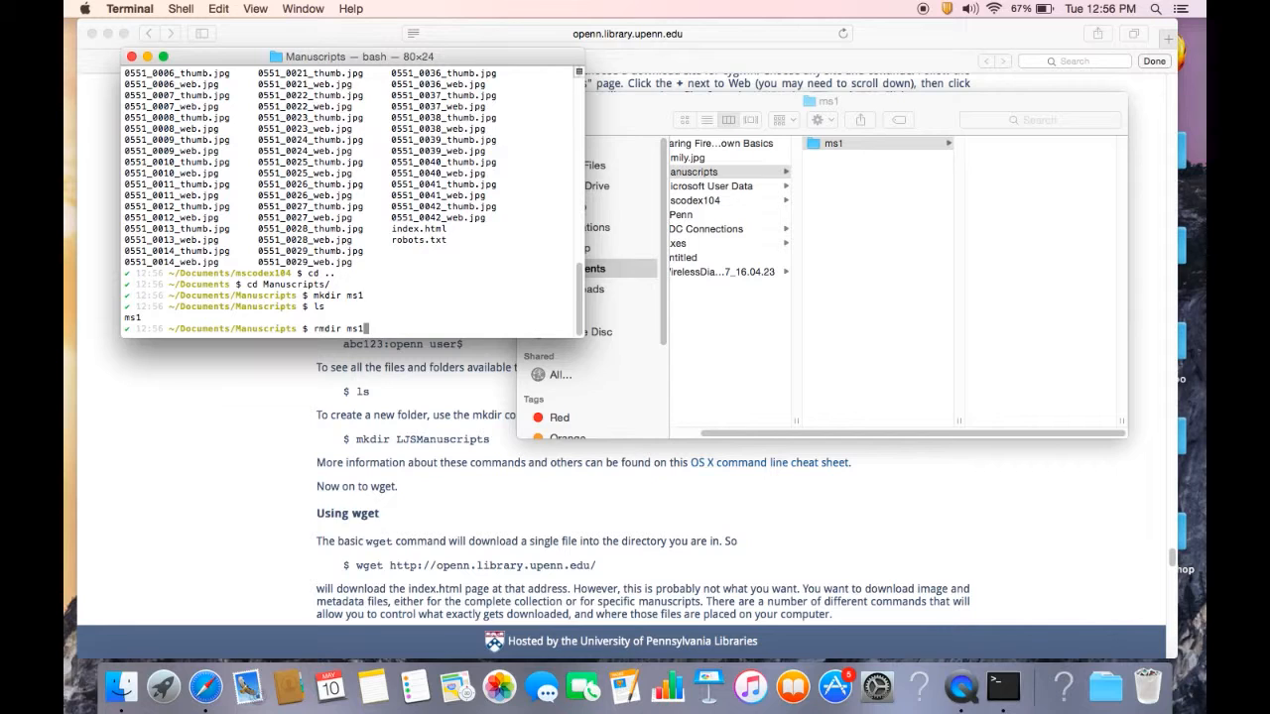
key("Return")
type("ls")
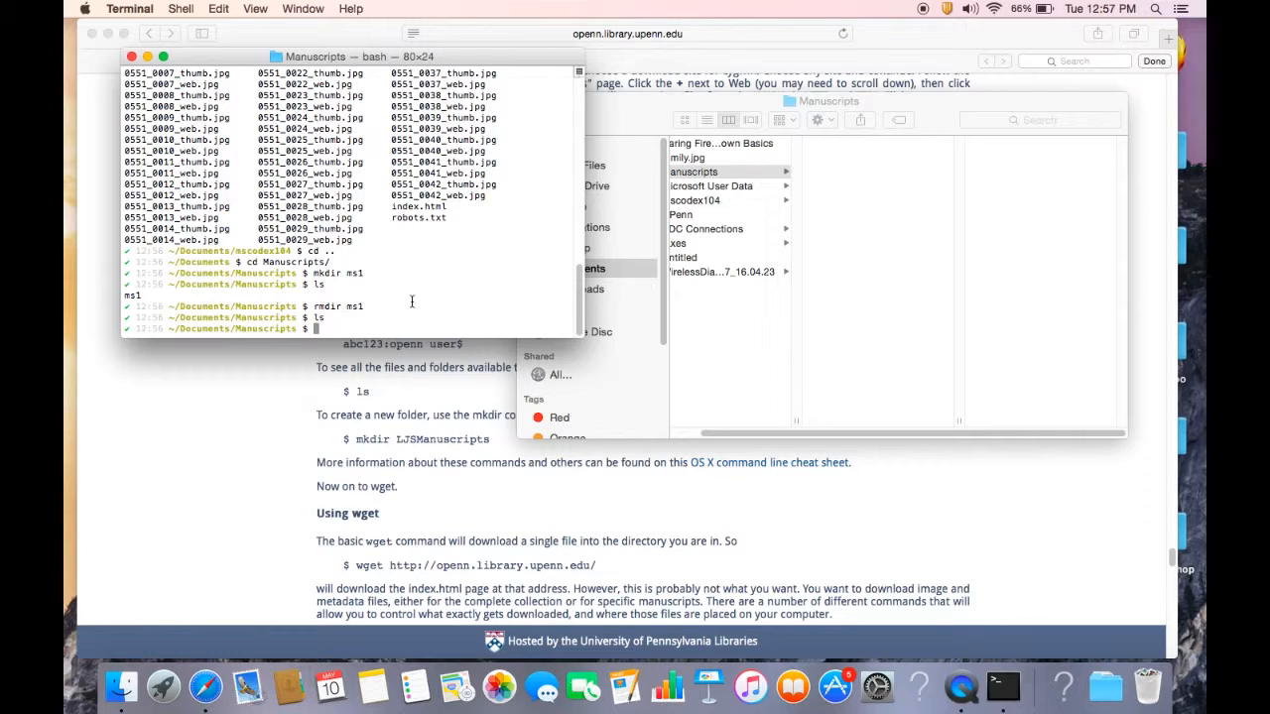
mouse_move(382, 327)
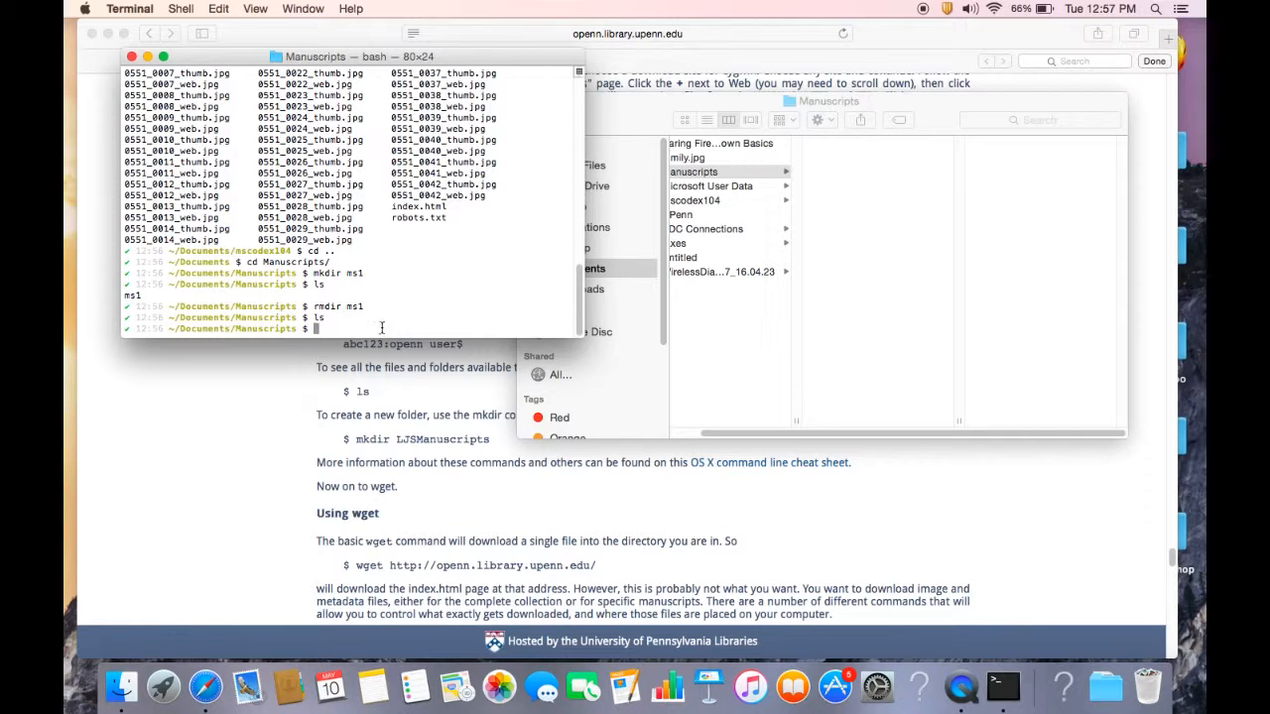
mouse_move(368, 316)
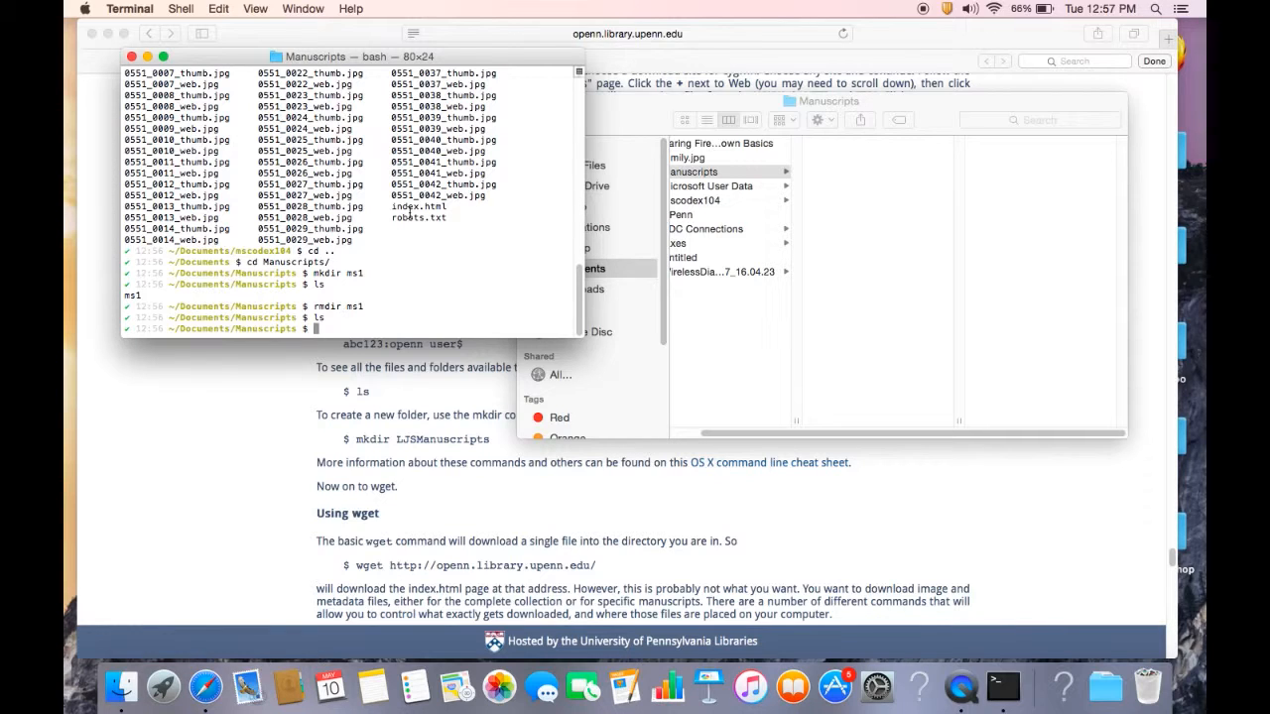
mouse_move(590, 89)
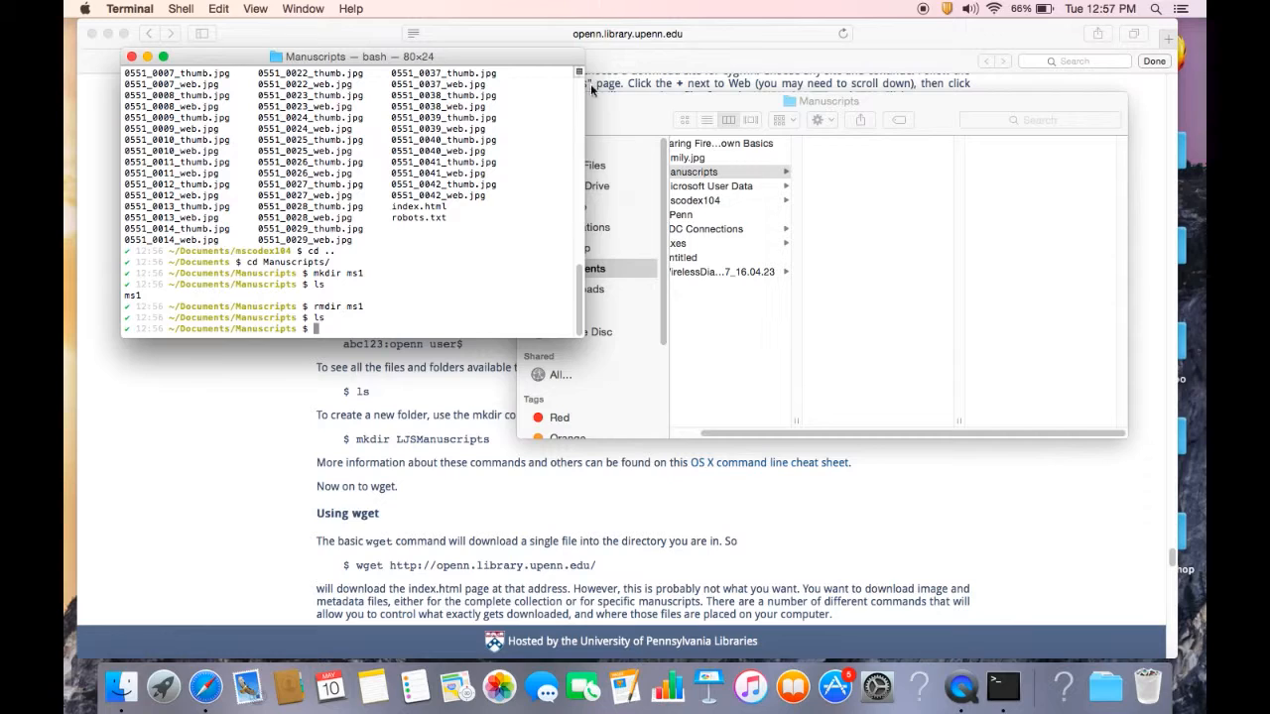
Type the partial command 'wget -nd -P openn/ljs255 -np' at the Manuscripts prompt, unrun.
type("wget")
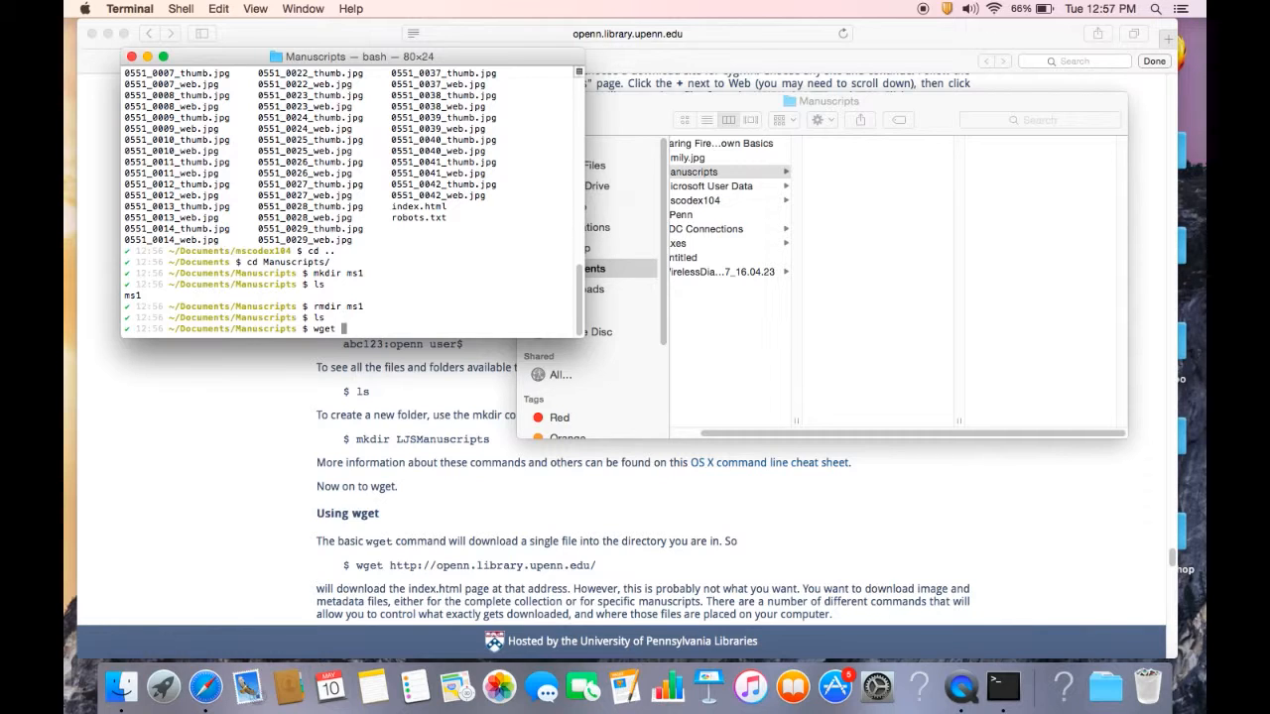
type("-nd")
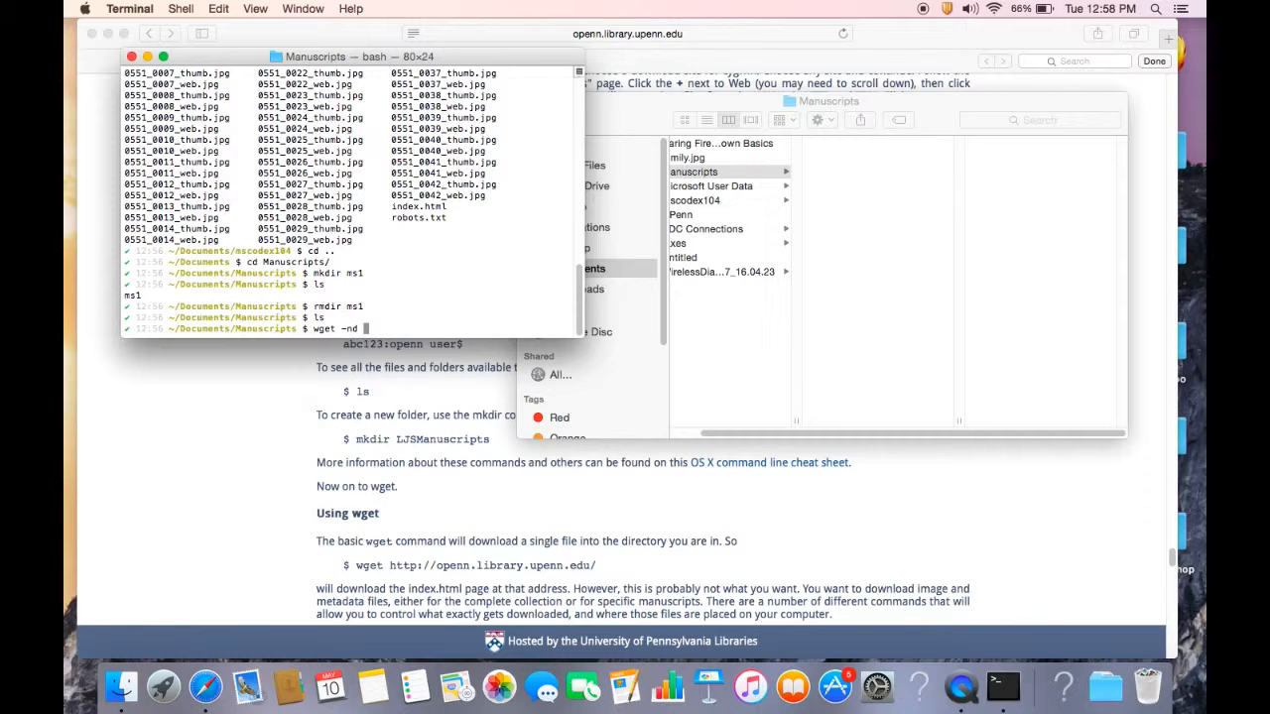
type("-P")
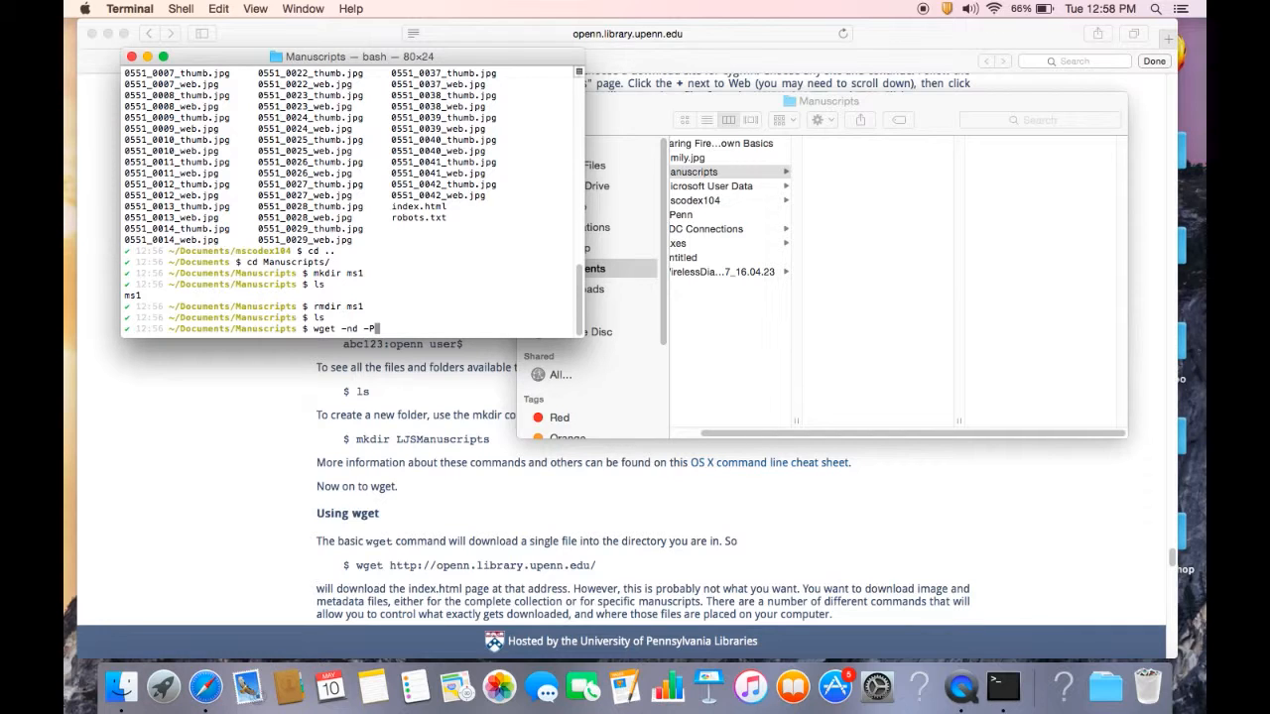
type("openn/")
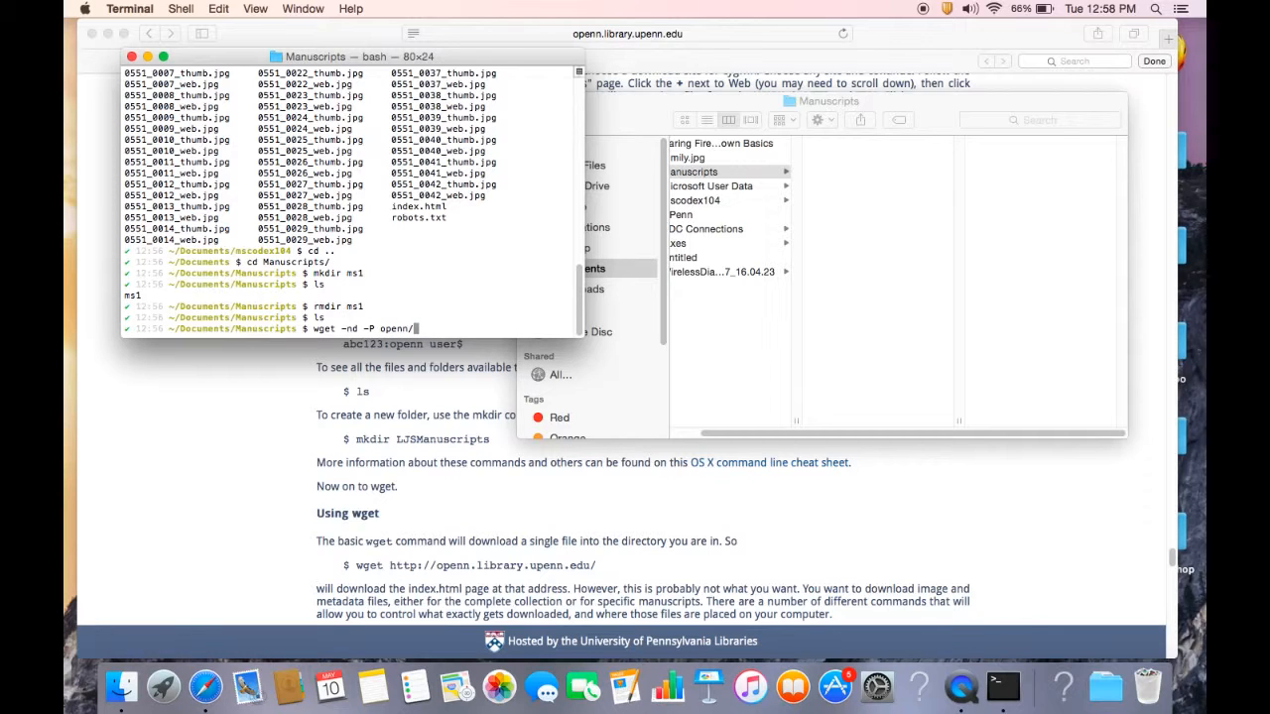
type("ljs255")
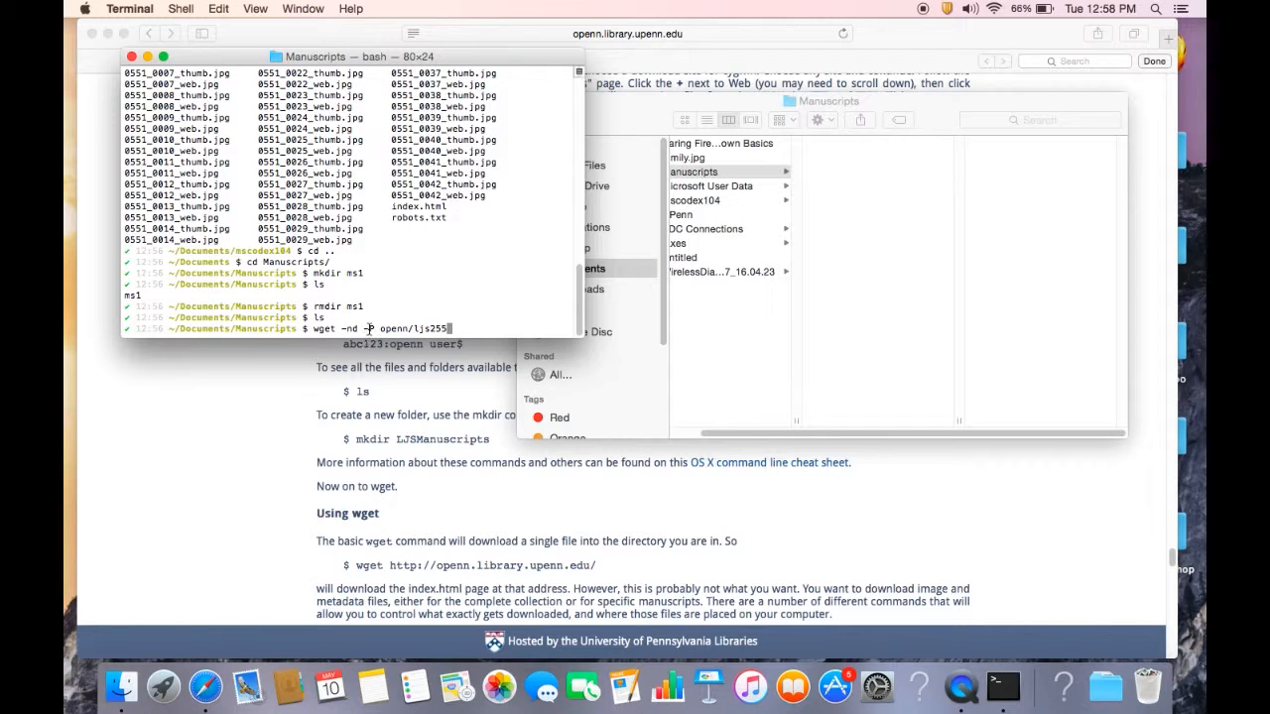
type("P")
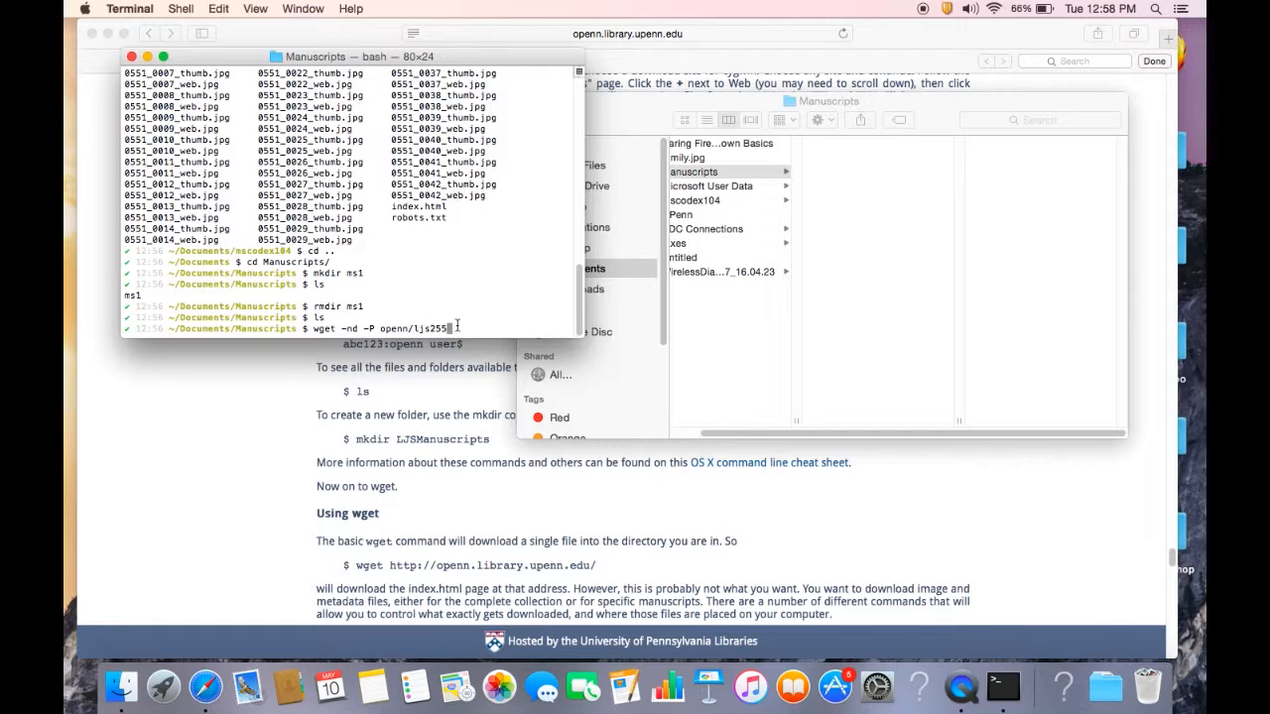
mouse_move(531, 319)
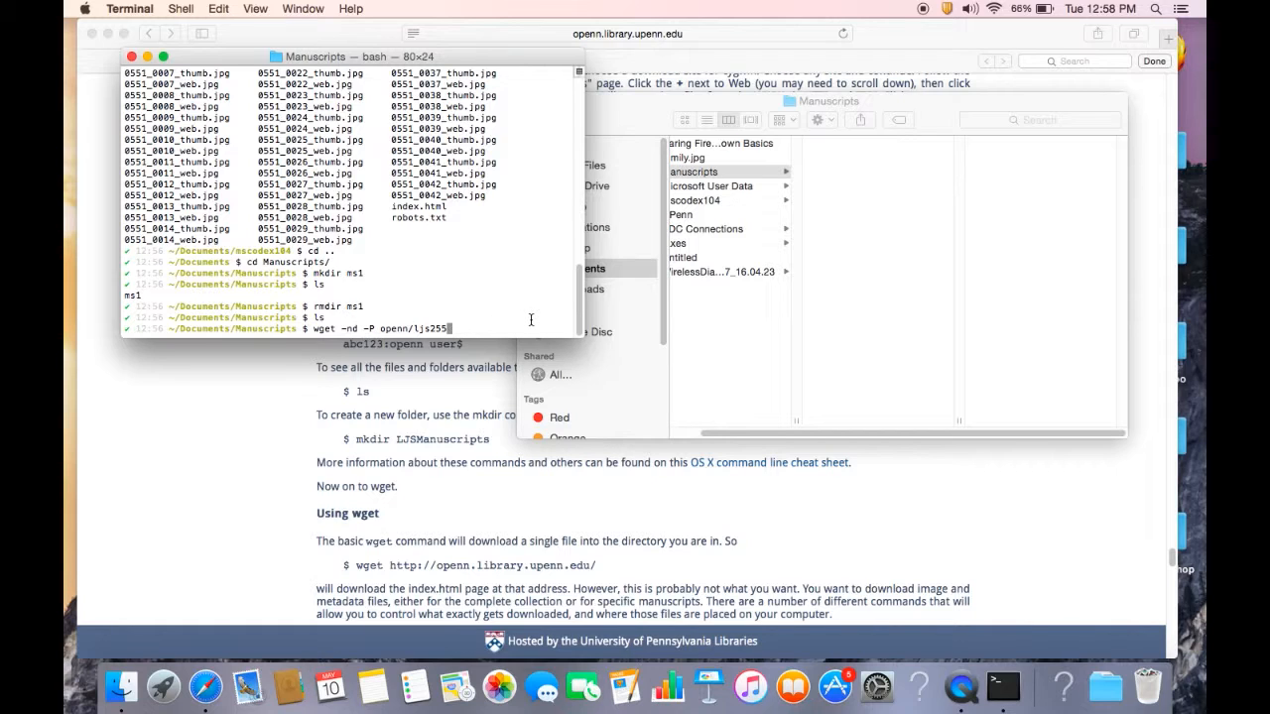
type("-np")
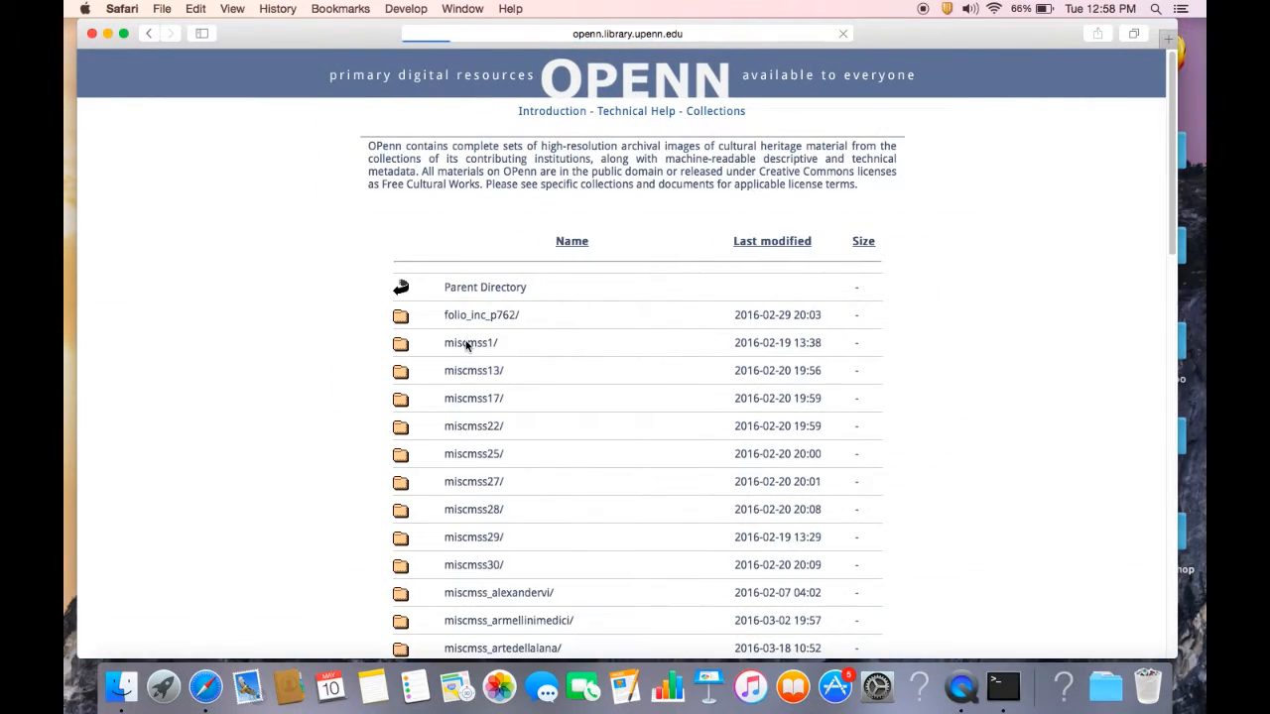
scroll("down", 3)
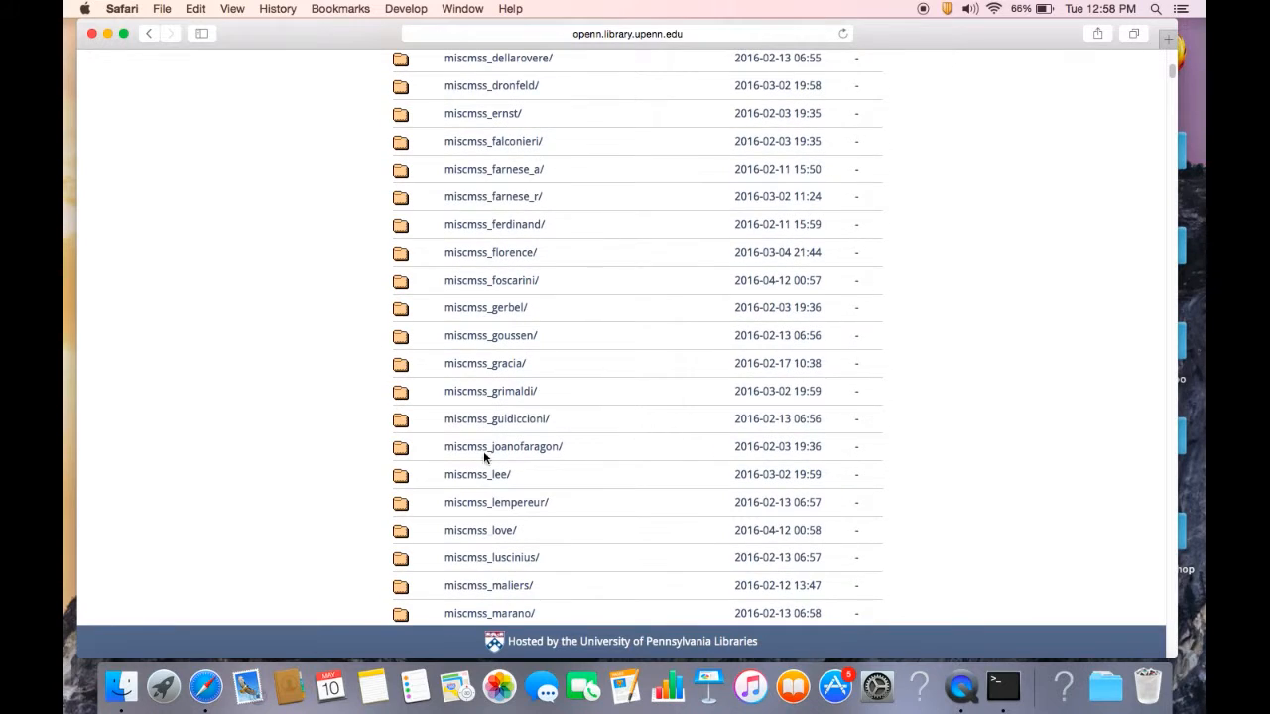
scroll("up", 3)
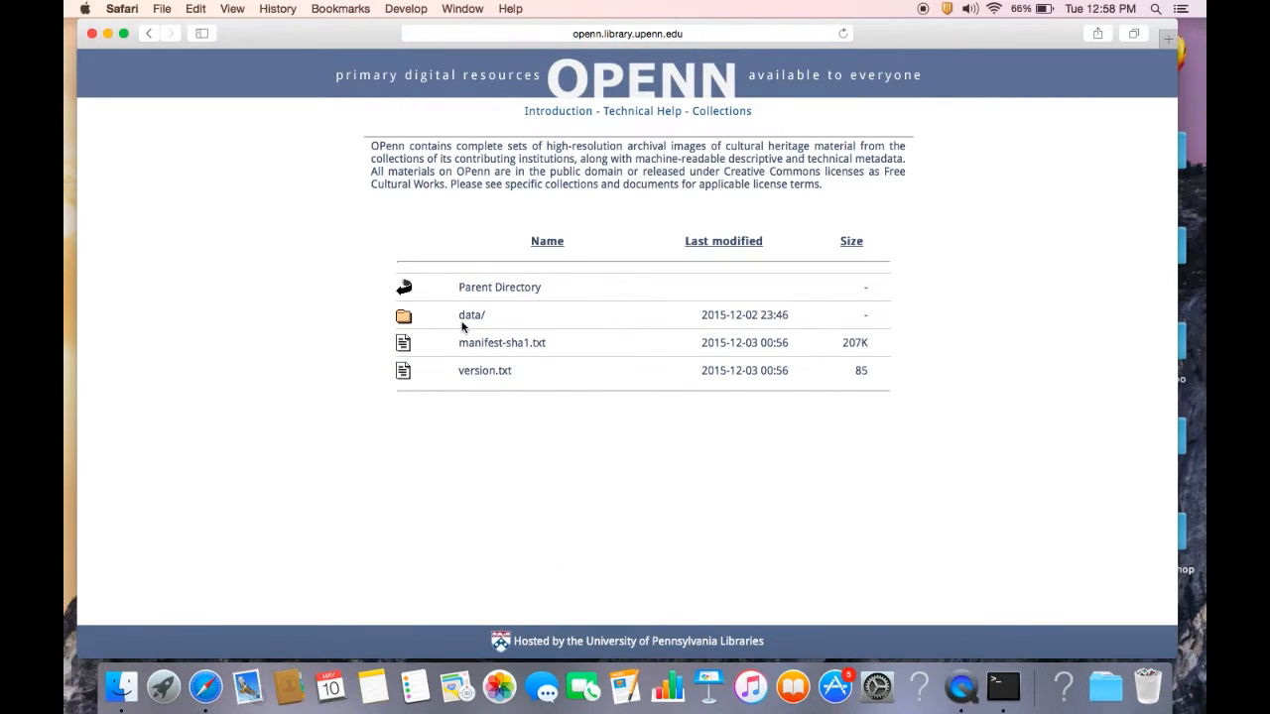
left_click(472, 314)
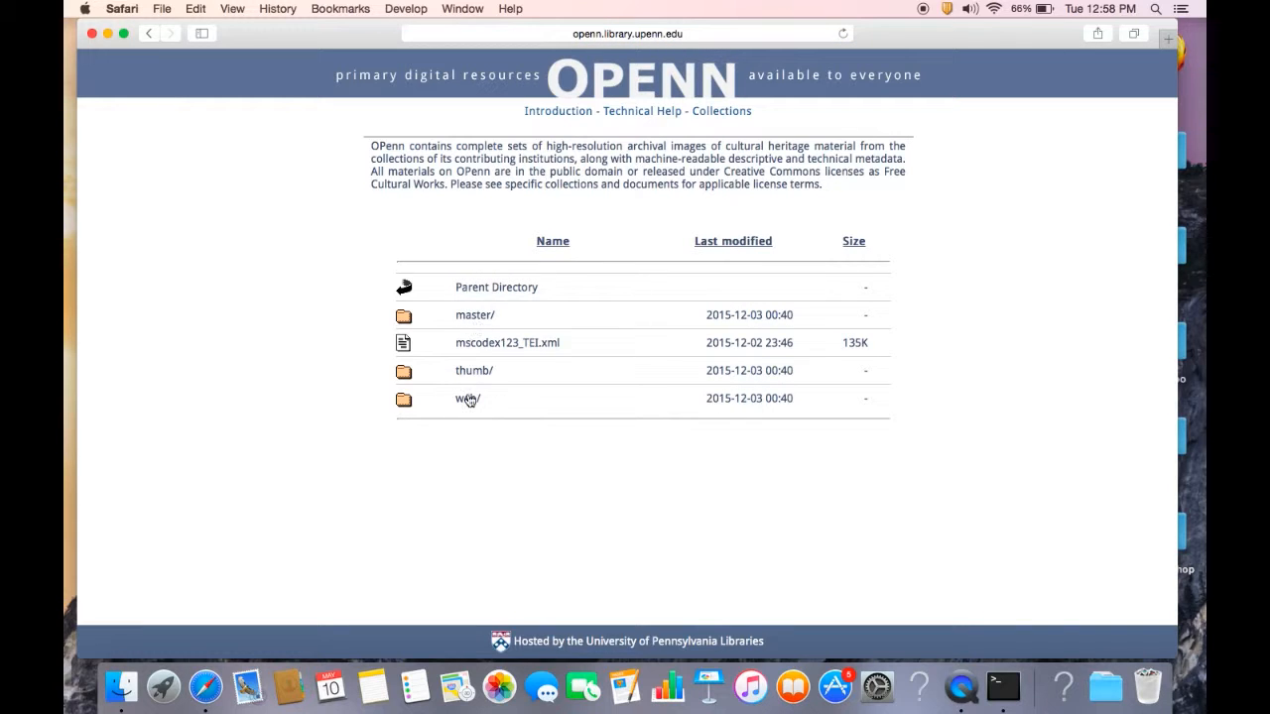
left_click(466, 398)
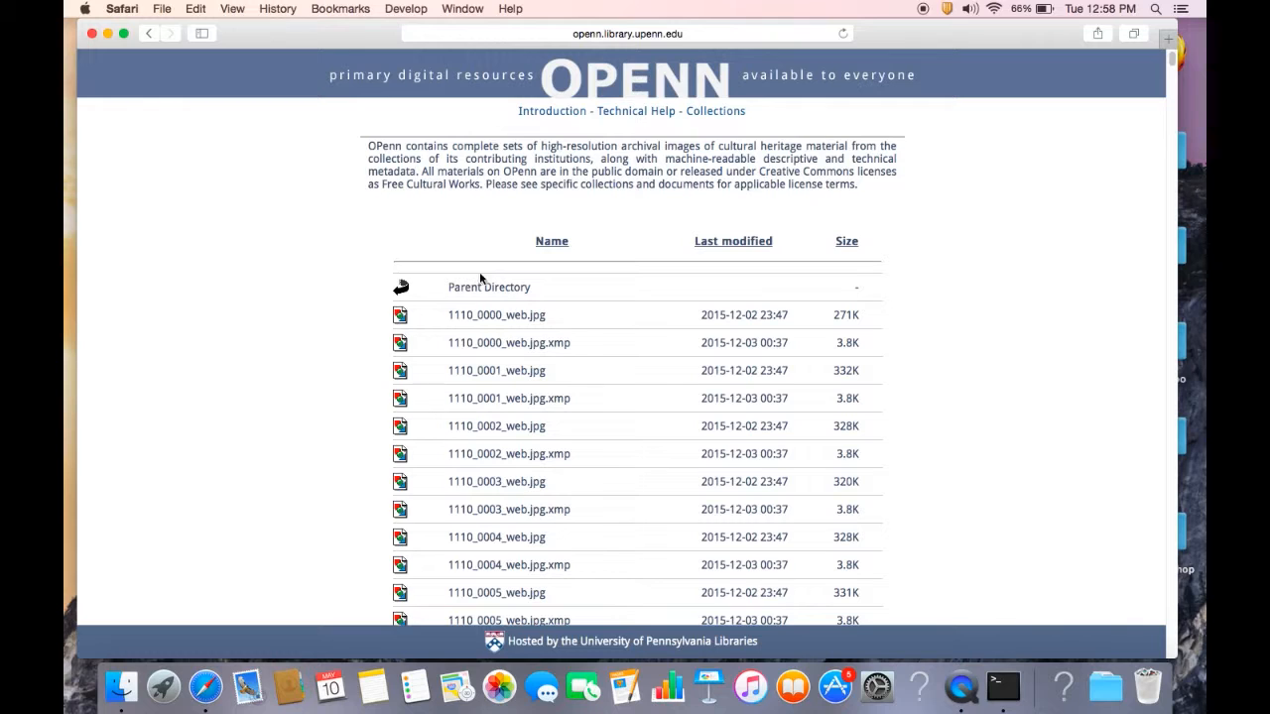
mouse_move(556, 287)
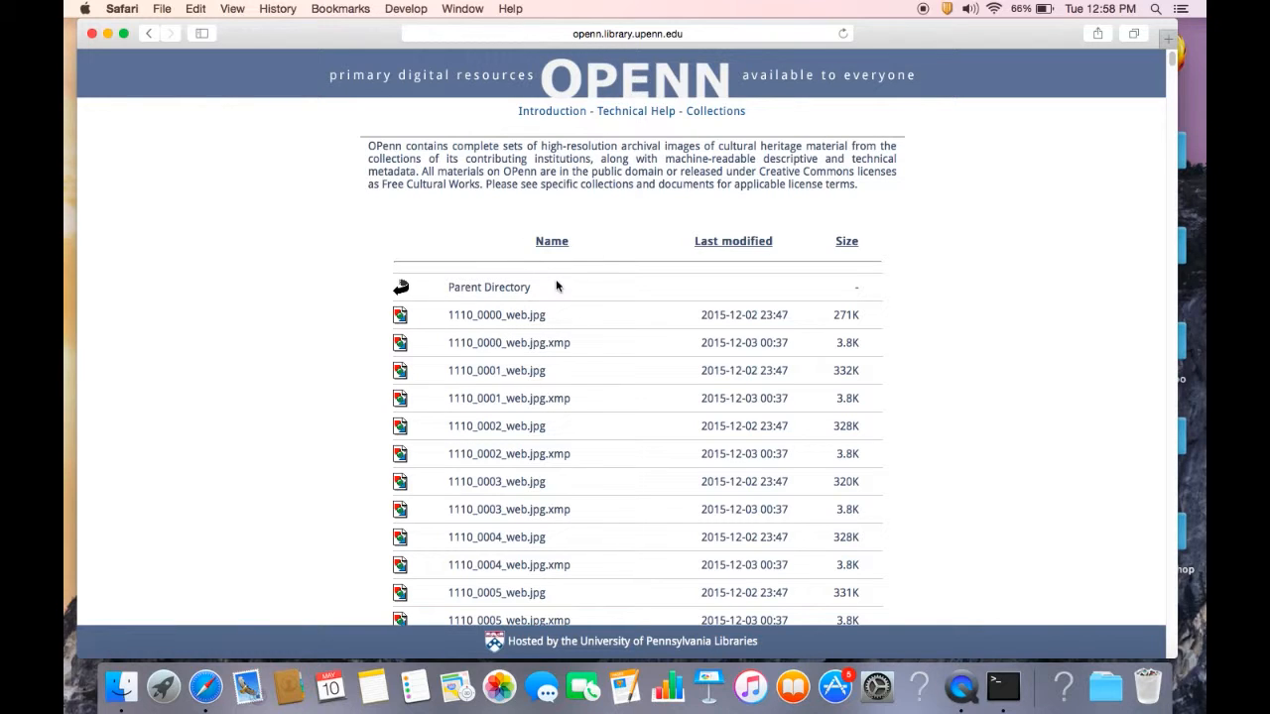
mouse_move(531, 343)
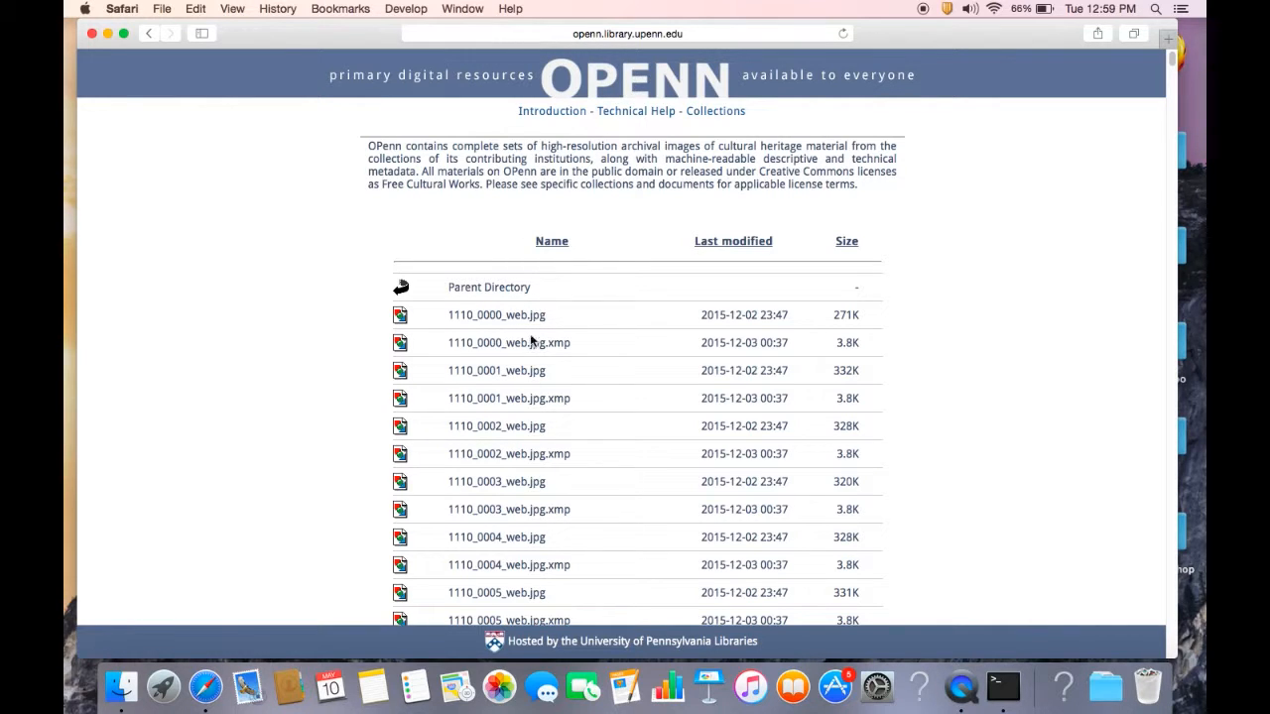
mouse_move(1029, 687)
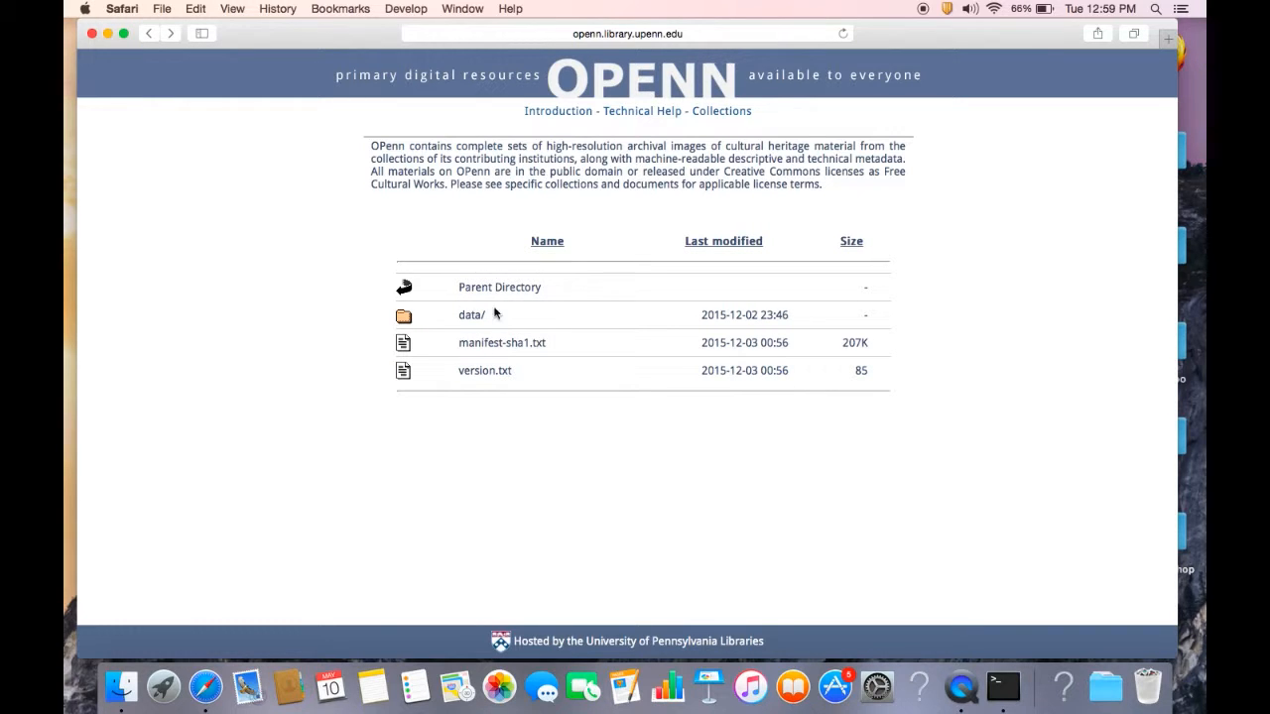
left_click(471, 315)
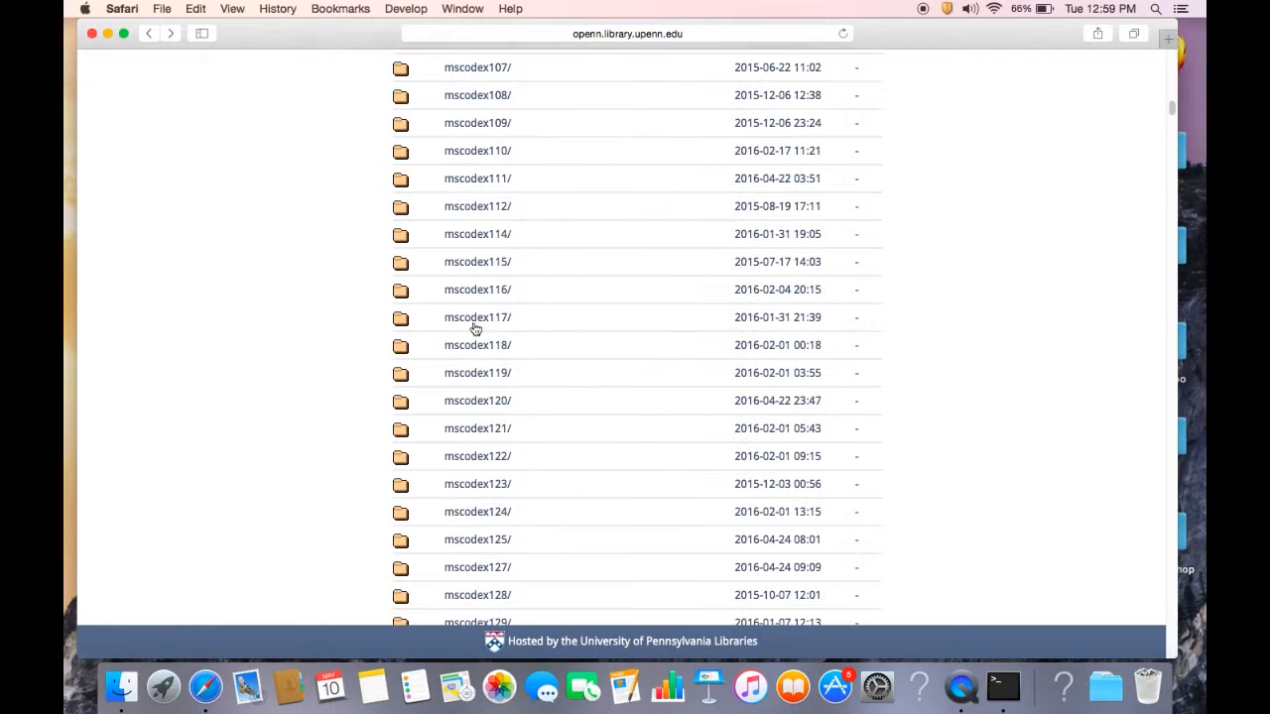
mouse_move(185, 76)
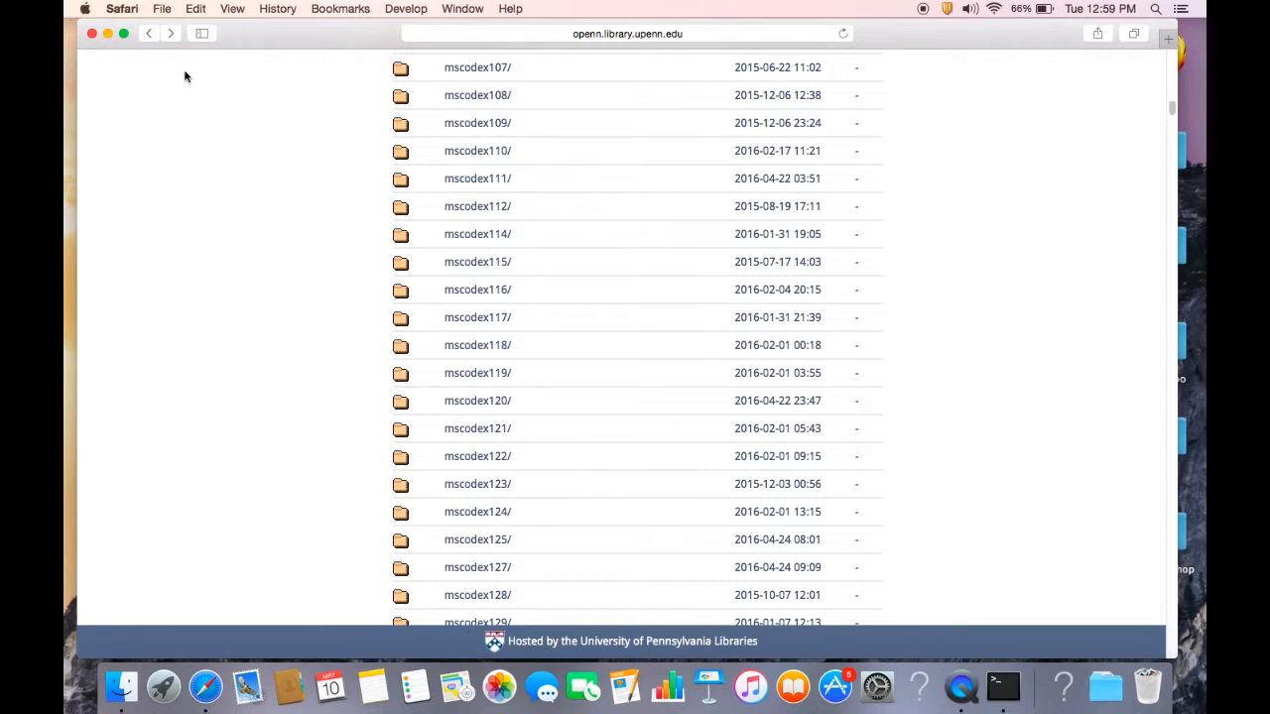
mouse_move(441, 213)
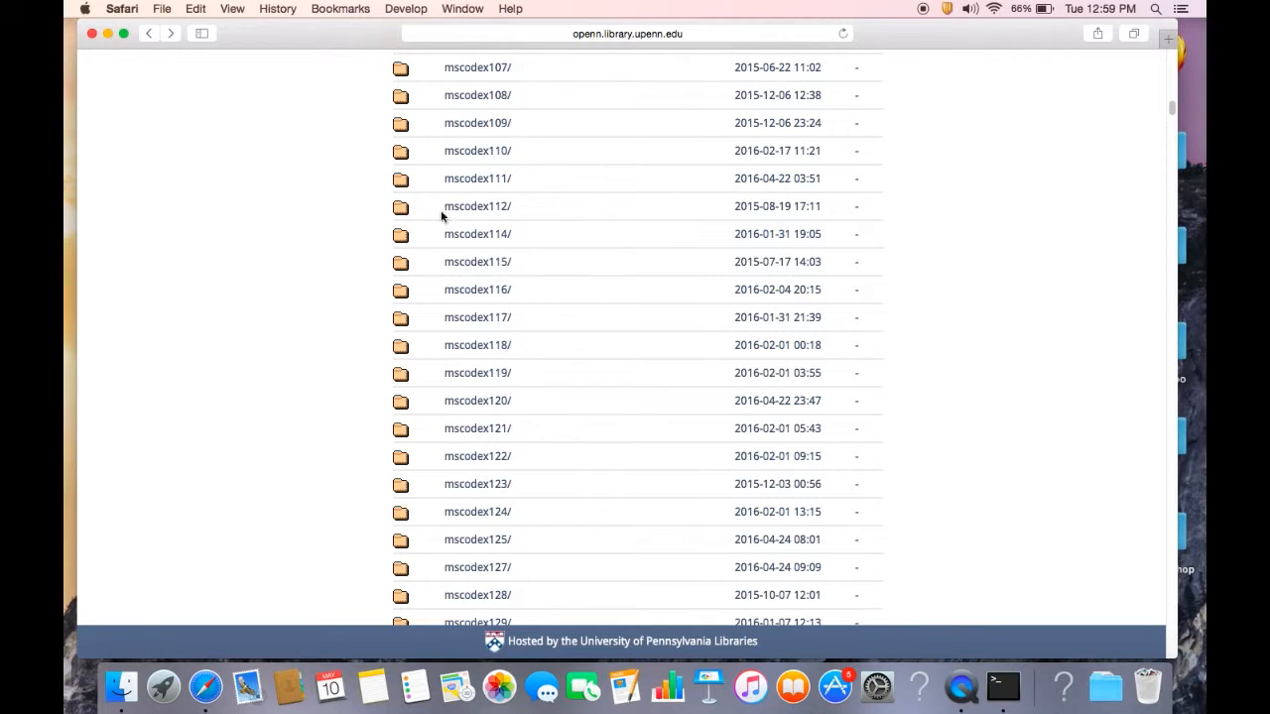
mouse_move(1002, 685)
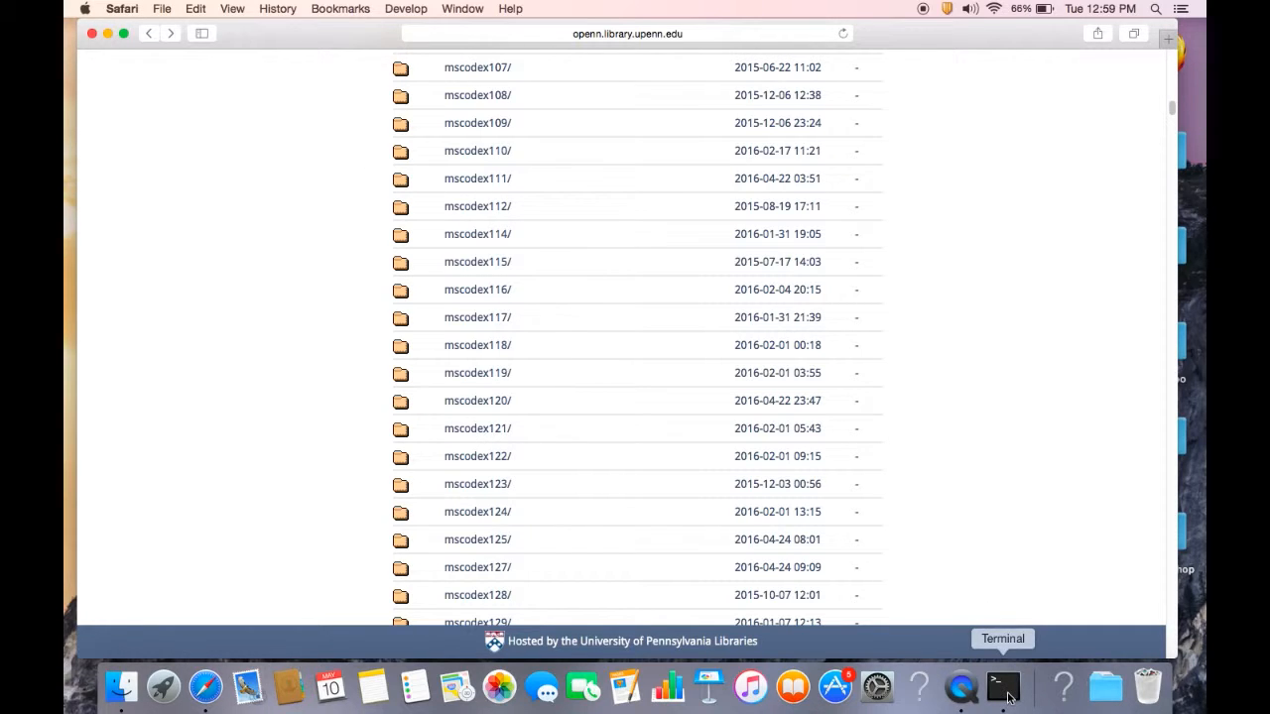
Bring Terminal forward and append -r to the unfinished wget command.
left_click(1002, 684)
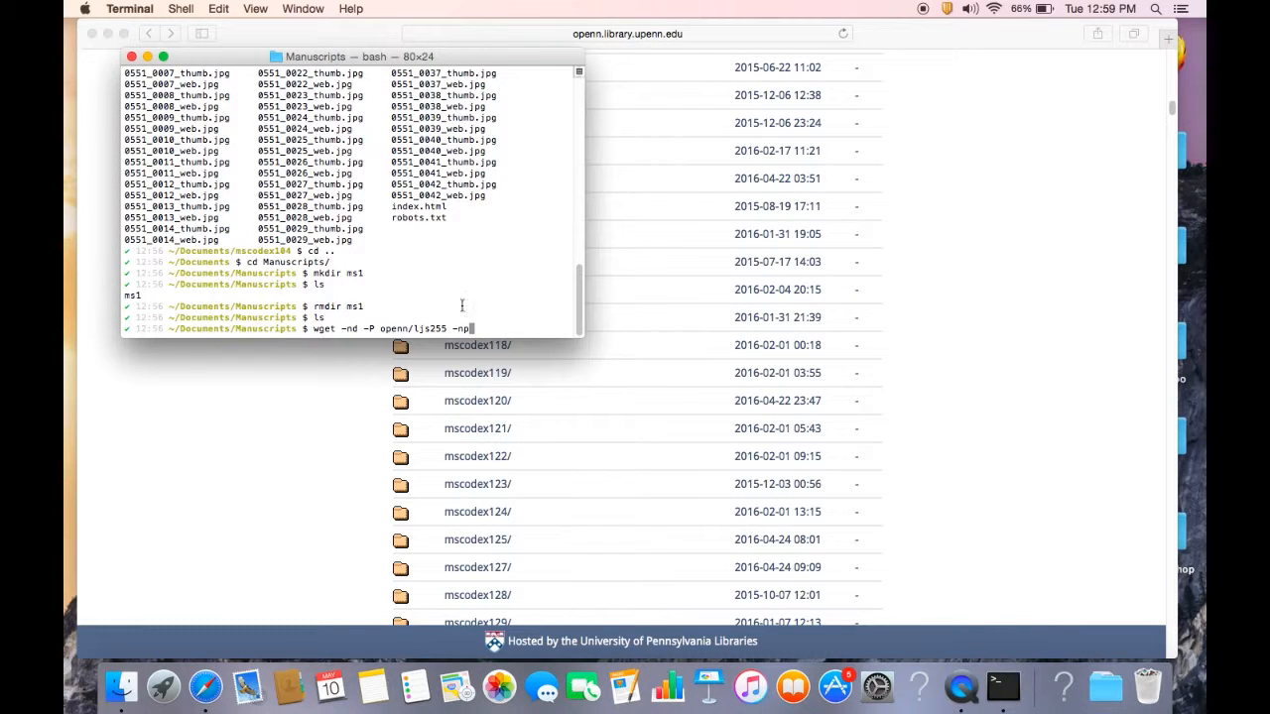
mouse_move(483, 328)
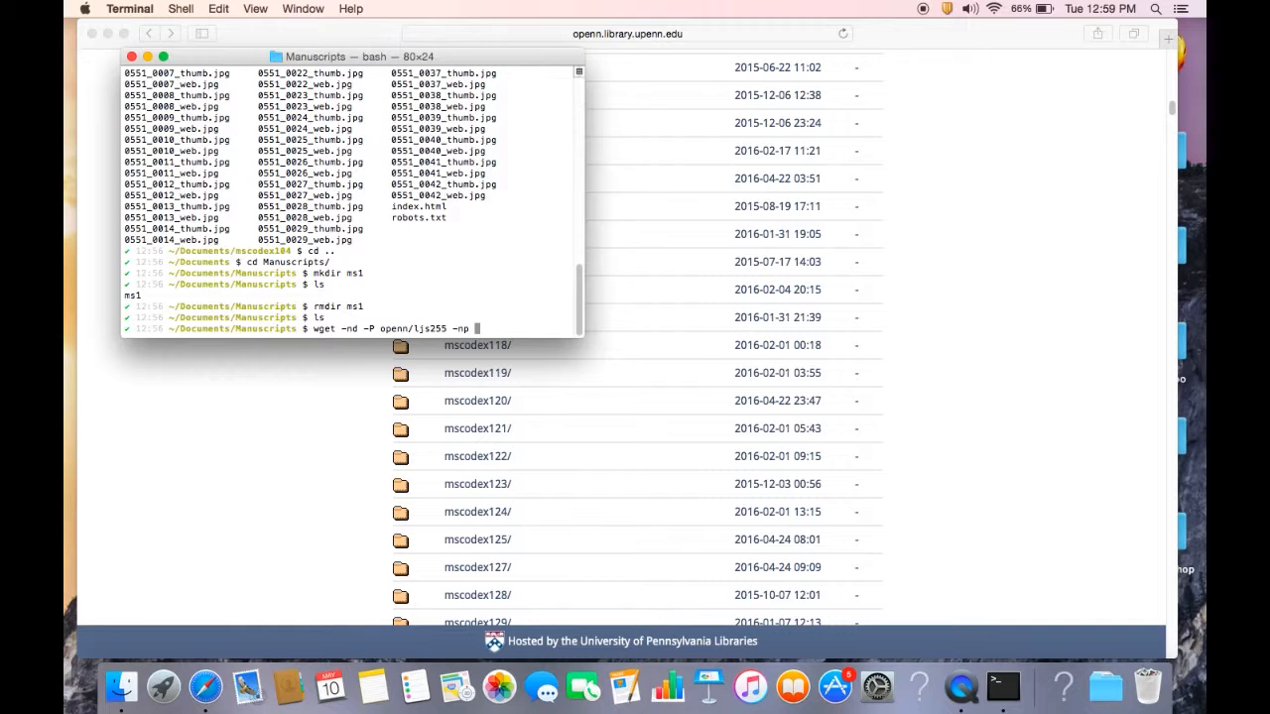
type("-")
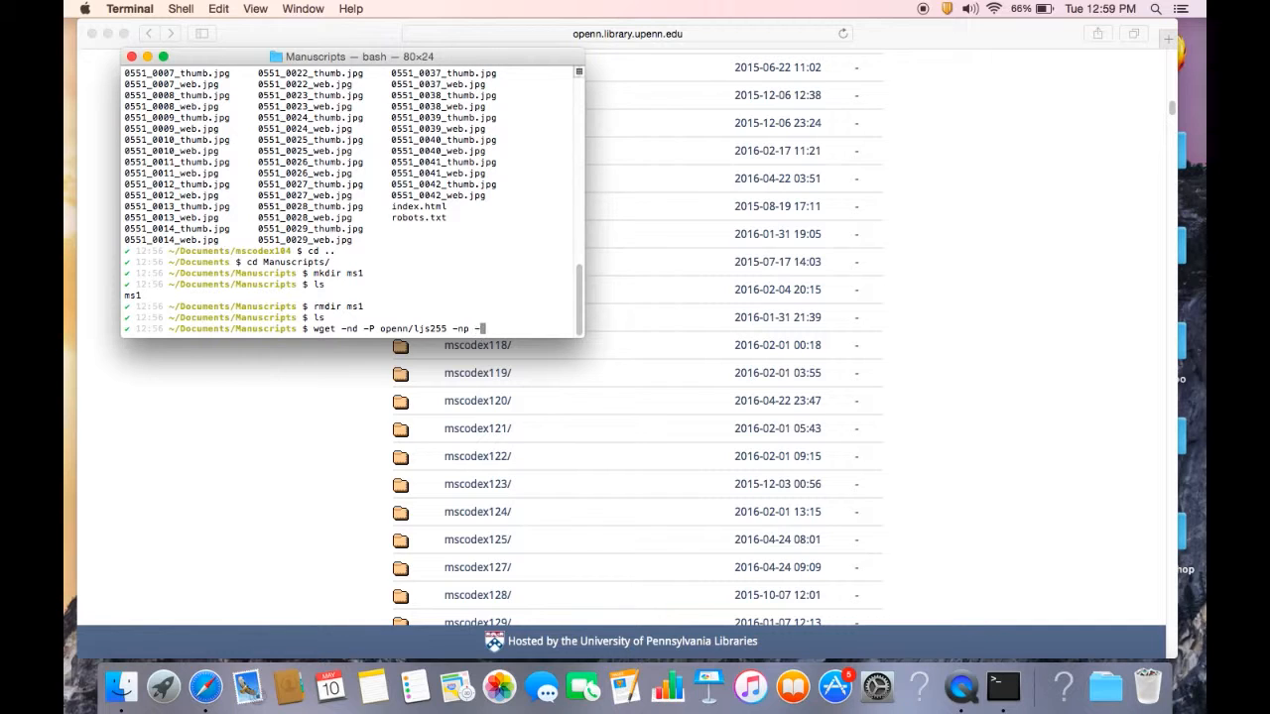
type("r")
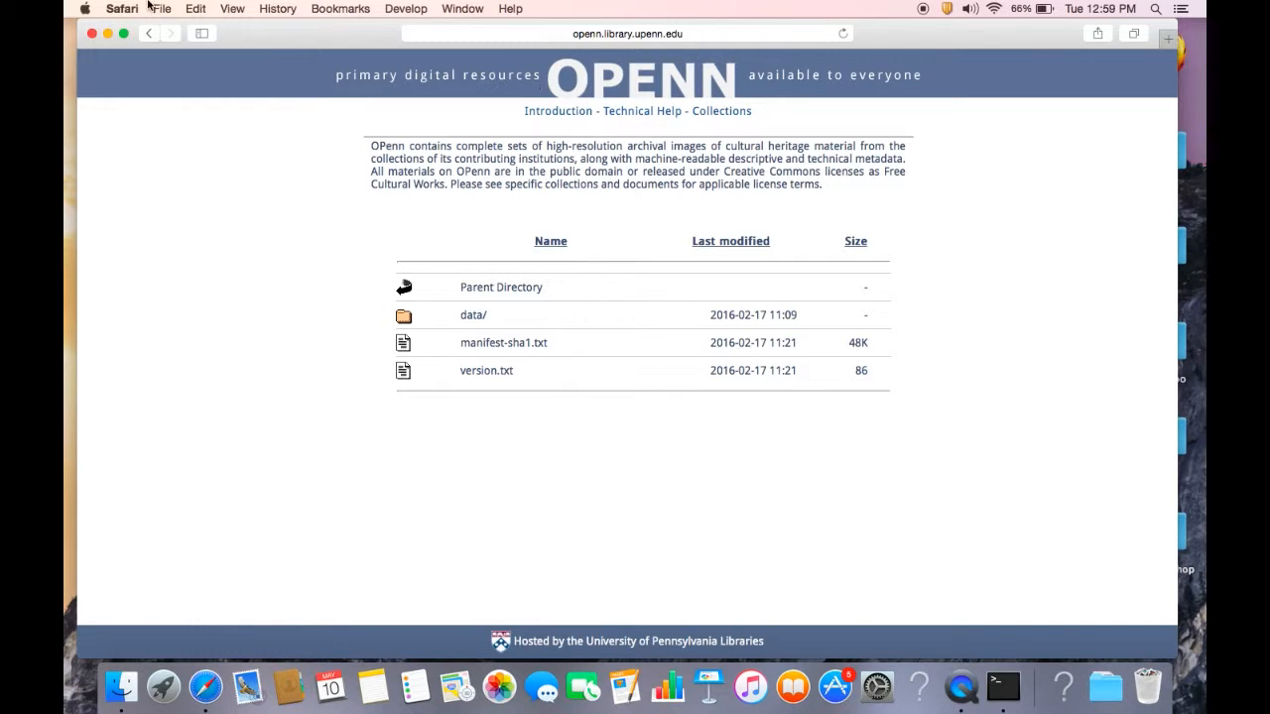
Browse mscodex110's data folder in Safari, showing master/, thumb/ and web/.
left_click(473, 315)
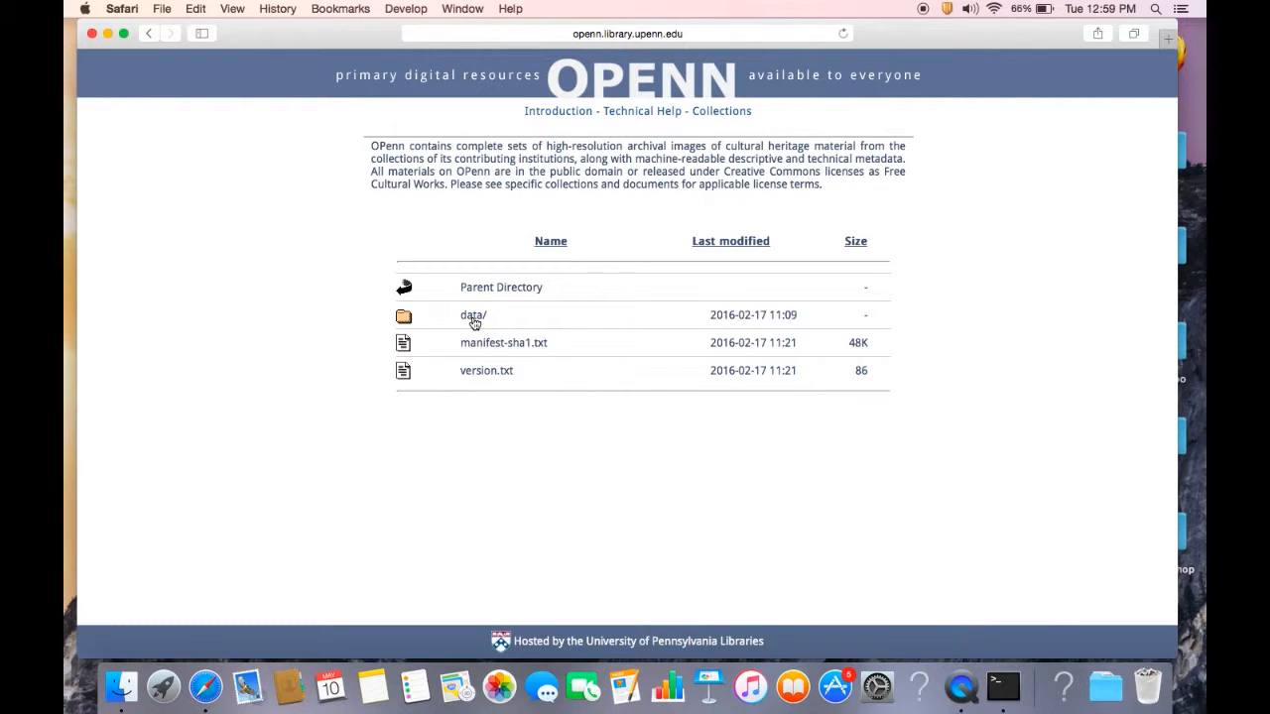
left_click(474, 314)
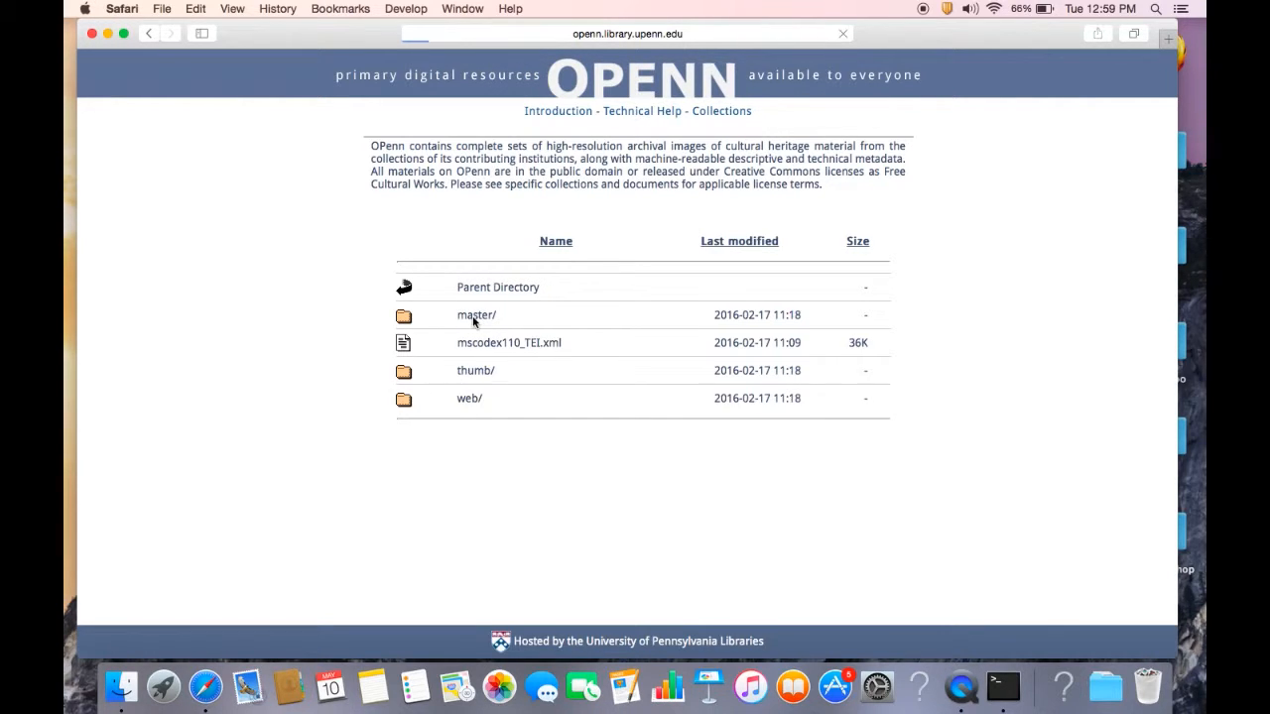
left_click(475, 314)
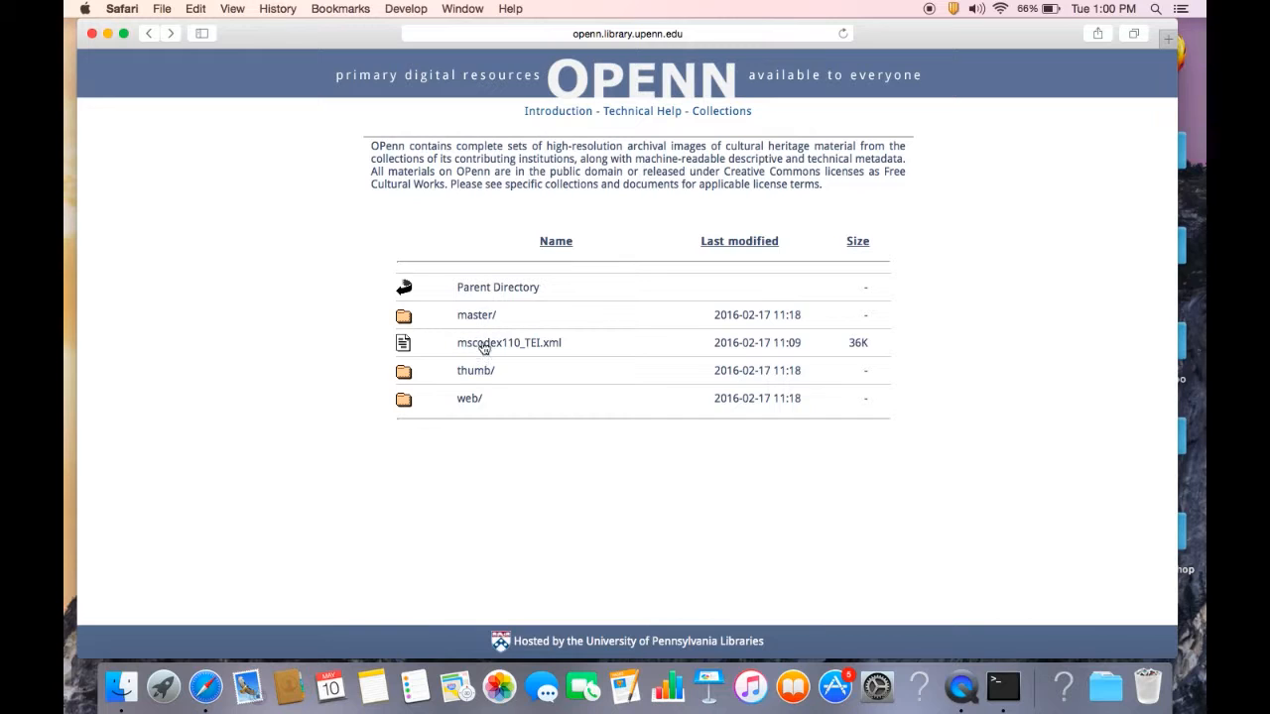
mouse_move(210, 97)
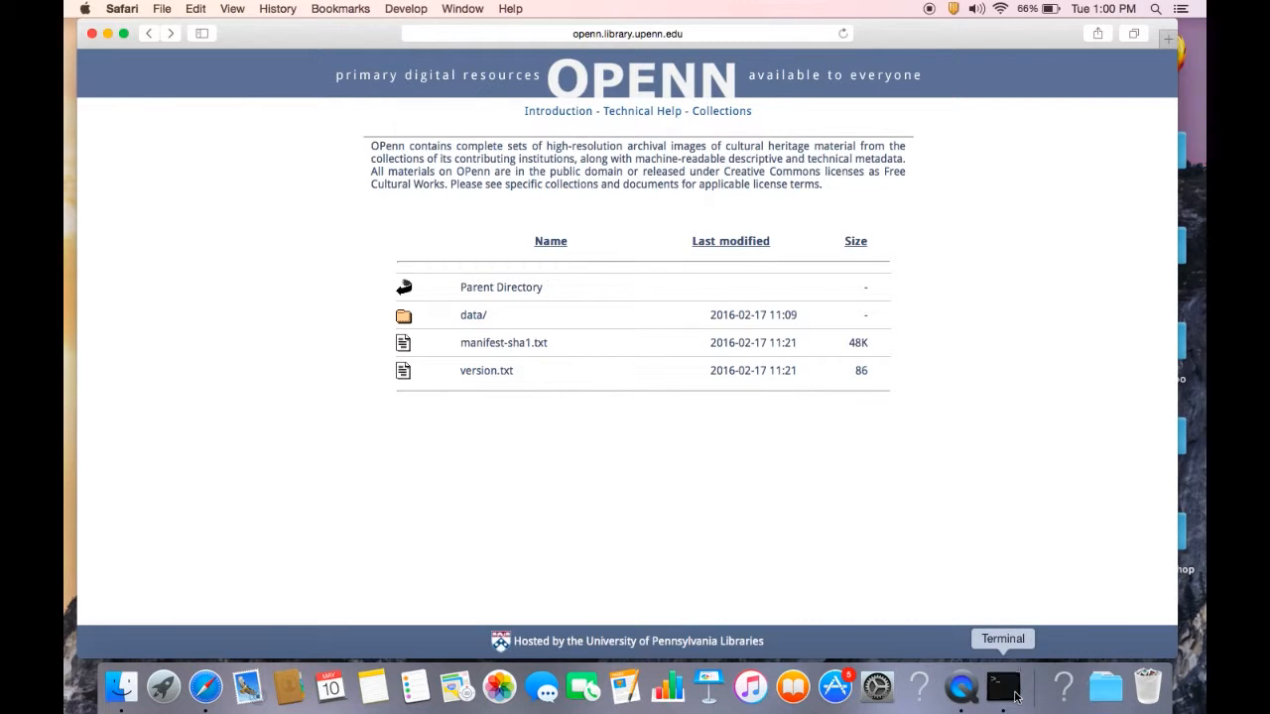
Try -A accept suffixes like .jpg on the wget command, then erase the command unrun.
left_click(1002, 685)
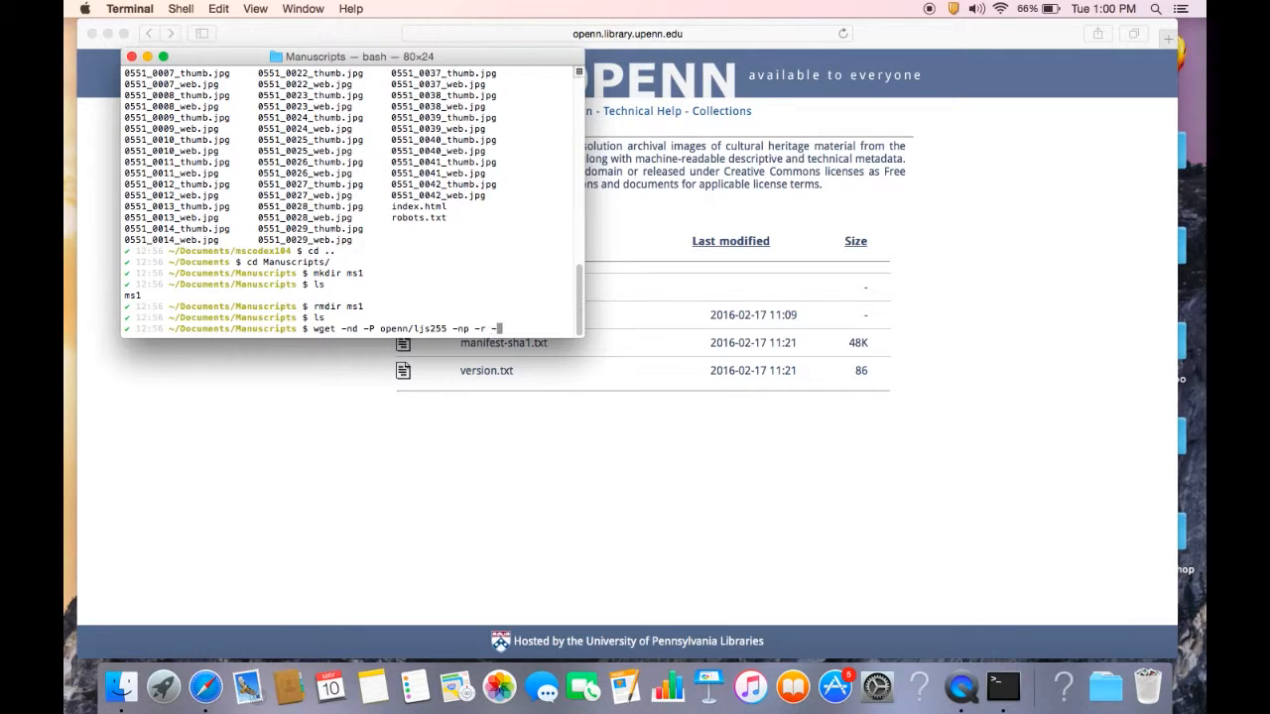
type("-A")
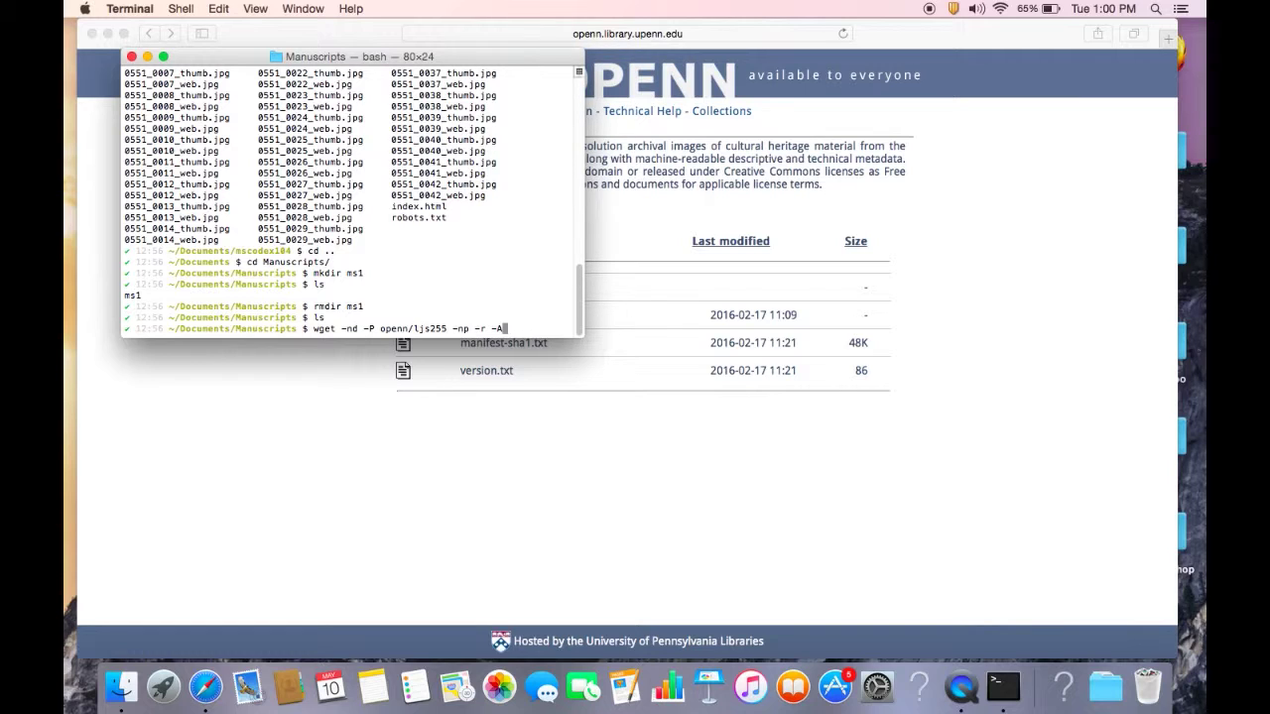
type(".jpg")
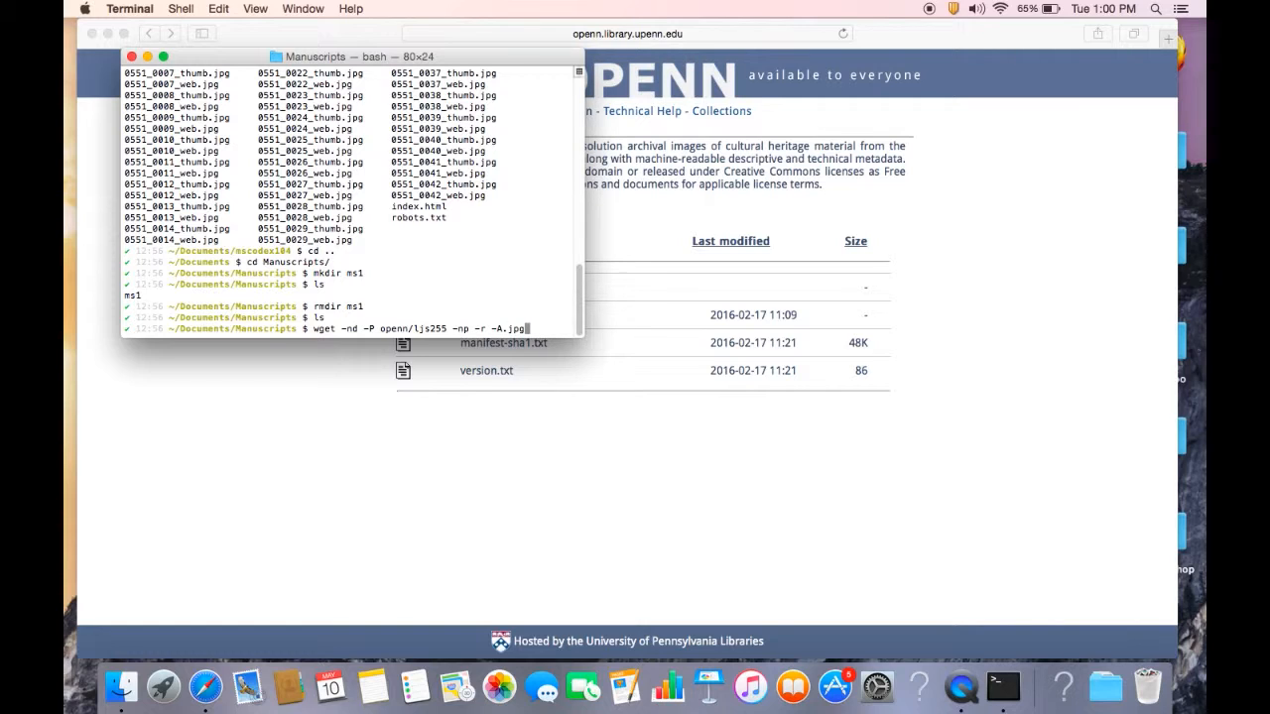
type("xml")
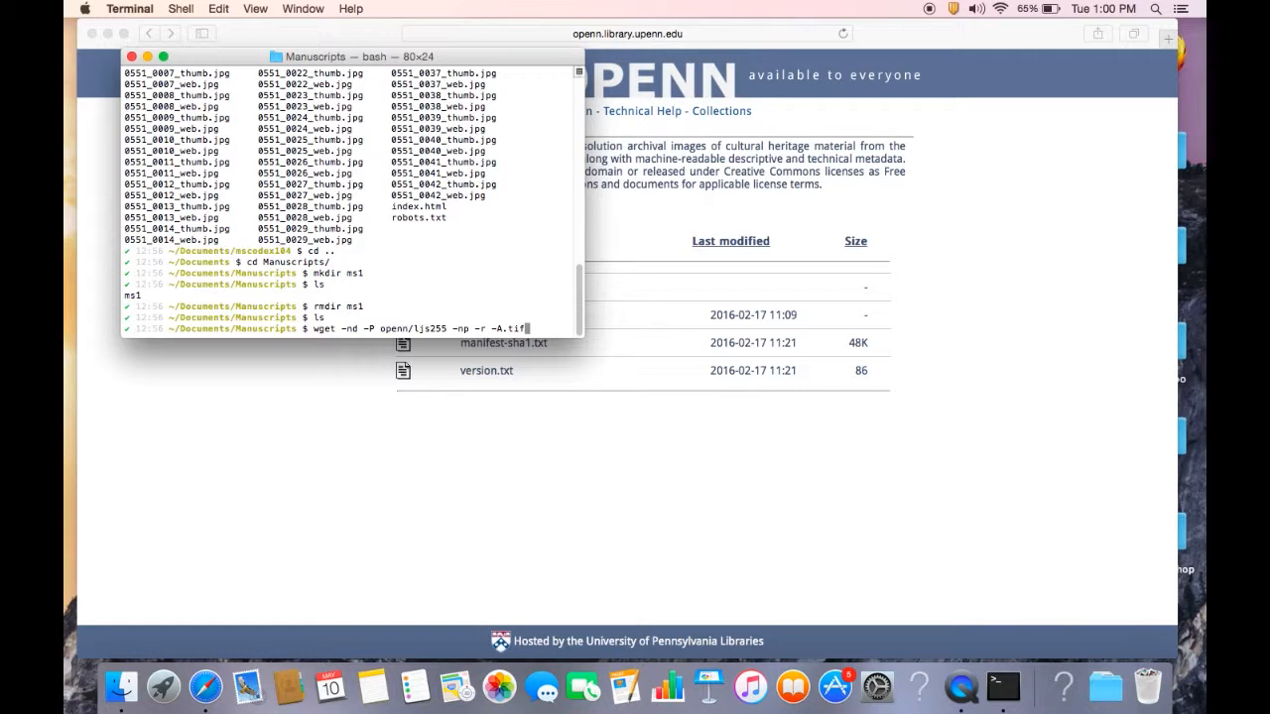
type("-")
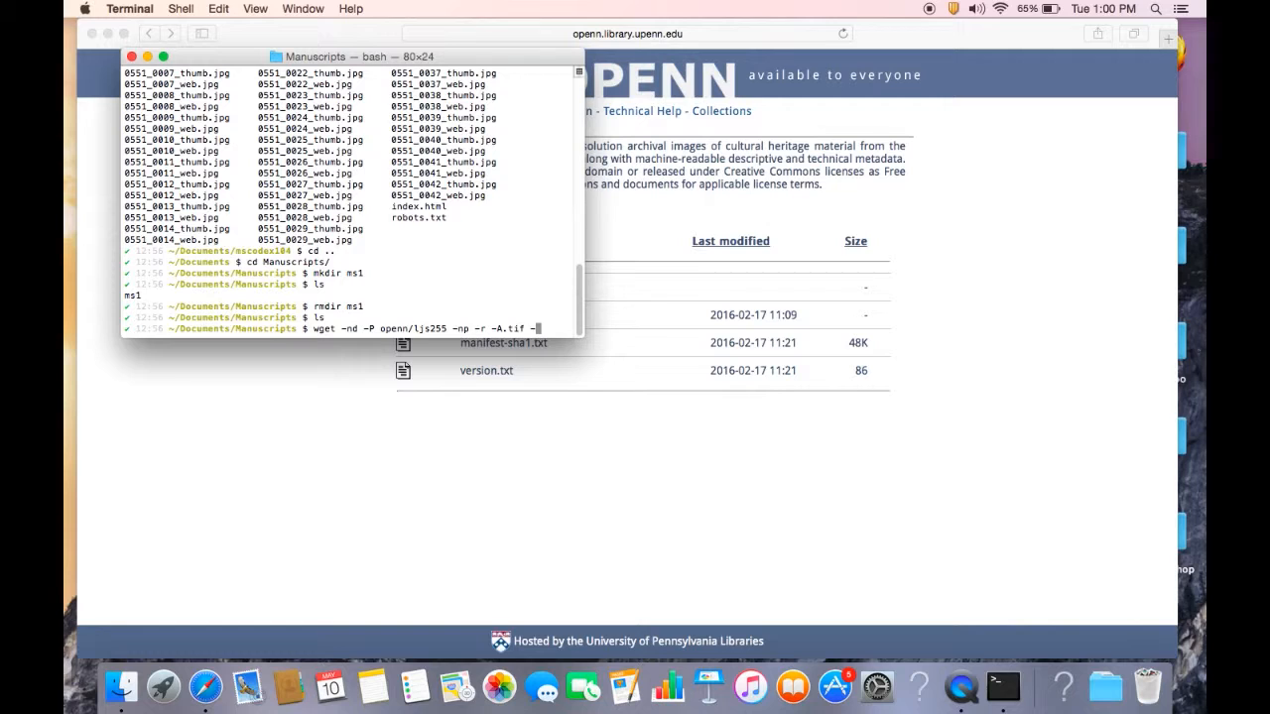
type("-A.jpg")
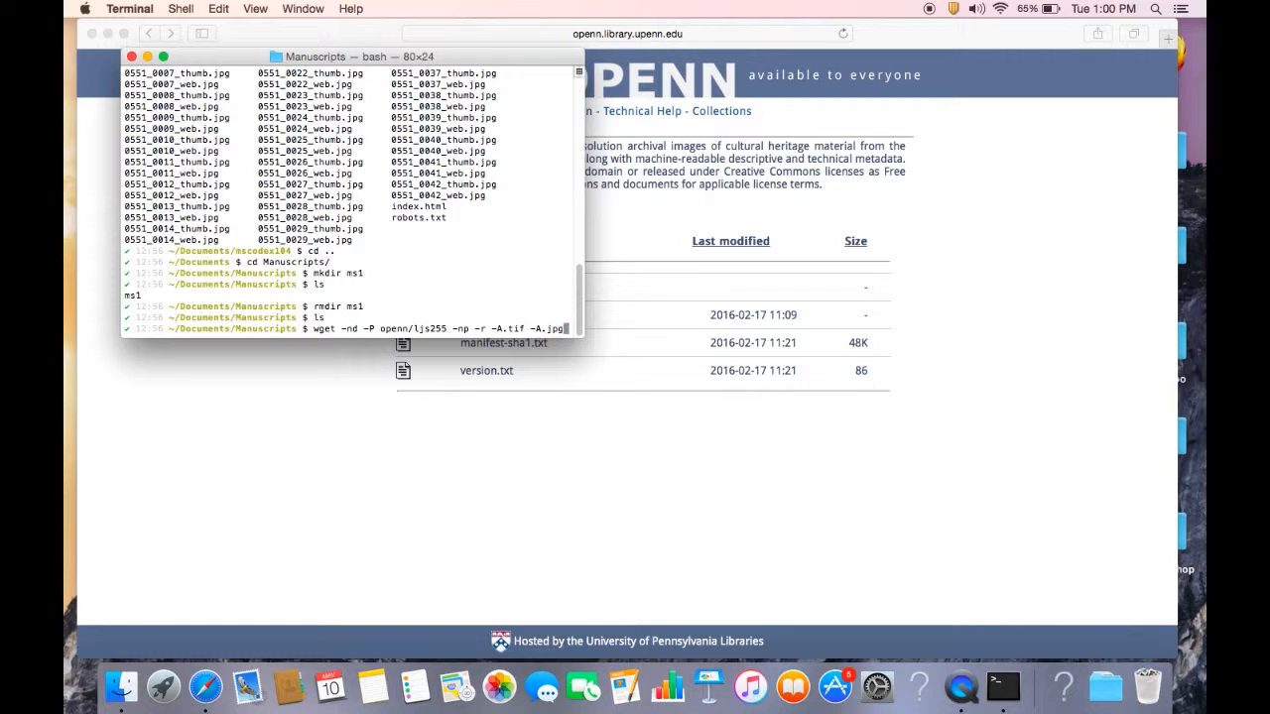
mouse_move(688, 394)
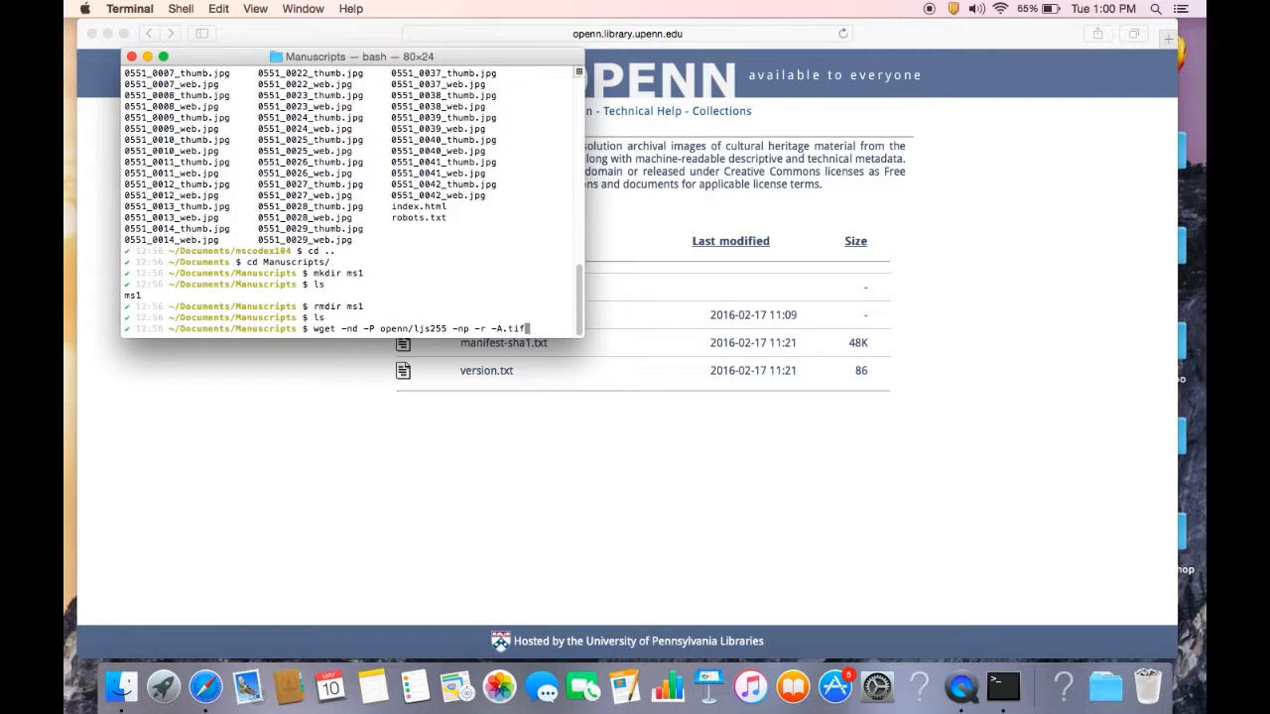
key("backspace")
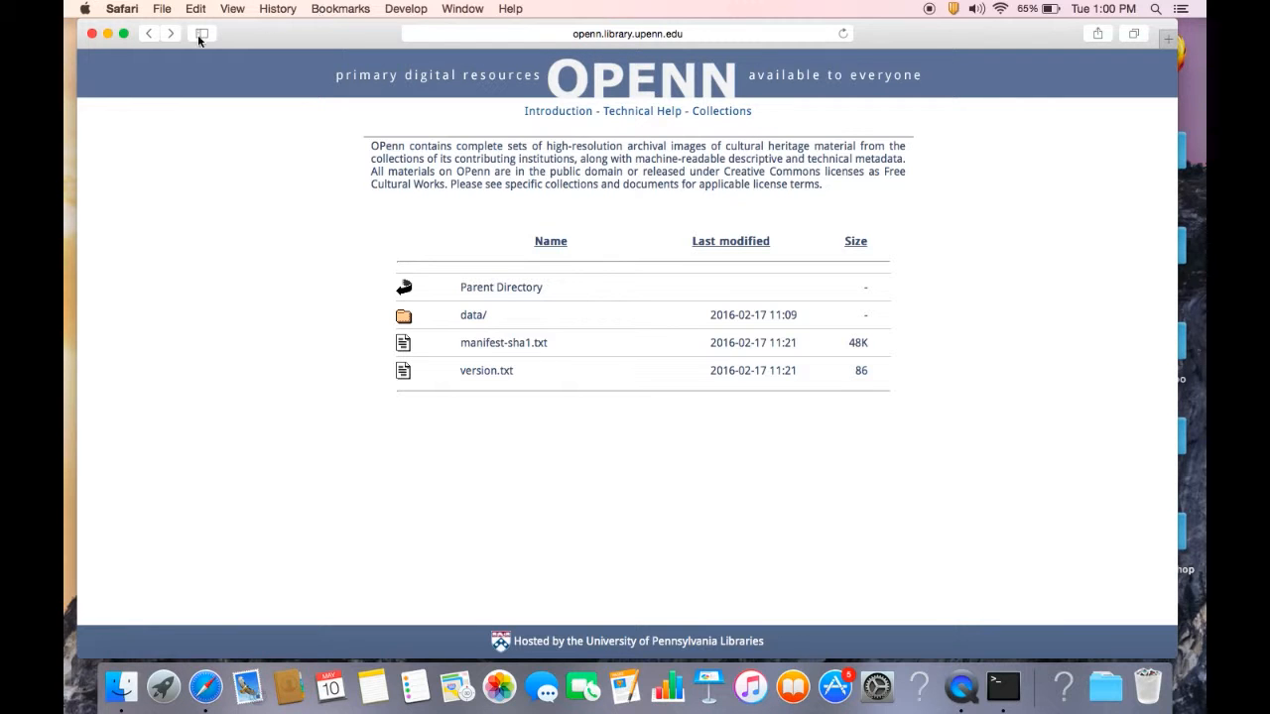
Go back to OPenn's collection list and scroll the hosted collections page.
left_click(473, 315)
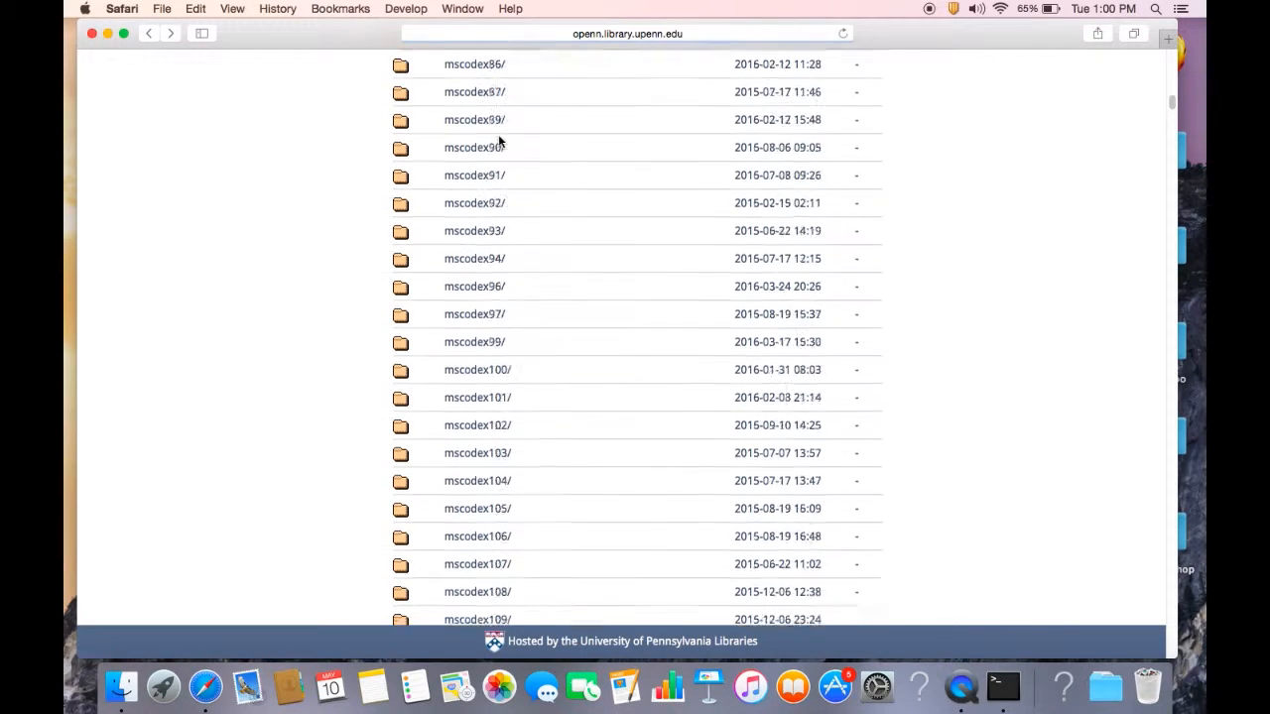
left_click(149, 33)
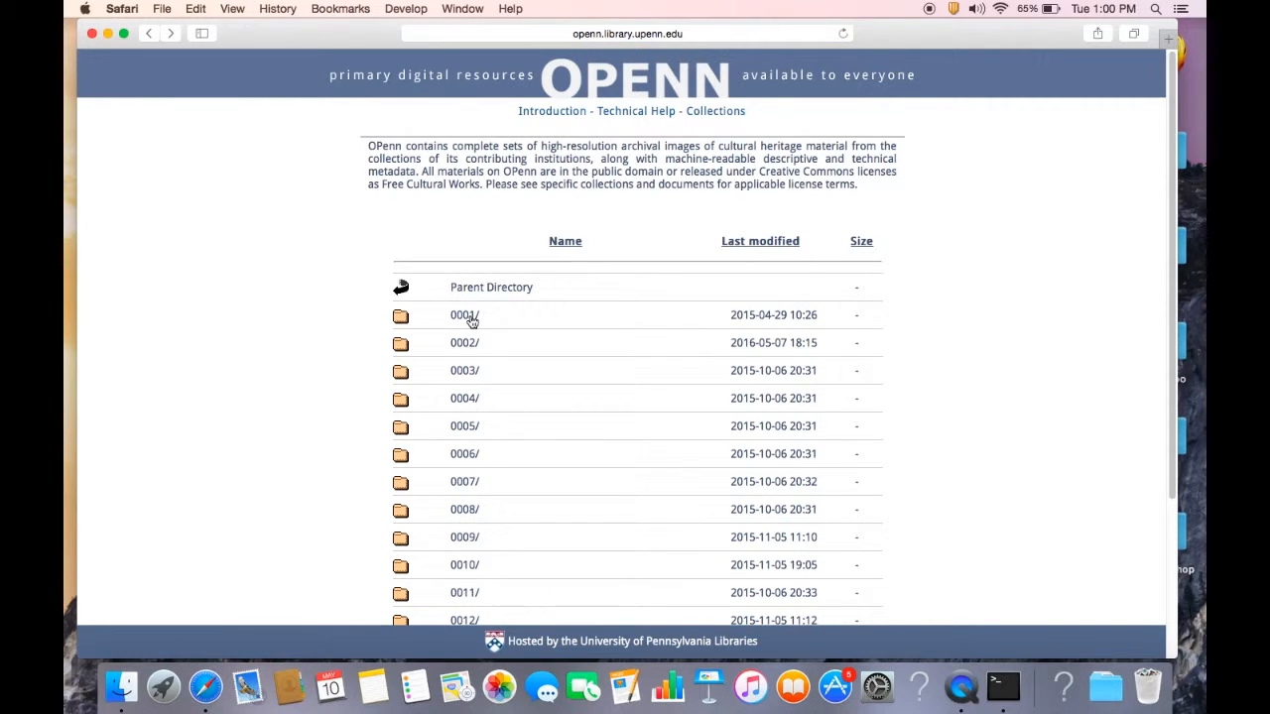
mouse_move(705, 117)
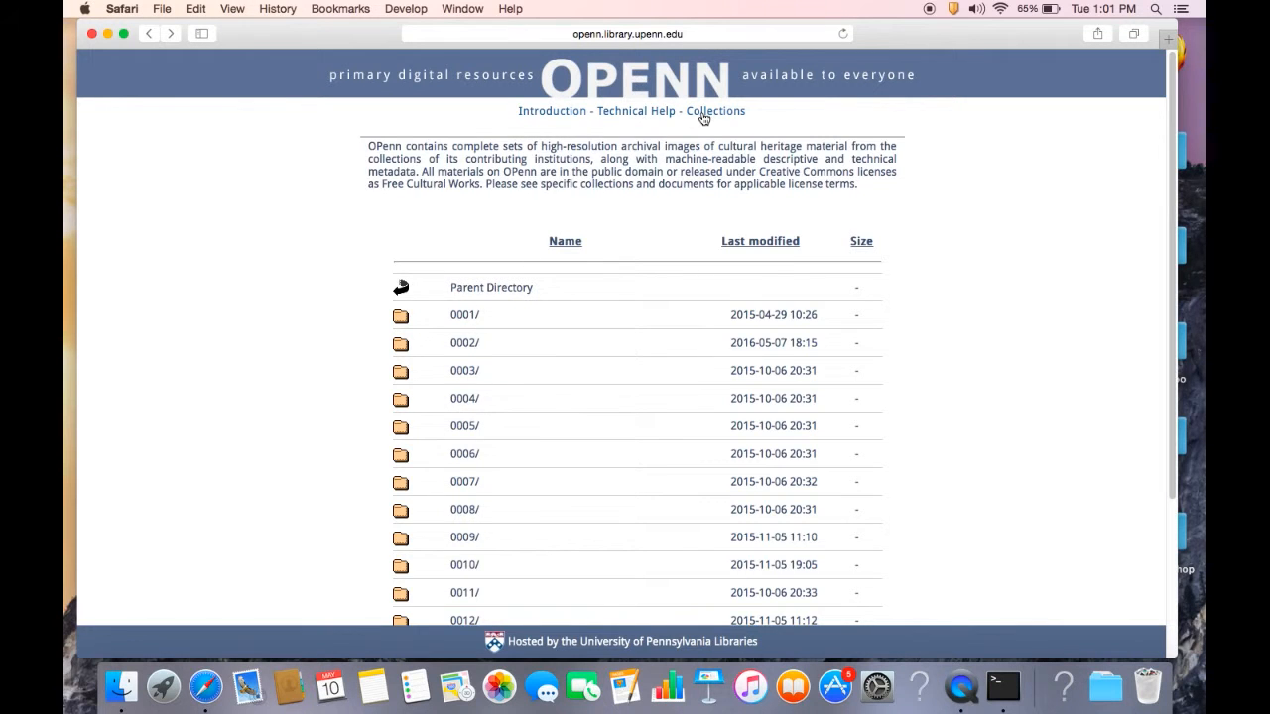
left_click(715, 110)
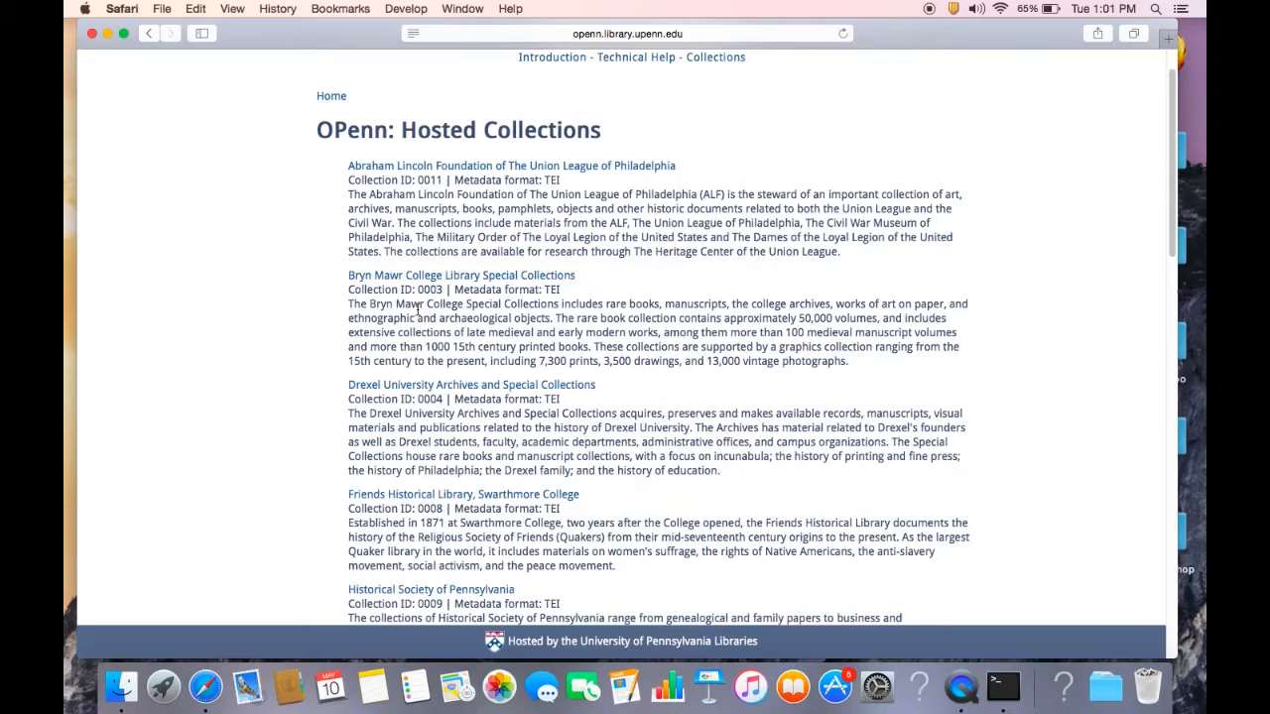
scroll("down", 3)
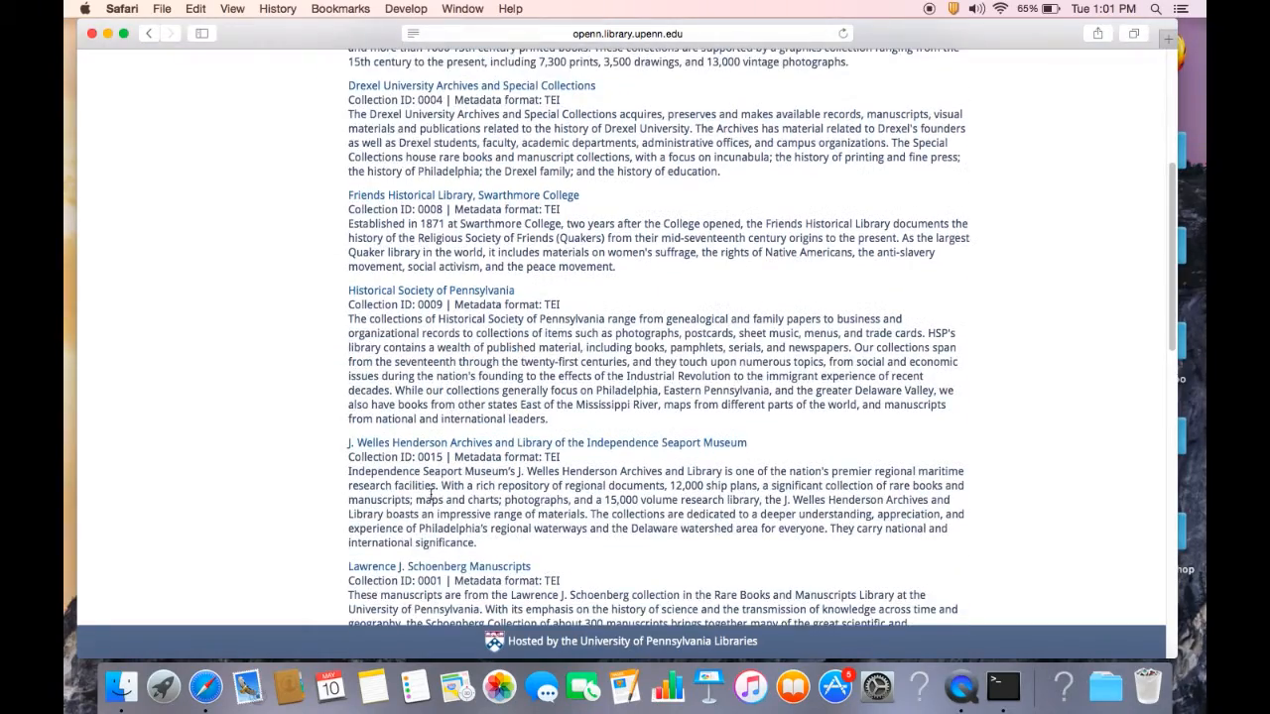
scroll("down", 3)
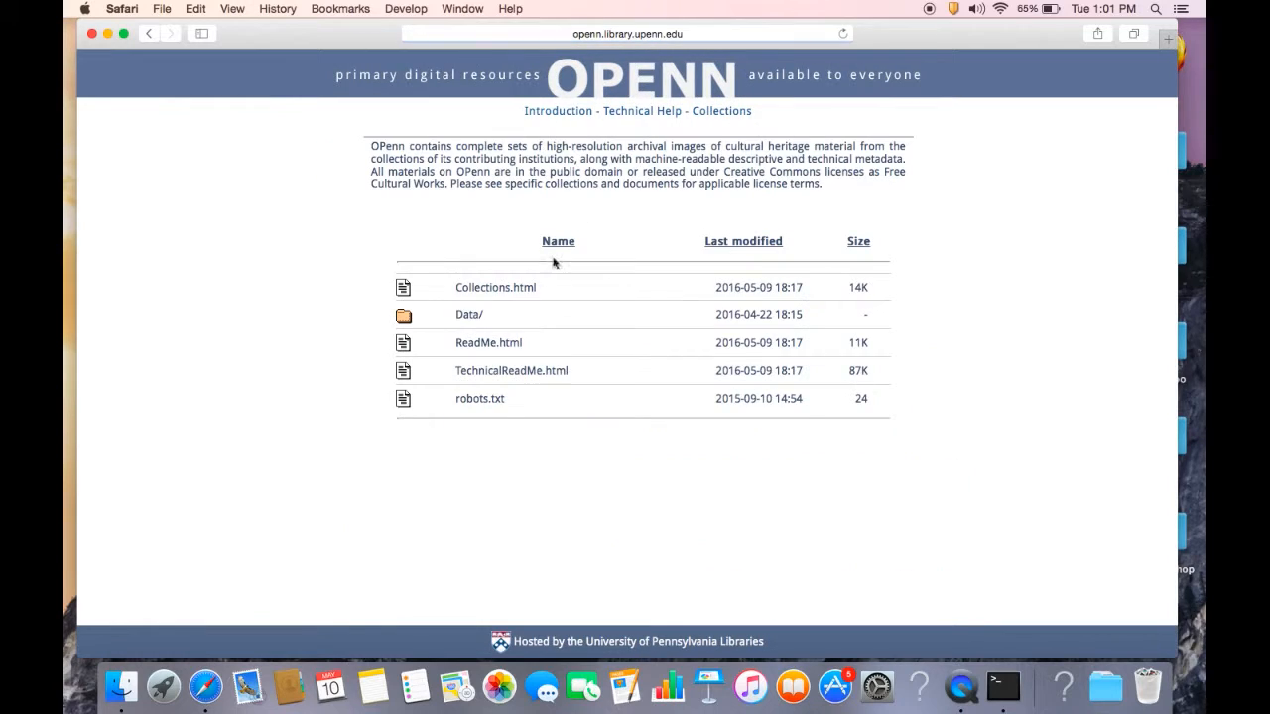
Open the Data folder and scroll through collection 0001's ljs manuscript folders.
left_click(468, 314)
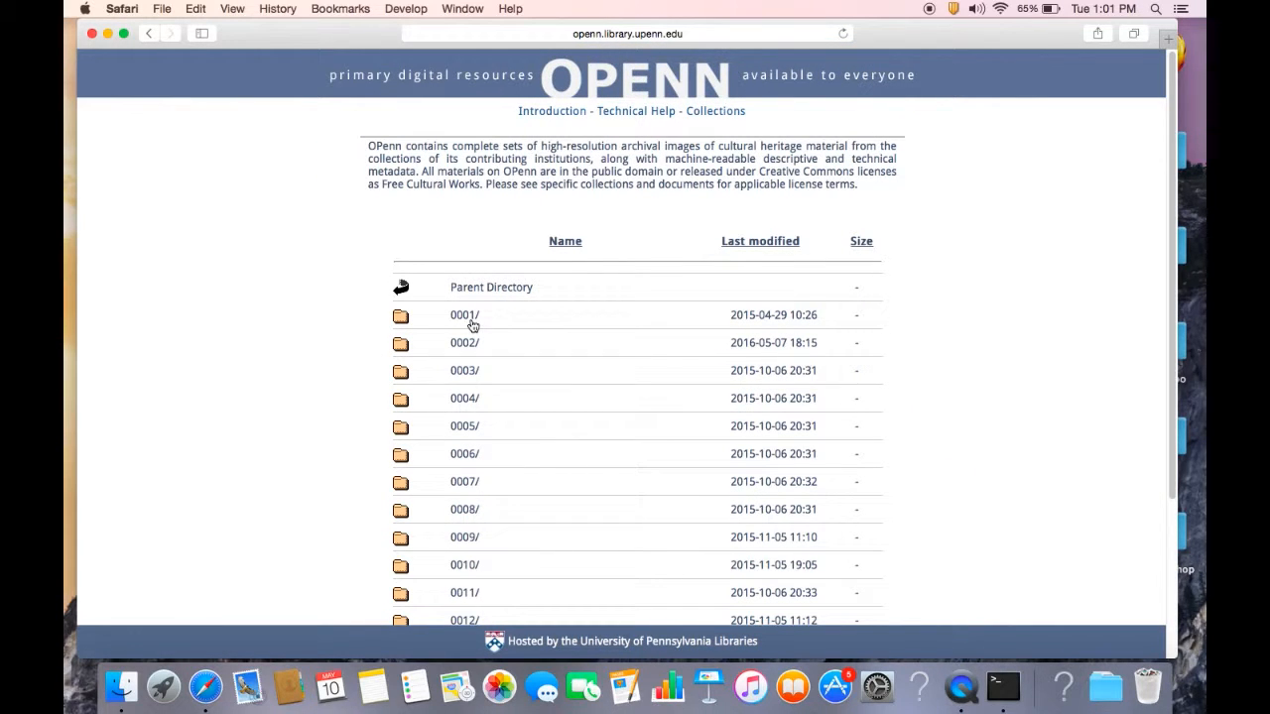
scroll("down", 3)
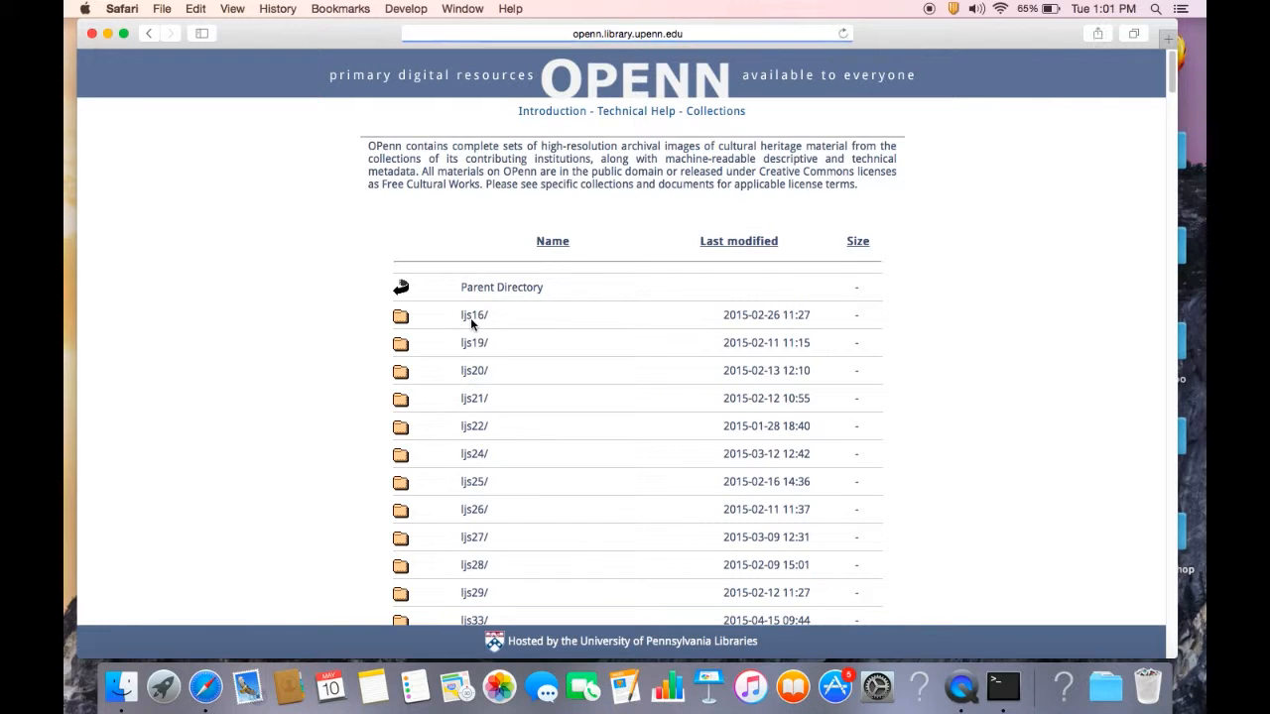
scroll("down", 3)
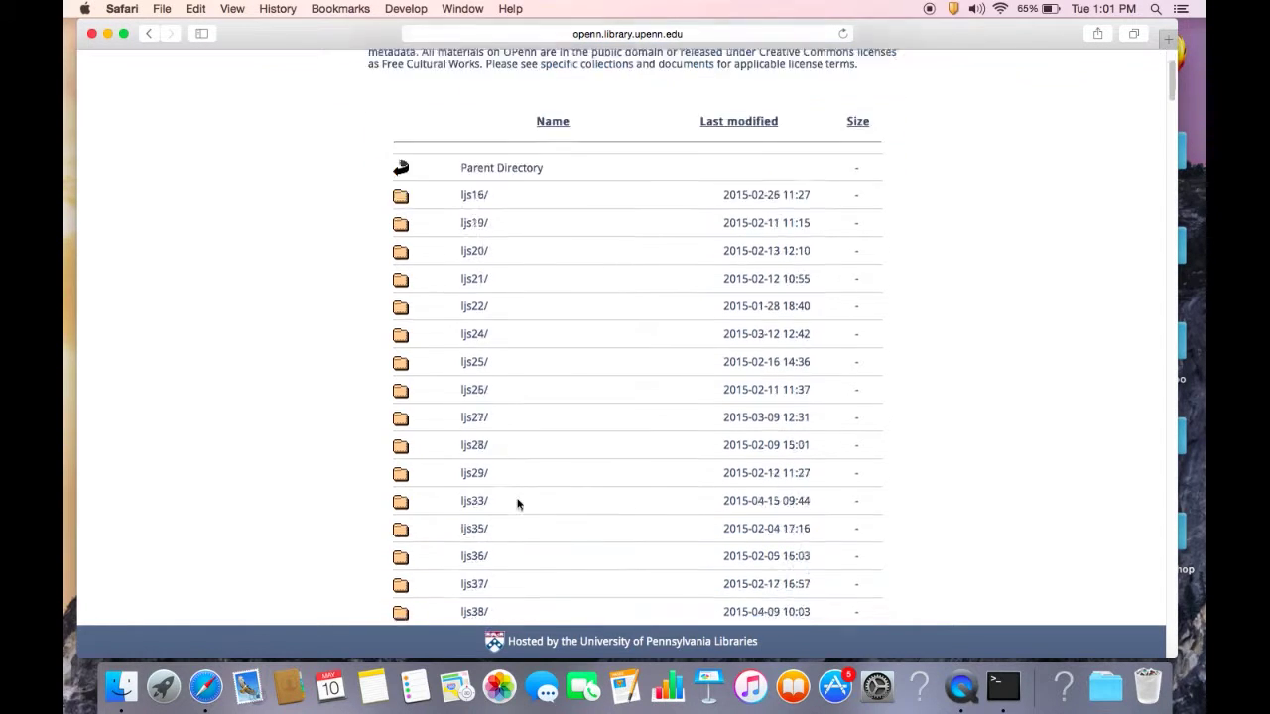
scroll("down", 3)
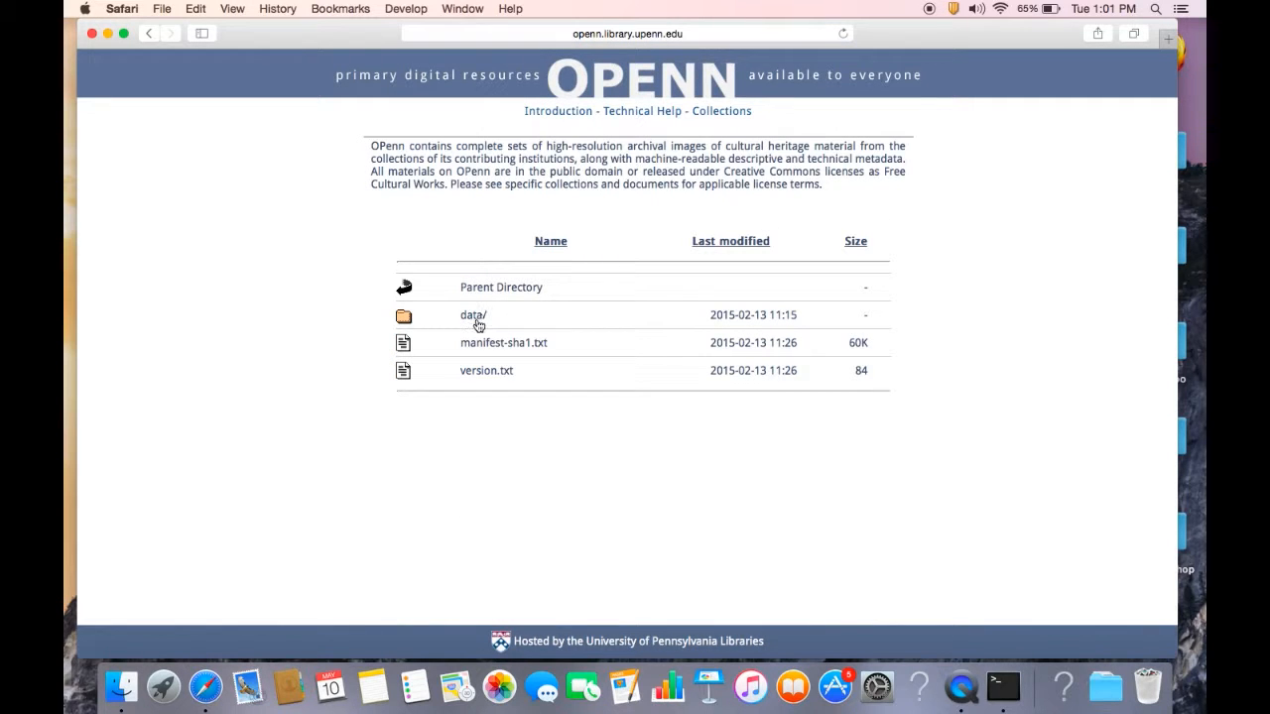
Open ljs101's data folder and select the 0241_0007_web.jpg image address.
left_click(473, 315)
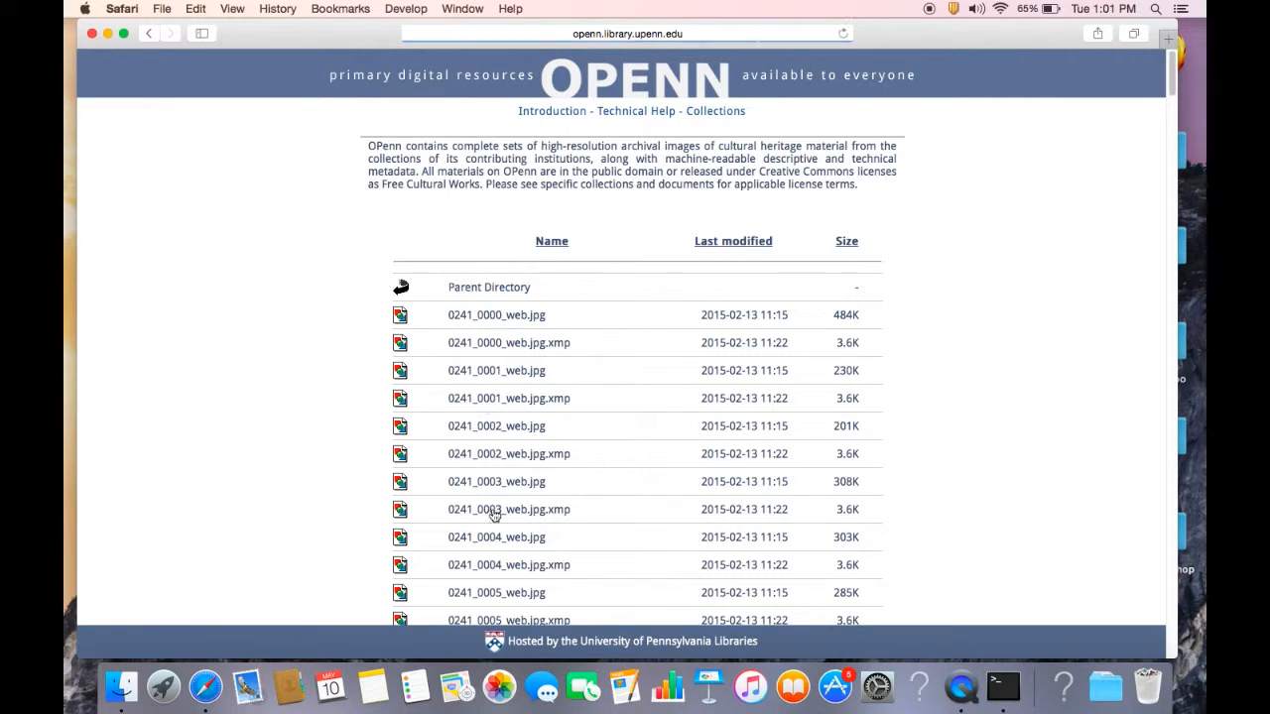
scroll("down", 3)
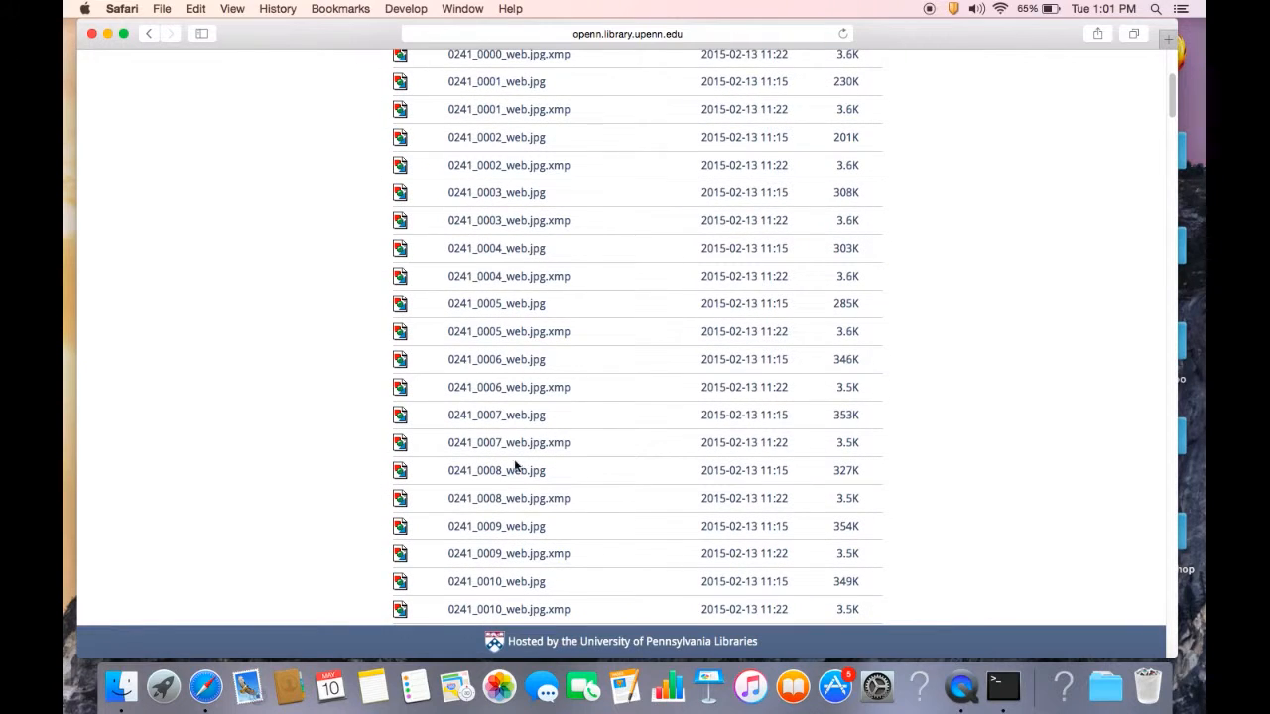
mouse_move(497, 417)
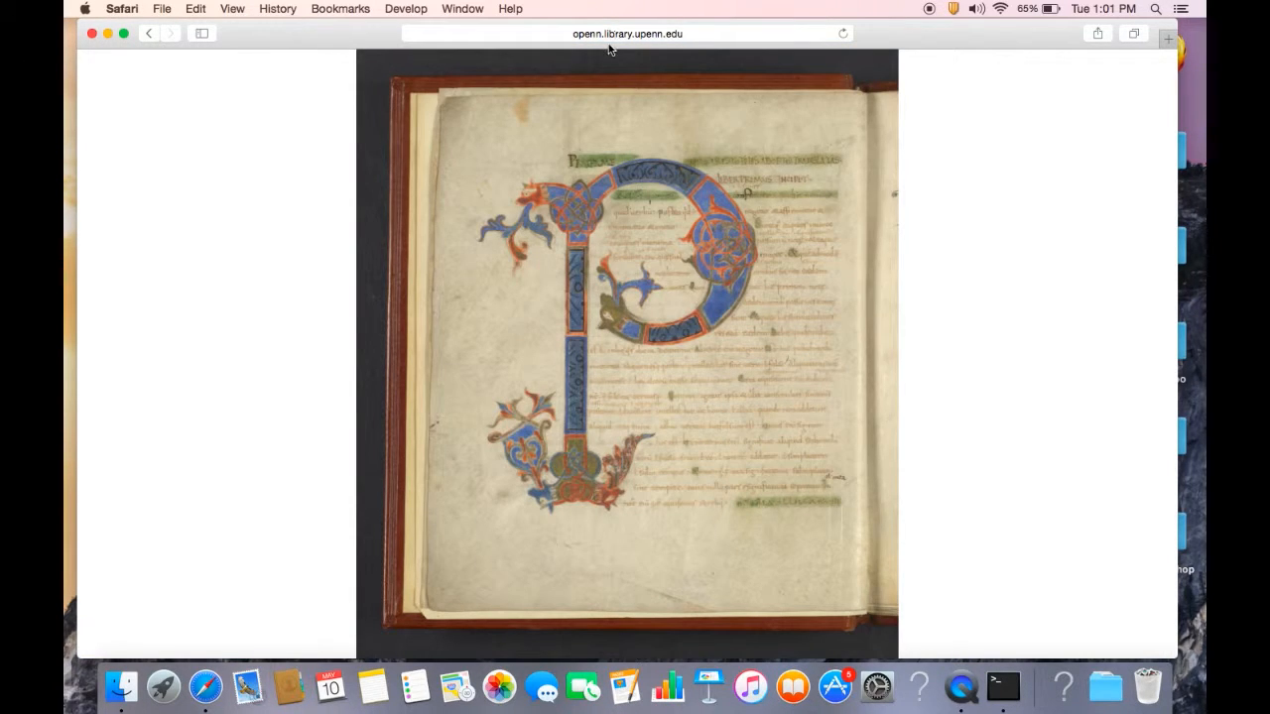
left_click(627, 33)
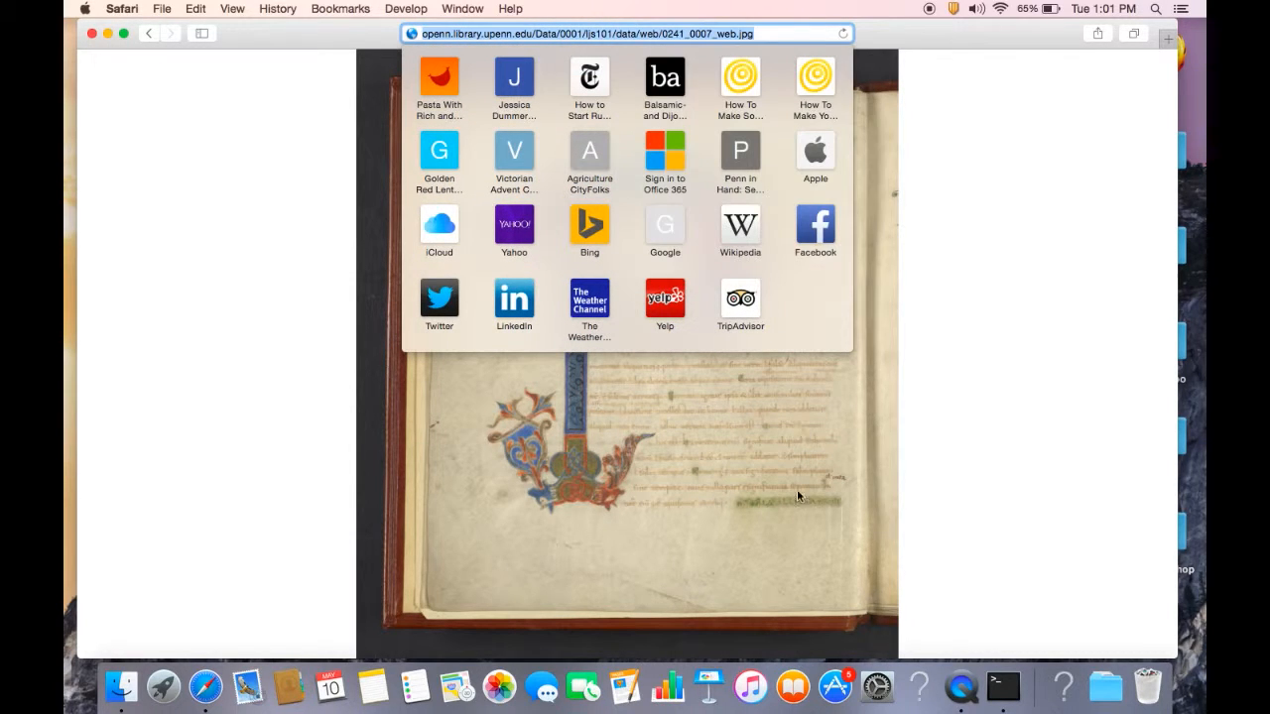
Download 0241_0007_web.jpg into Manuscripts with wget, then bring up Finder.
left_click(1003, 686)
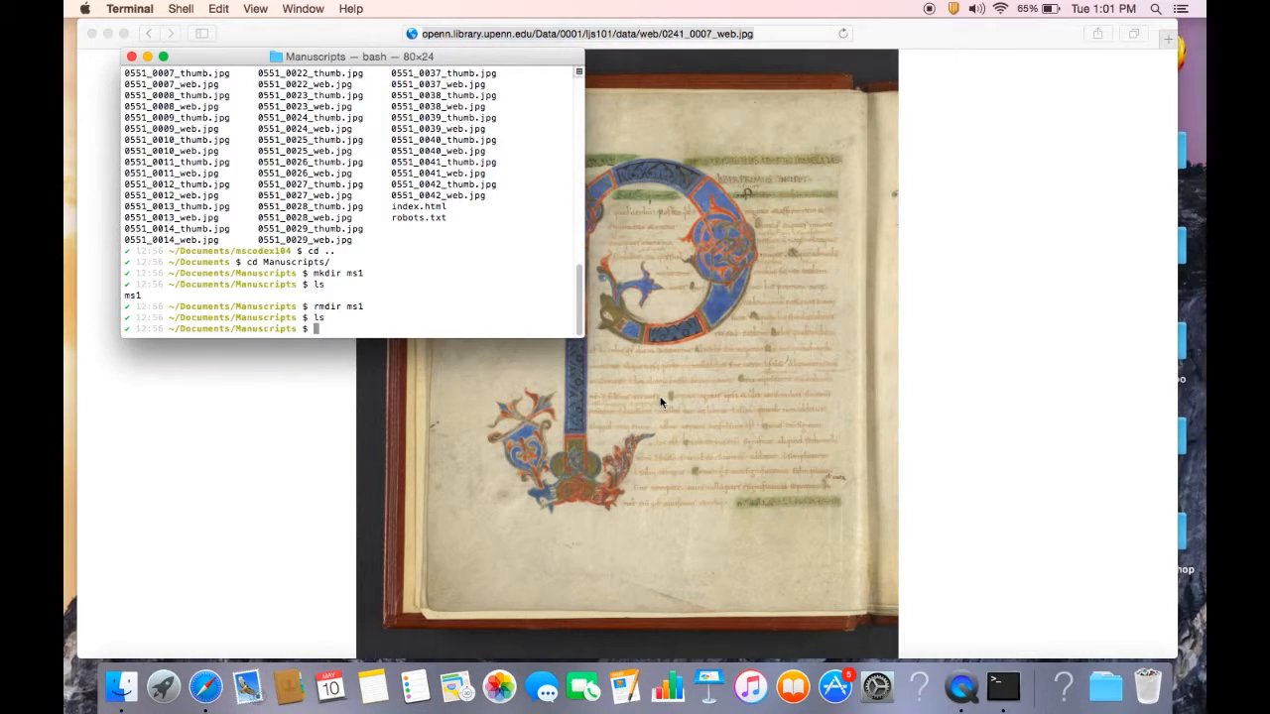
type("wget http://openn.library.upenn.edu/Data/0001/ljs101/data/web/0241_0007_web.jpg")
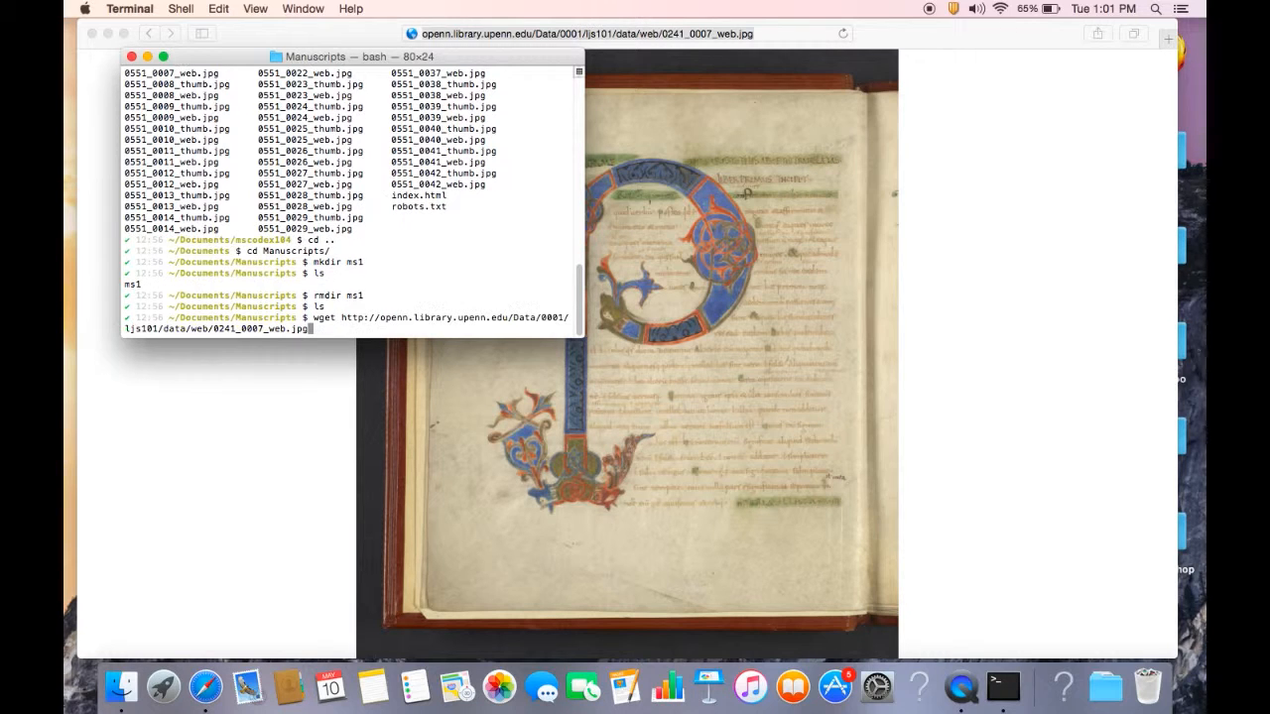
key("Return")
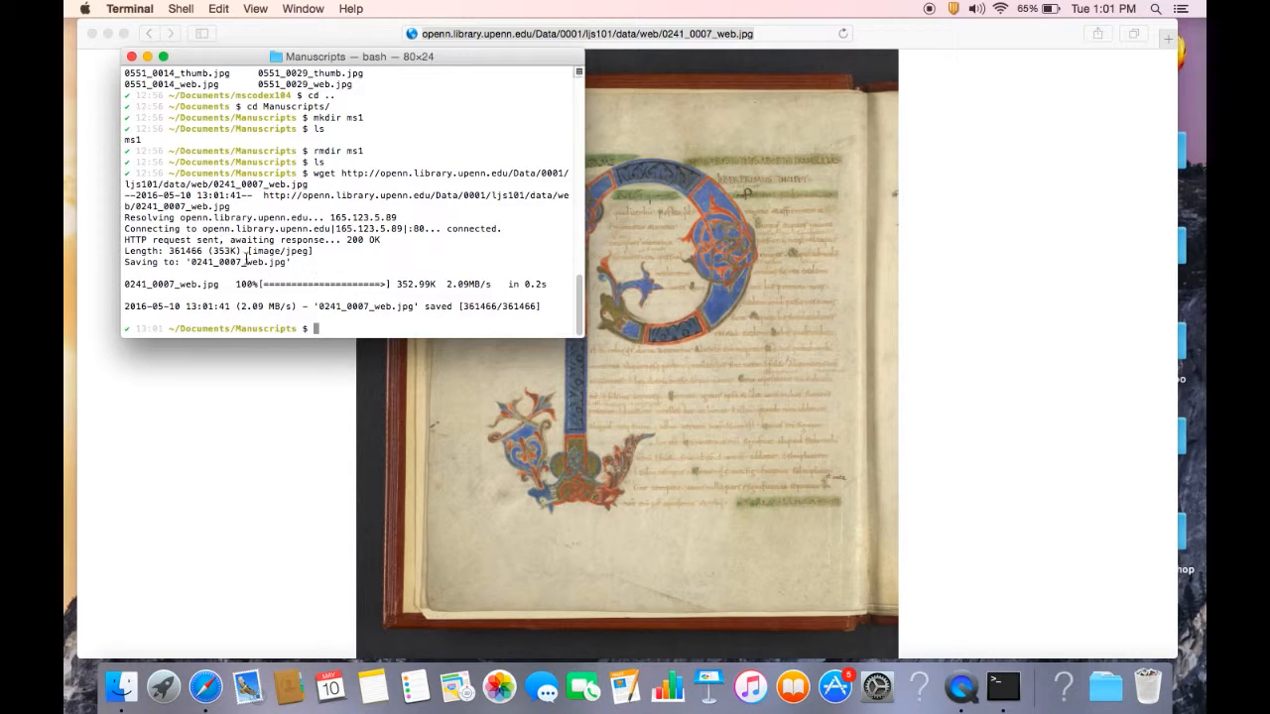
left_click(123, 686)
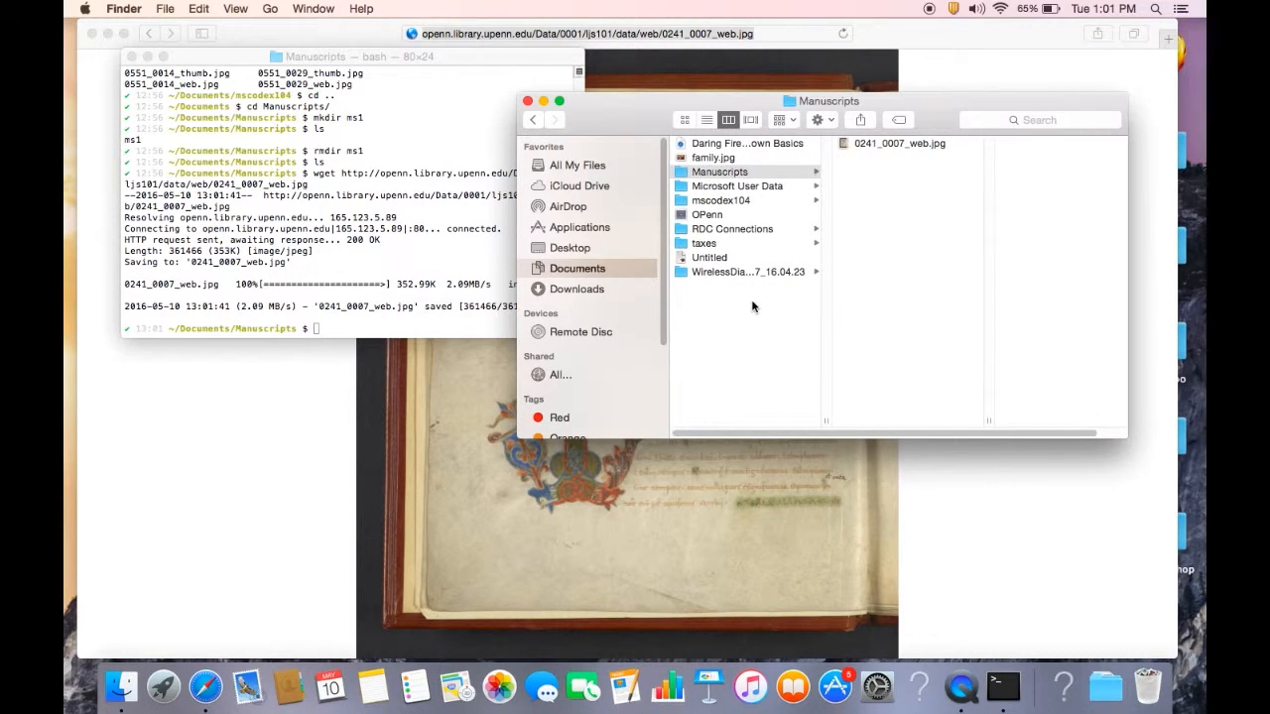
mouse_move(918, 151)
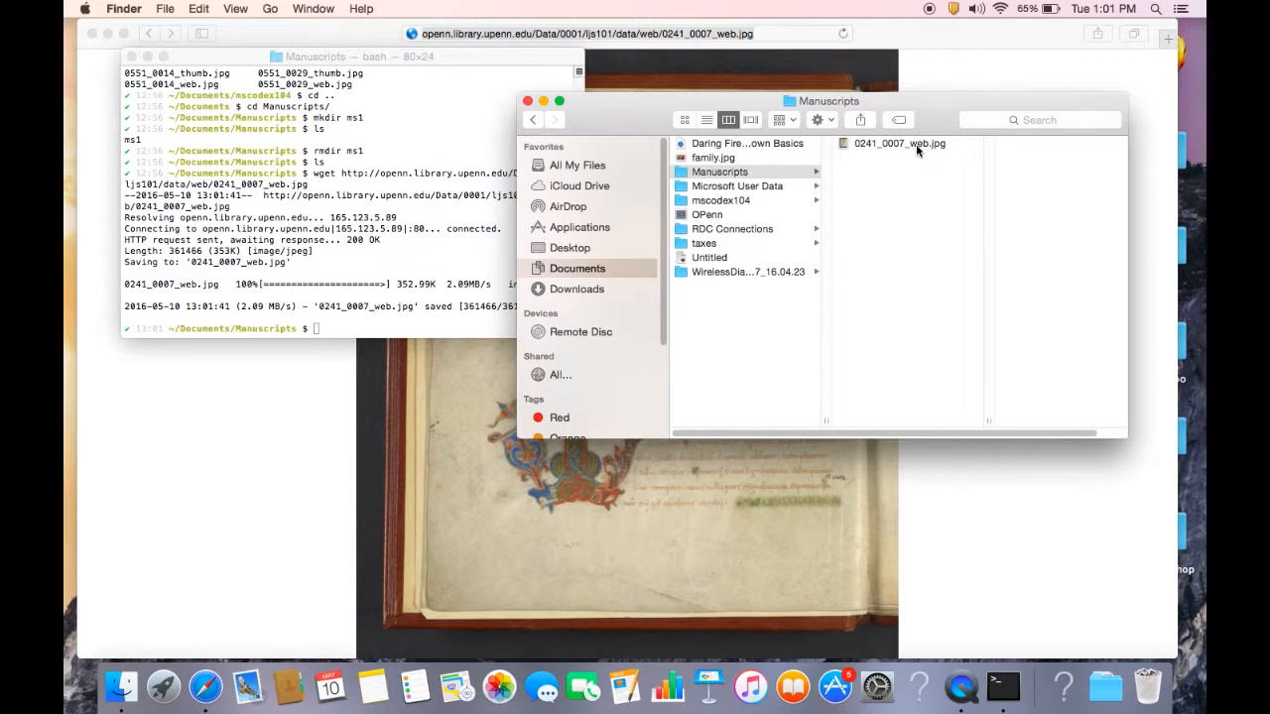
Select 0241_0007_web.jpg, confirm the Manuscripts directory with pwd, and open the image in Preview.
left_click(898, 143)
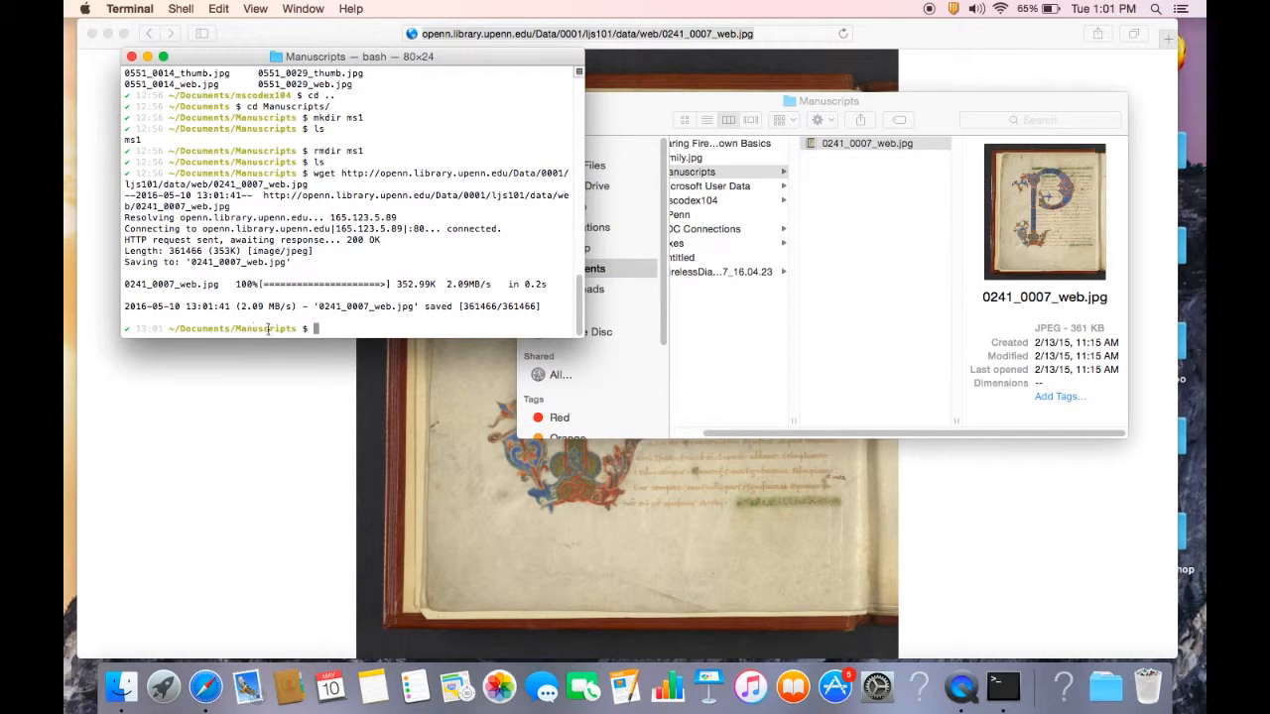
type("pwd")
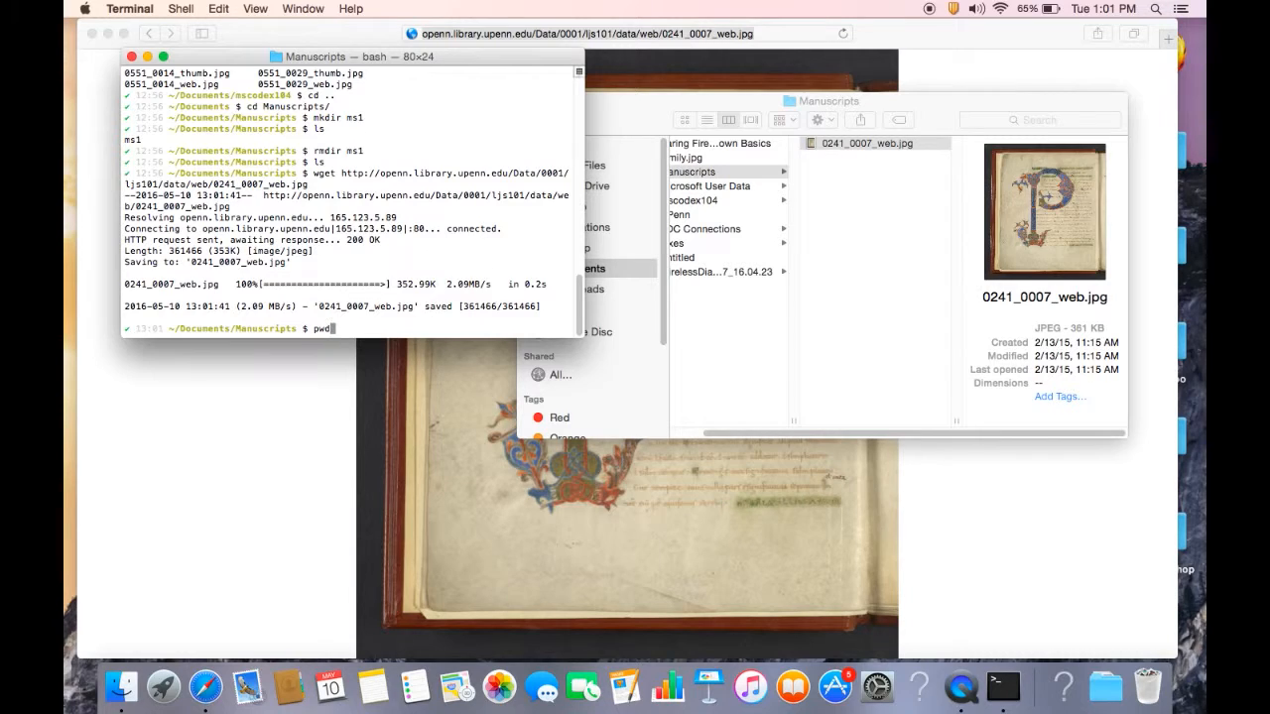
key("Return")
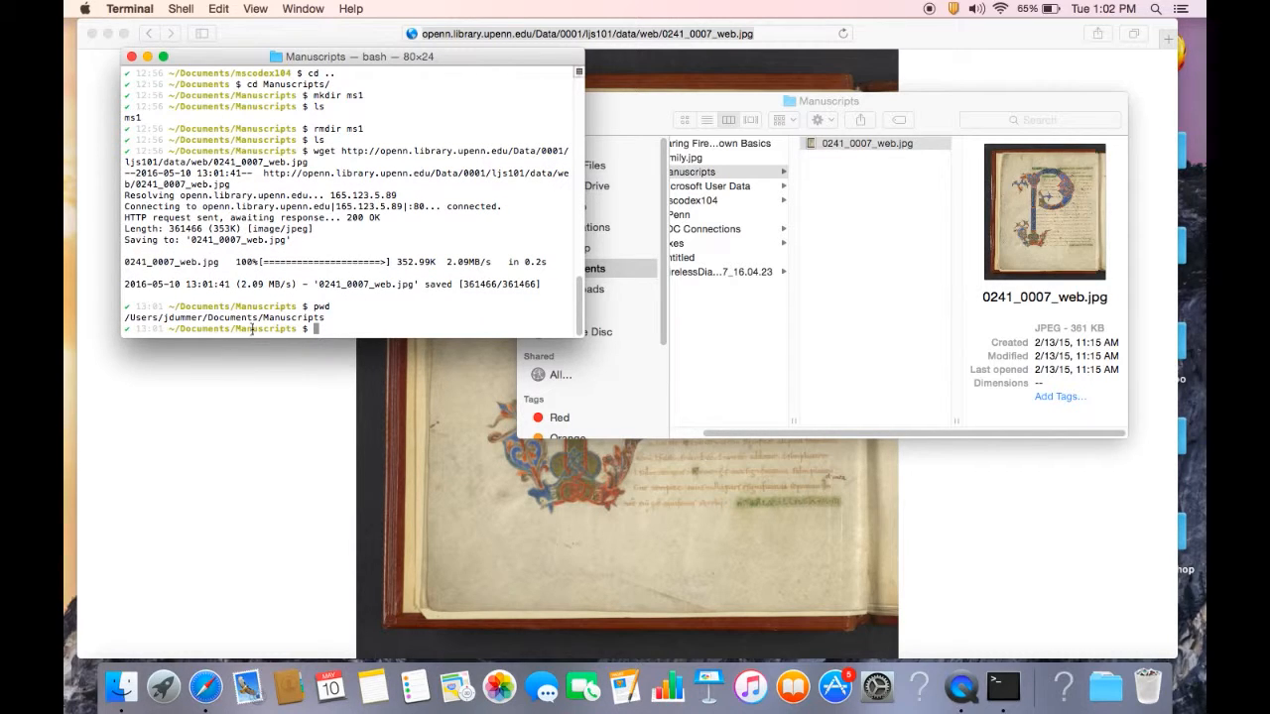
mouse_move(779, 273)
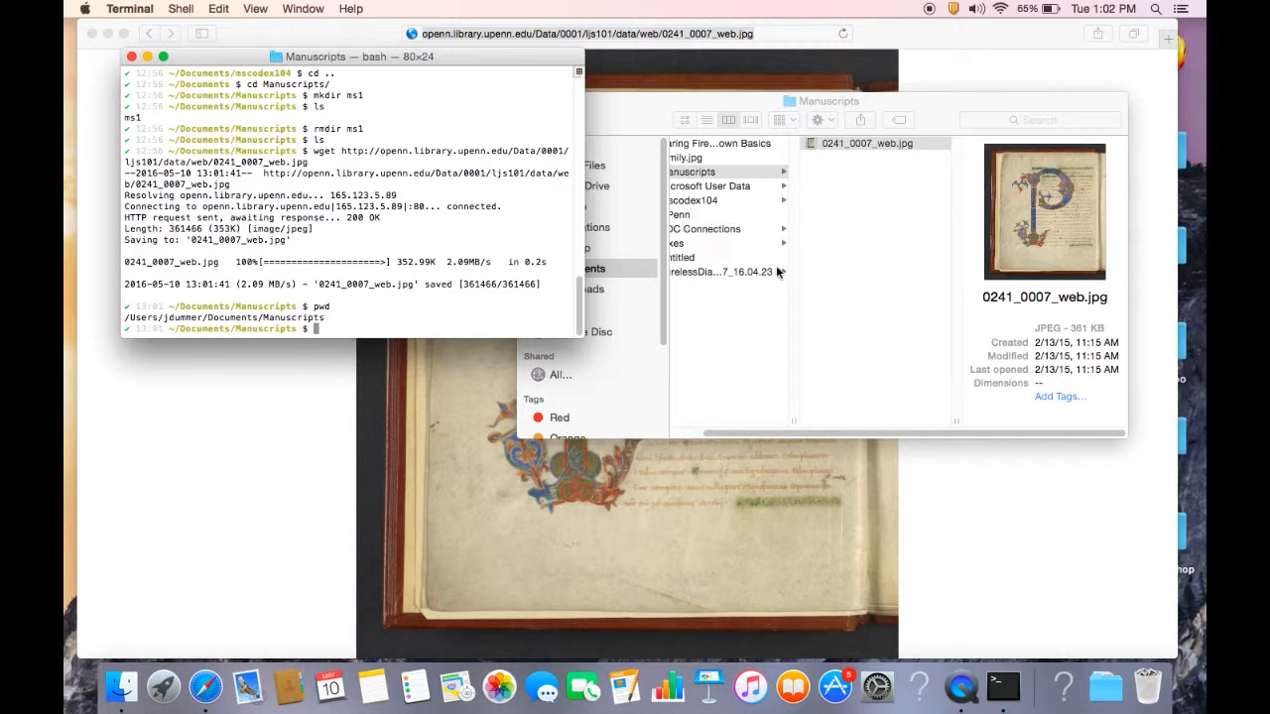
left_click(873, 143)
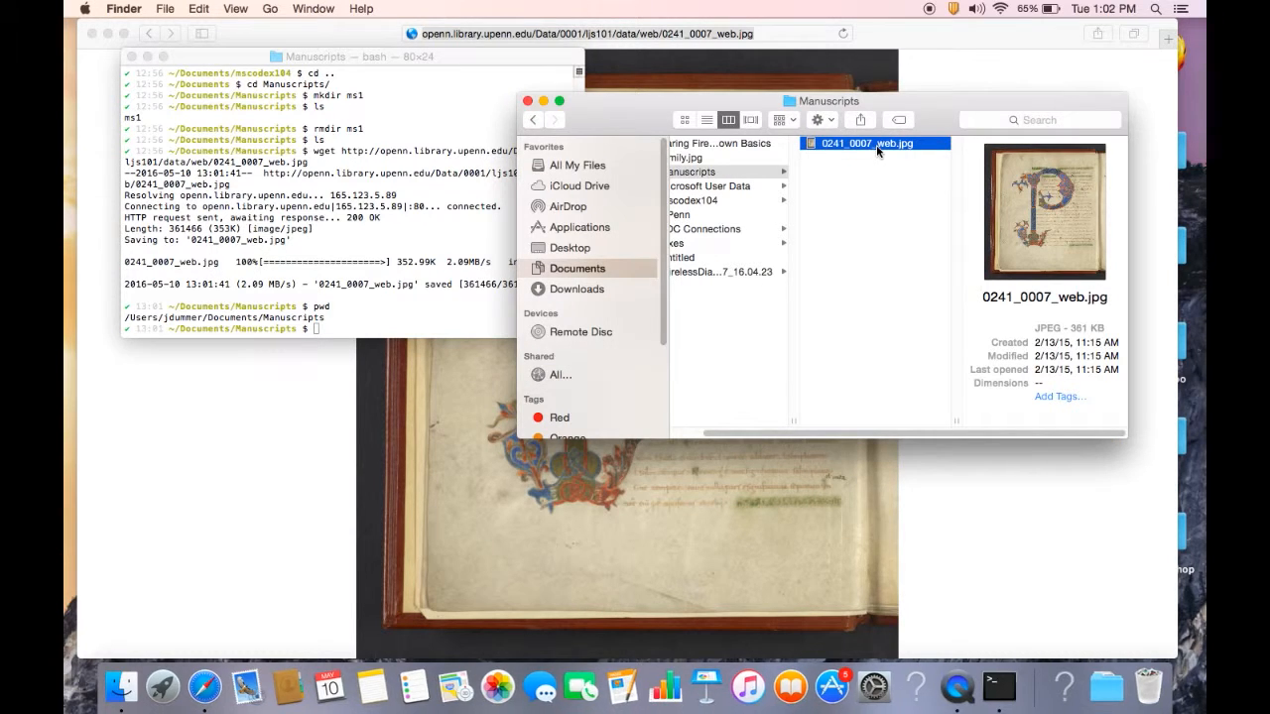
double_click(870, 143)
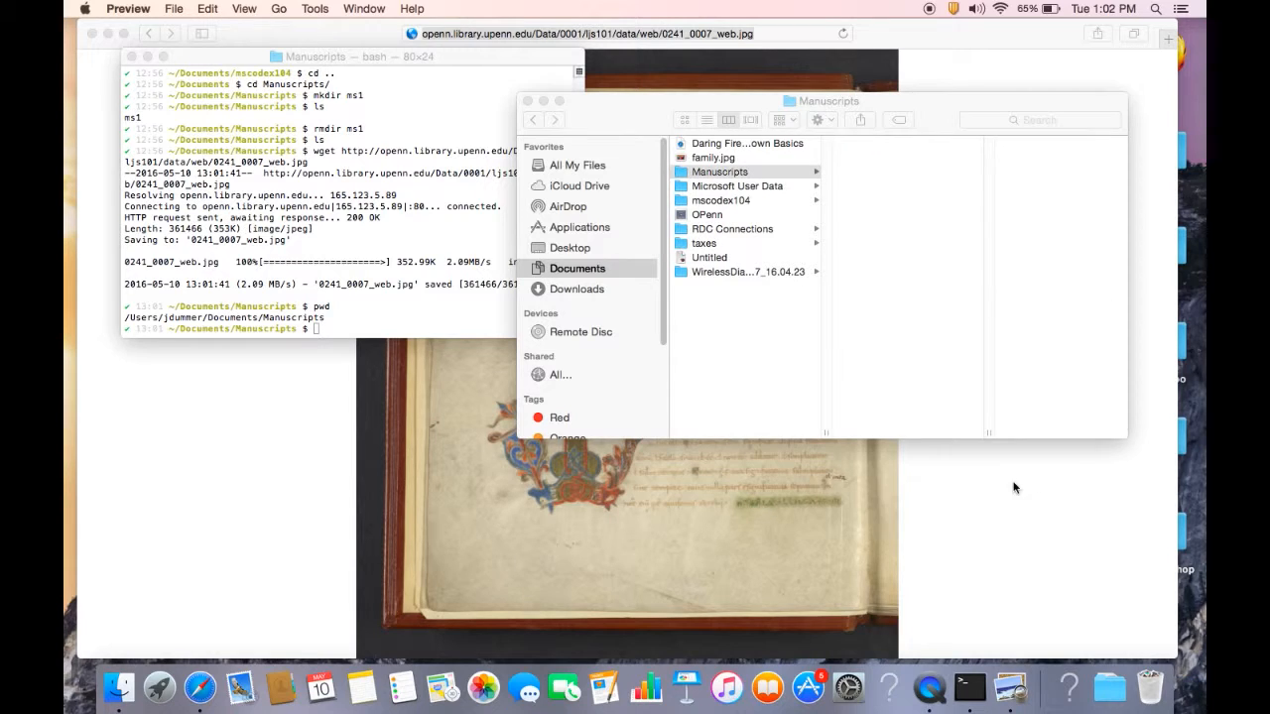
left_click(718, 172)
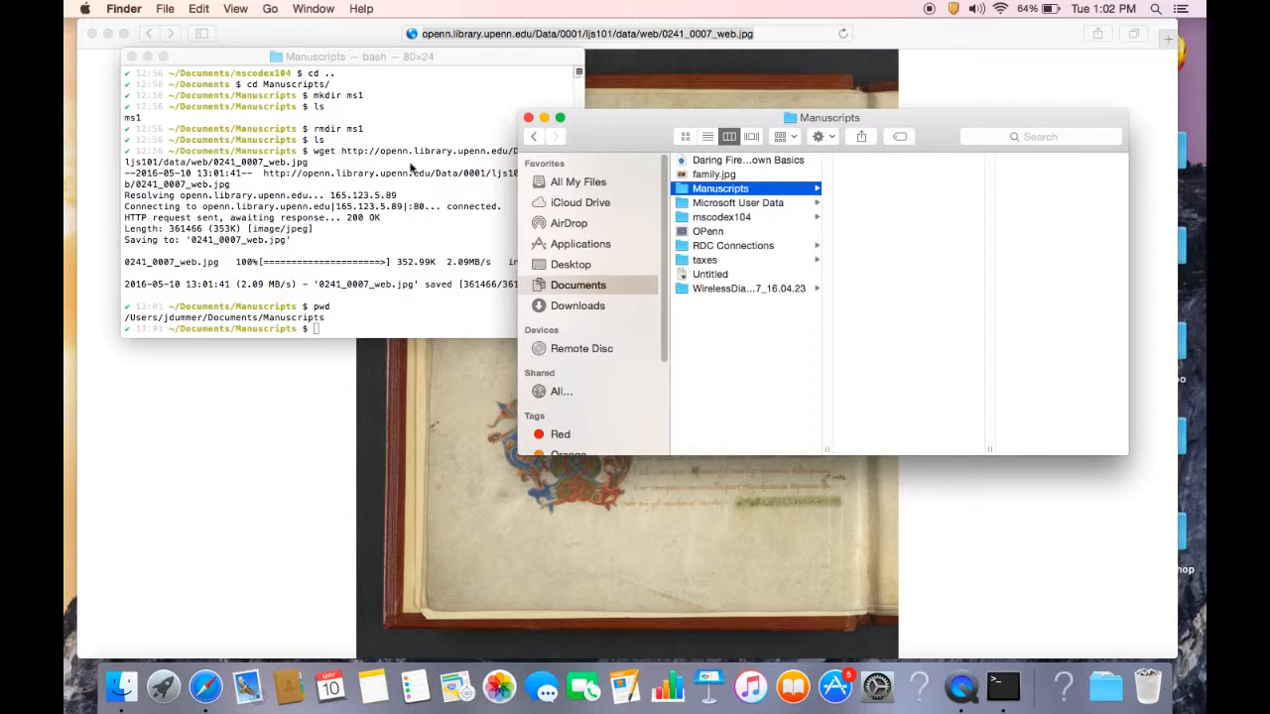
Bring Terminal forward, then go back in Safari to OPenn's top-level listing.
left_click(347, 198)
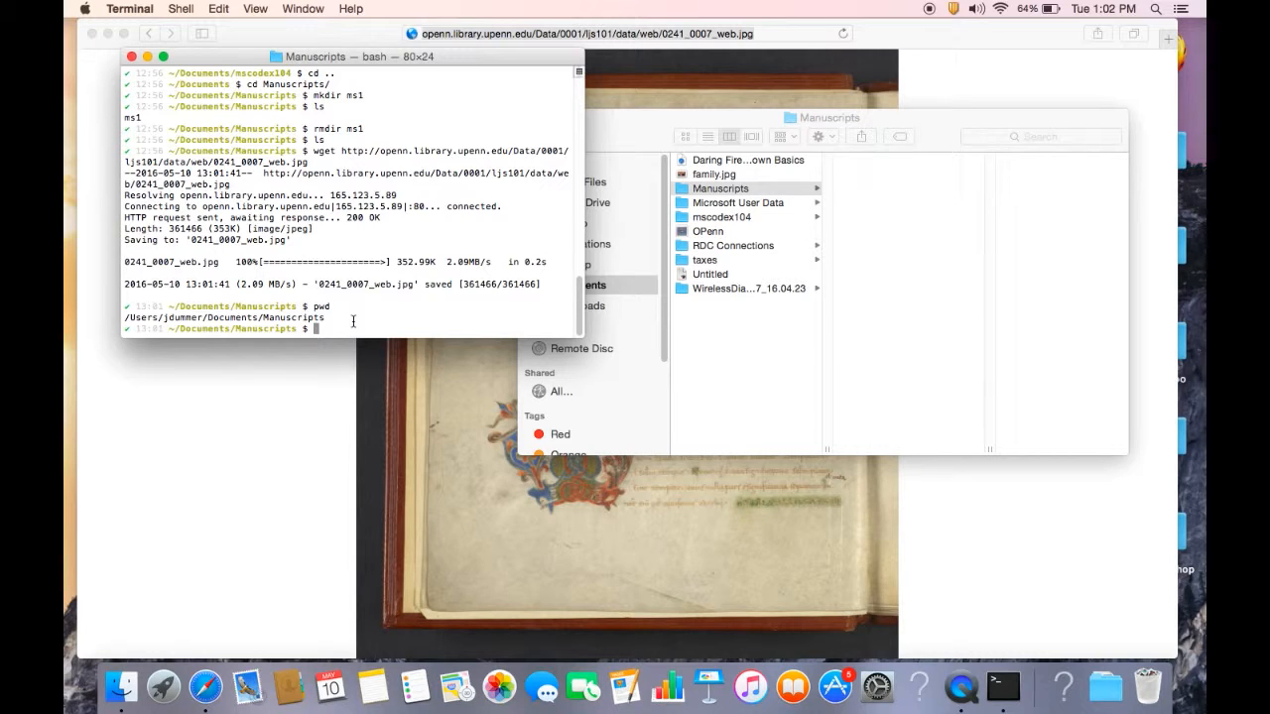
mouse_move(282, 524)
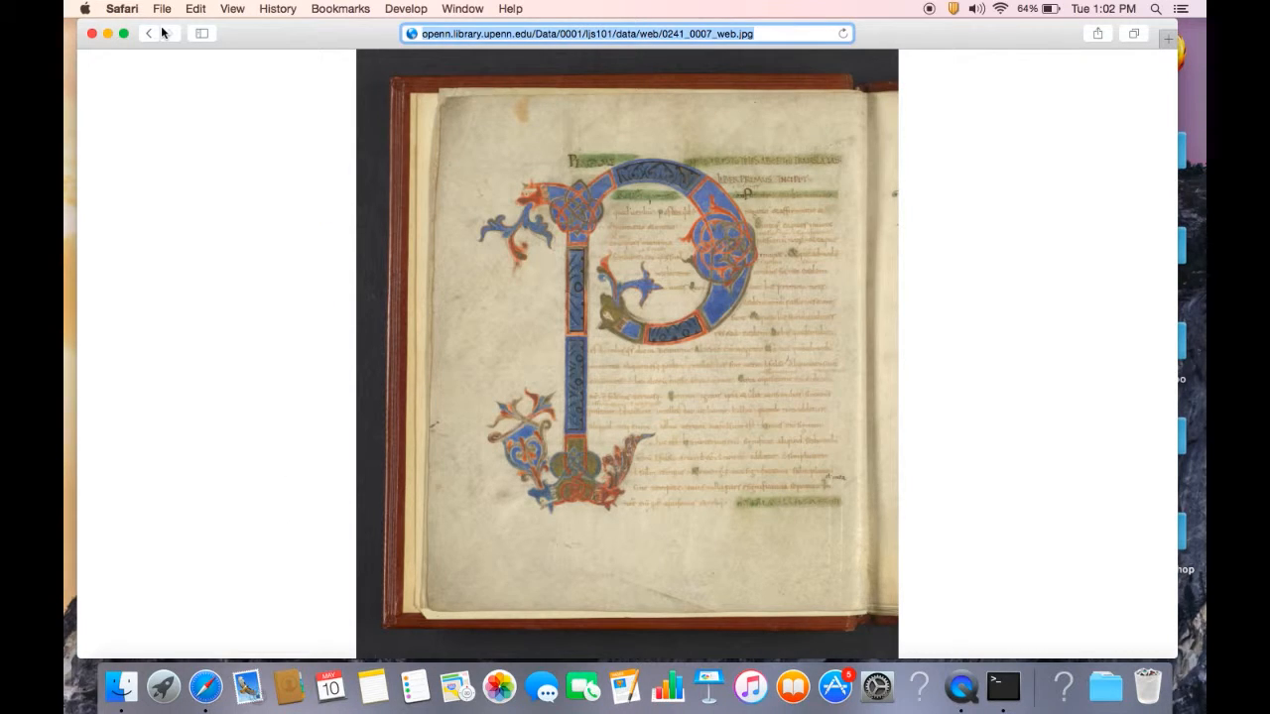
left_click(148, 32)
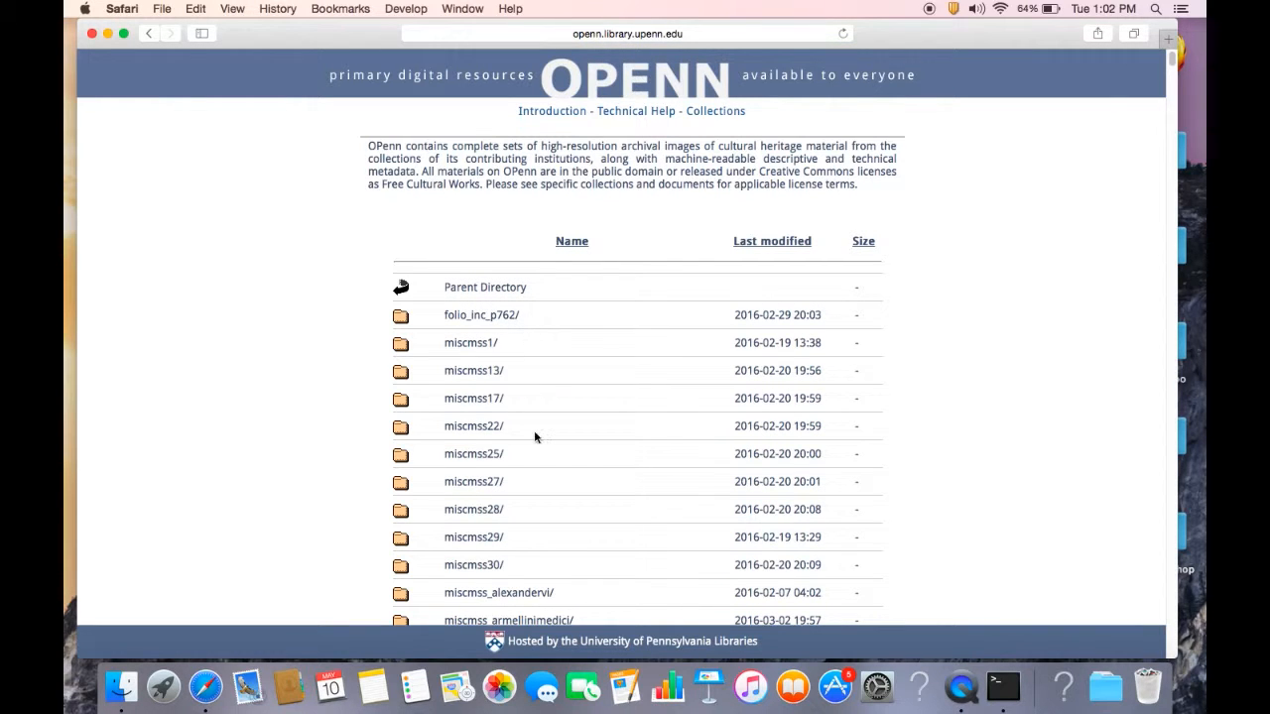
Scroll to mscodex104 and open its data folder, glancing into thumb/.
scroll("down", 3)
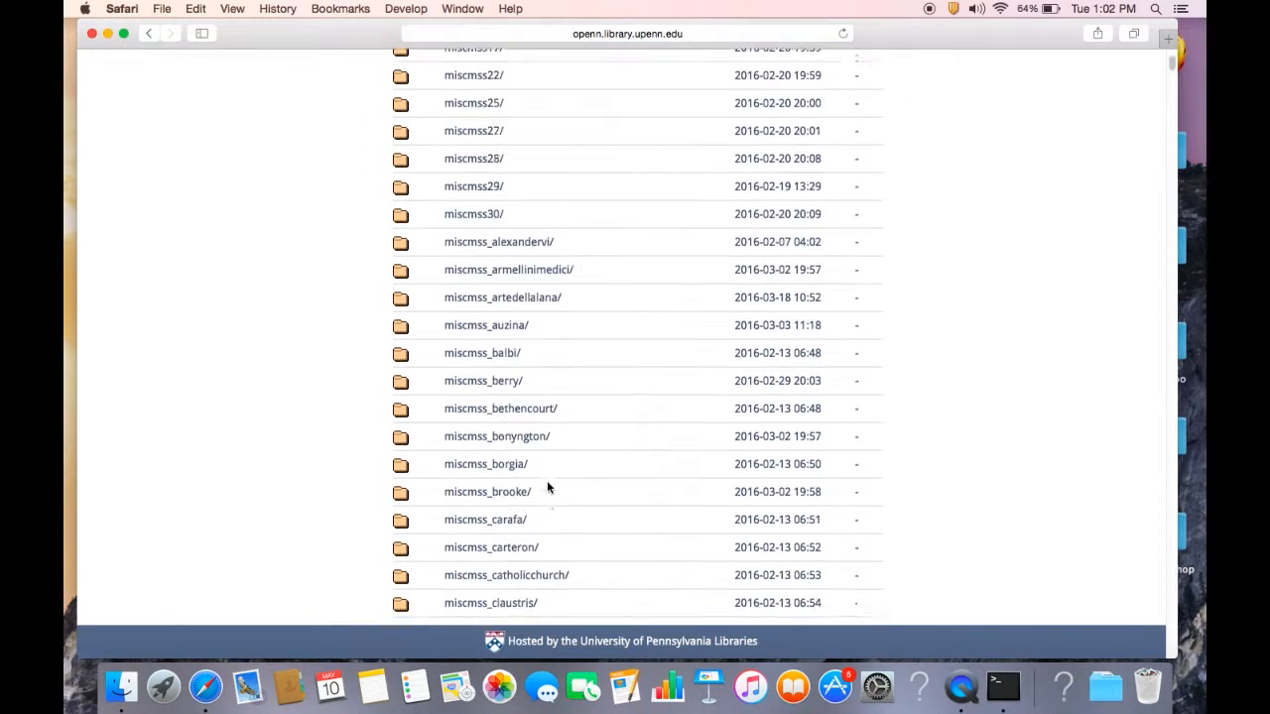
scroll("down", 3)
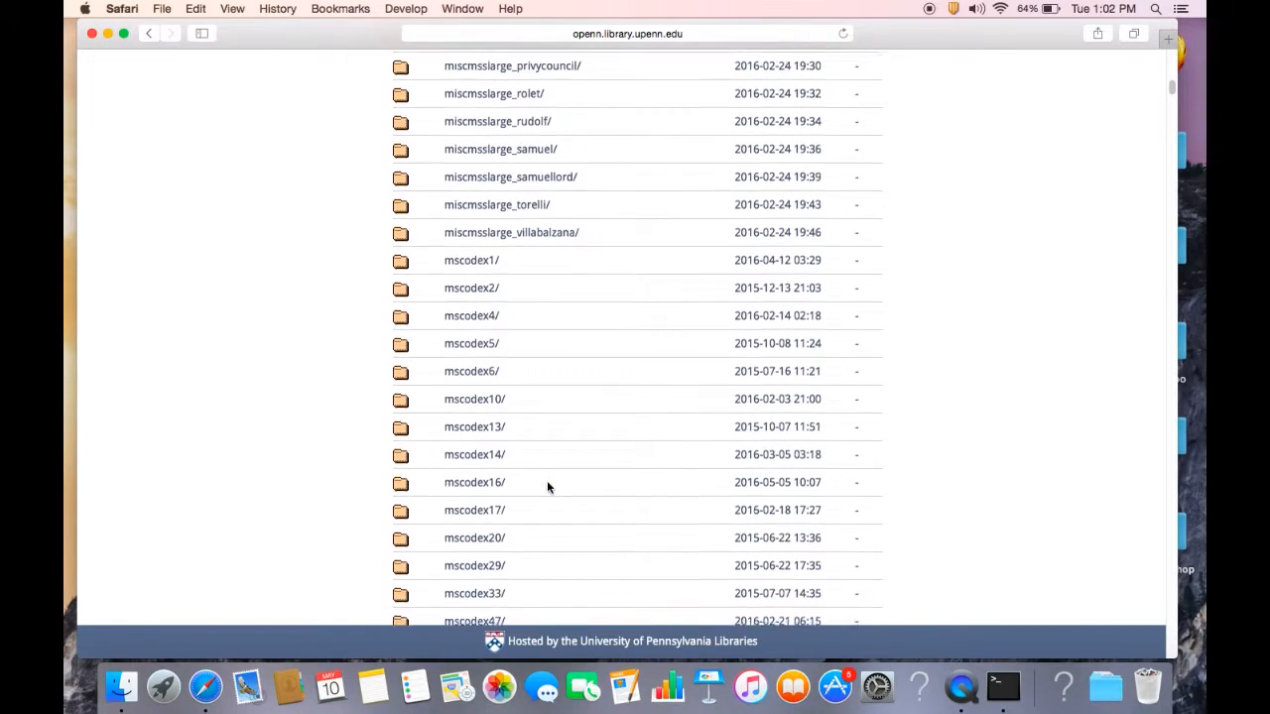
scroll("down", 3)
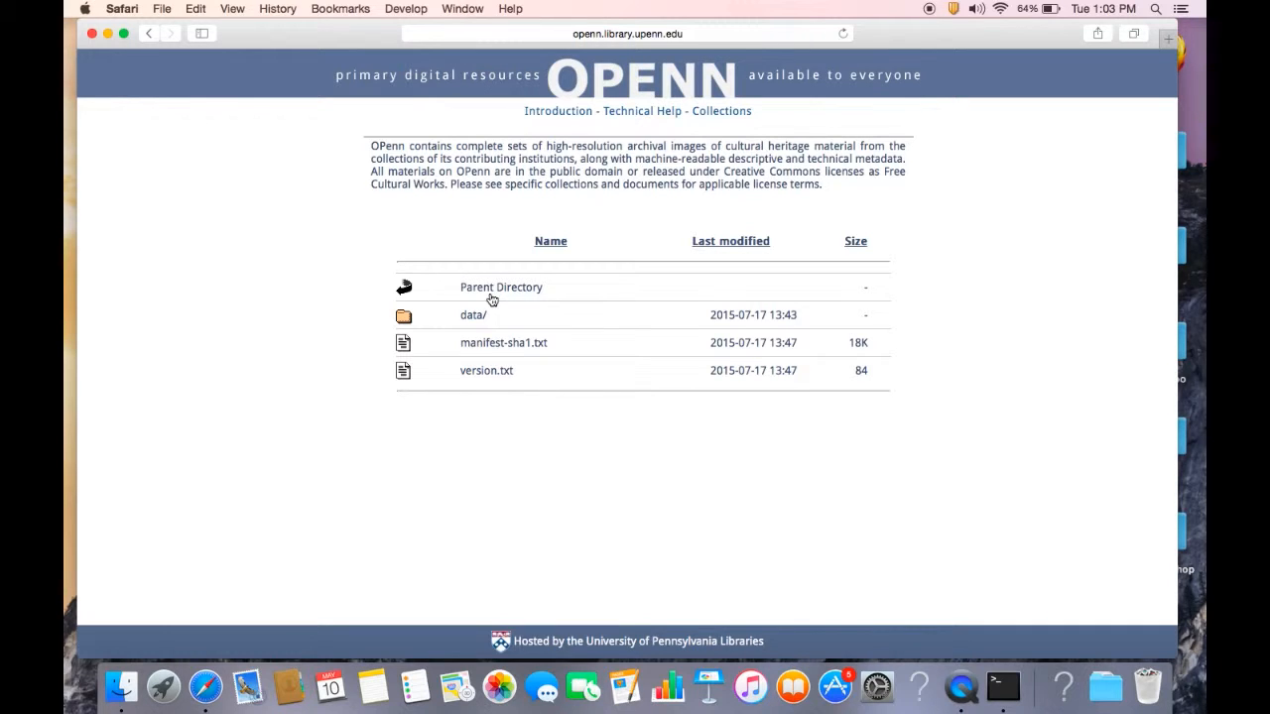
mouse_move(610, 486)
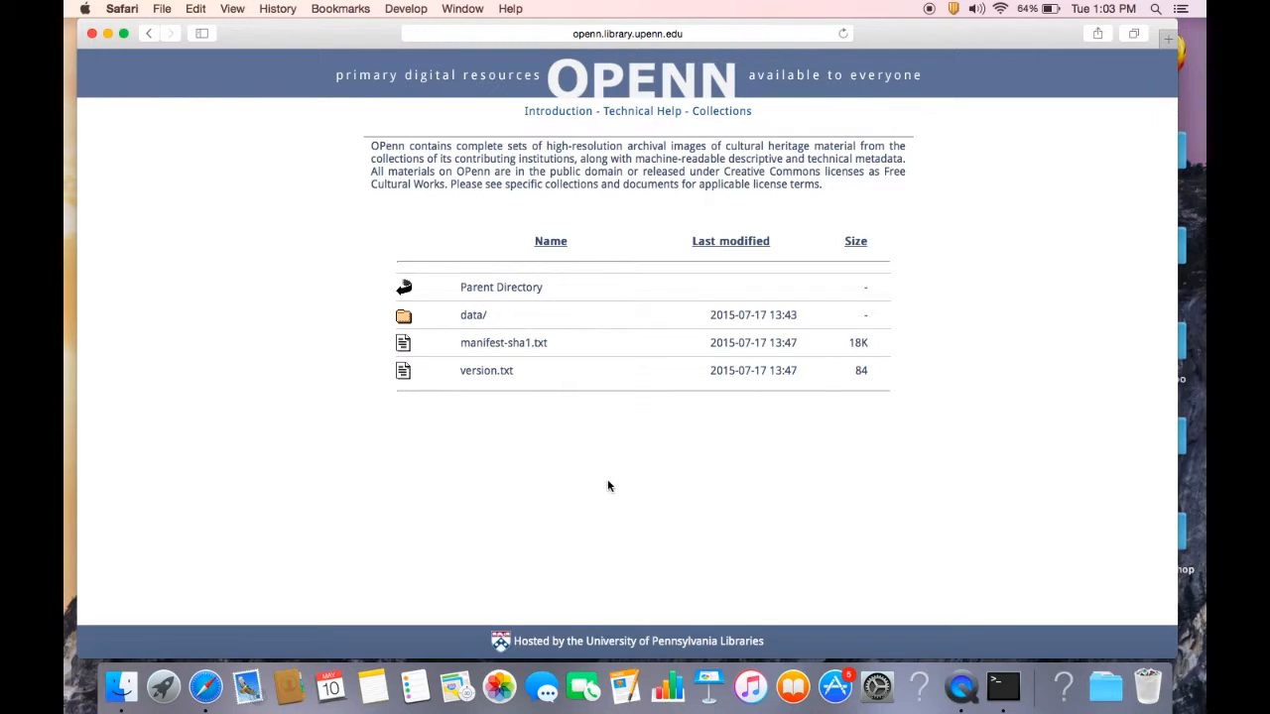
mouse_move(475, 319)
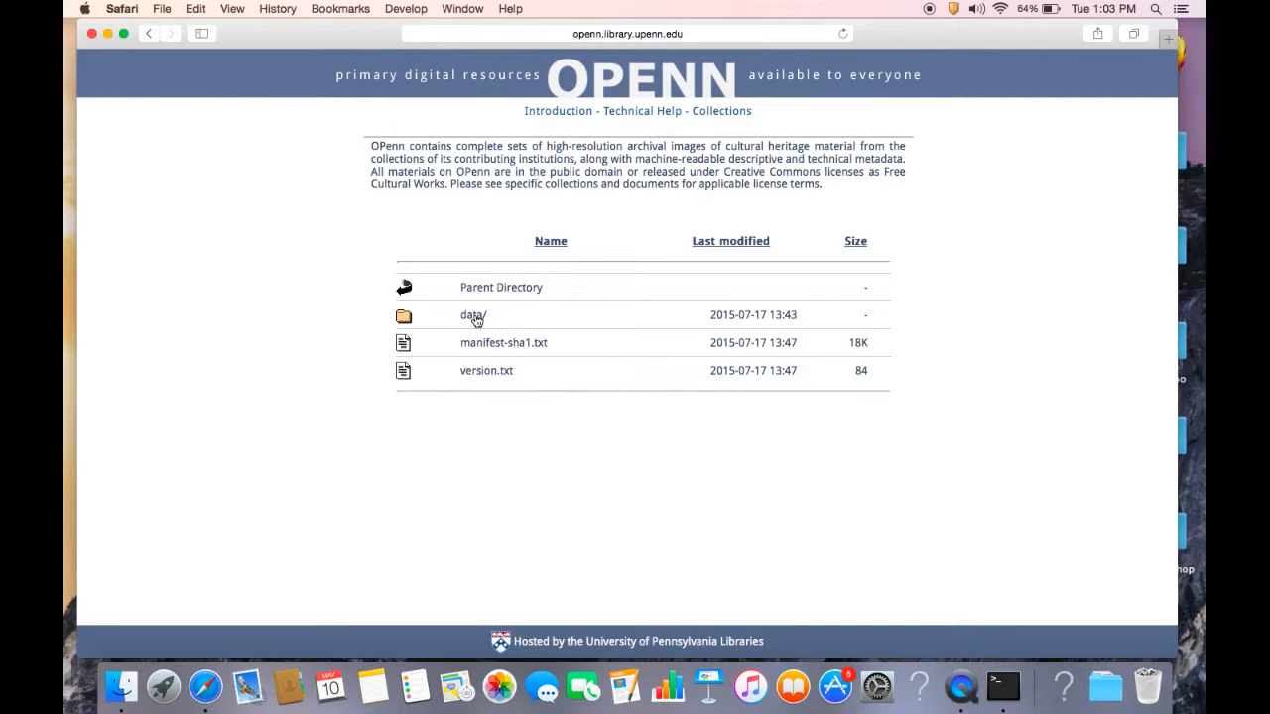
left_click(471, 314)
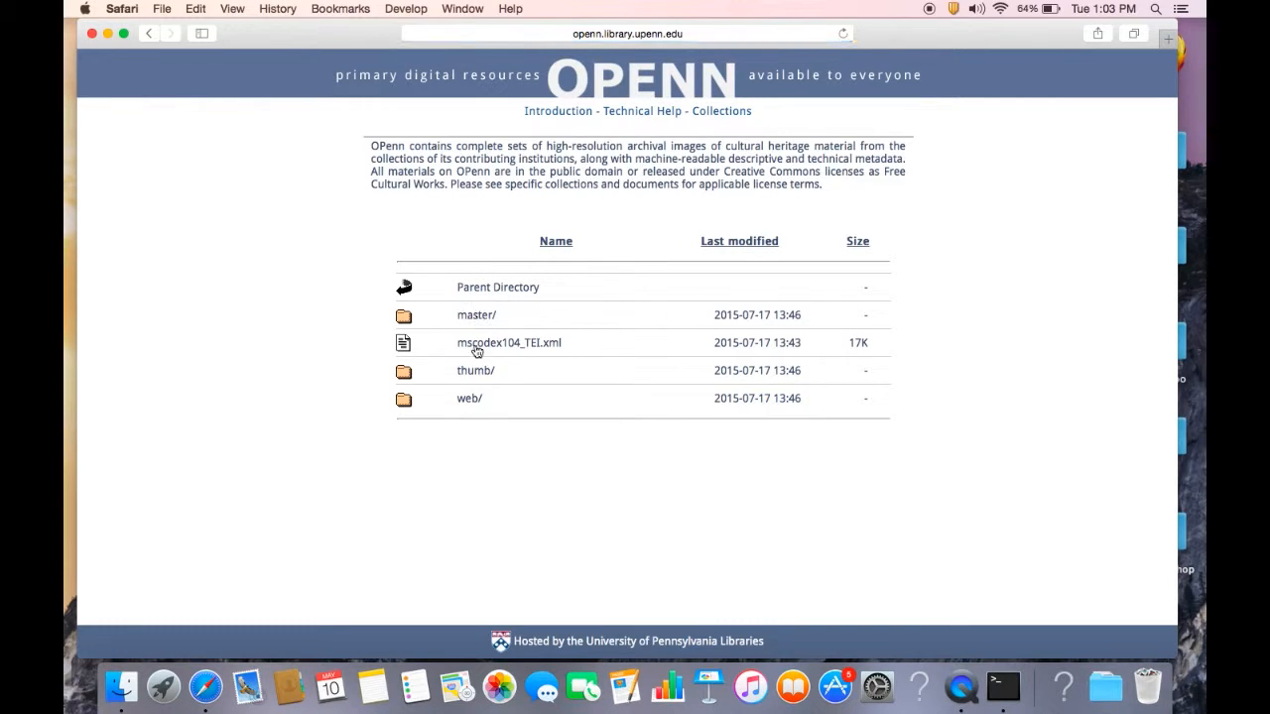
mouse_move(536, 84)
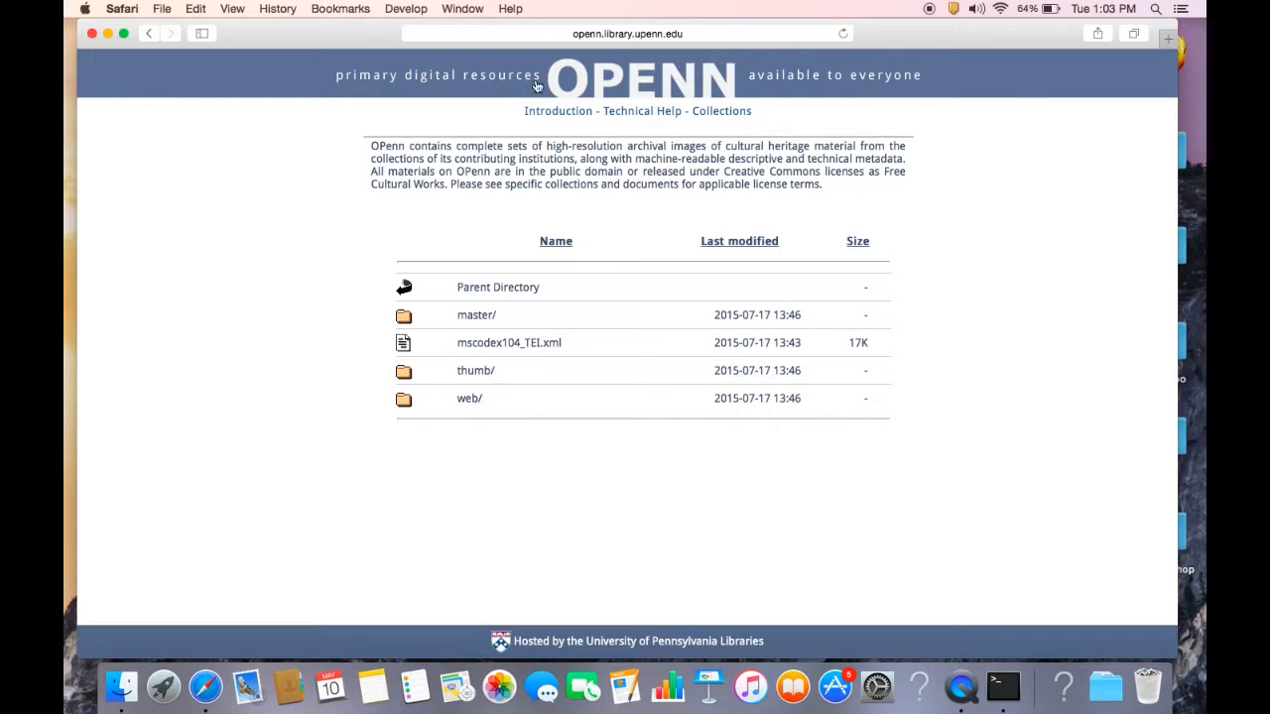
mouse_move(489, 379)
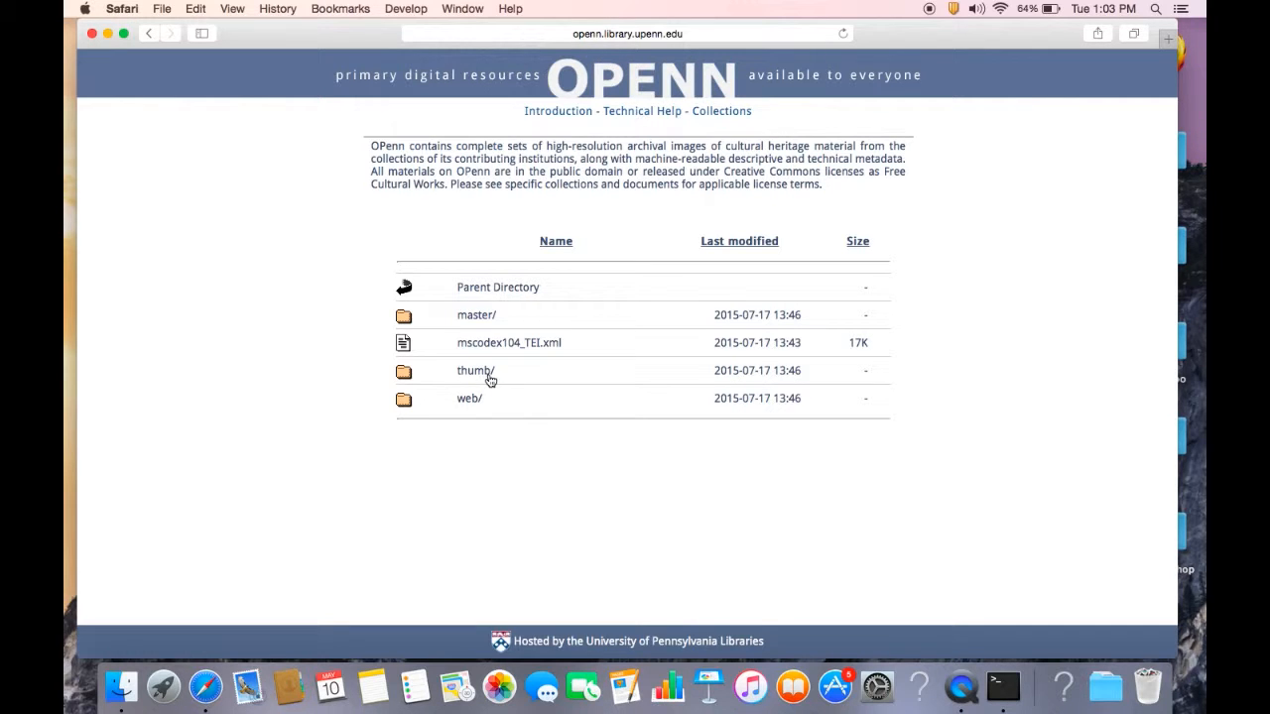
left_click(476, 370)
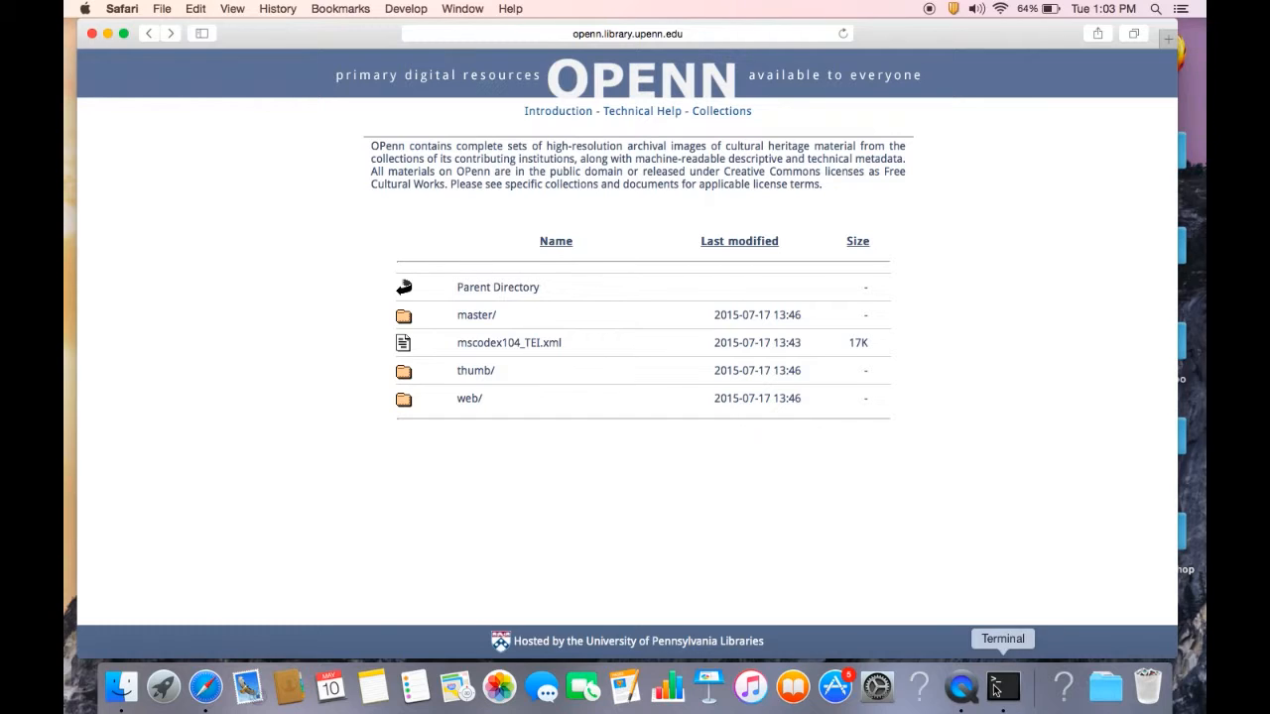
left_click(1002, 685)
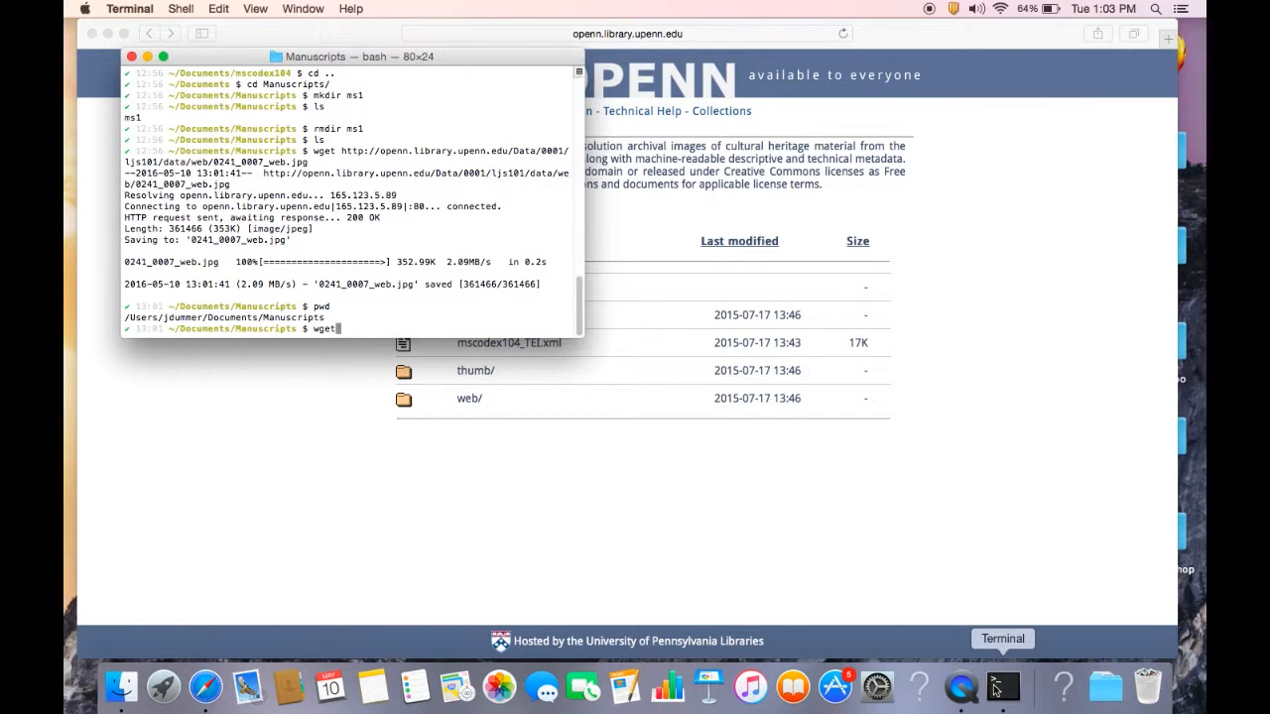
Type the options wget -np -r -A.jpg at the Manuscripts prompt.
type("-")
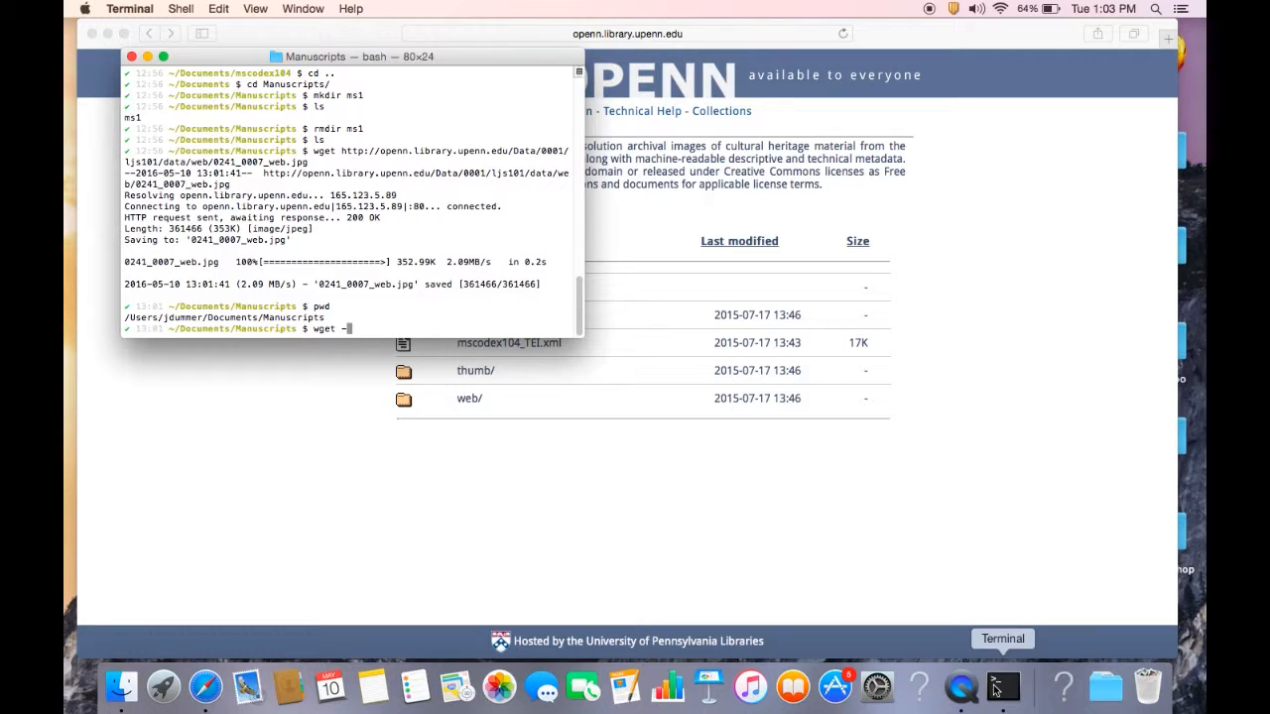
type("np")
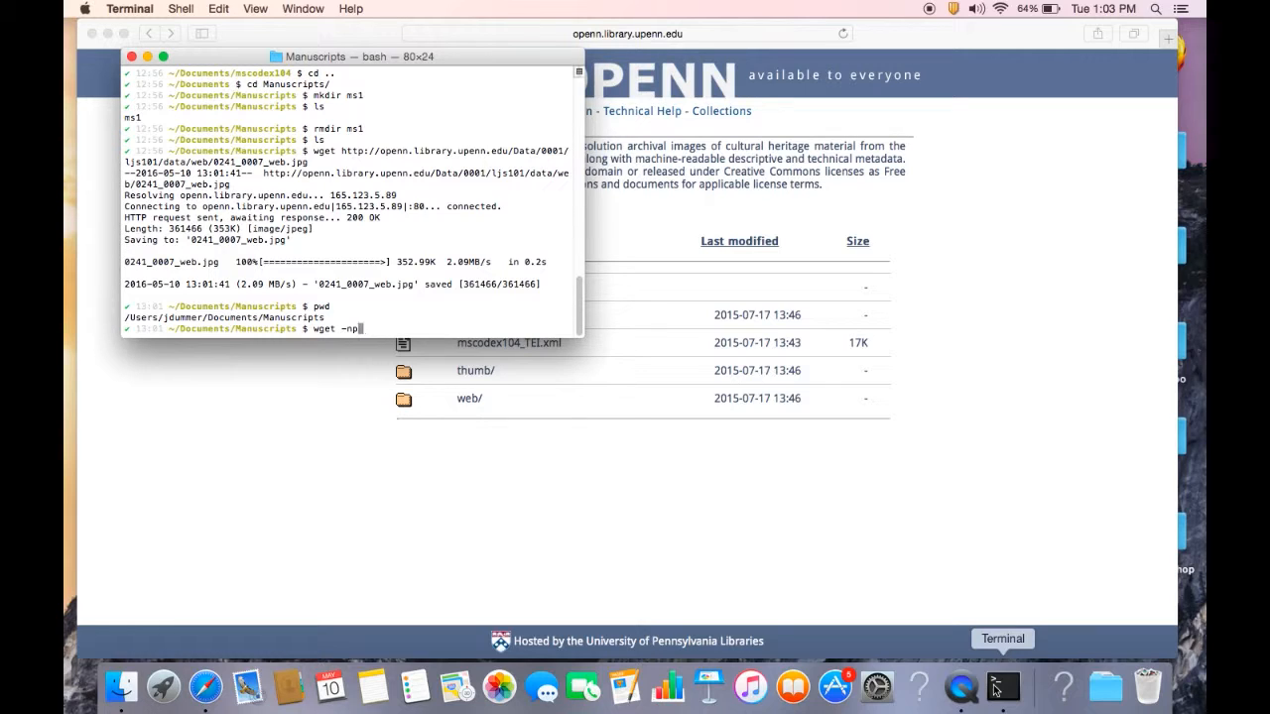
type("-r")
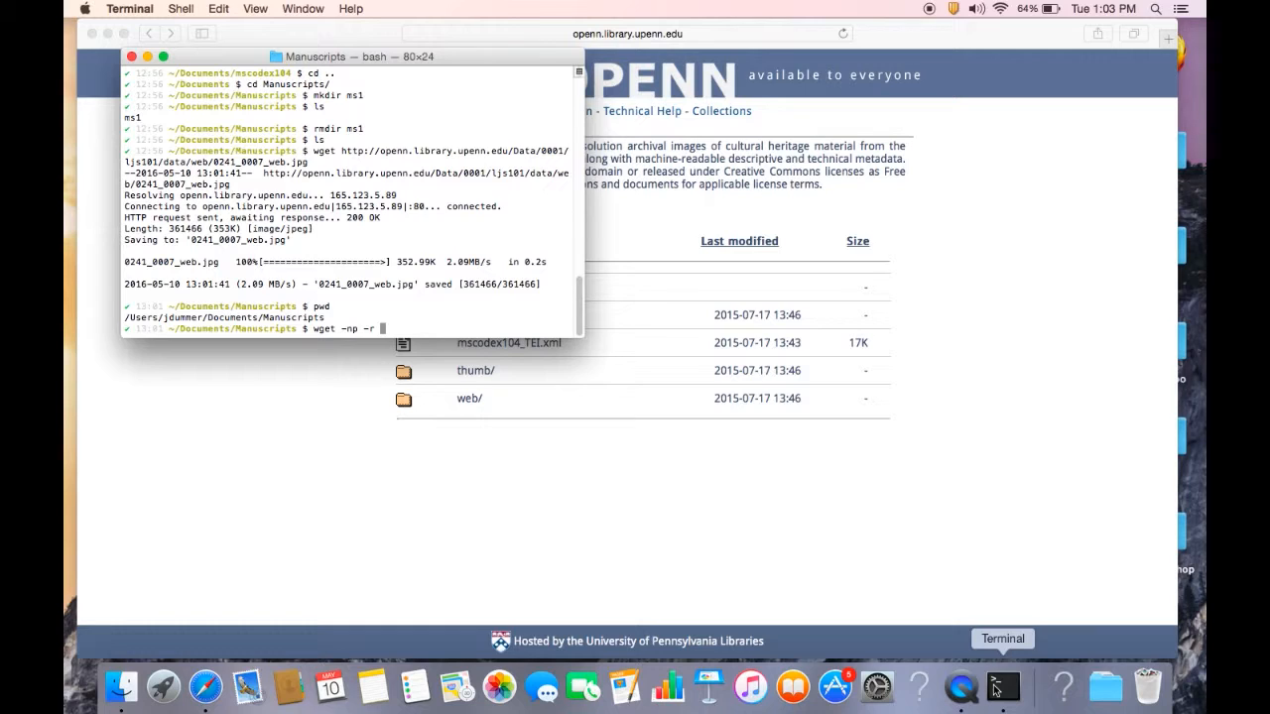
type("-A.")
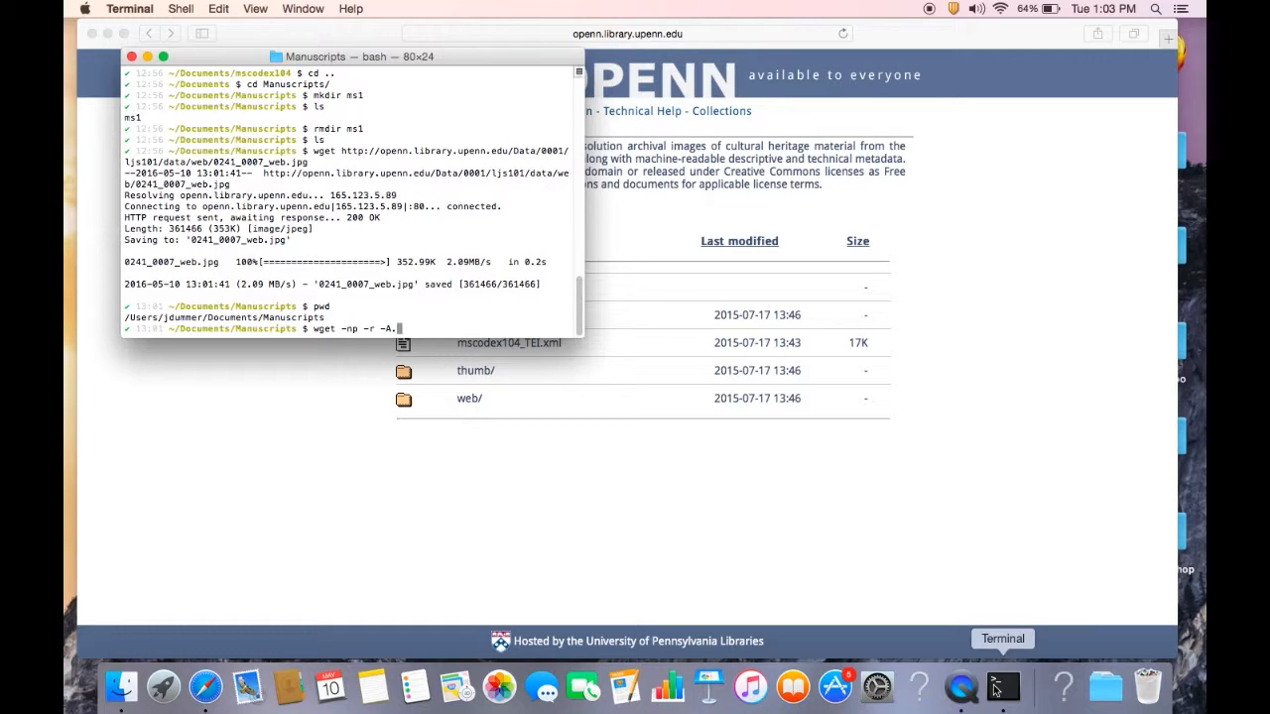
type("jpg")
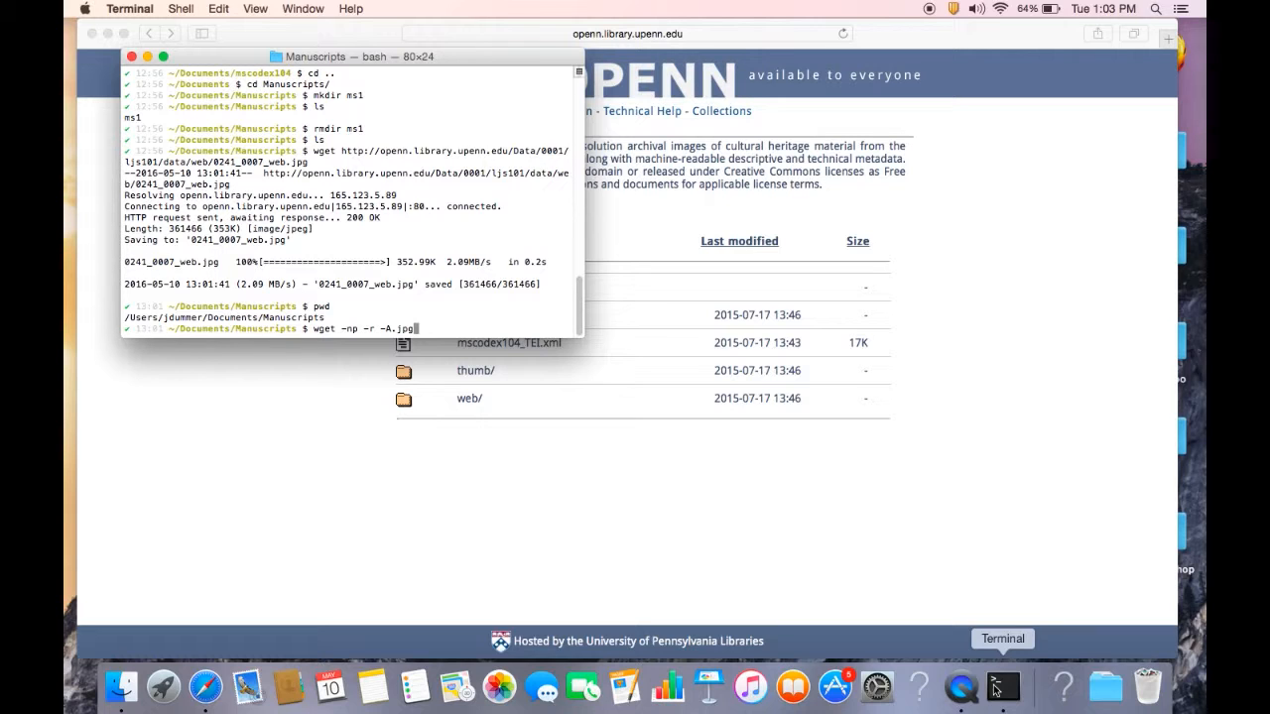
mouse_move(835, 558)
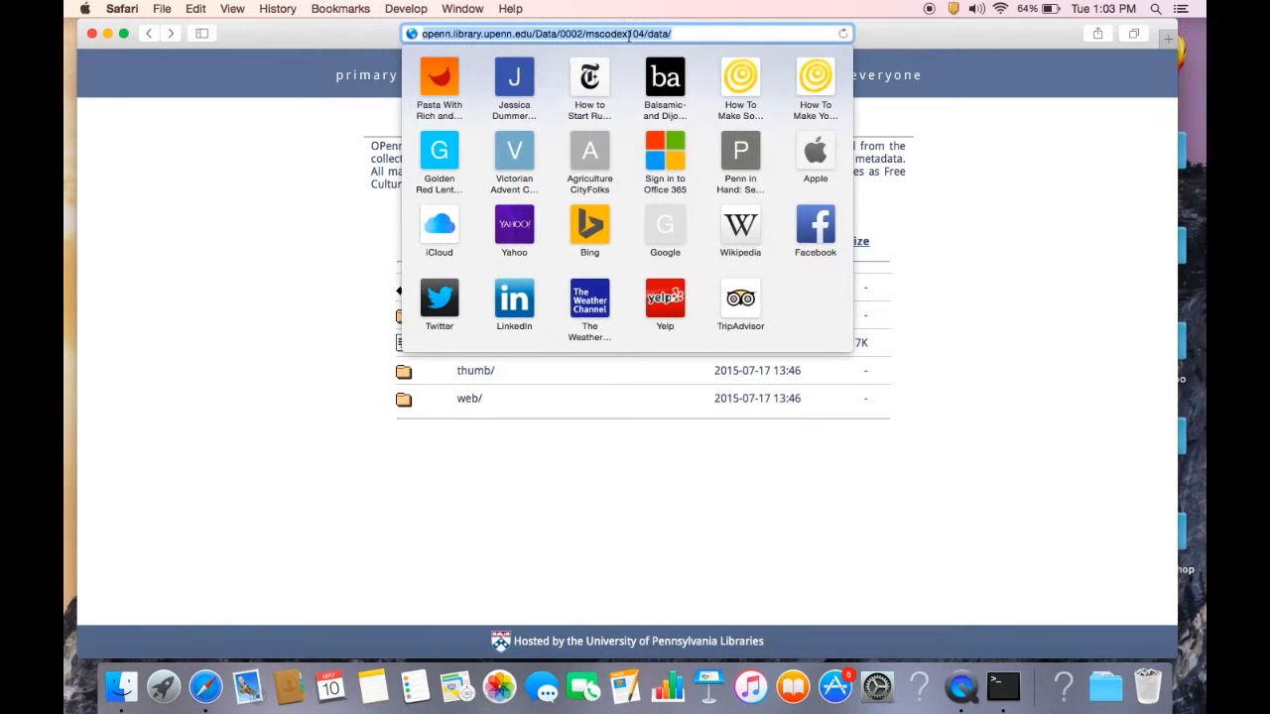
Copy the mscodex104 data folder's address, check the thumb/ URL, and return to data/.
right_click(631, 33)
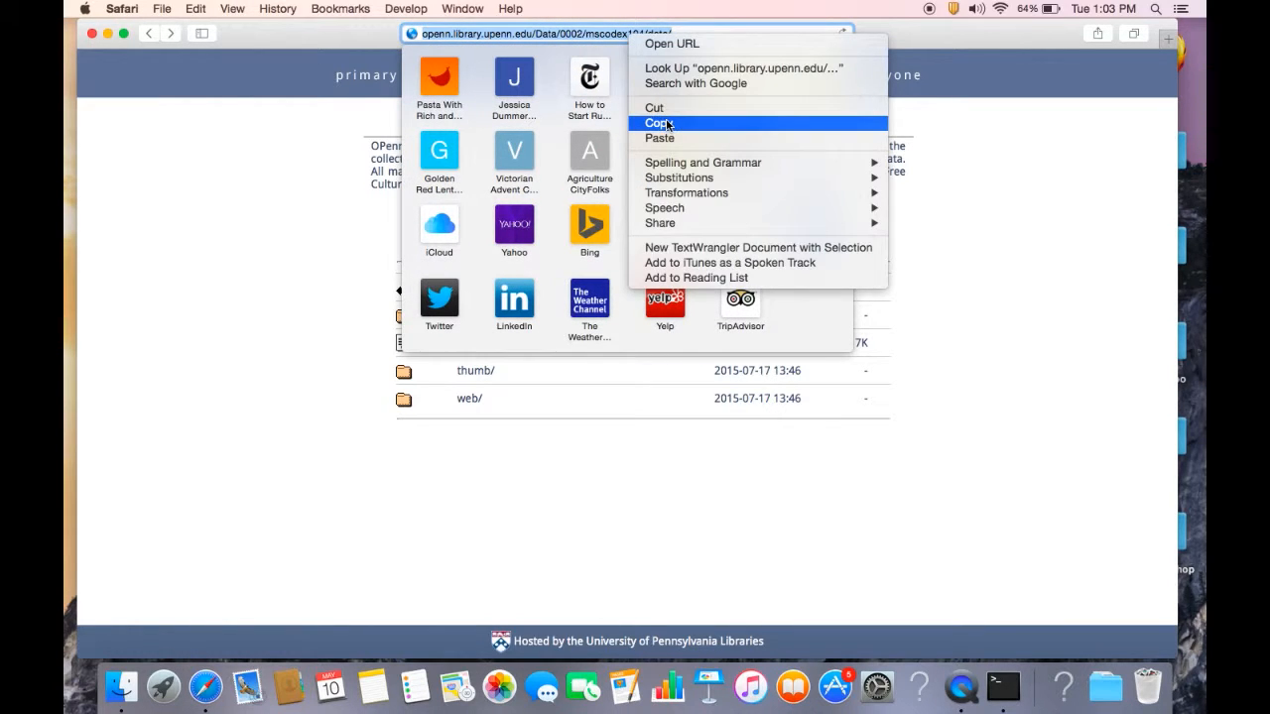
left_click(659, 122)
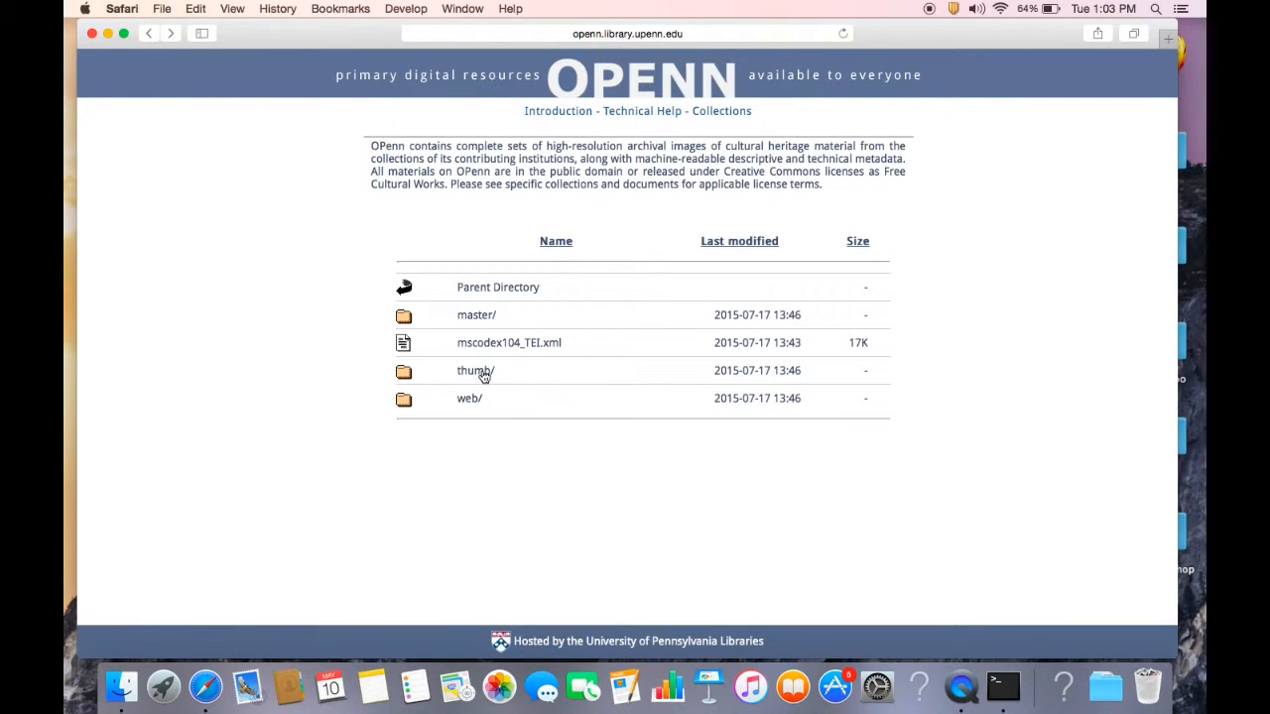
left_click(474, 370)
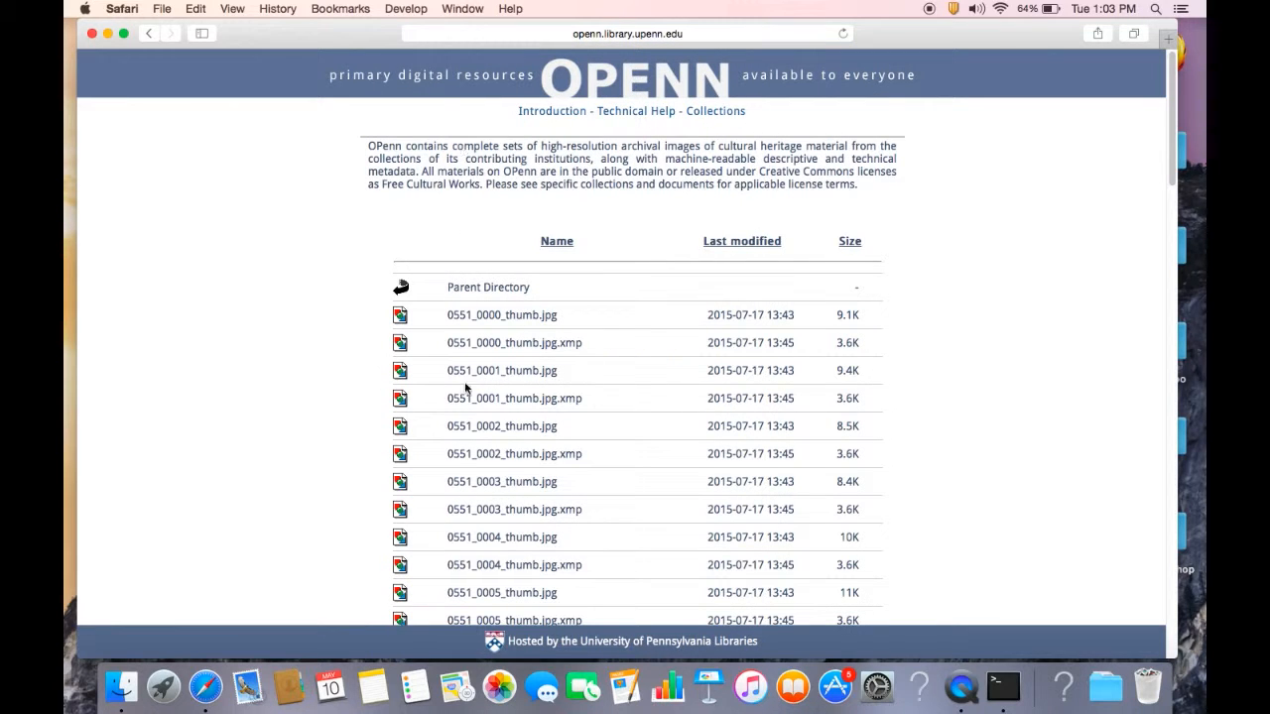
left_click(627, 33)
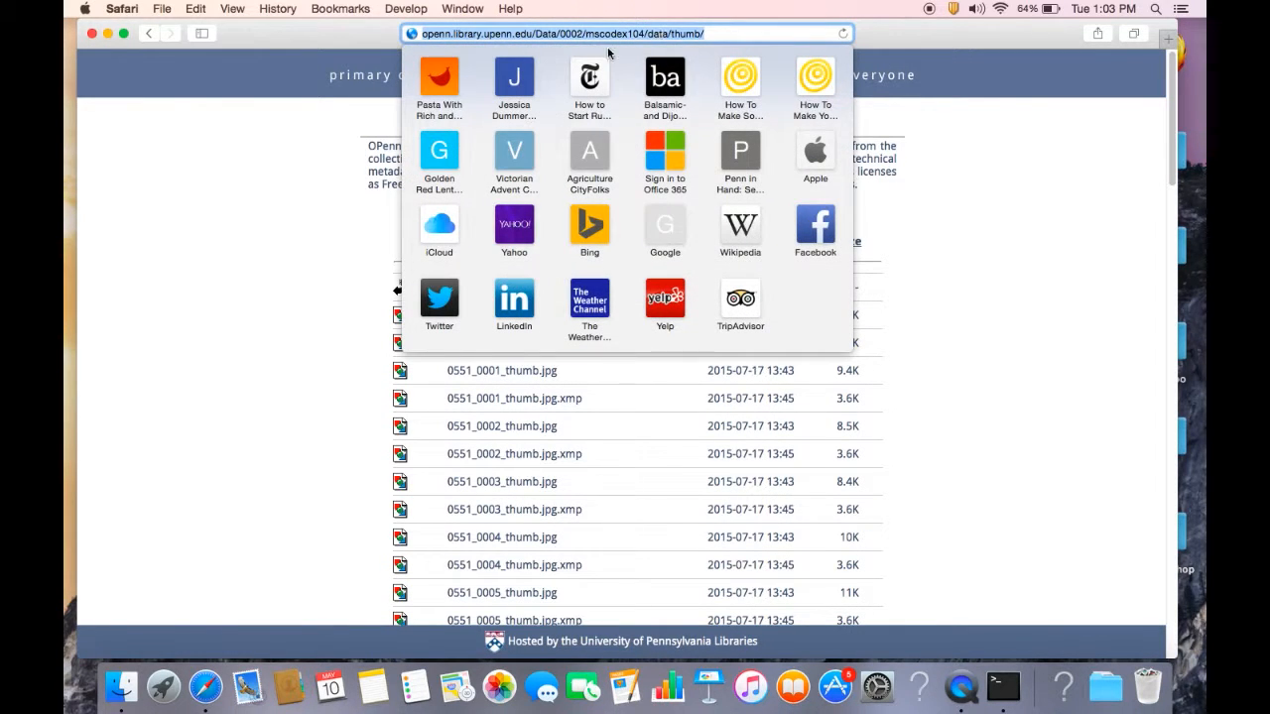
left_click(149, 33)
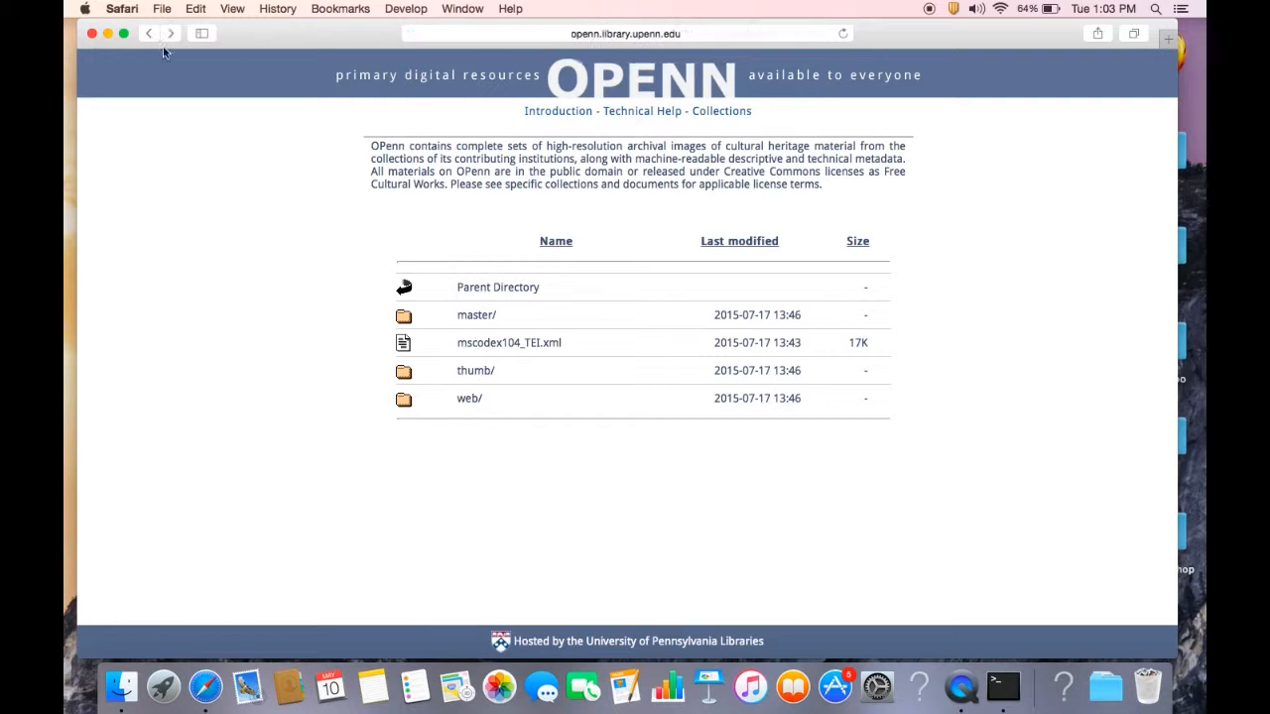
left_click(468, 398)
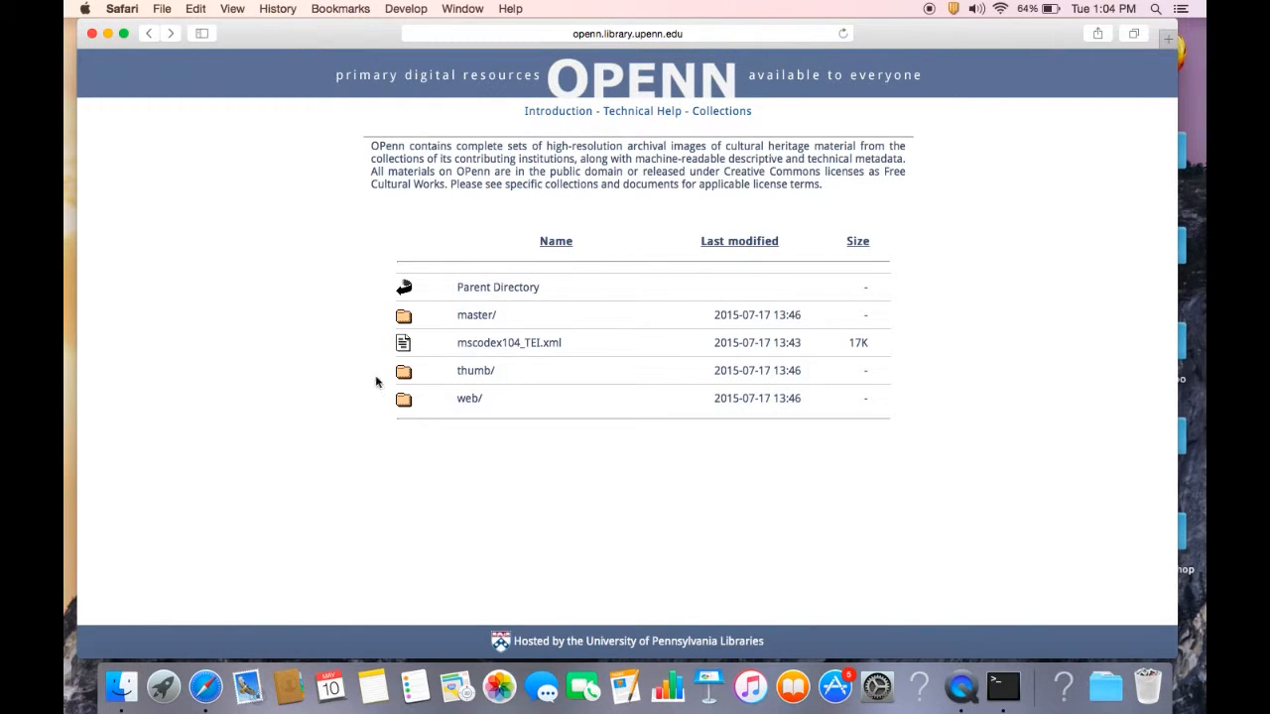
mouse_move(1003, 685)
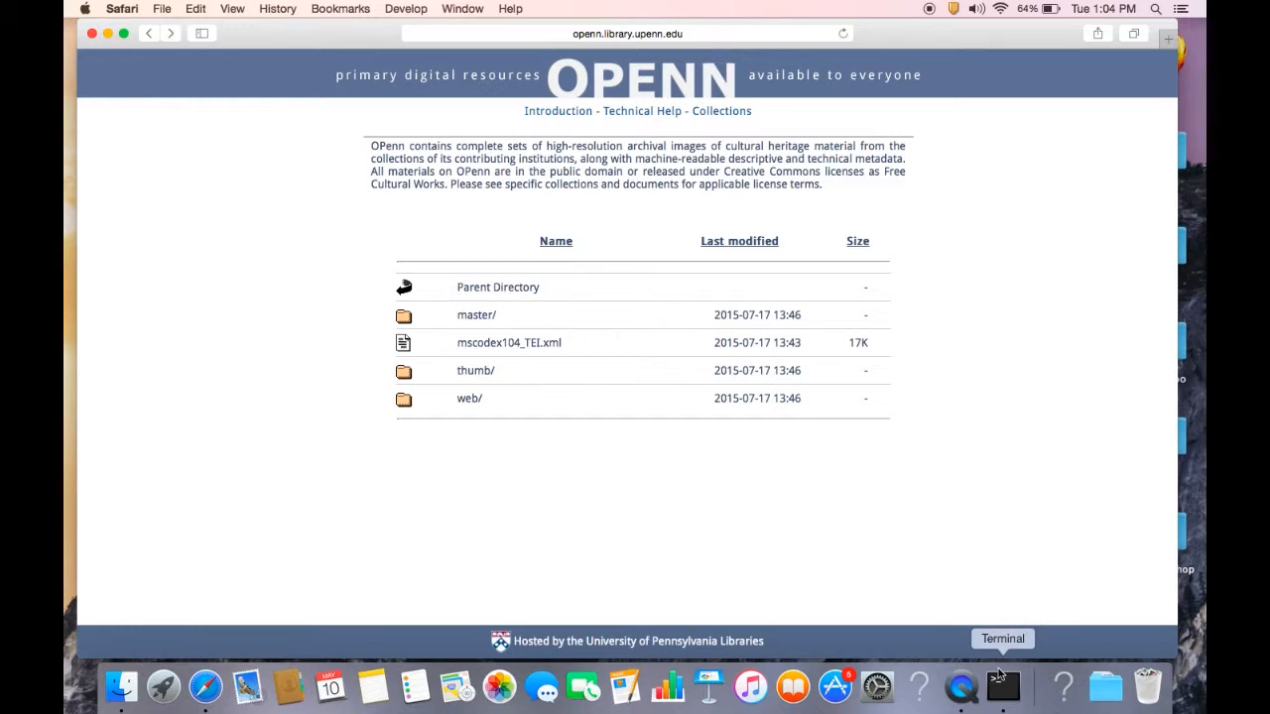
left_click(1002, 686)
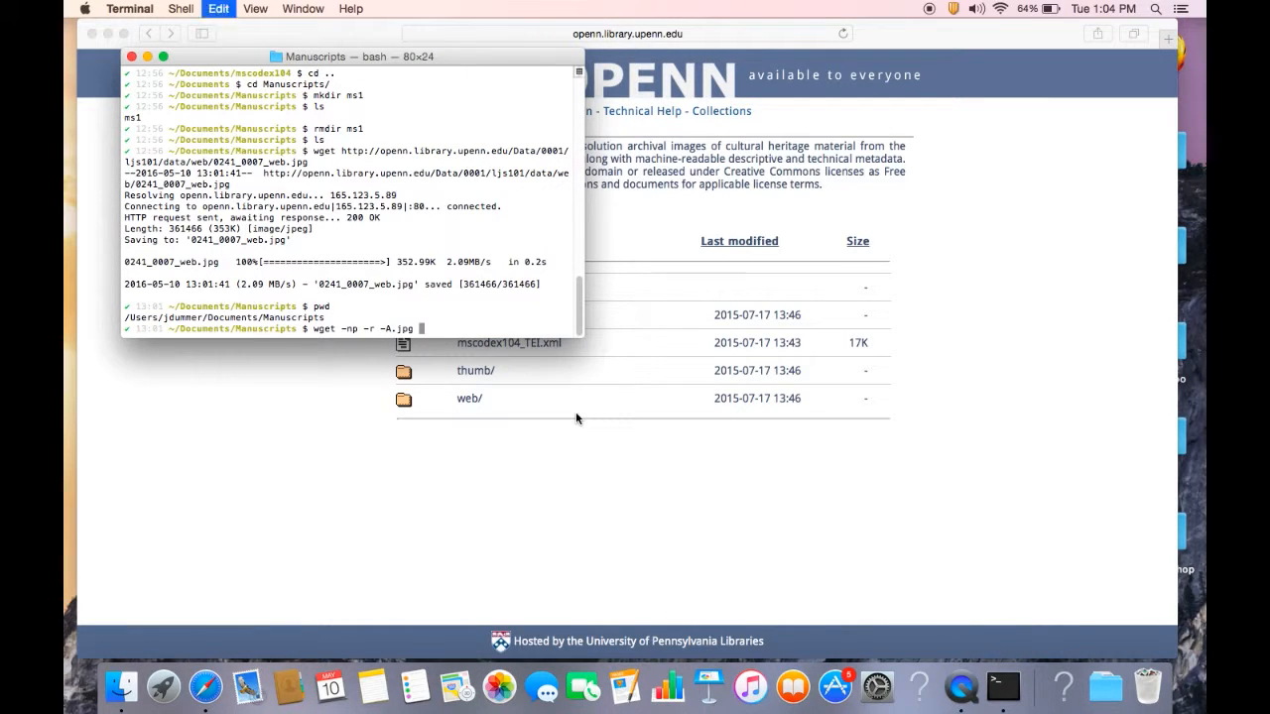
type("http://openn.library.upenn.edu/Data/0002/mscodex104/data/")
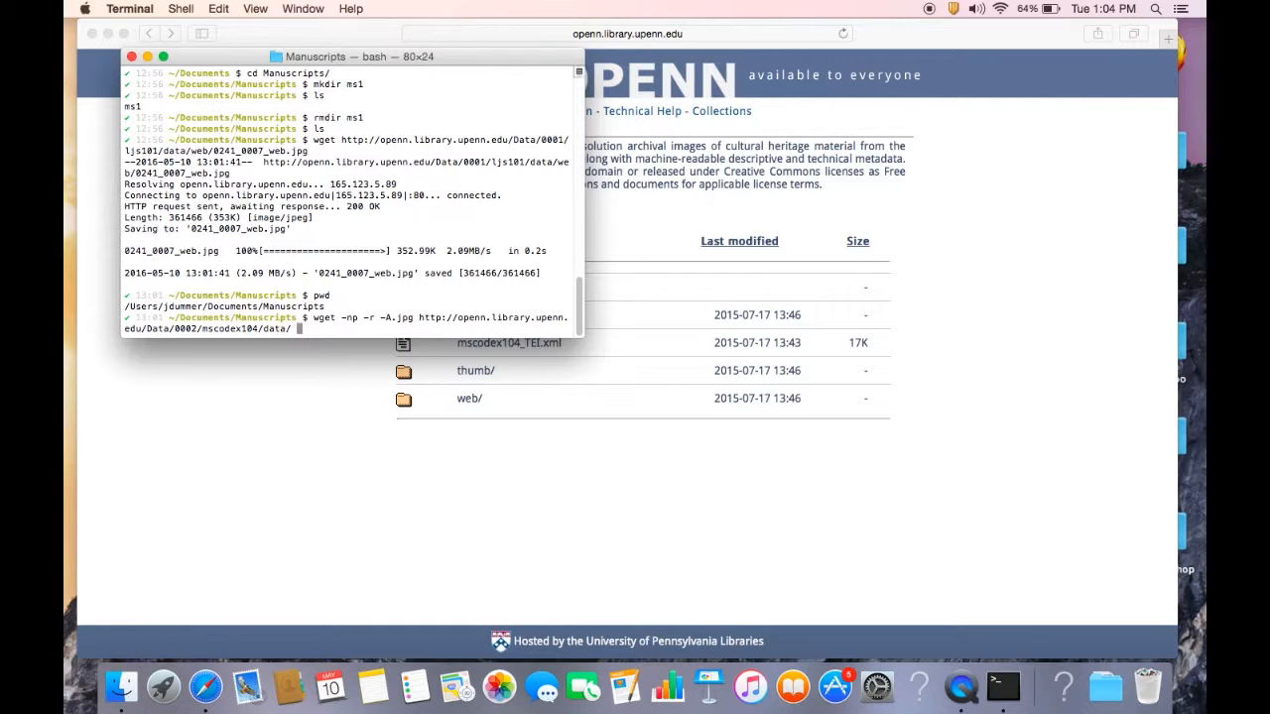
type("-nd")
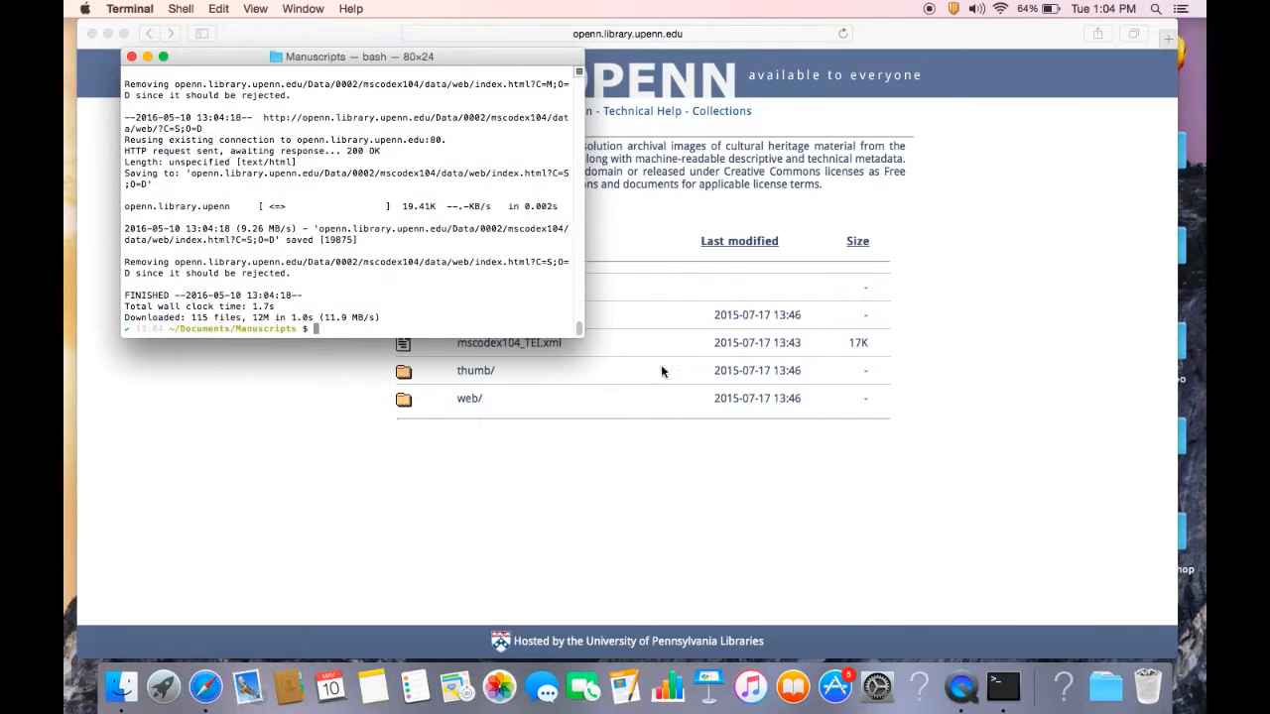
Drill into Data/0002/mscodex104/data in Finder and inspect the master, thumb and web folders.
left_click(120, 686)
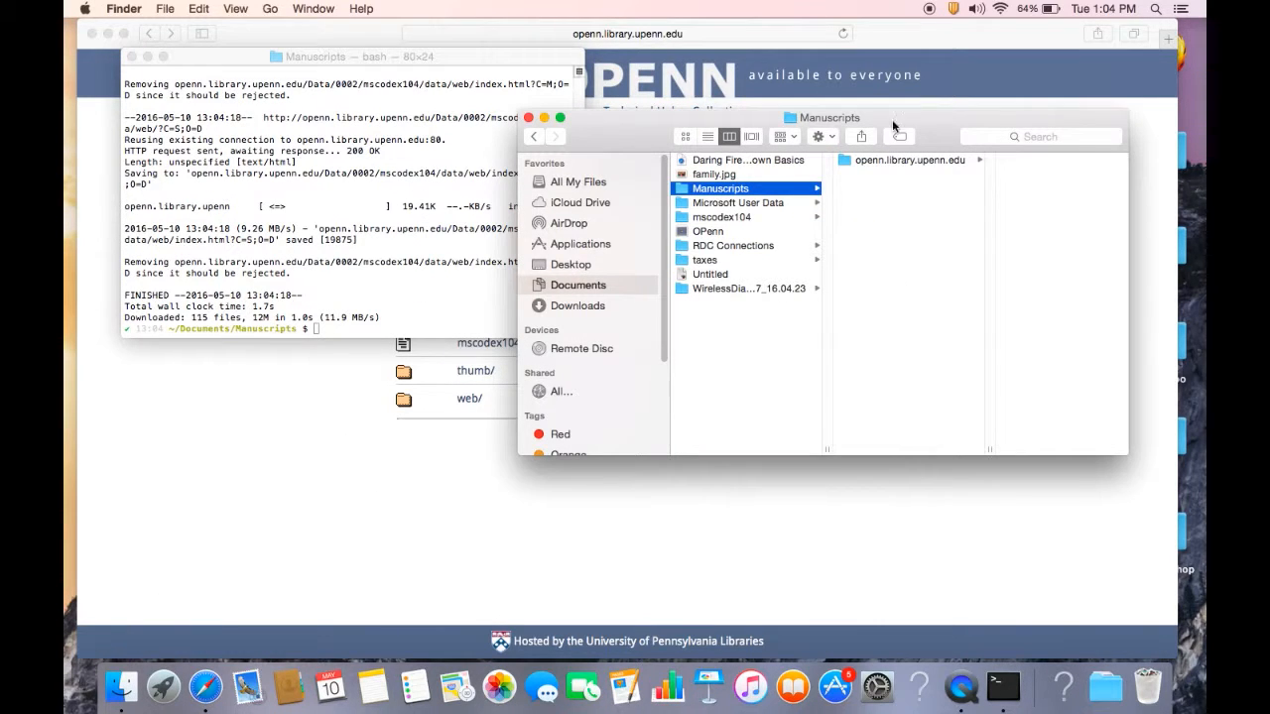
mouse_move(388, 301)
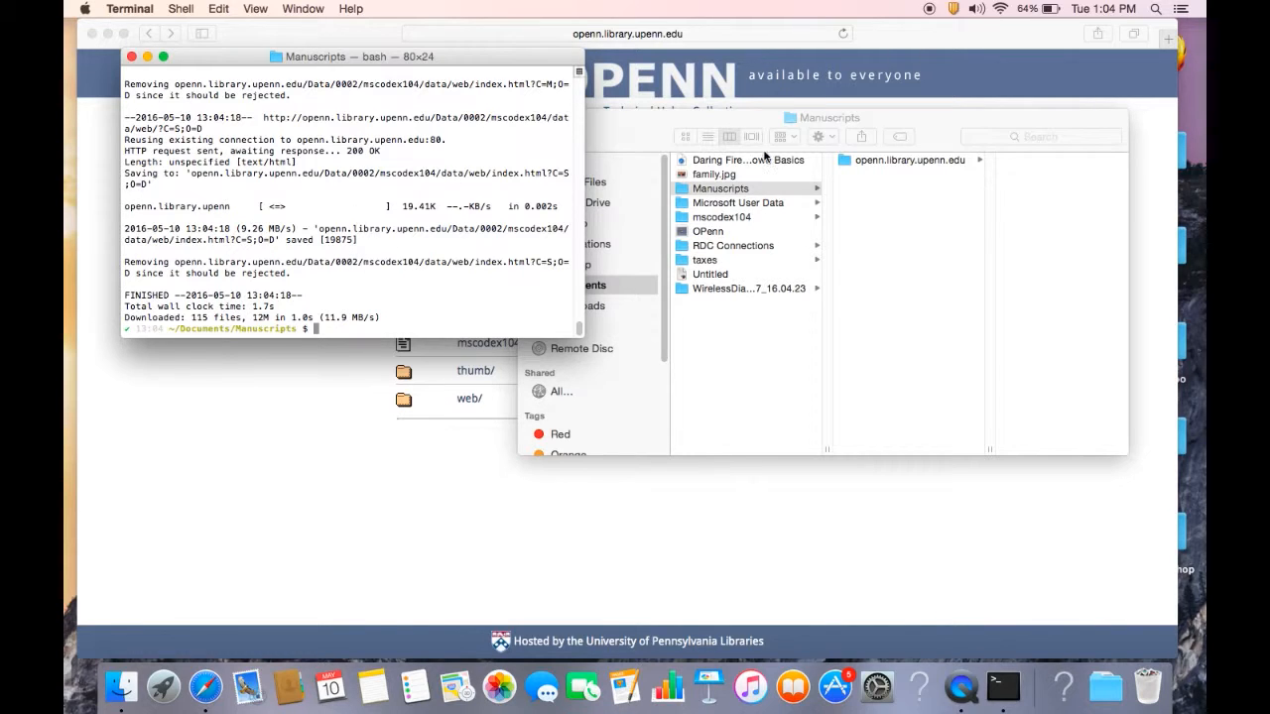
mouse_move(759, 191)
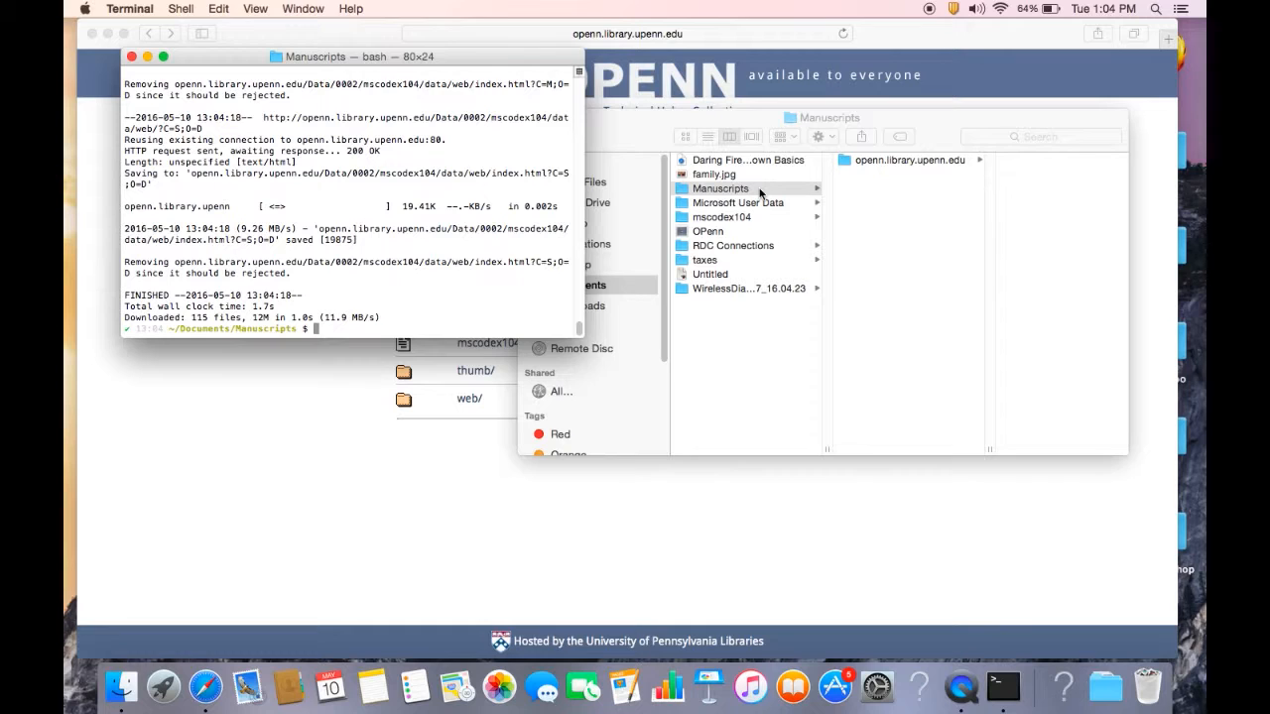
mouse_move(765, 179)
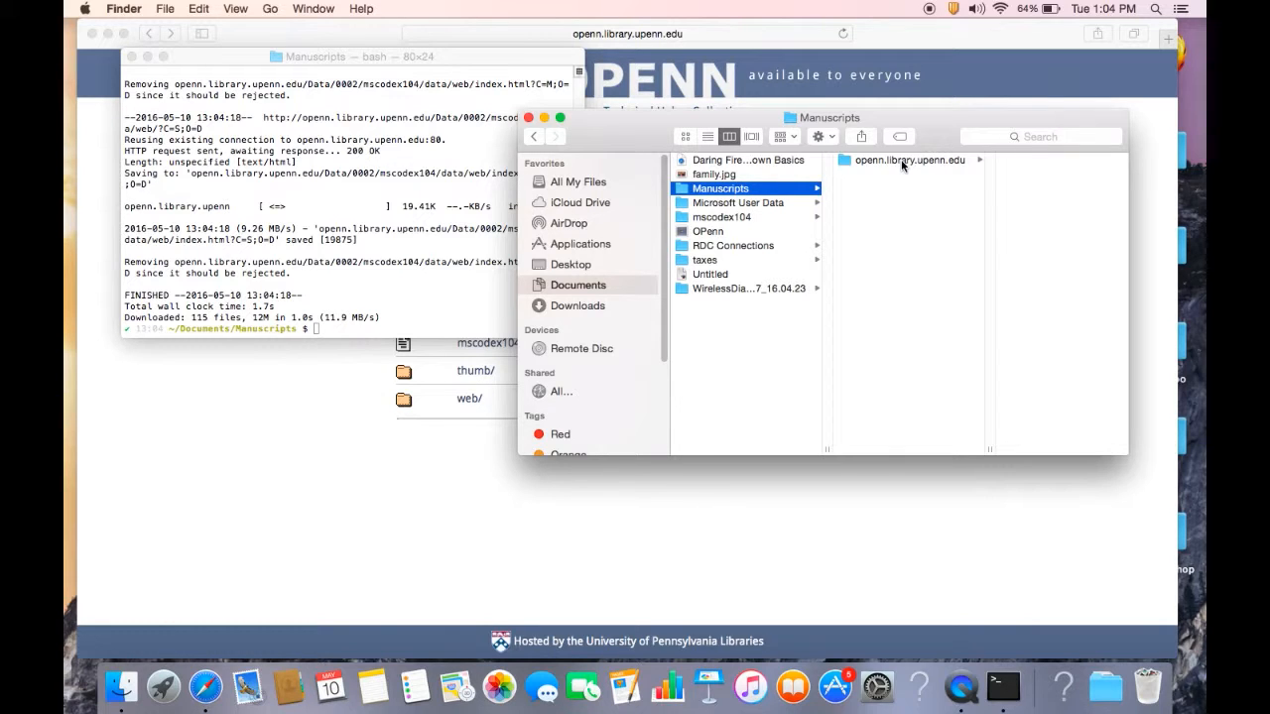
left_click(910, 160)
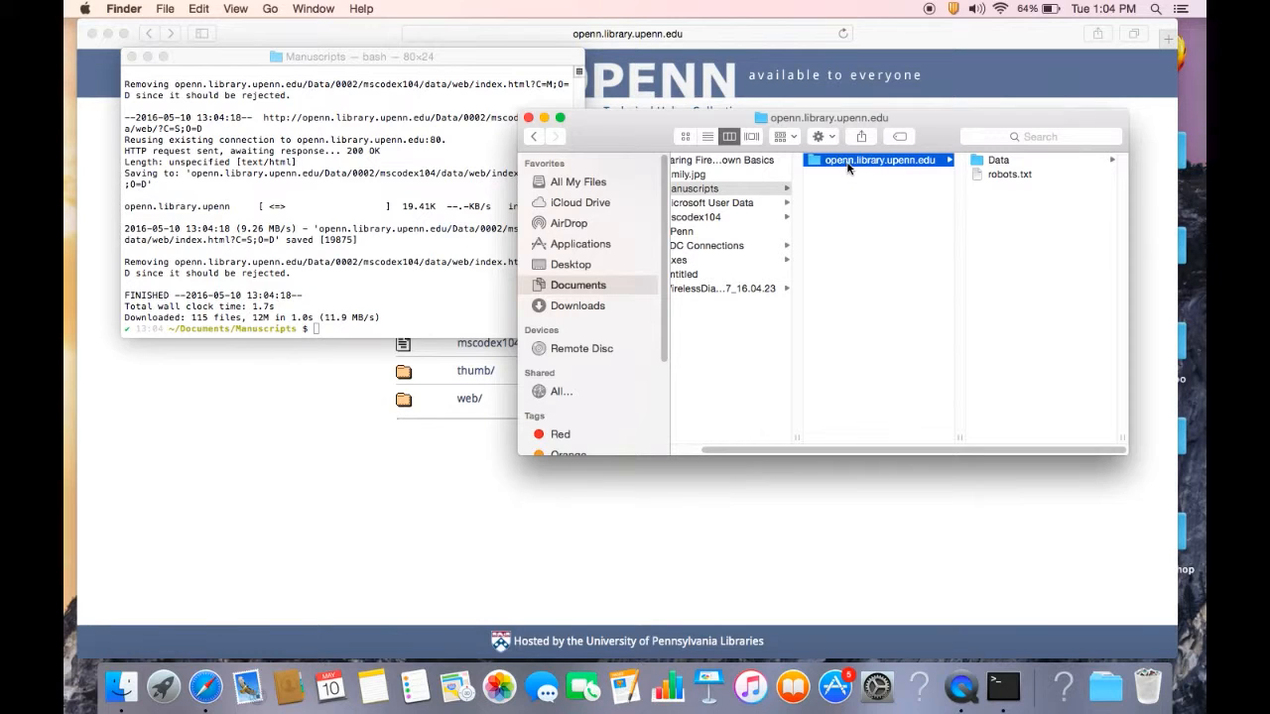
mouse_move(985, 164)
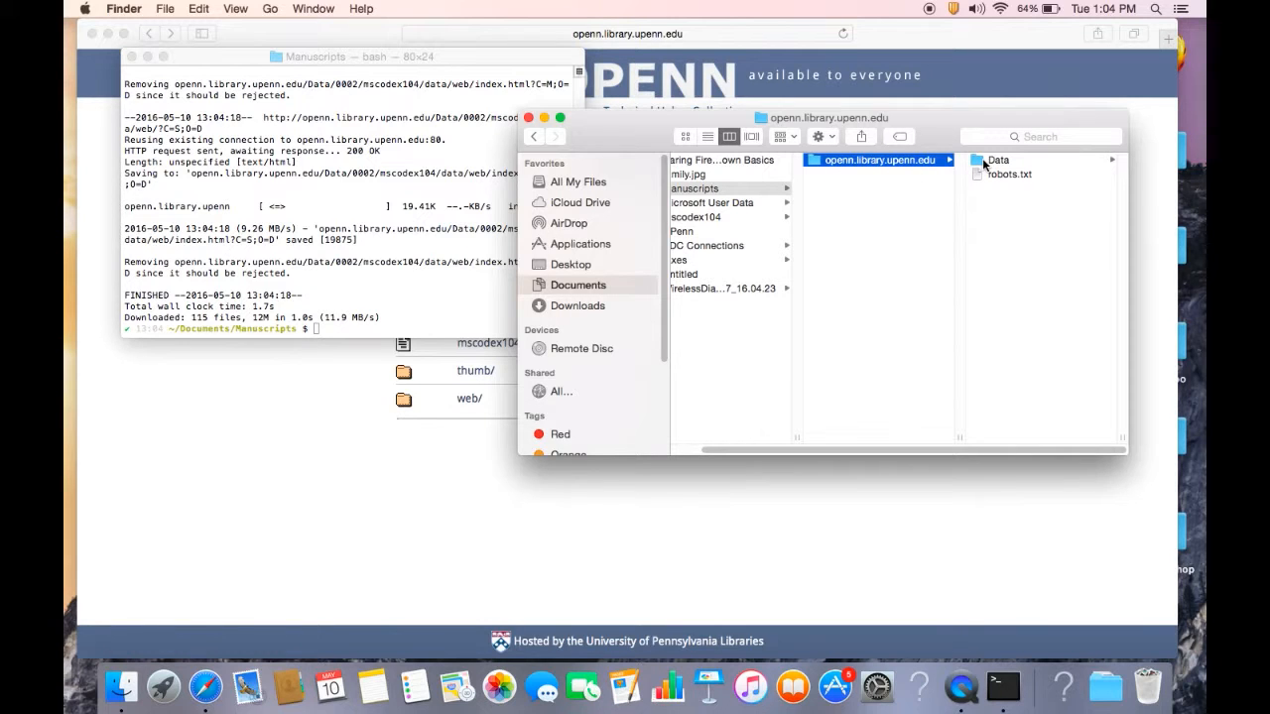
left_click(997, 160)
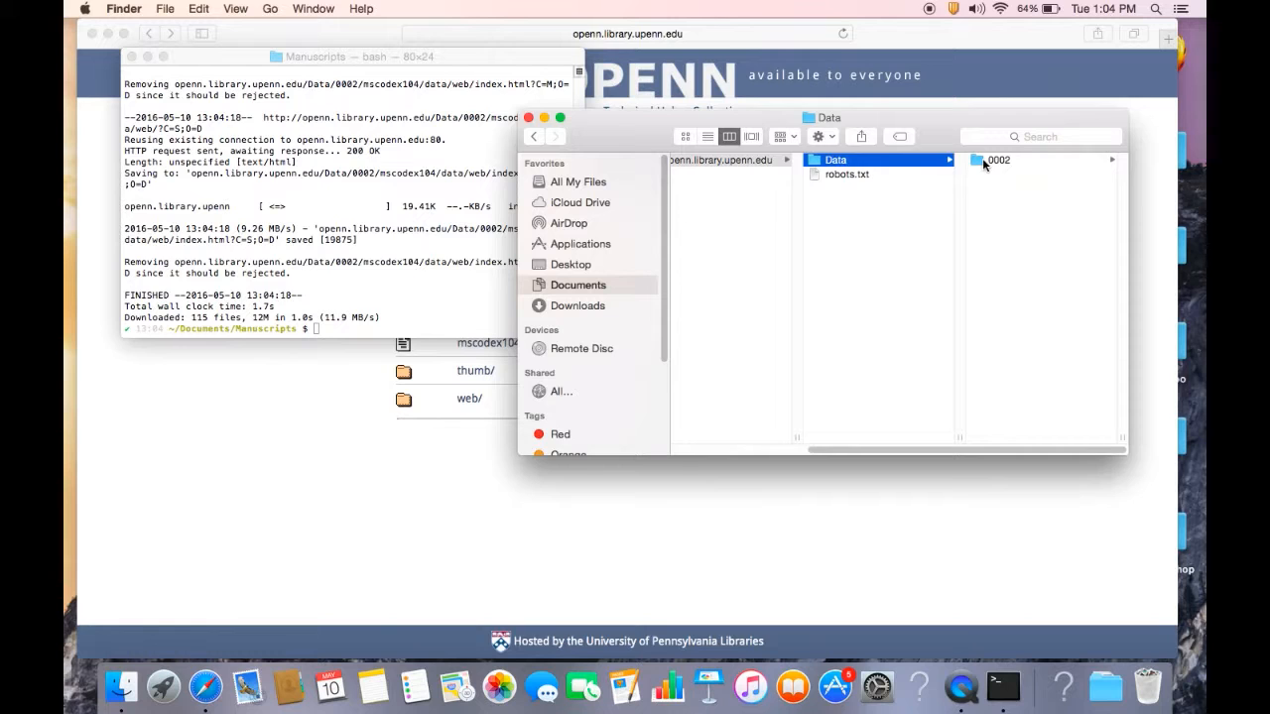
left_click(997, 160)
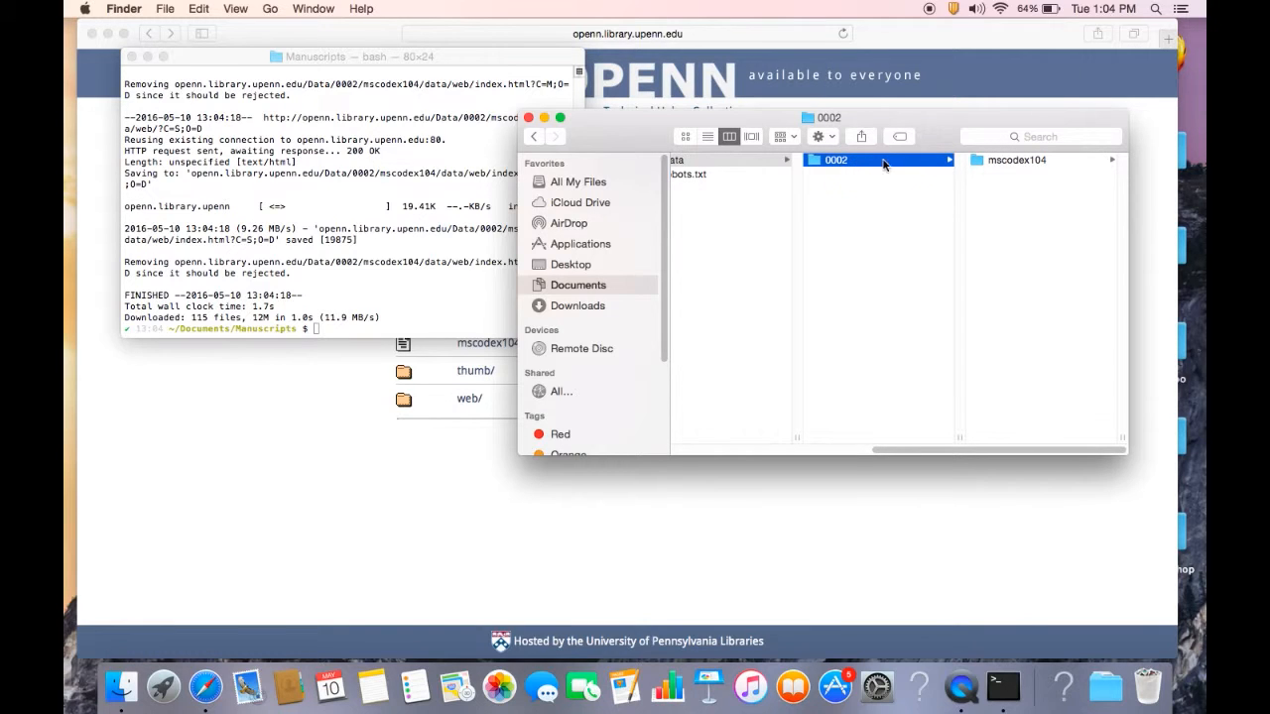
left_click(1016, 160)
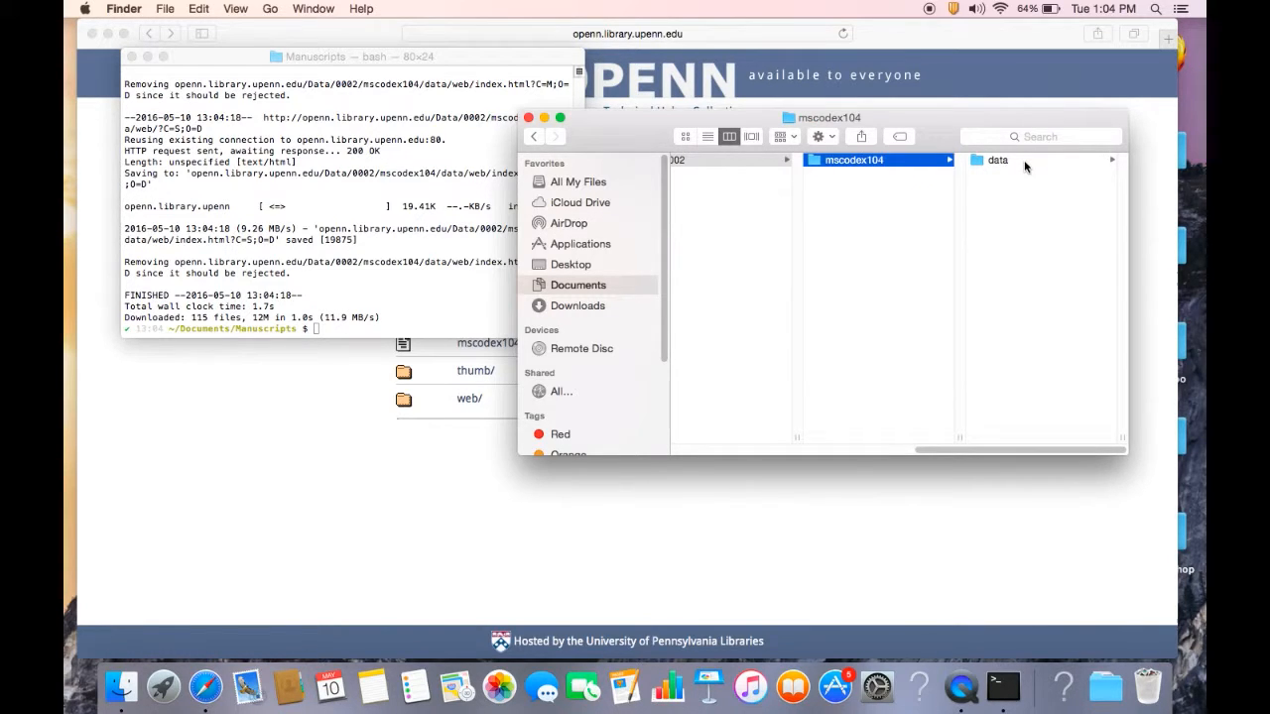
left_click(997, 160)
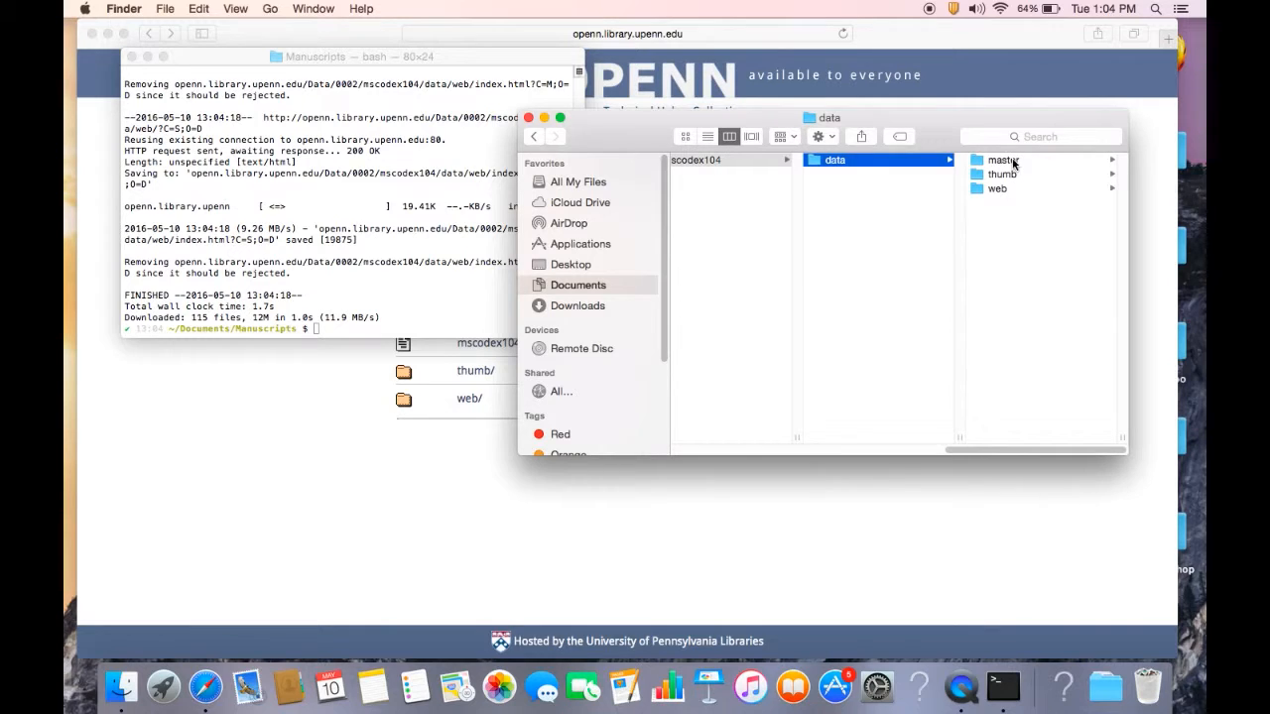
left_click(1002, 160)
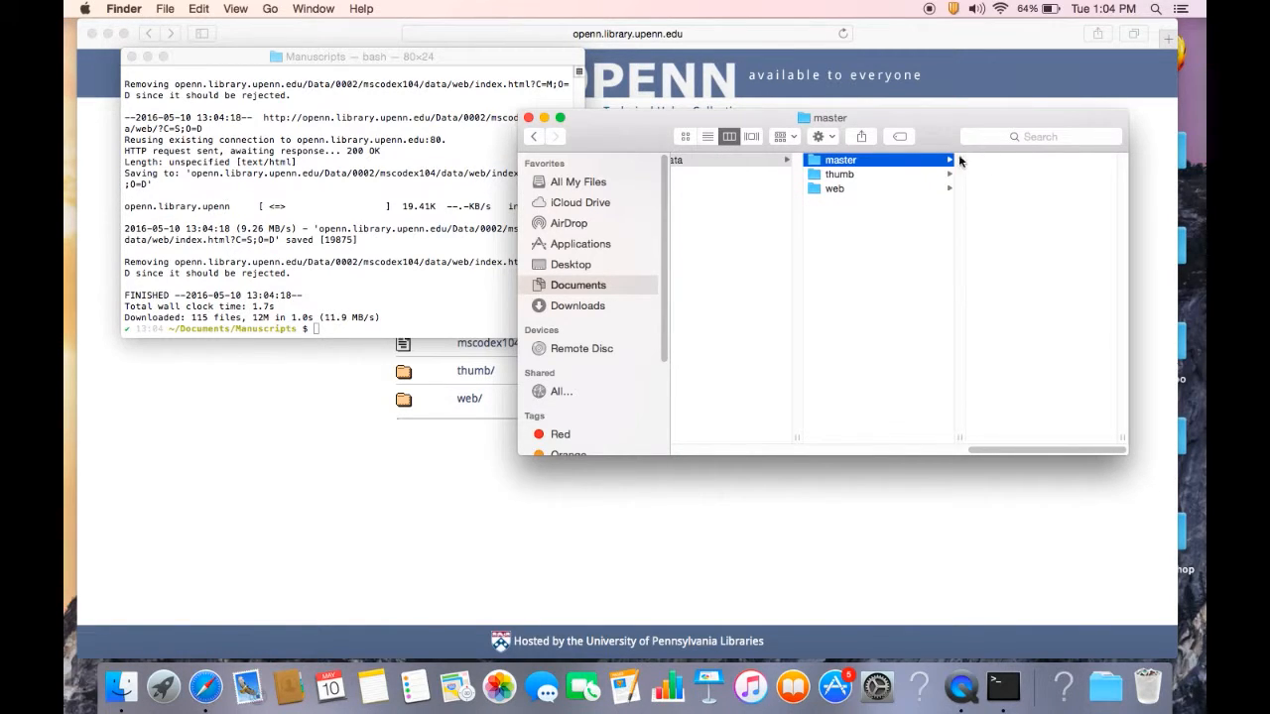
mouse_move(882, 182)
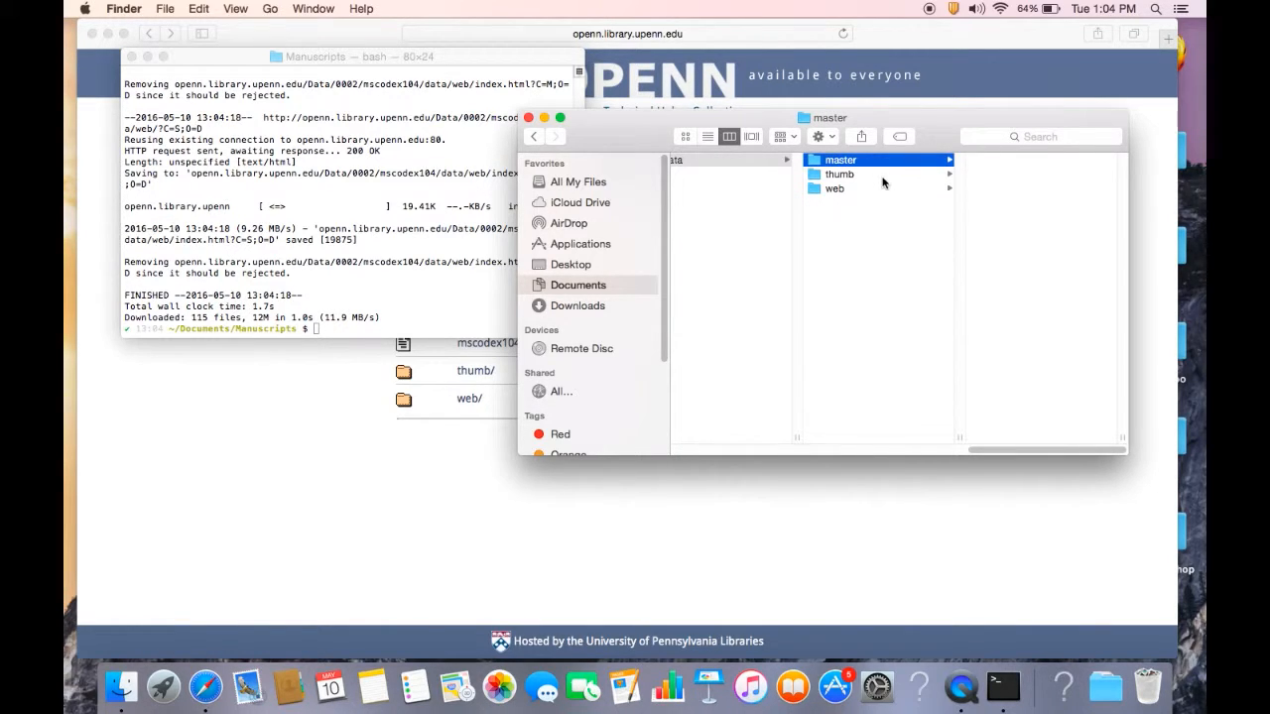
left_click(839, 174)
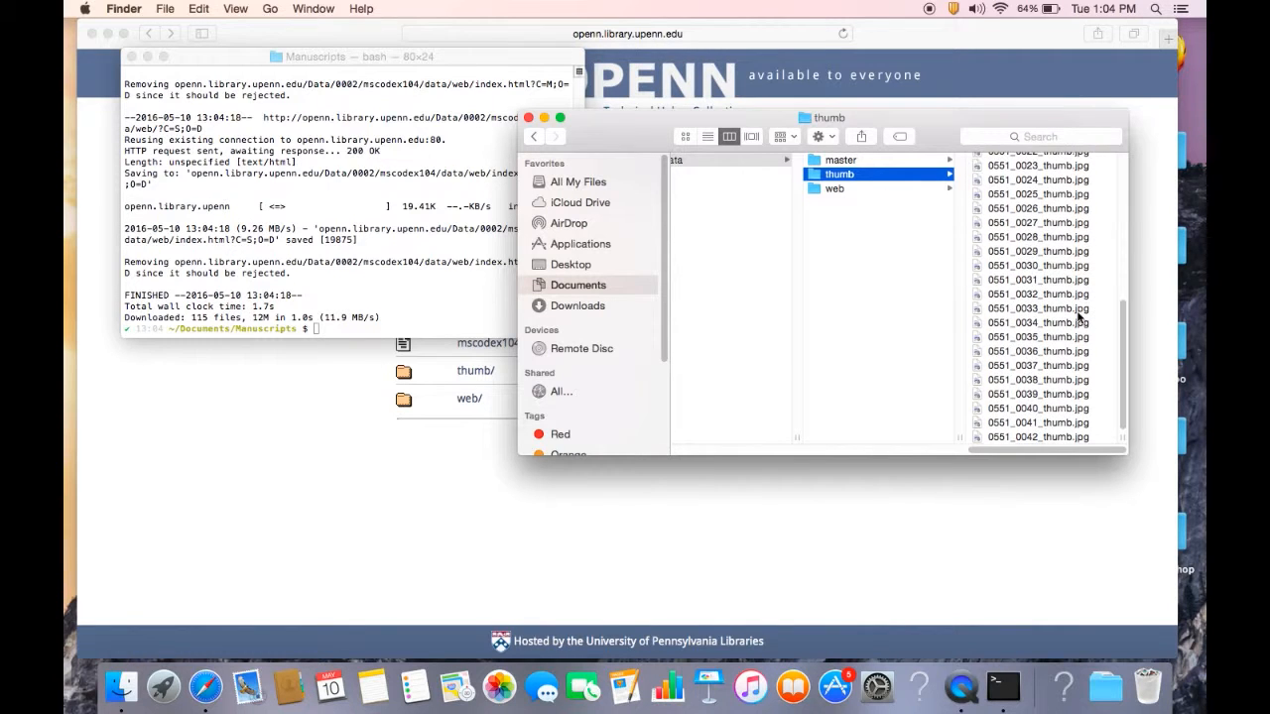
left_click(834, 188)
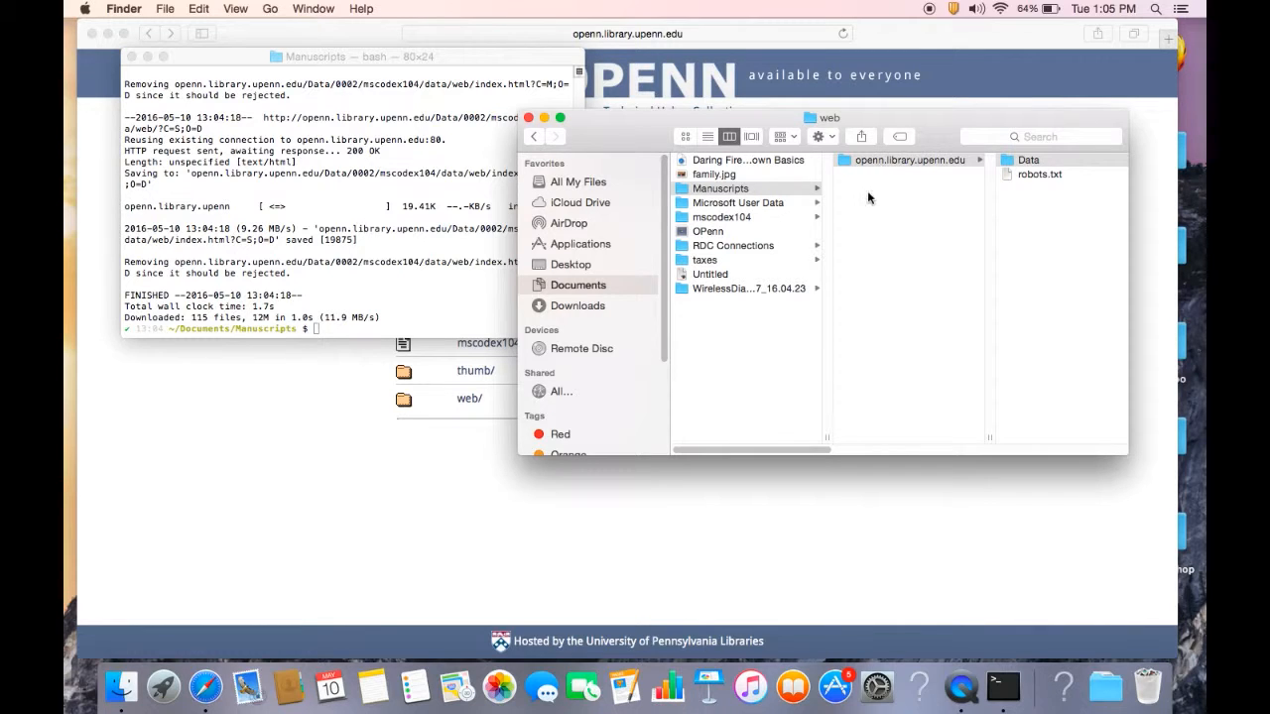
Back Finder's column view out of the downloaded tree to Manuscripts.
right_click(909, 160)
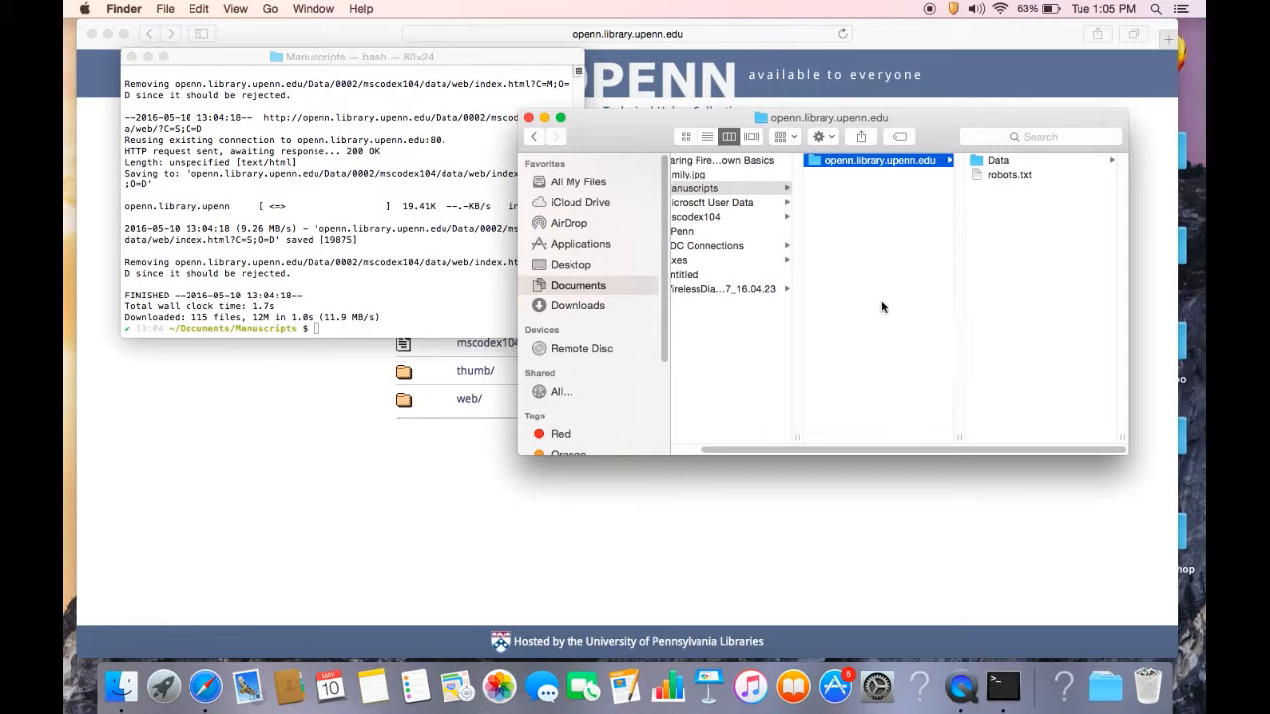
right_click(879, 159)
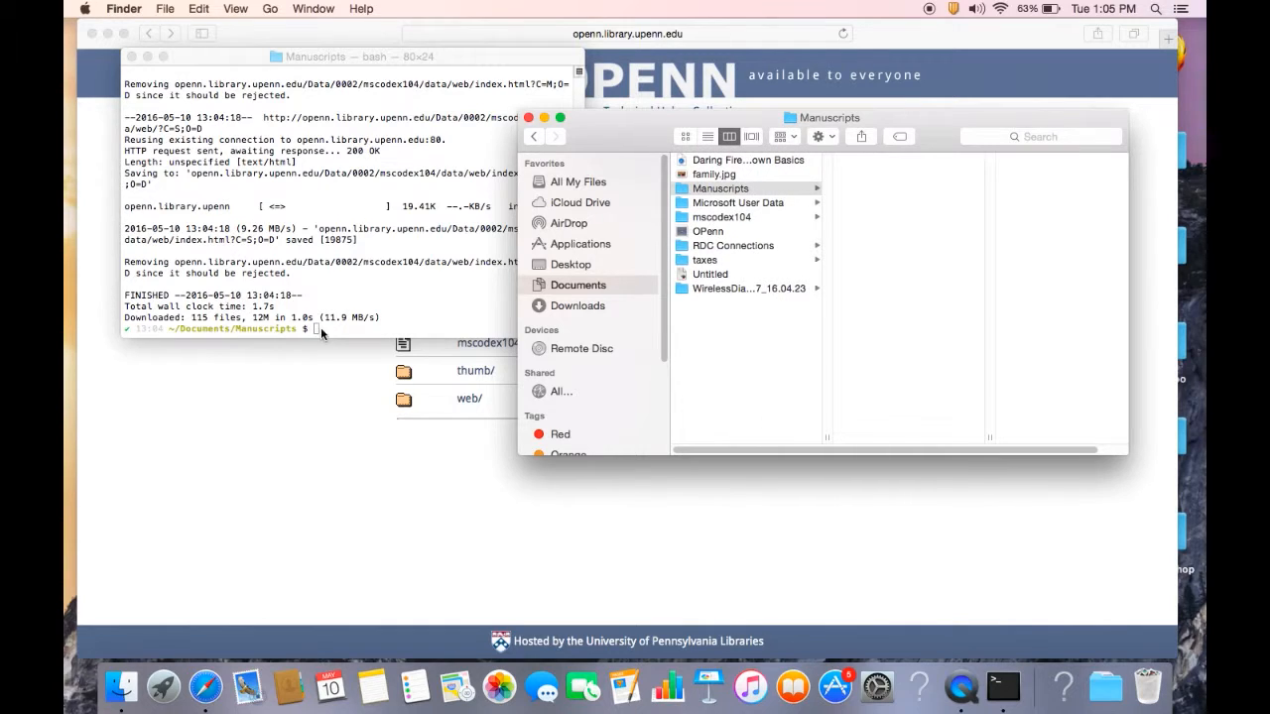
mouse_move(293, 519)
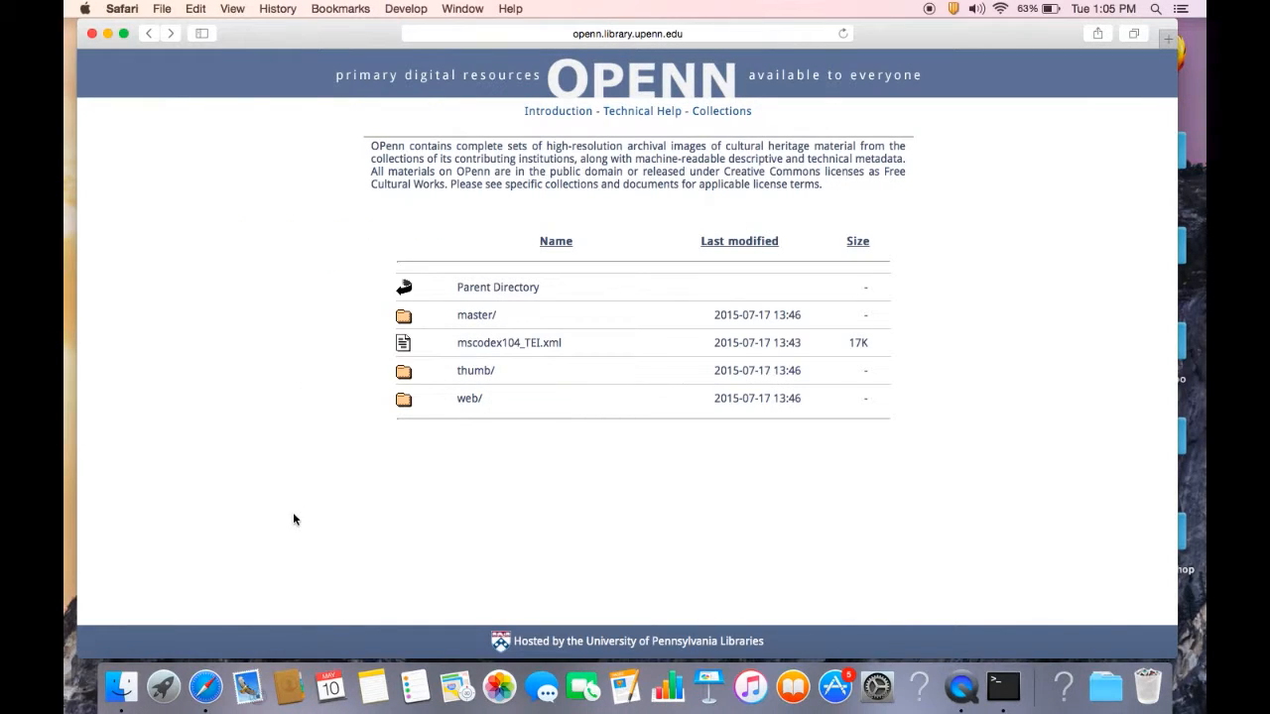
mouse_move(346, 436)
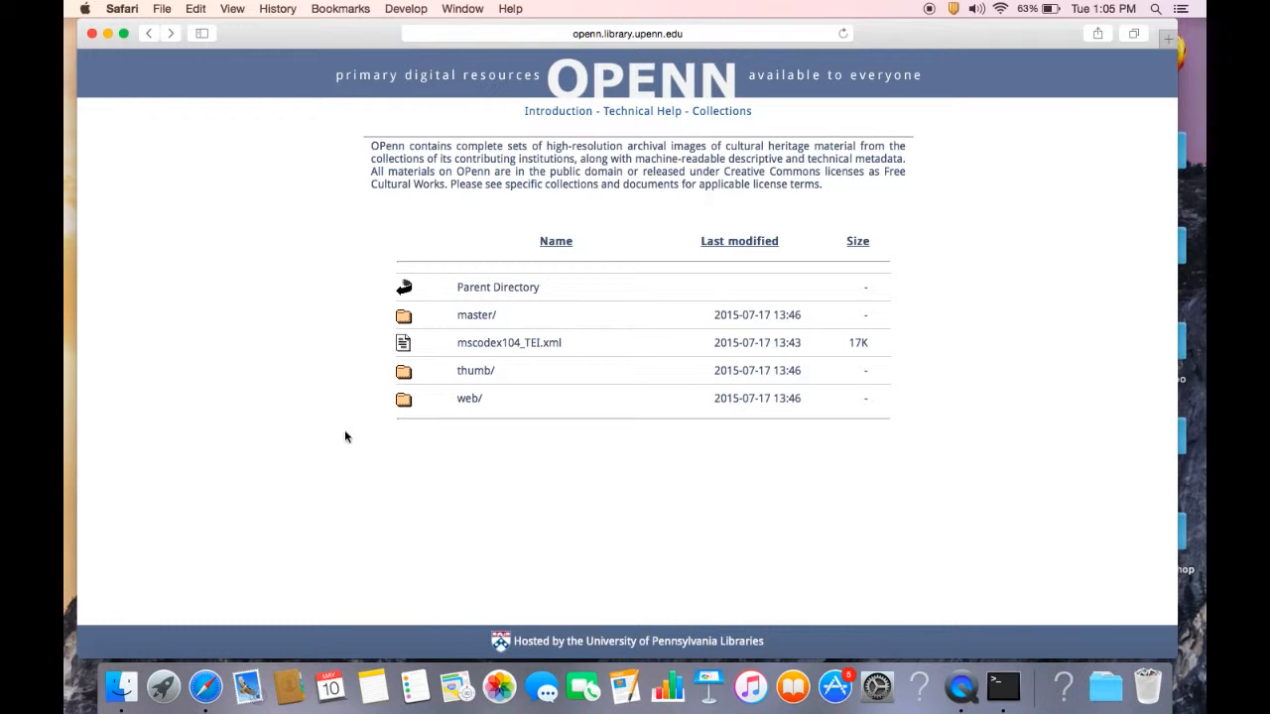
Browse OPenn Collections to Haverford's Quaker collection page, then open the Data folder listing.
left_click(499, 287)
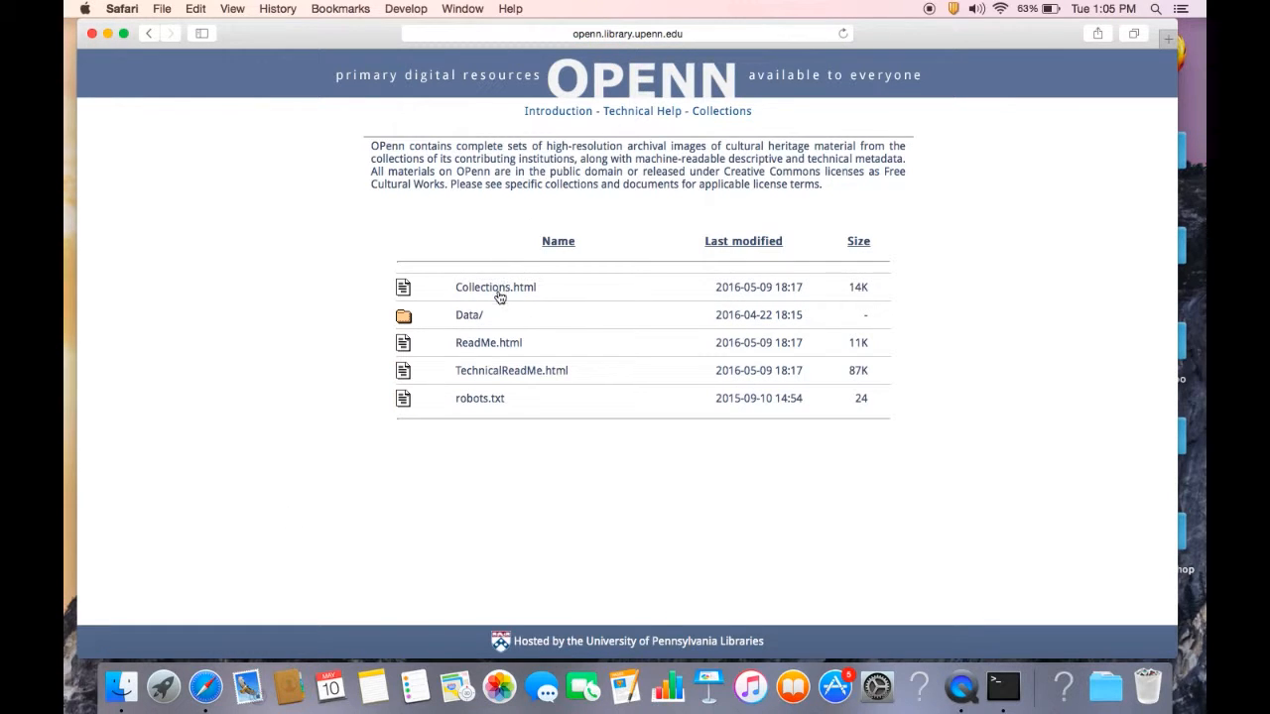
left_click(496, 286)
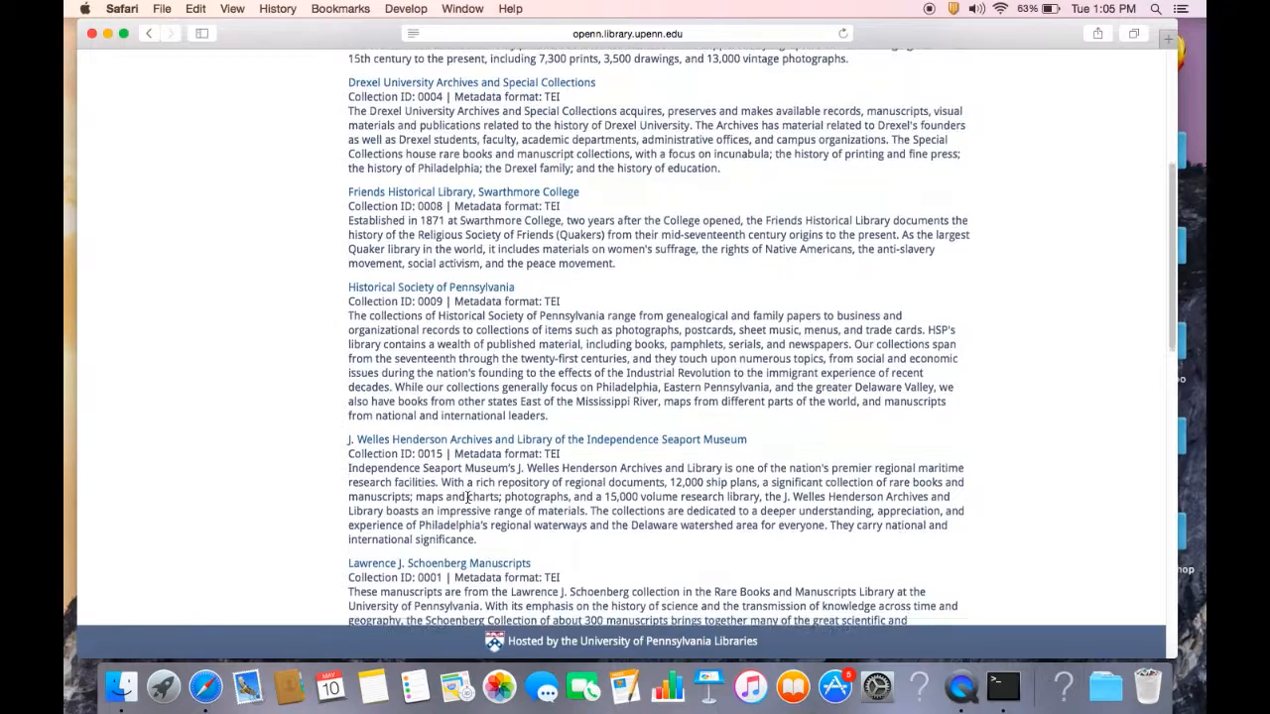
scroll("down", 3)
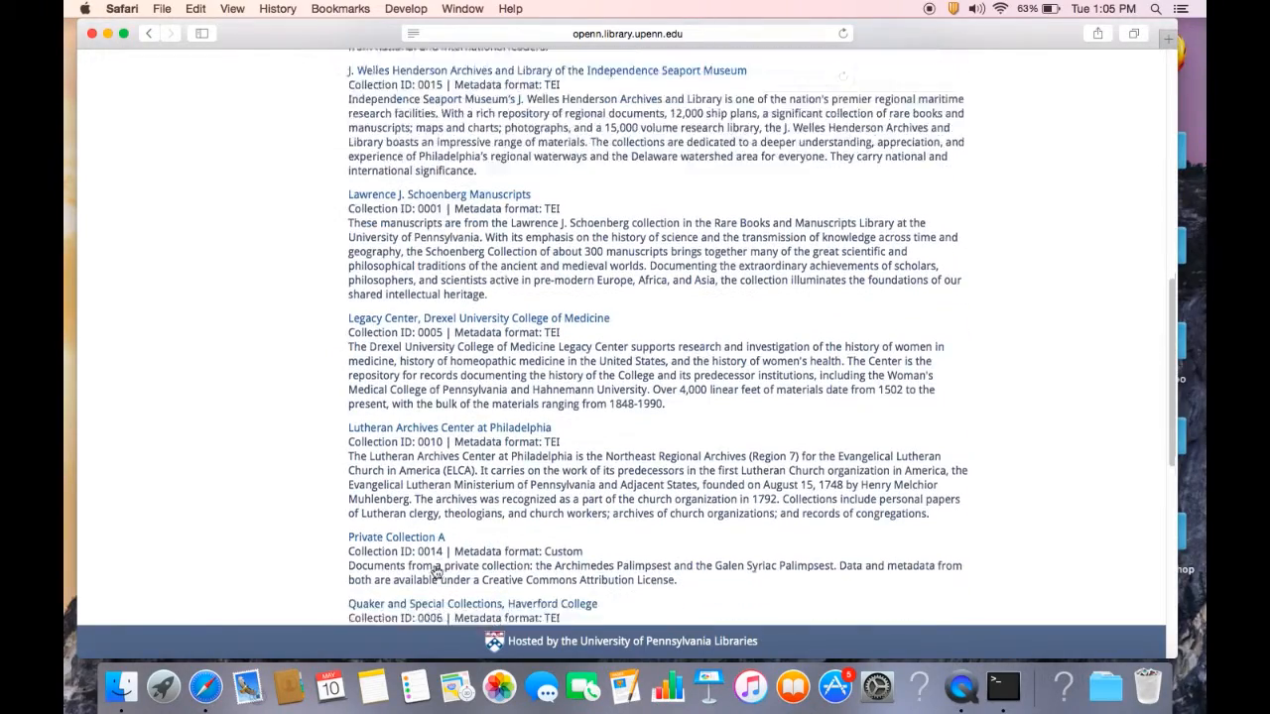
scroll("down", 3)
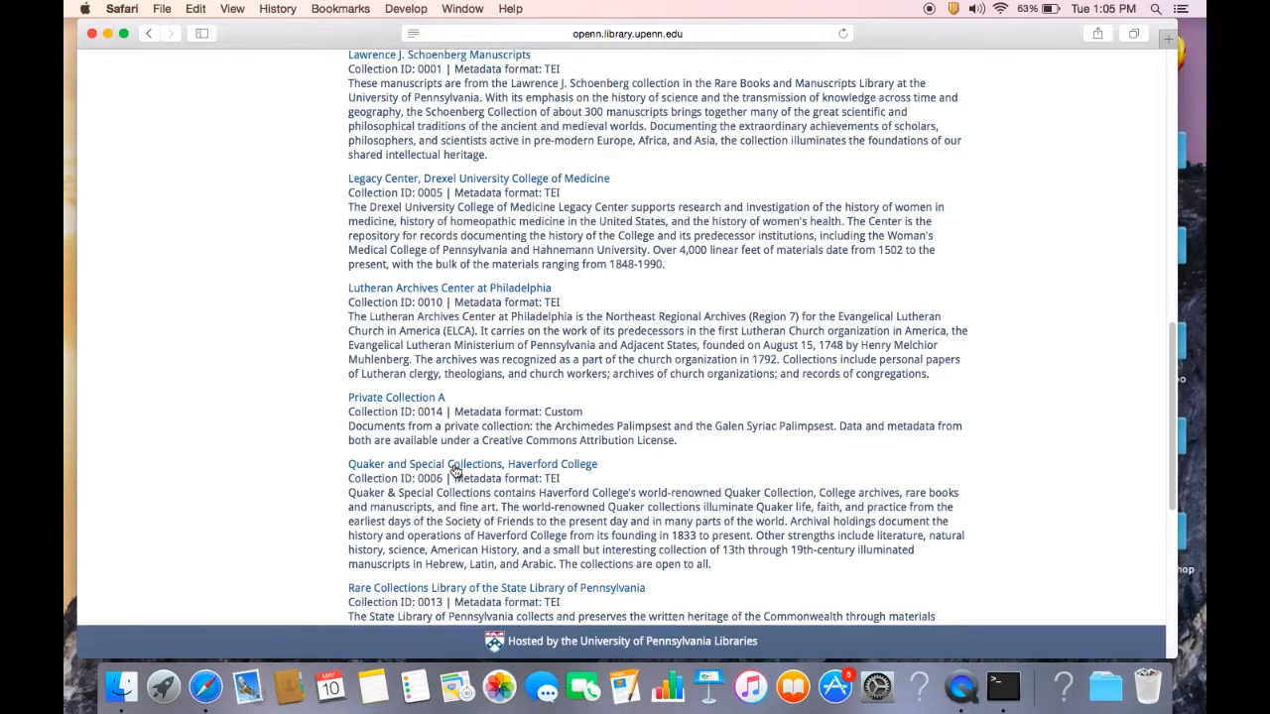
left_click(472, 464)
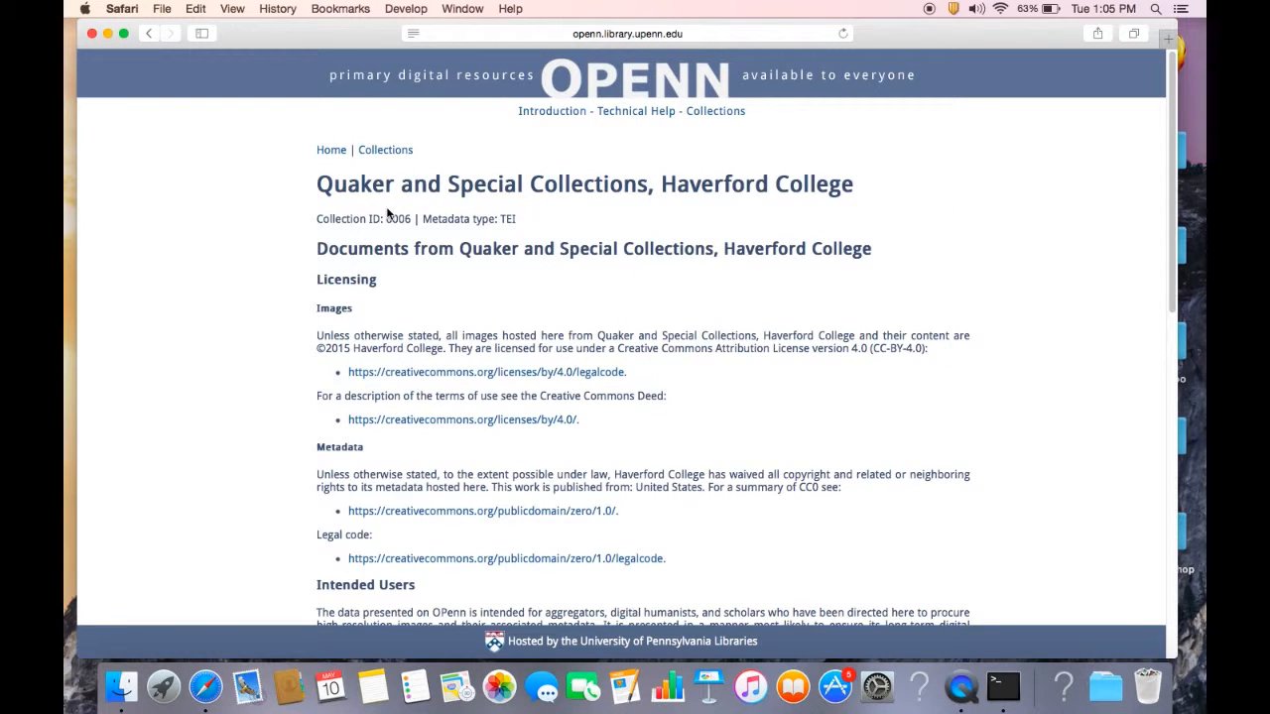
mouse_move(397, 234)
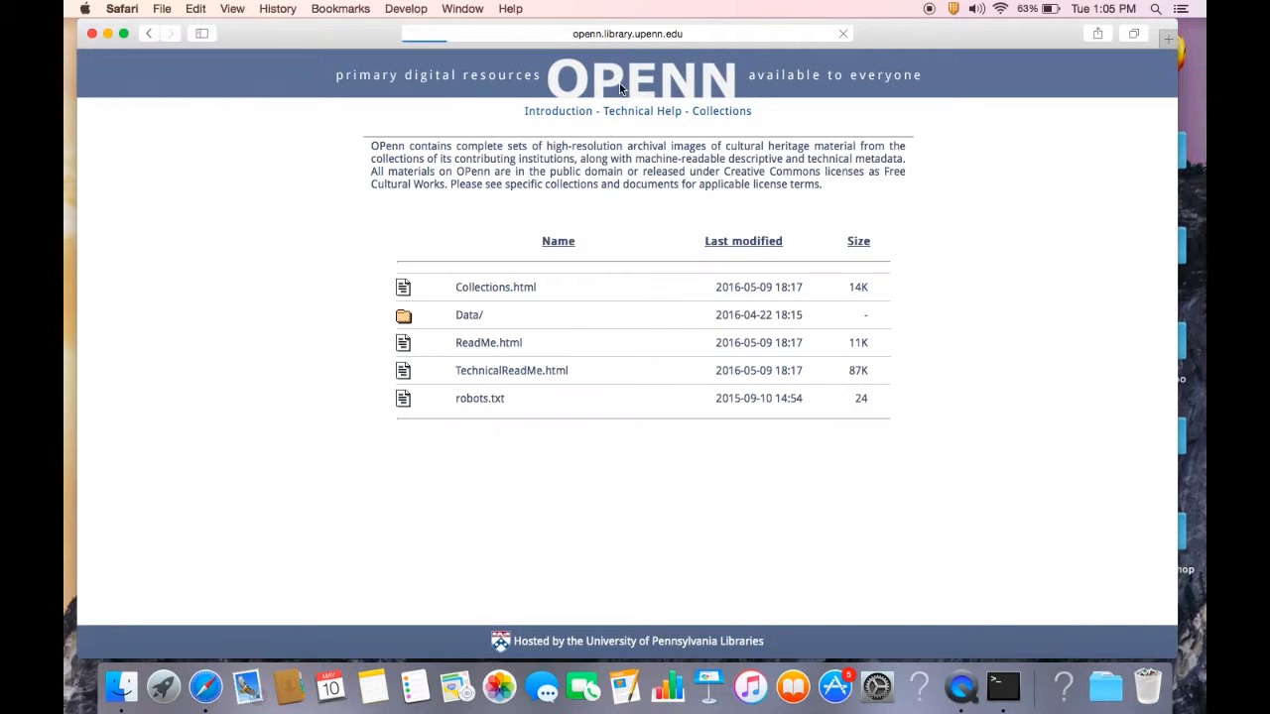
left_click(468, 314)
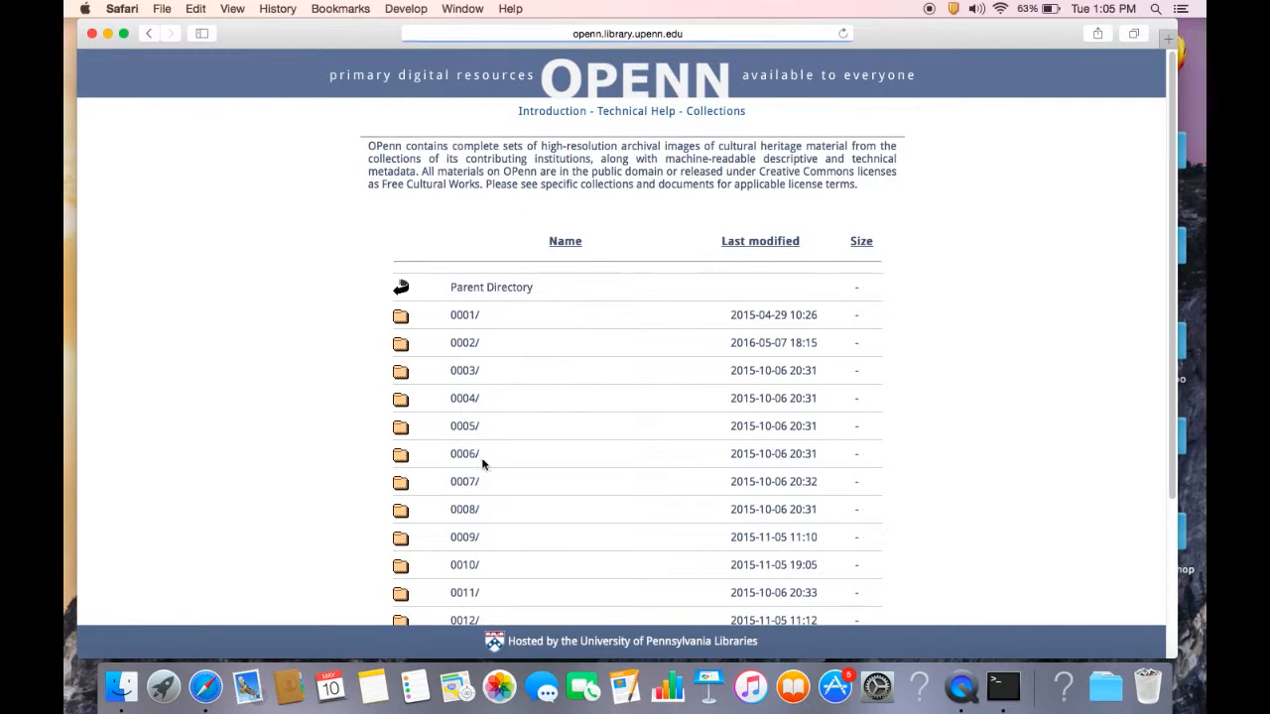
mouse_move(467, 462)
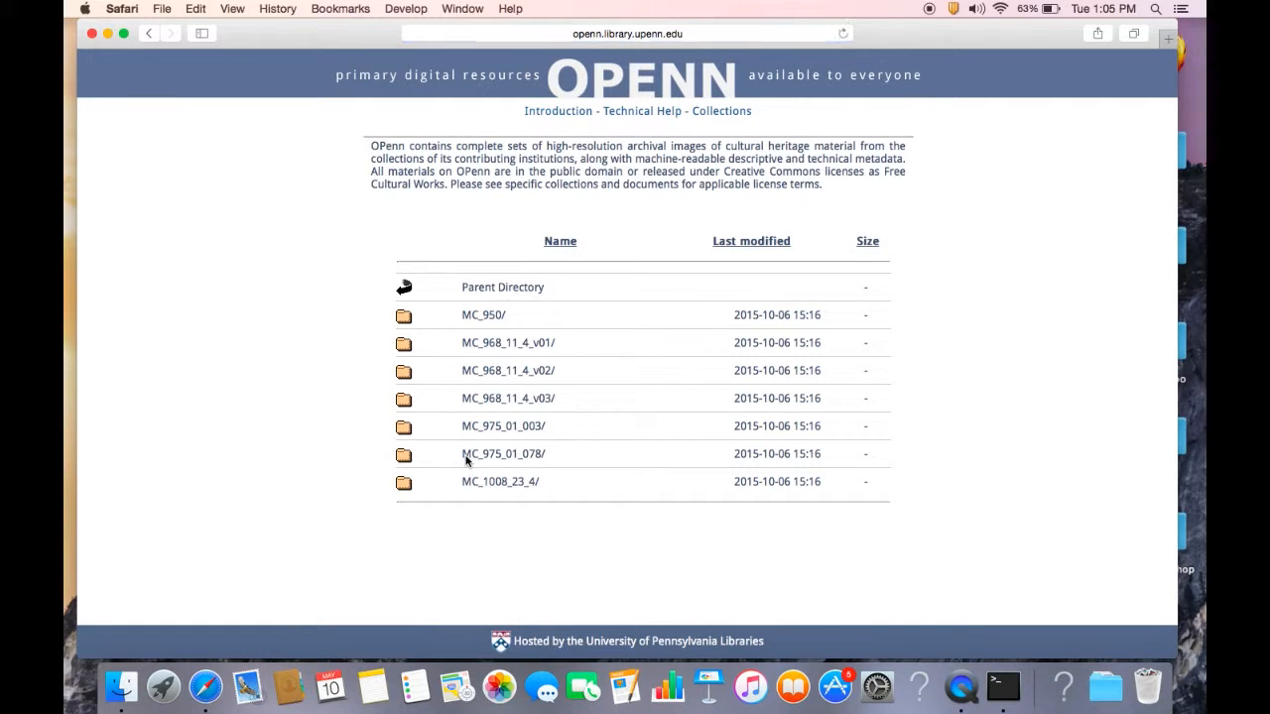
mouse_move(472, 427)
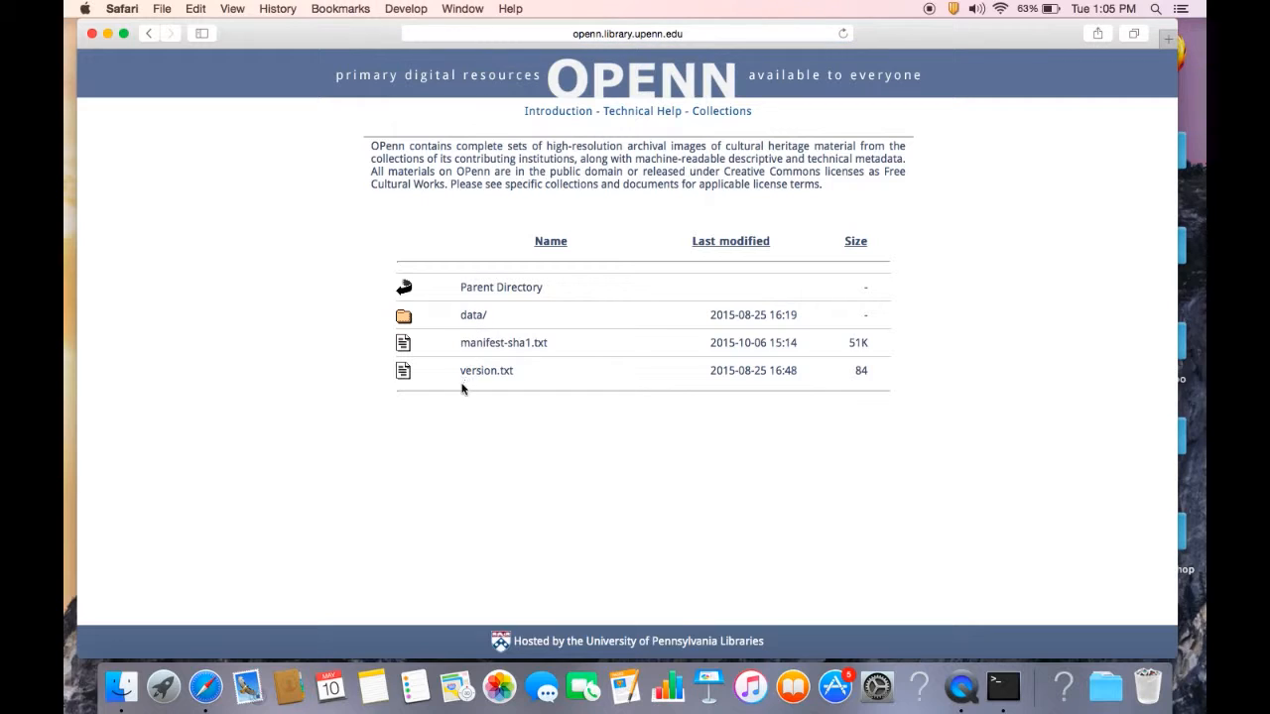
mouse_move(456, 455)
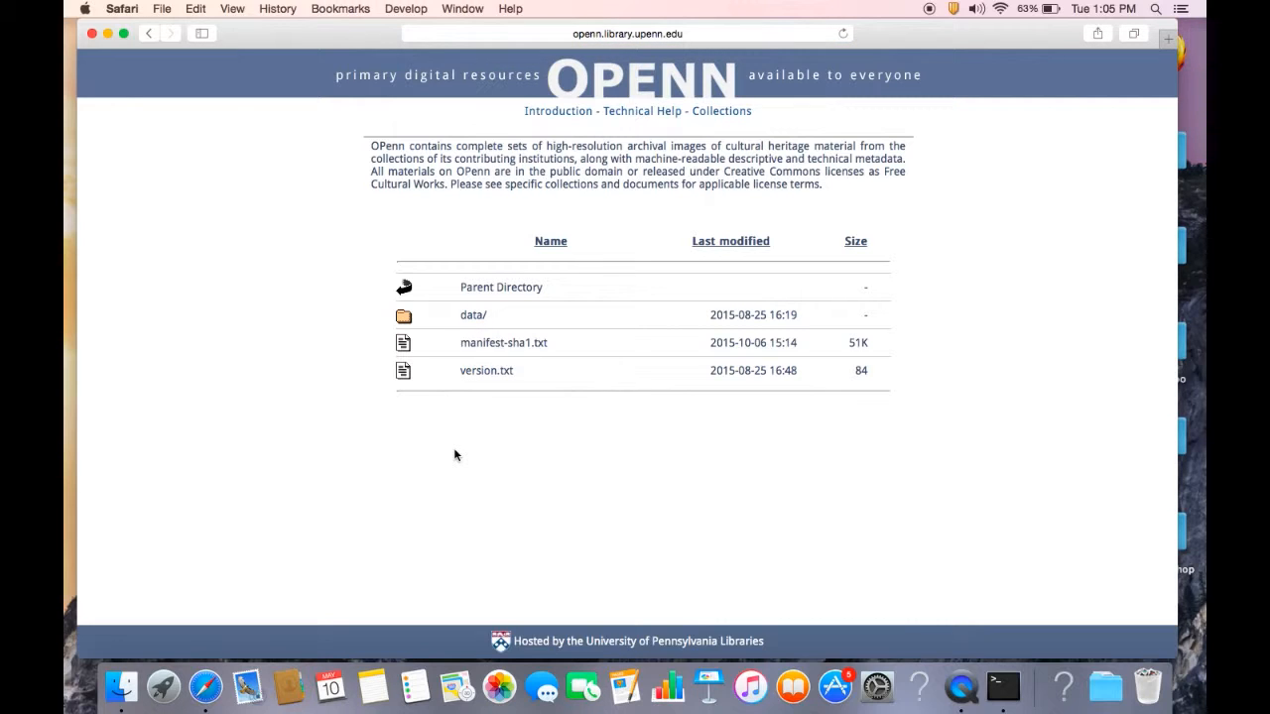
mouse_move(450, 395)
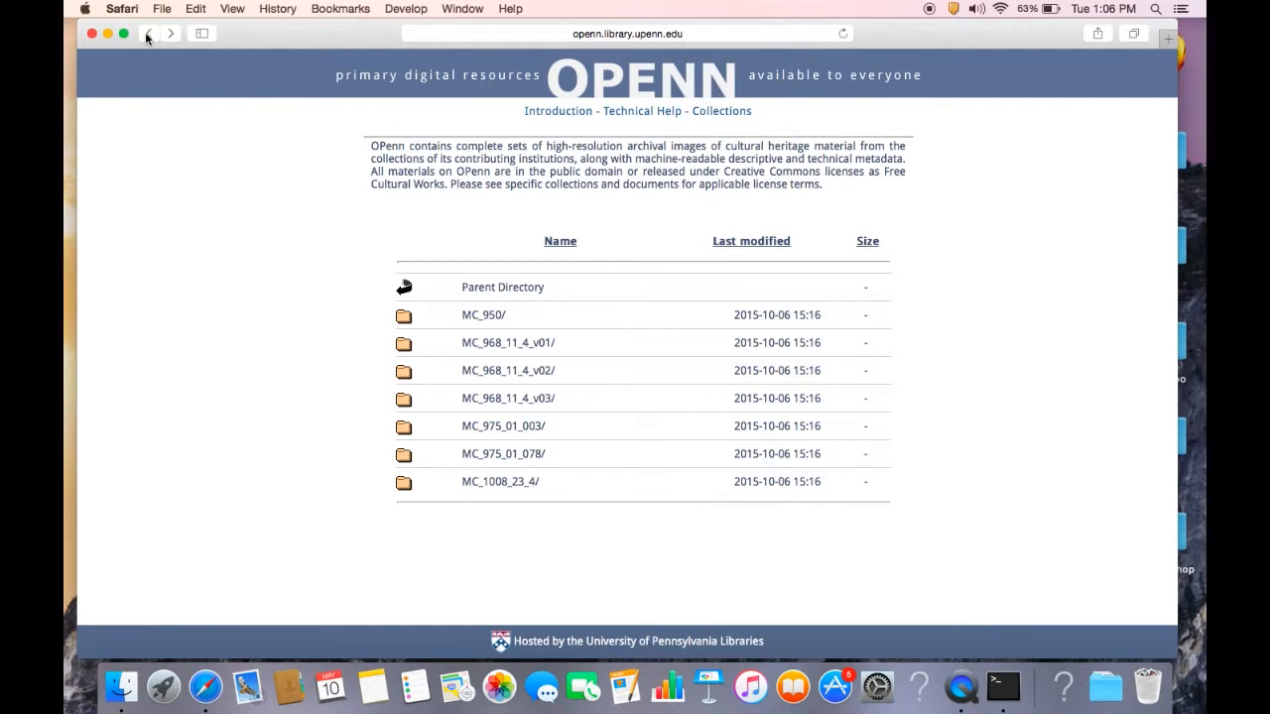
mouse_move(553, 438)
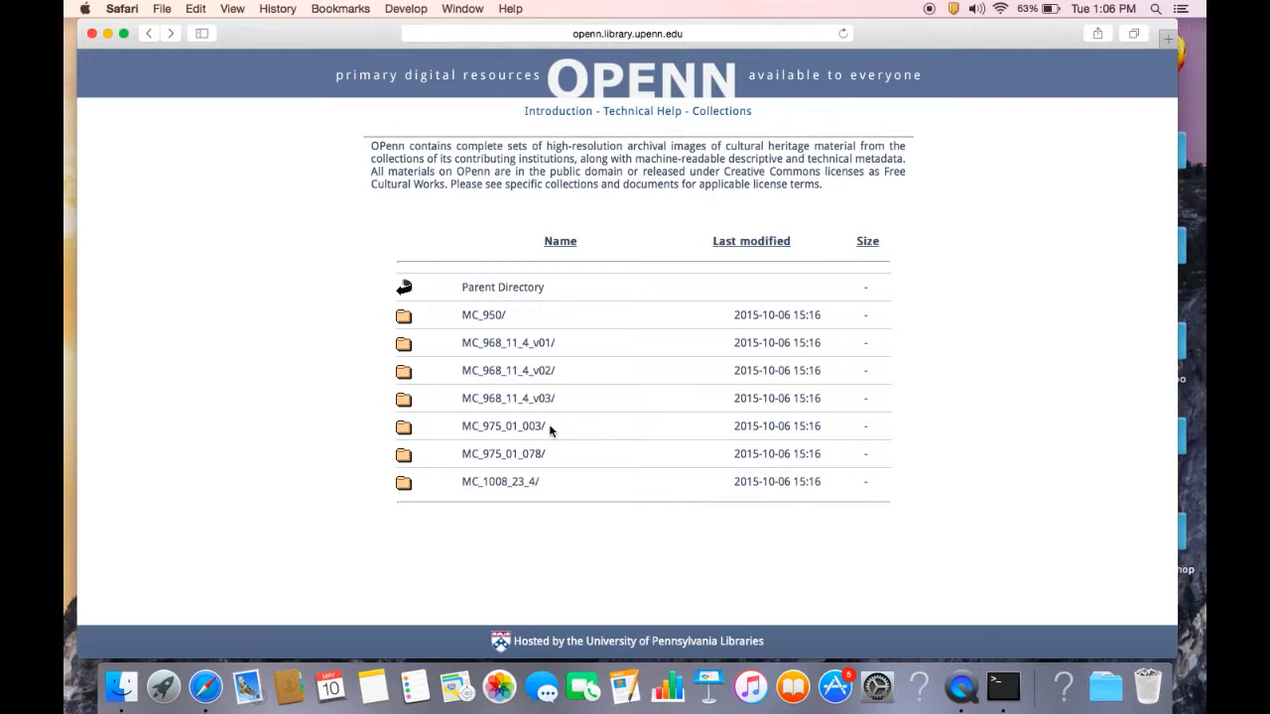
mouse_move(542, 215)
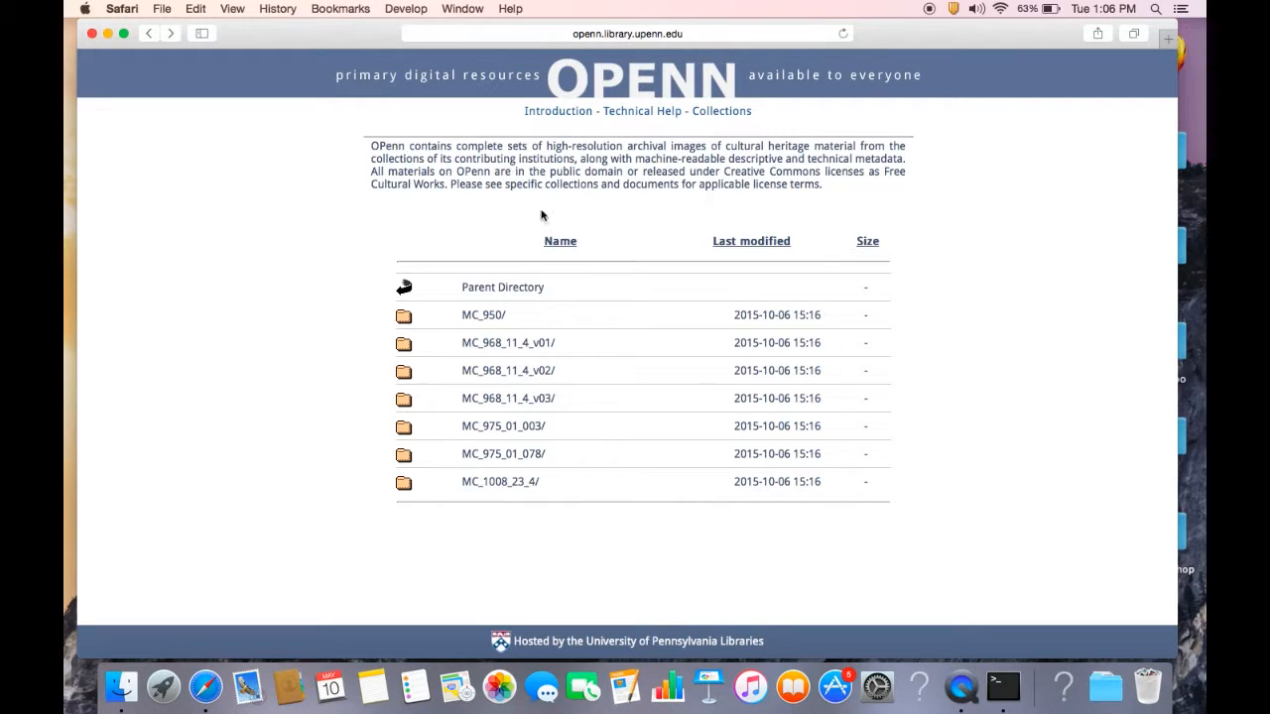
mouse_move(886, 580)
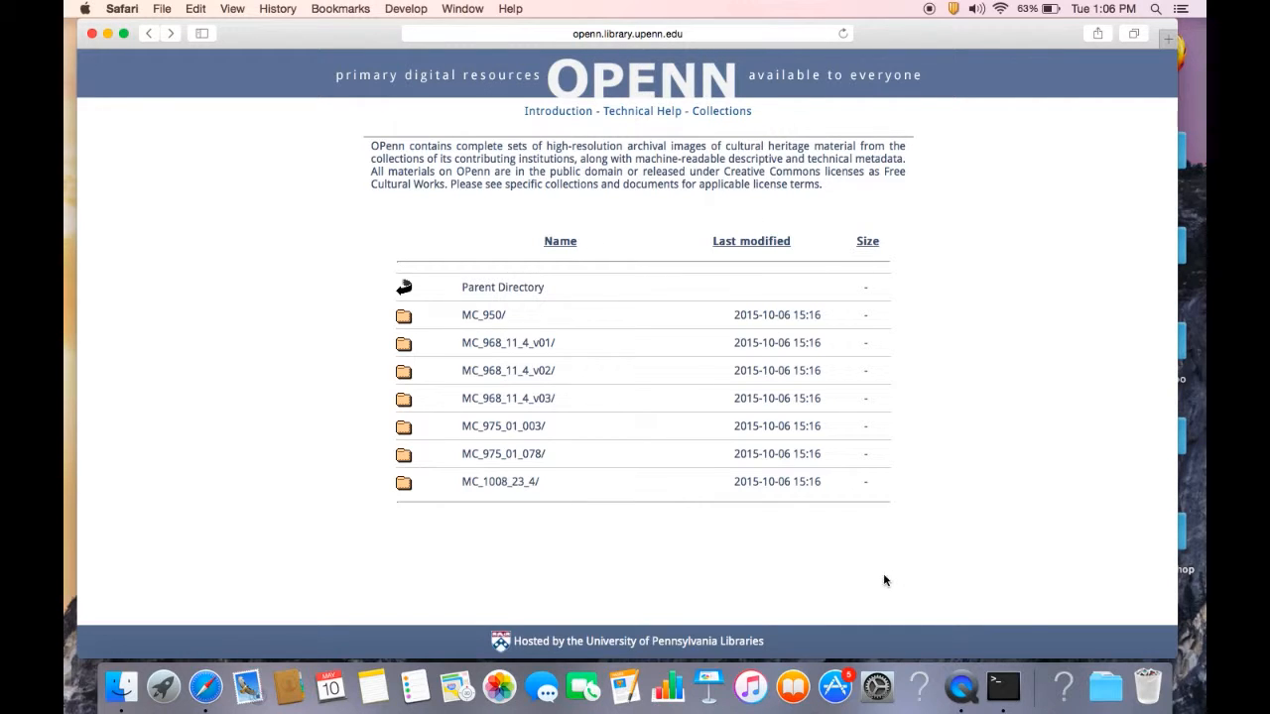
Type wget -nd -P quaker -A.xml -r in Terminal and copy Safari's Data/0006 address.
left_click(1003, 686)
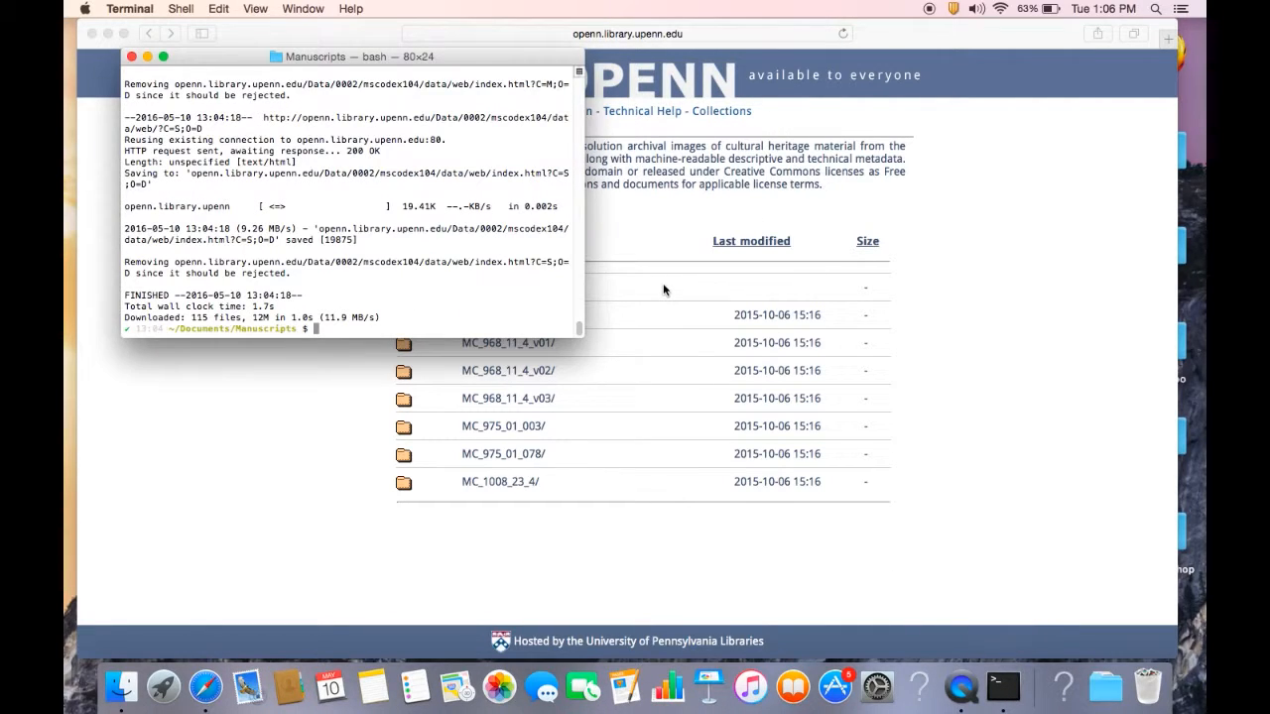
type("wget -")
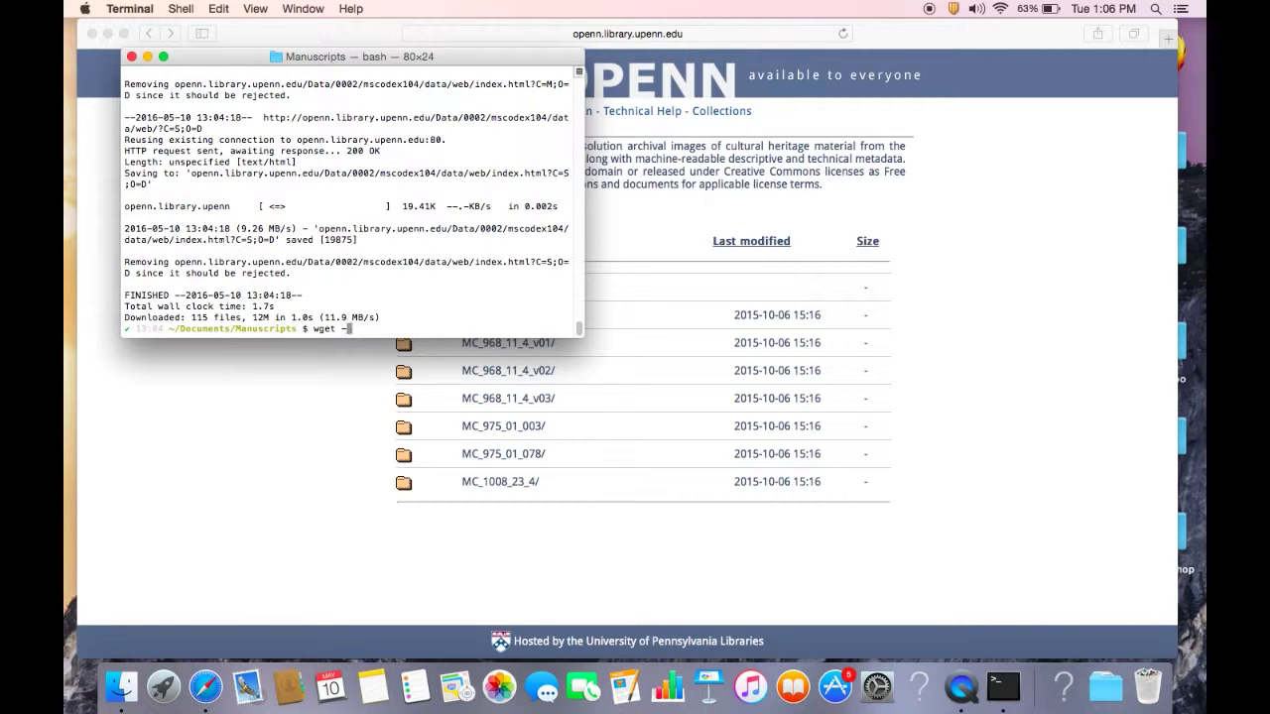
type("nd -P")
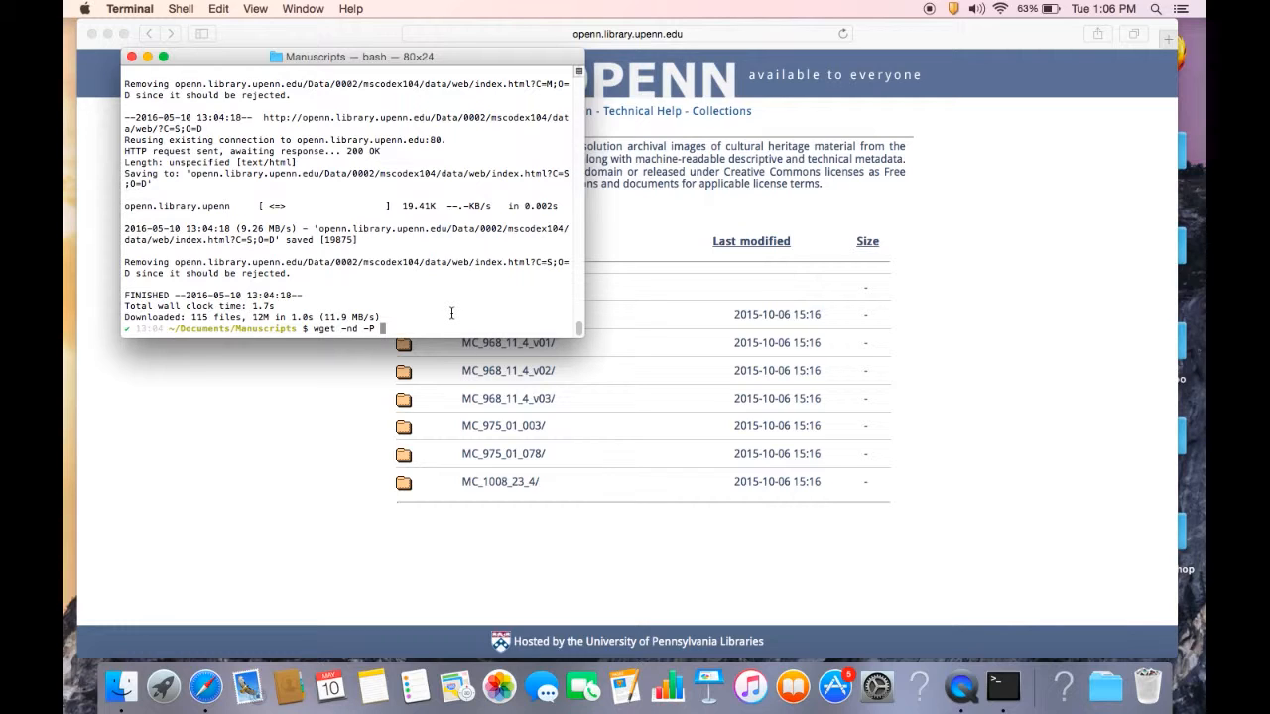
type("quaker")
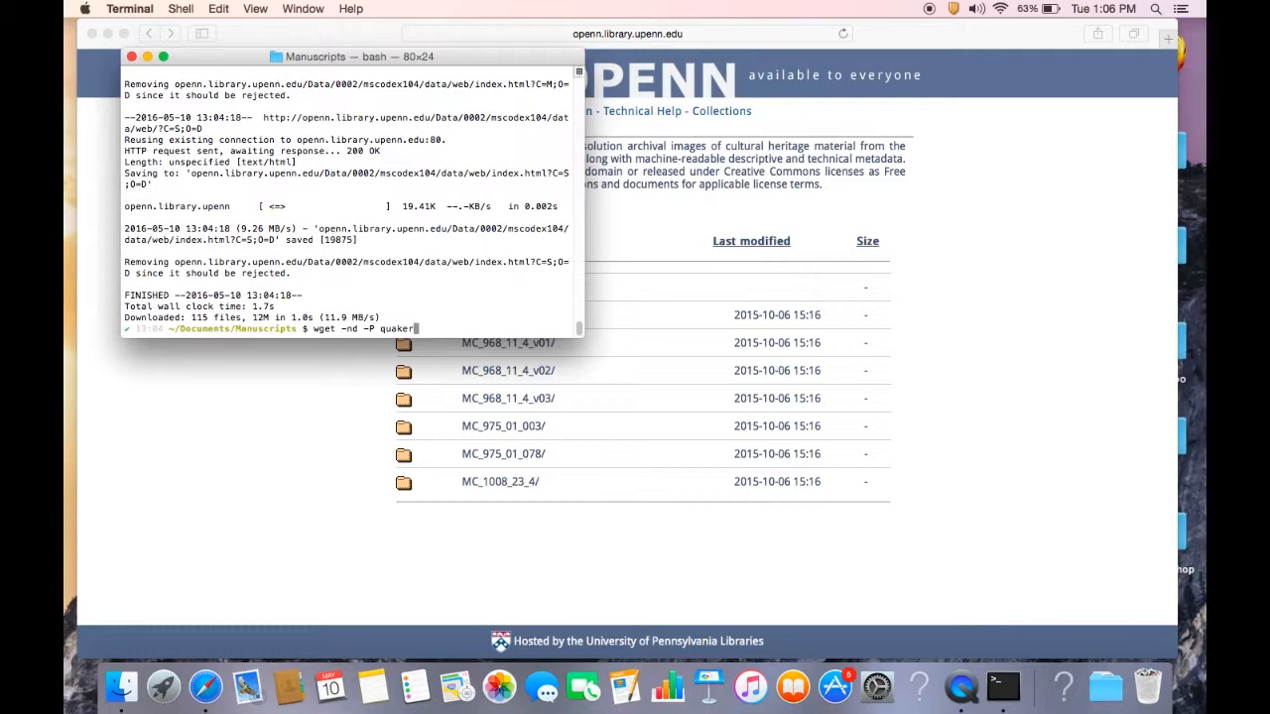
type("-")
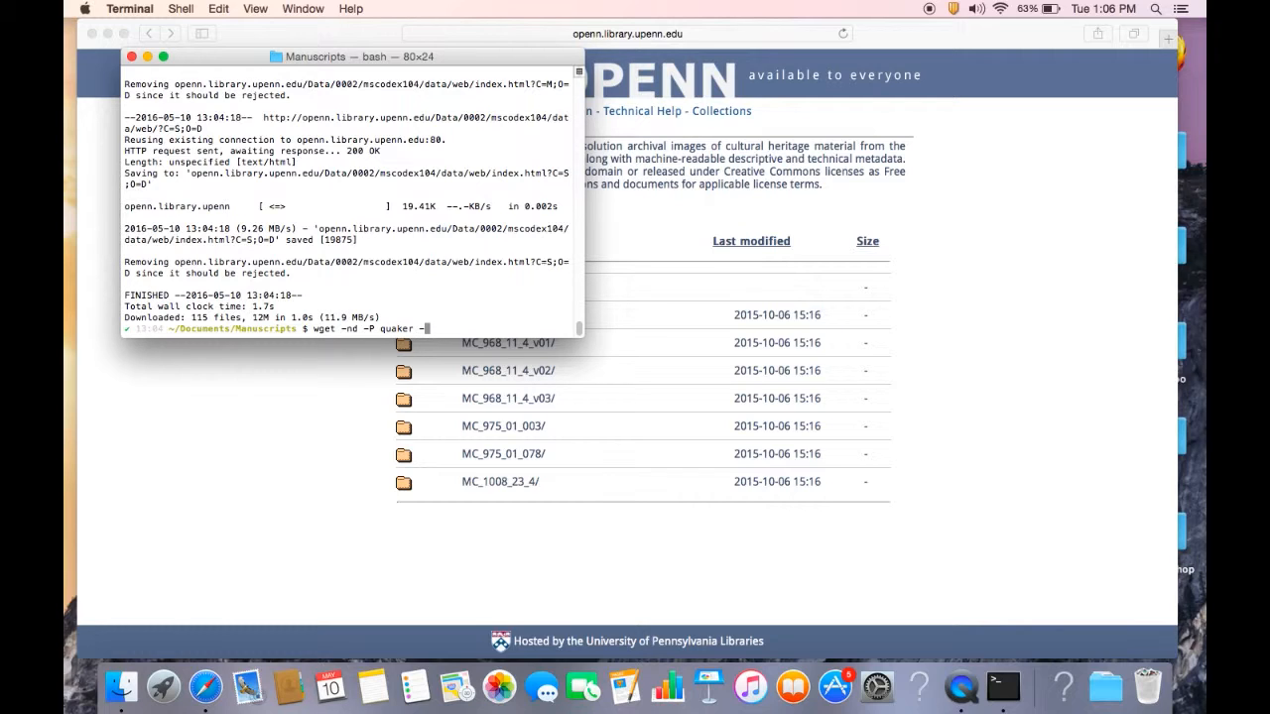
type("-A.")
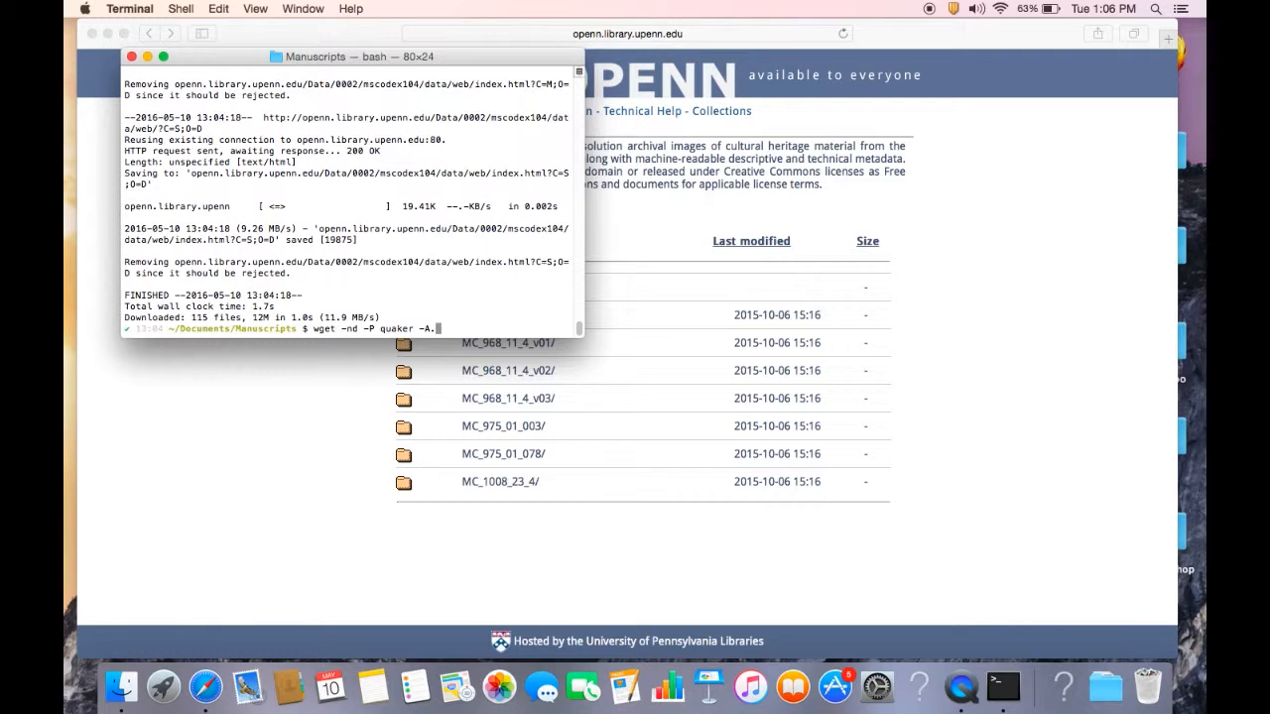
type(".xml -")
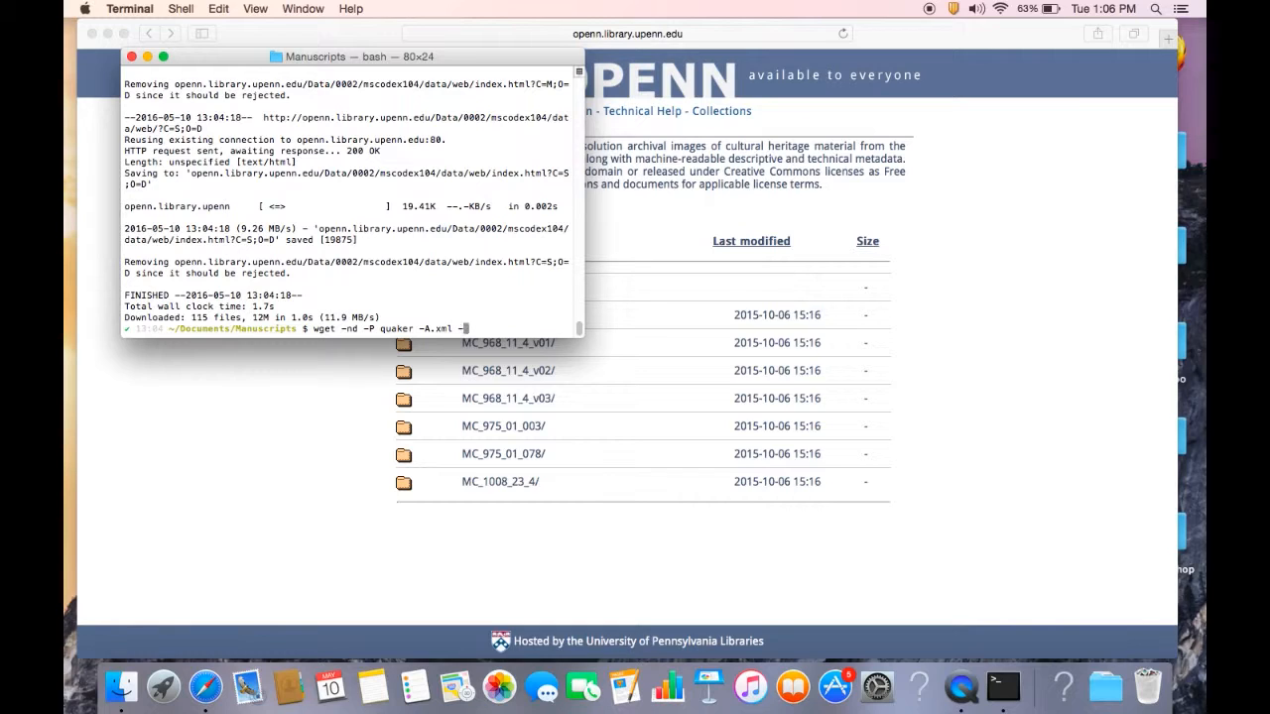
type("-r")
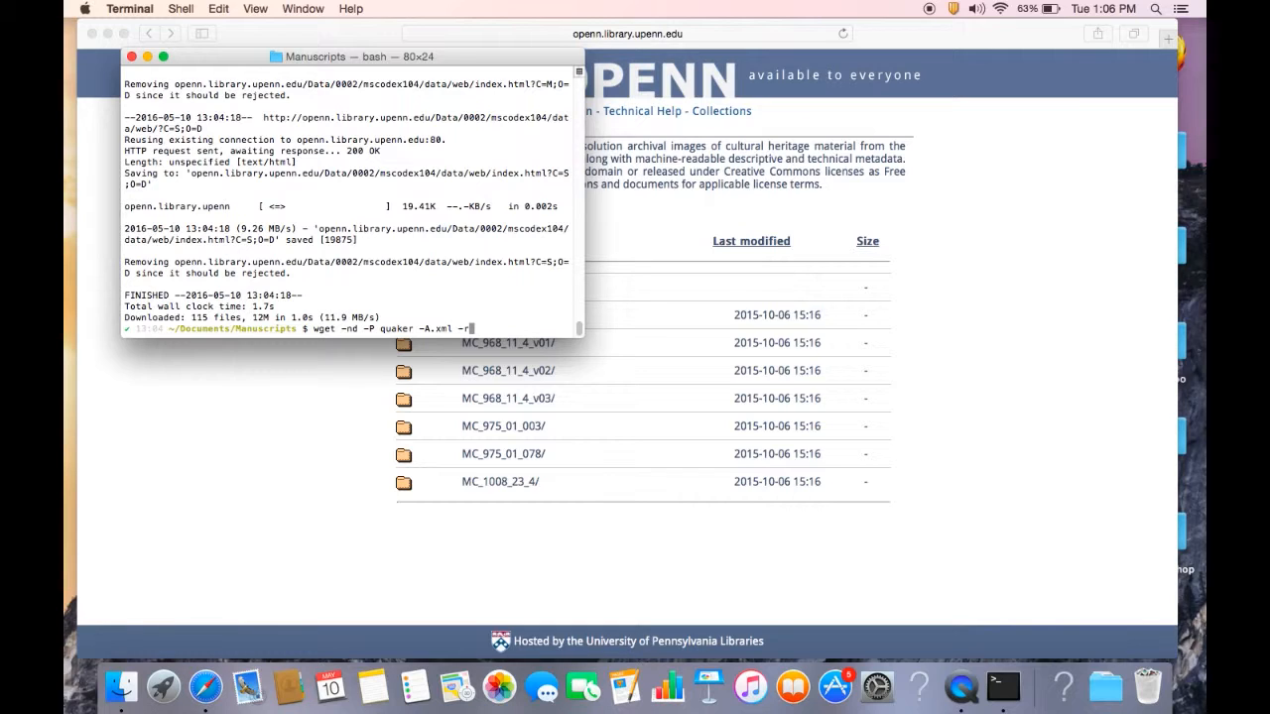
mouse_move(493, 308)
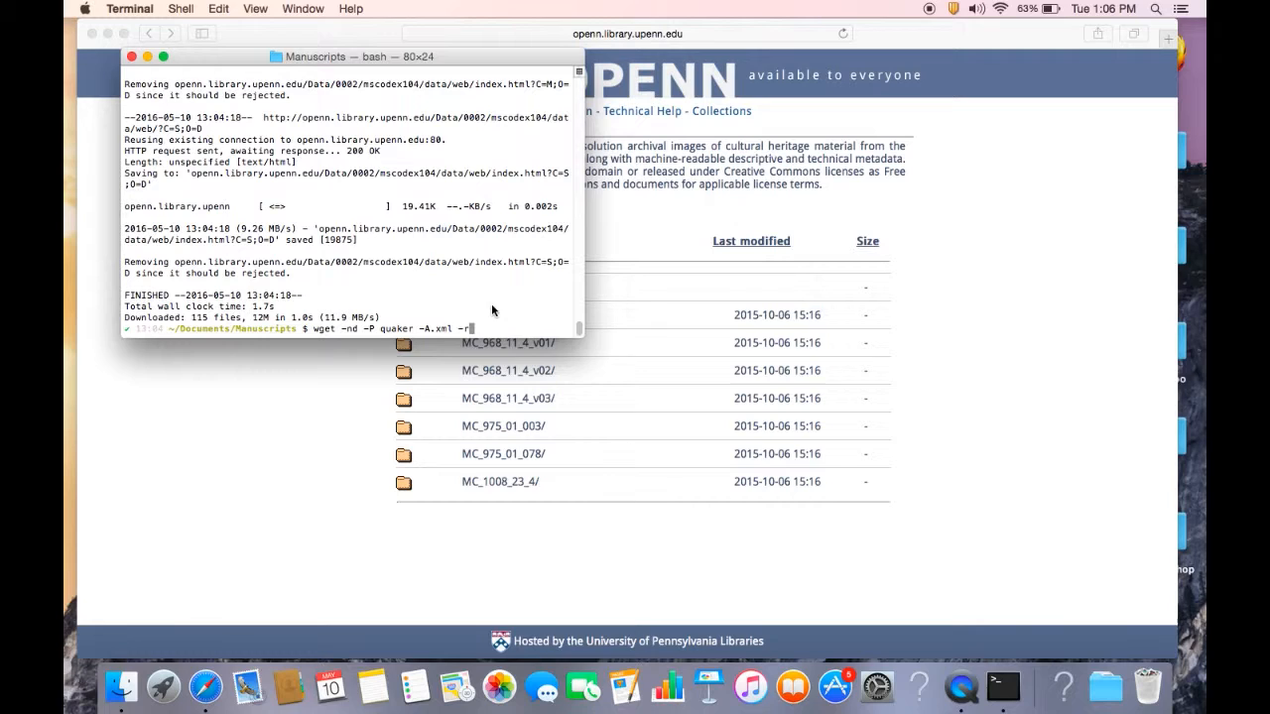
mouse_move(513, 362)
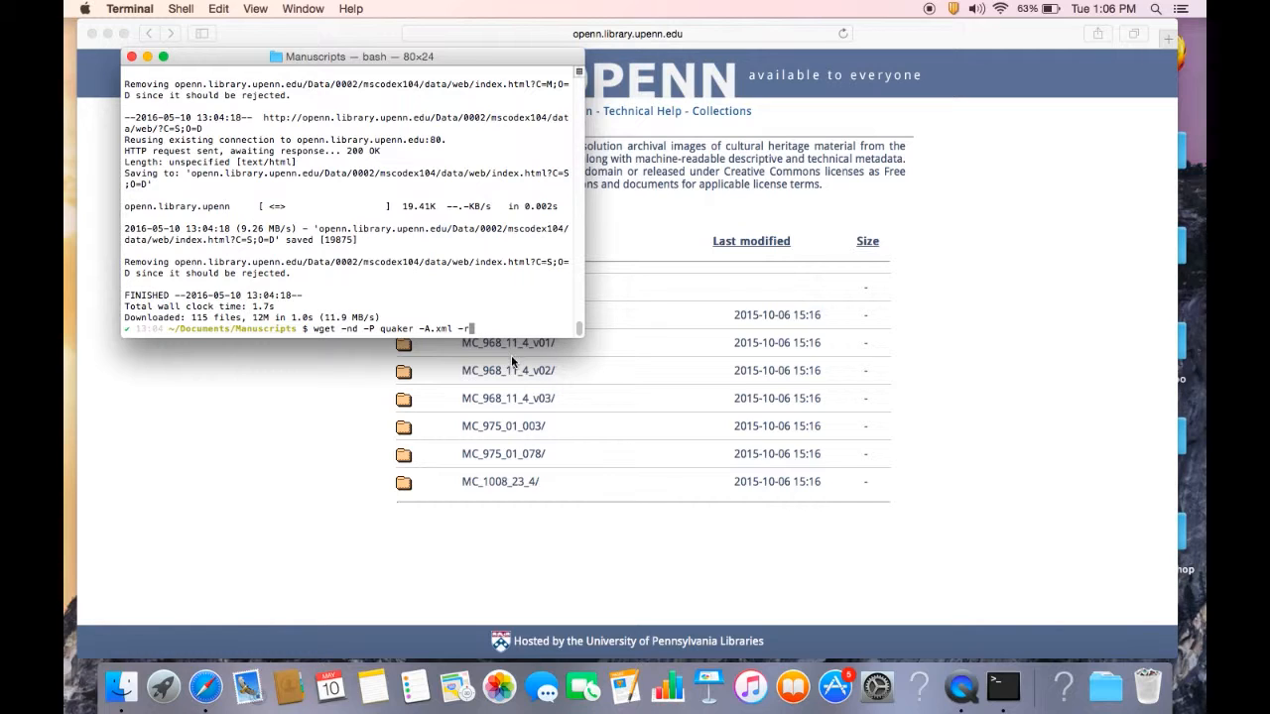
mouse_move(428, 360)
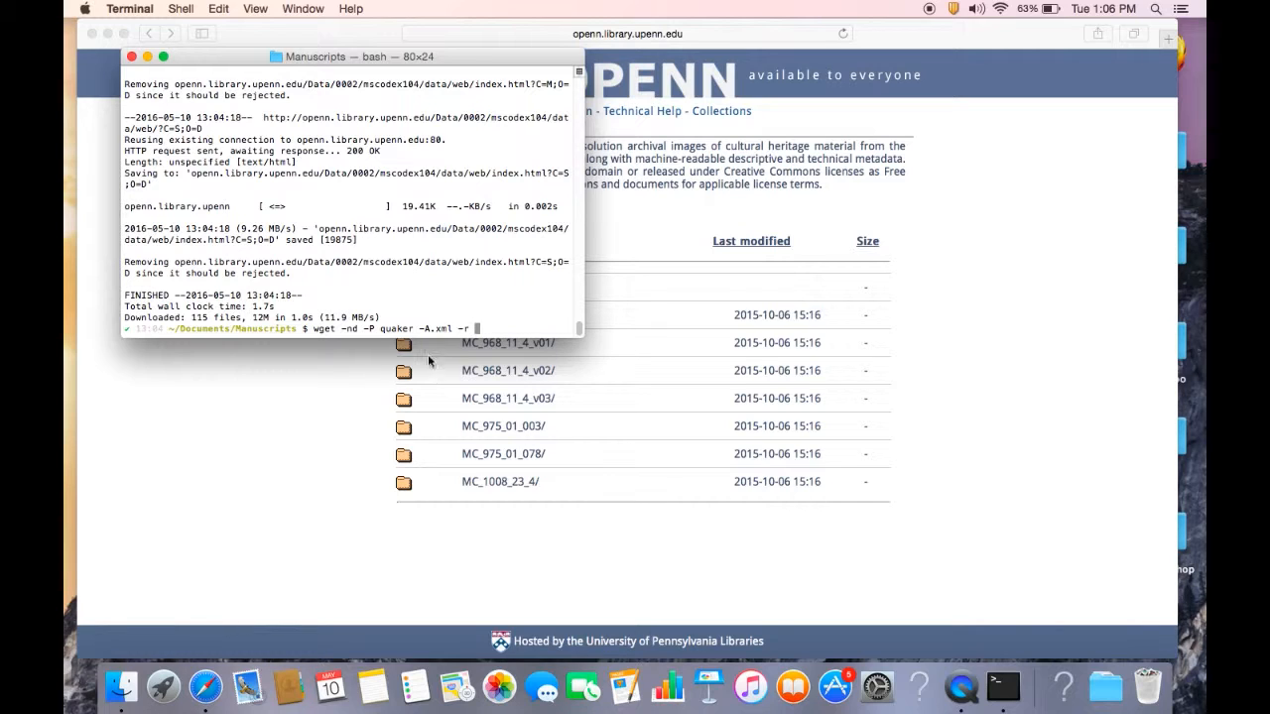
mouse_move(595, 482)
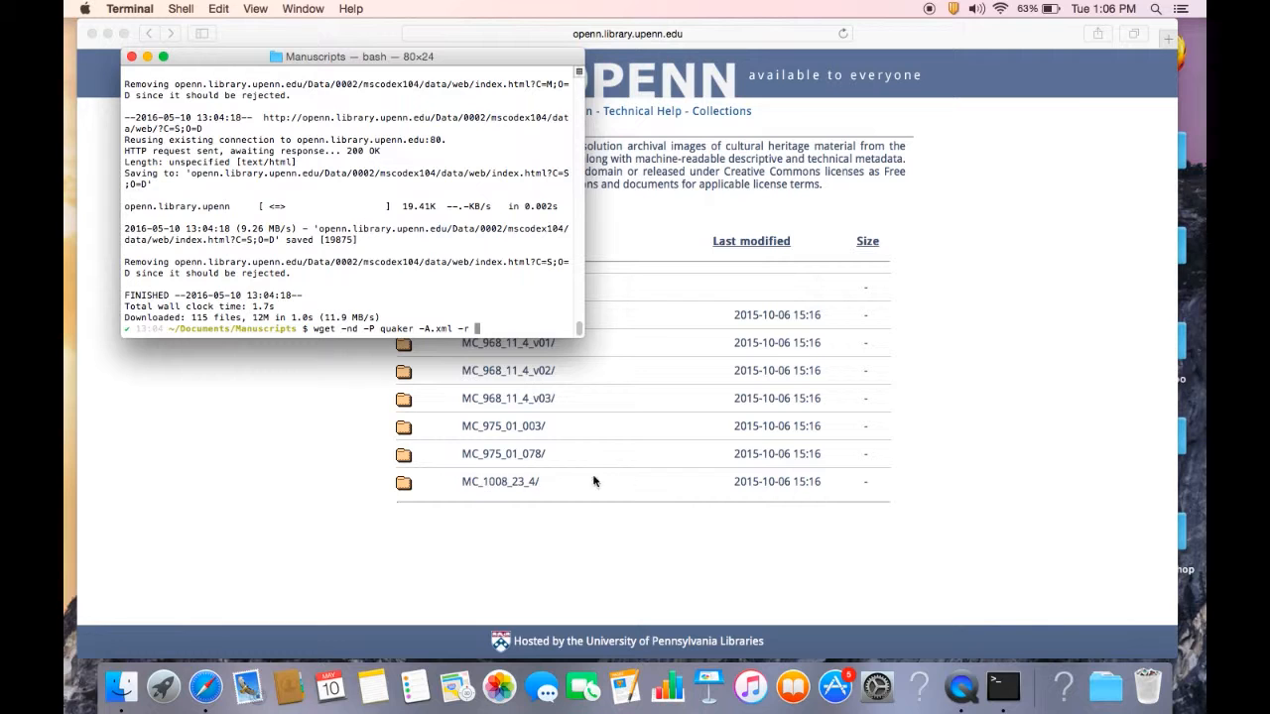
left_click(628, 32)
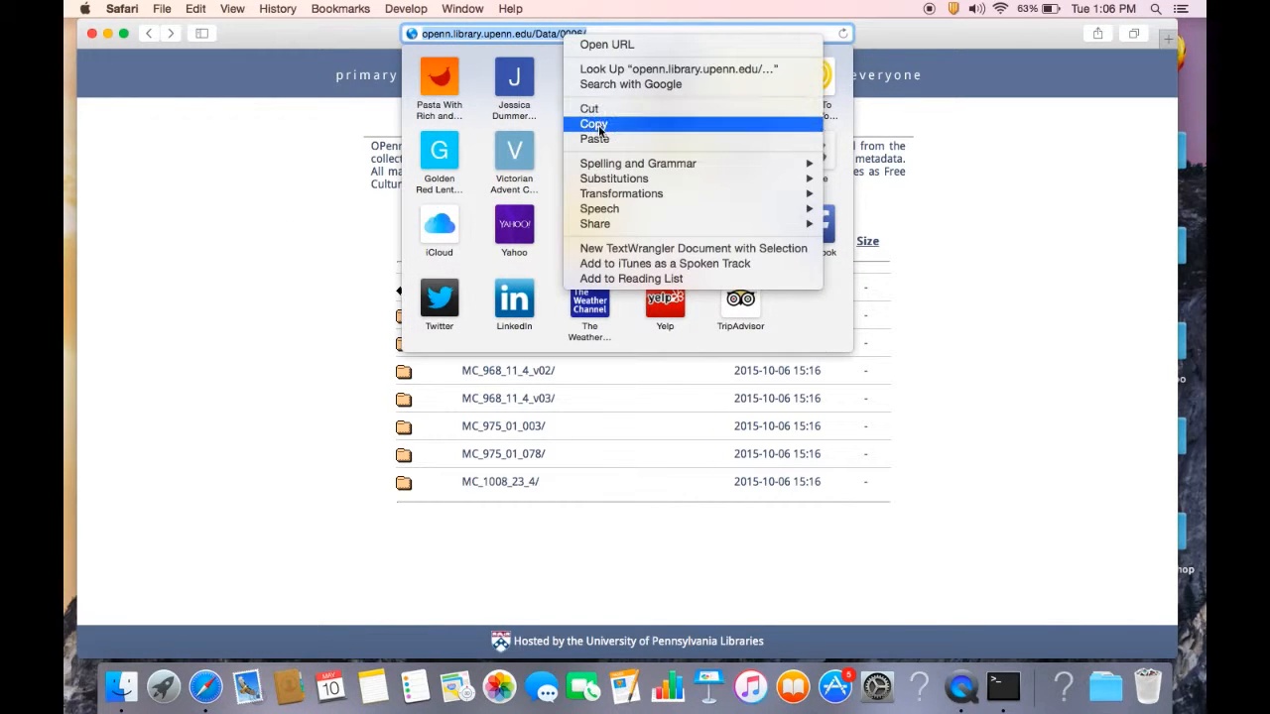
left_click(593, 123)
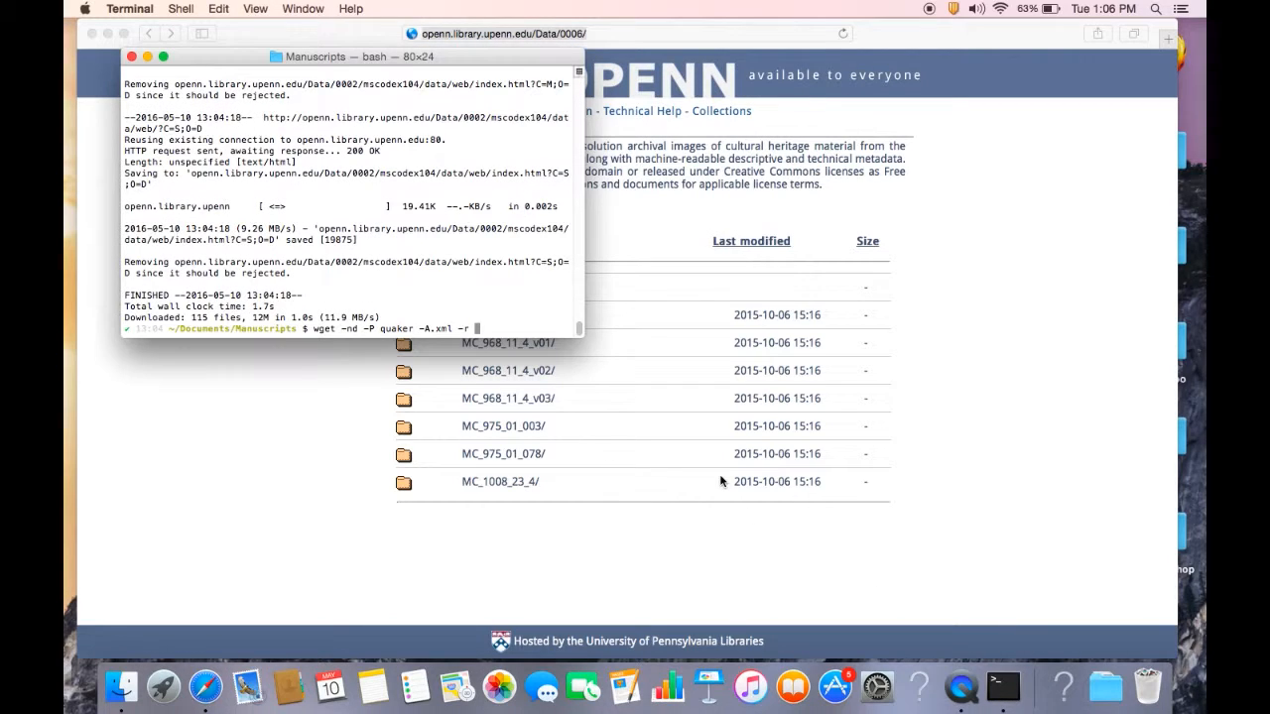
Run the XML download and preview a downloaded file in Finder's quaker folder.
key("Return")
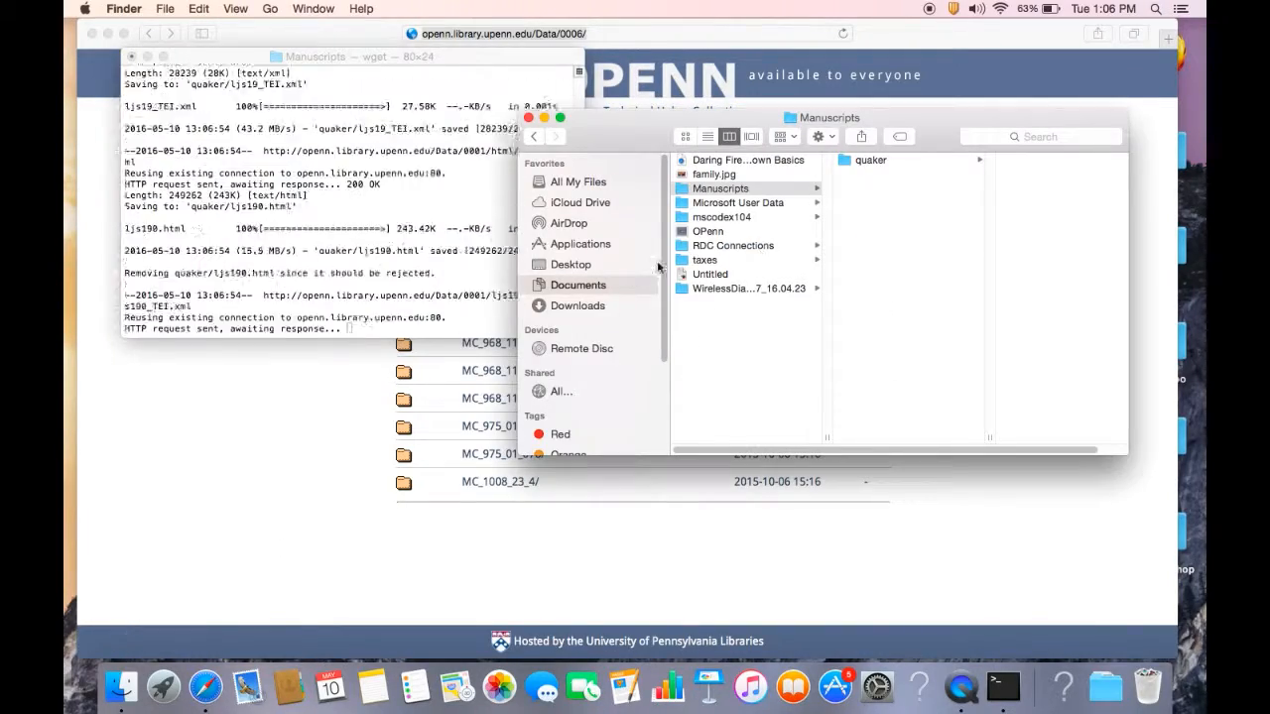
left_click(871, 160)
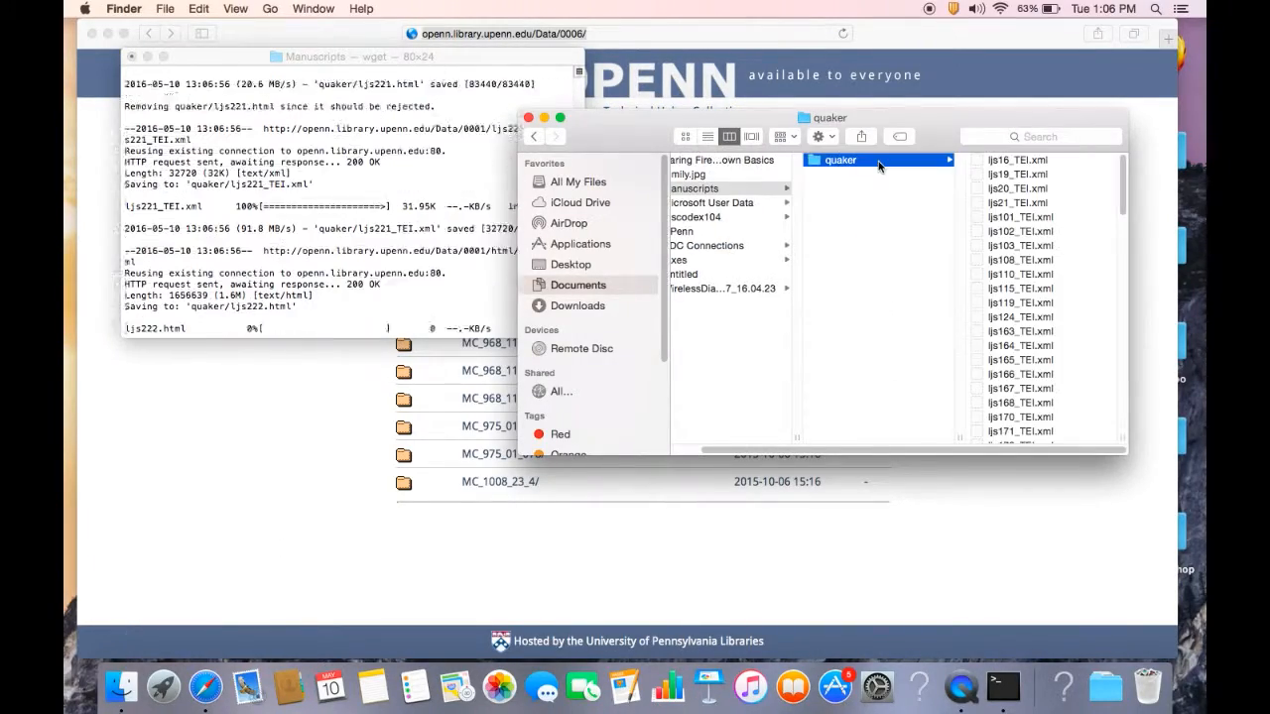
left_click(855, 259)
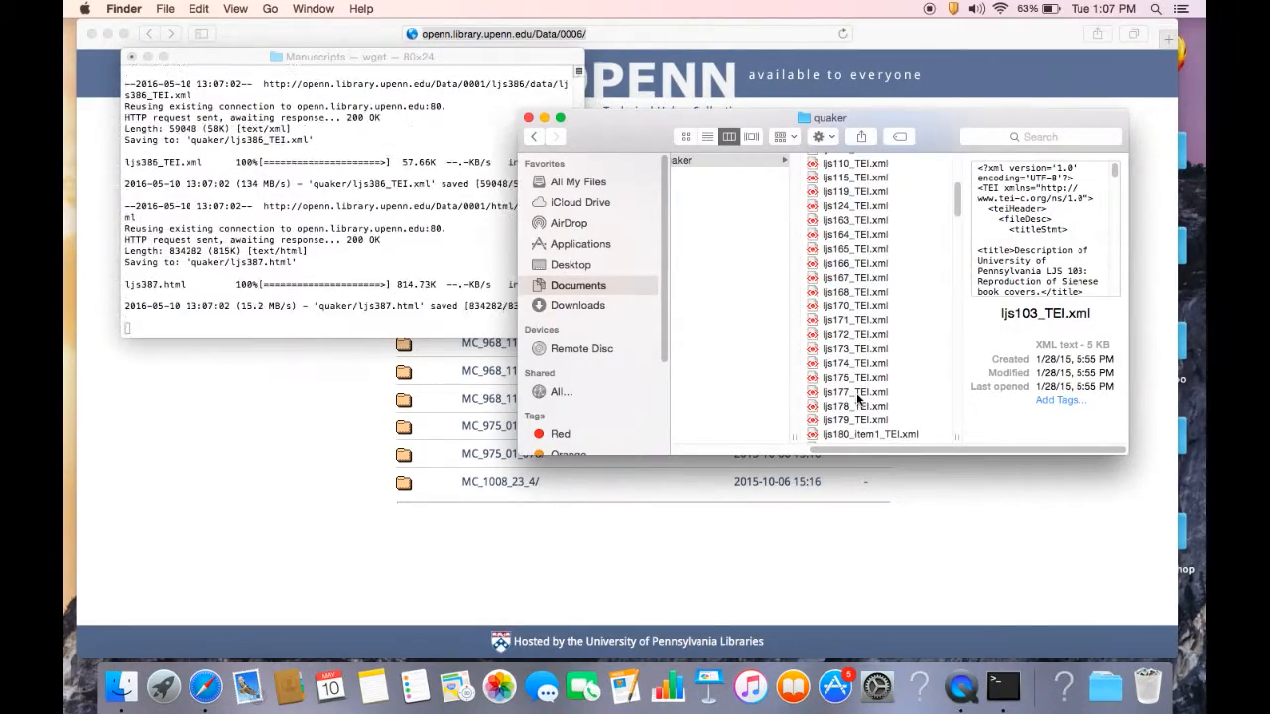
scroll("down", 3)
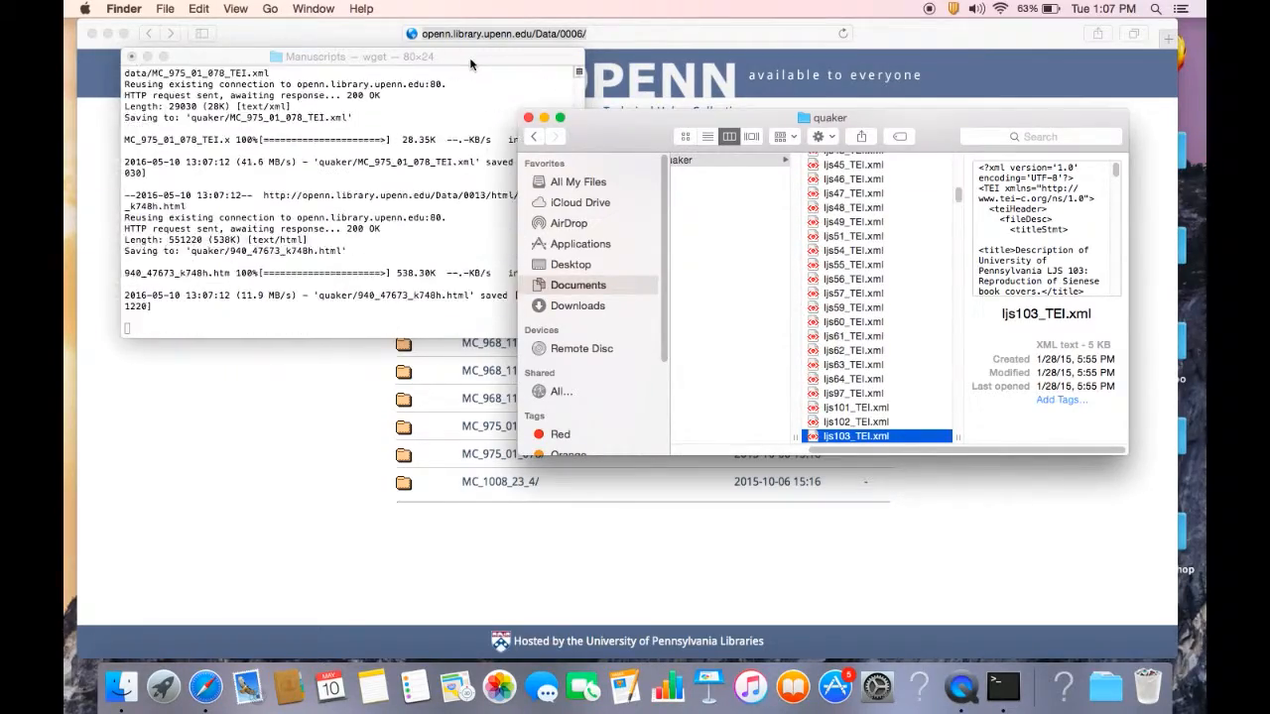
Stop the wget run with Ctrl+C and scroll through the downloaded XML files.
left_click(348, 199)
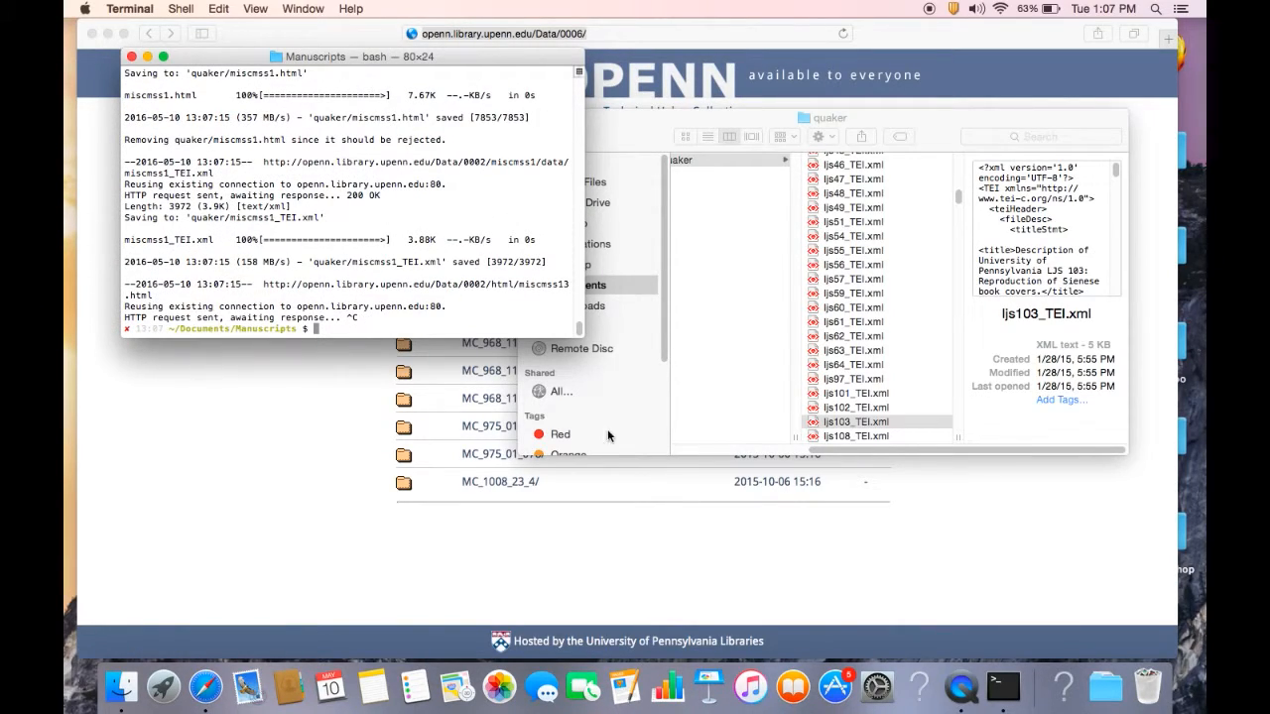
scroll("down", 3)
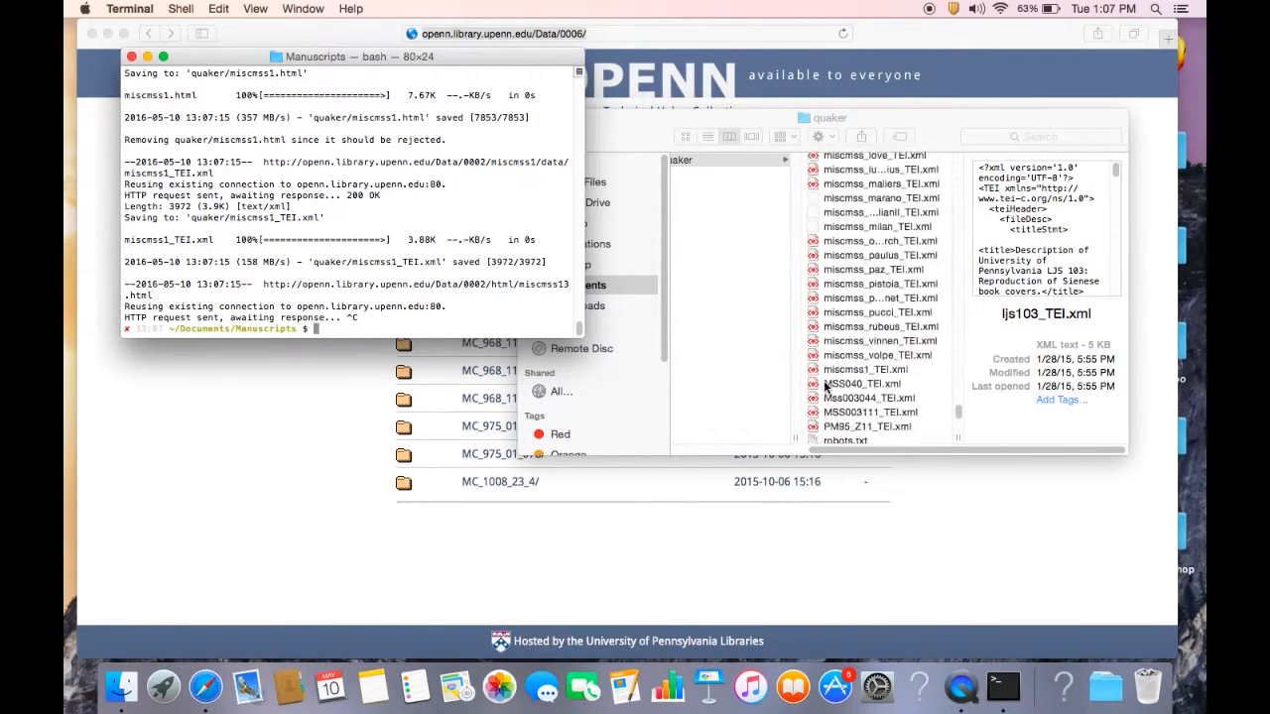
scroll("down", 3)
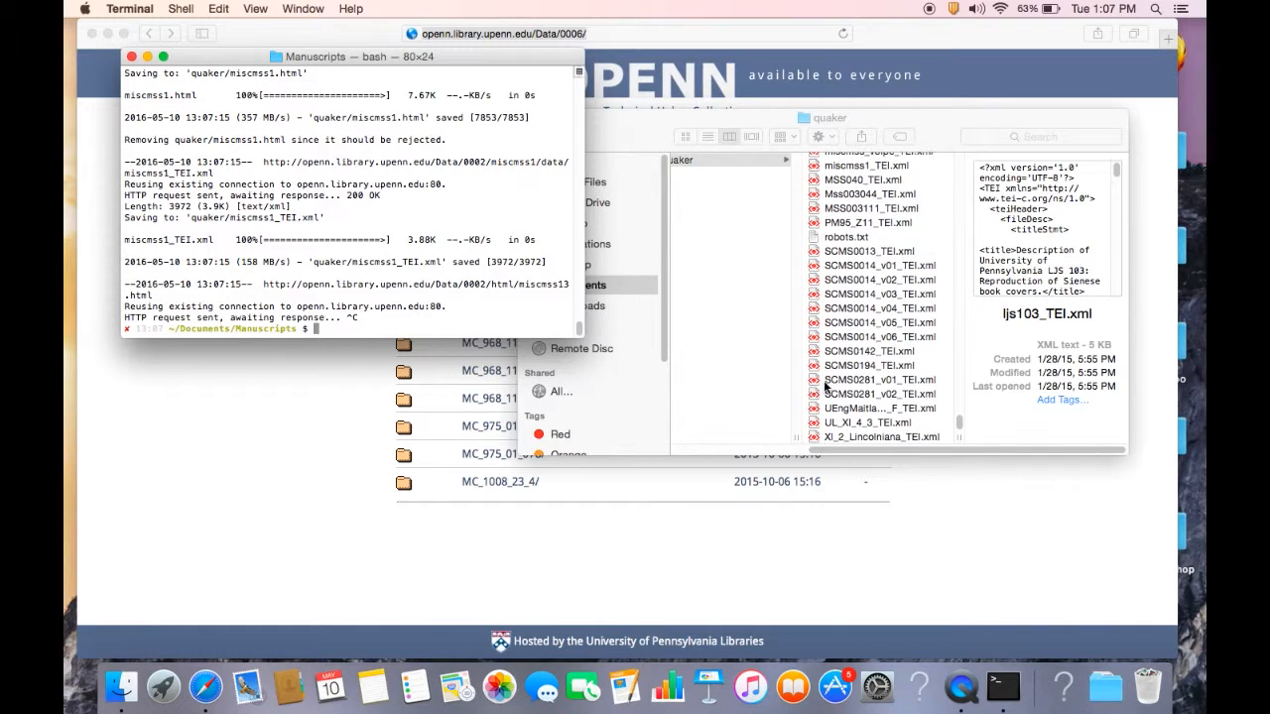
scroll("up", 3)
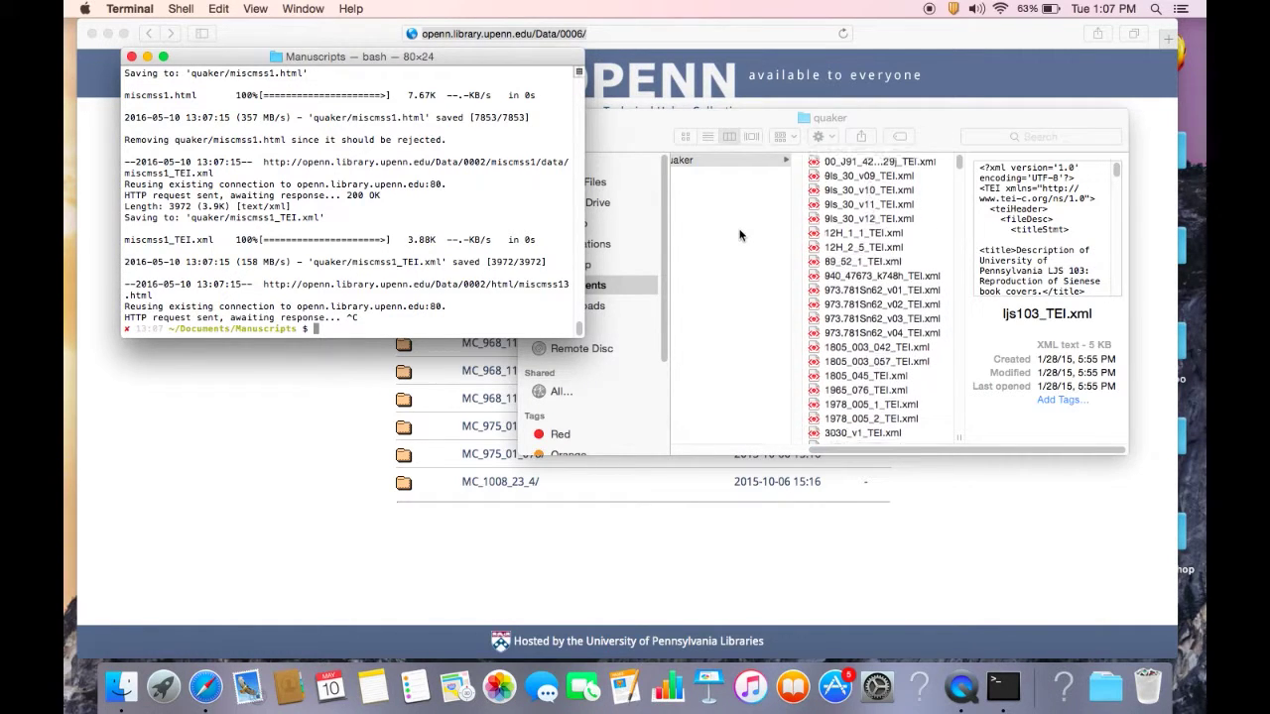
Move the quaker XML folder to the Trash and return to Terminal.
left_click(871, 169)
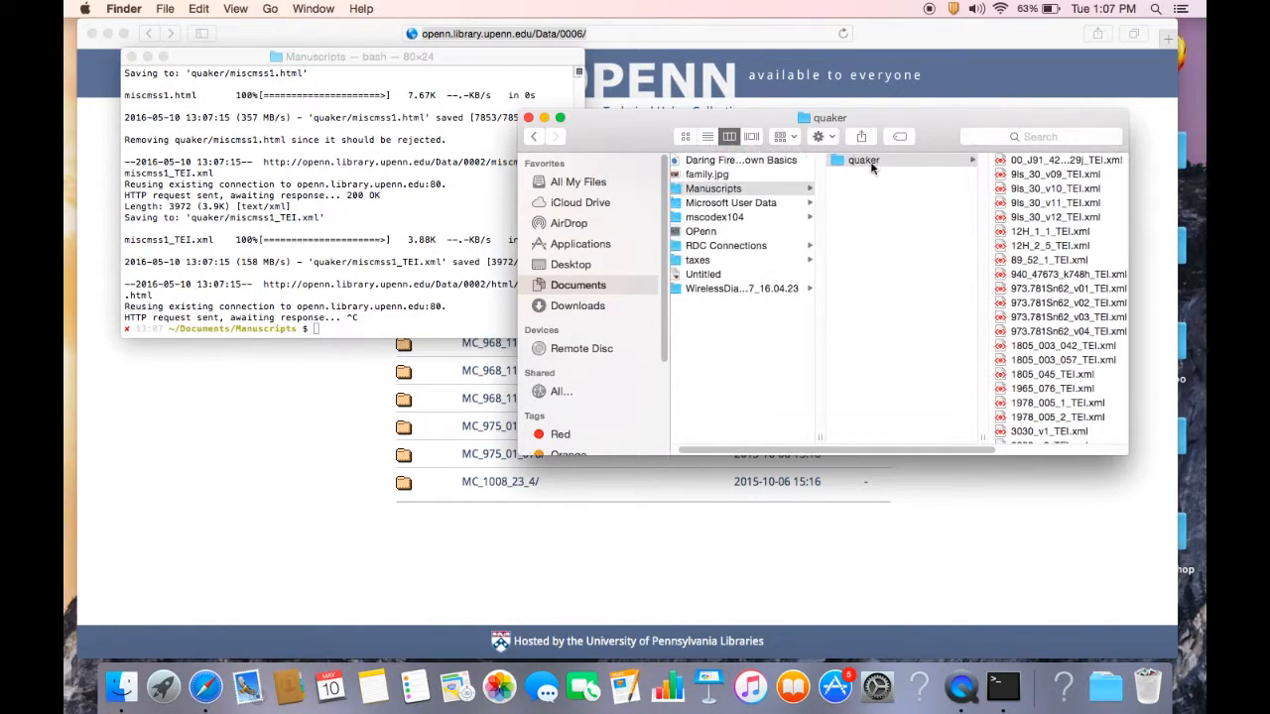
right_click(863, 160)
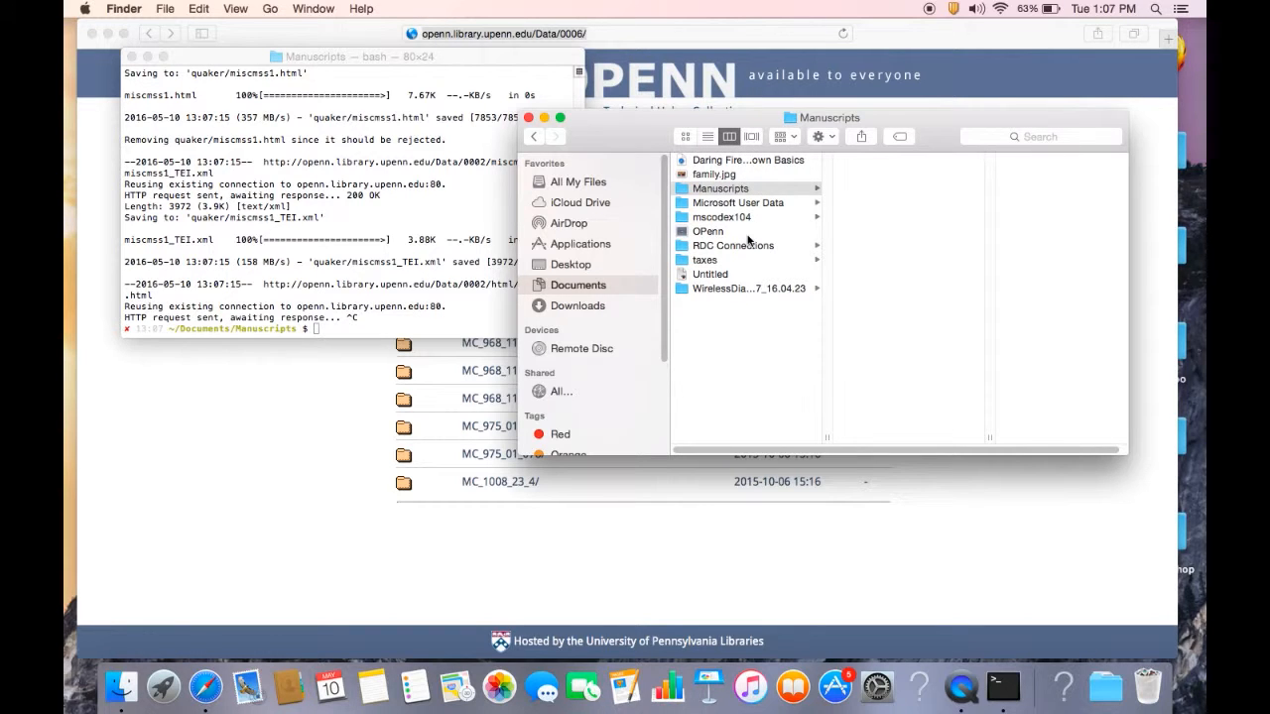
mouse_move(454, 336)
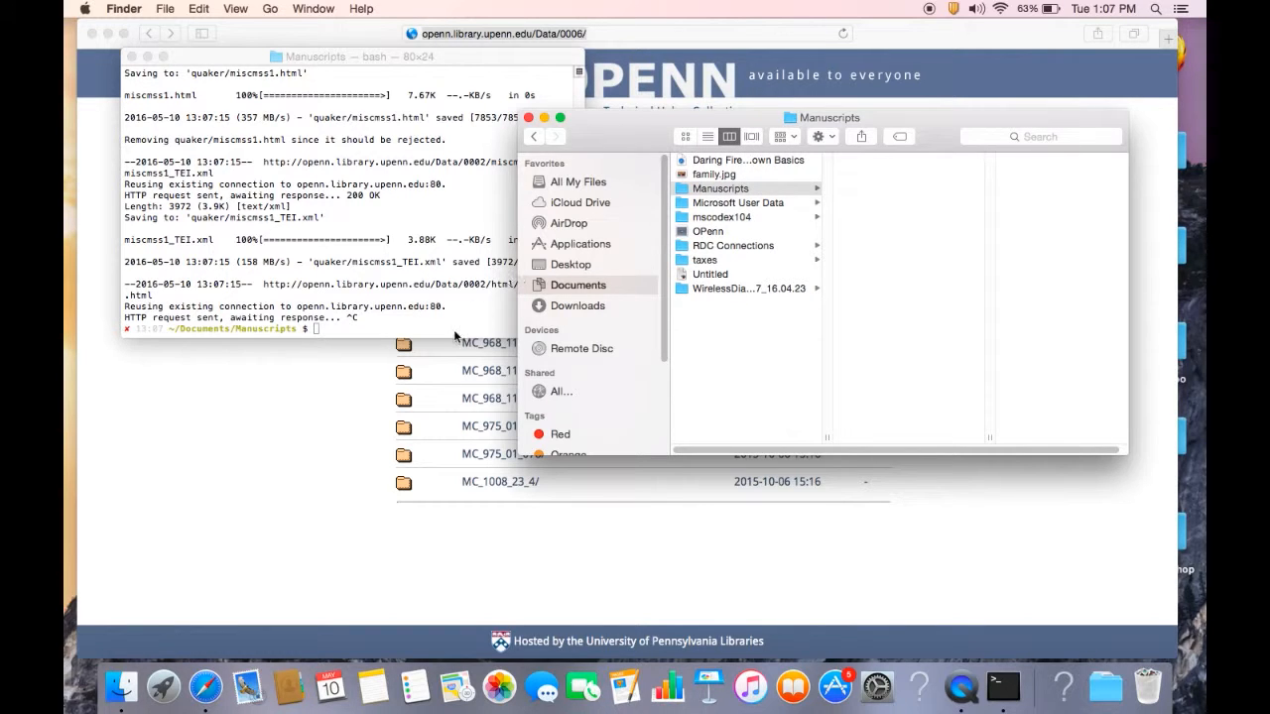
left_click(347, 198)
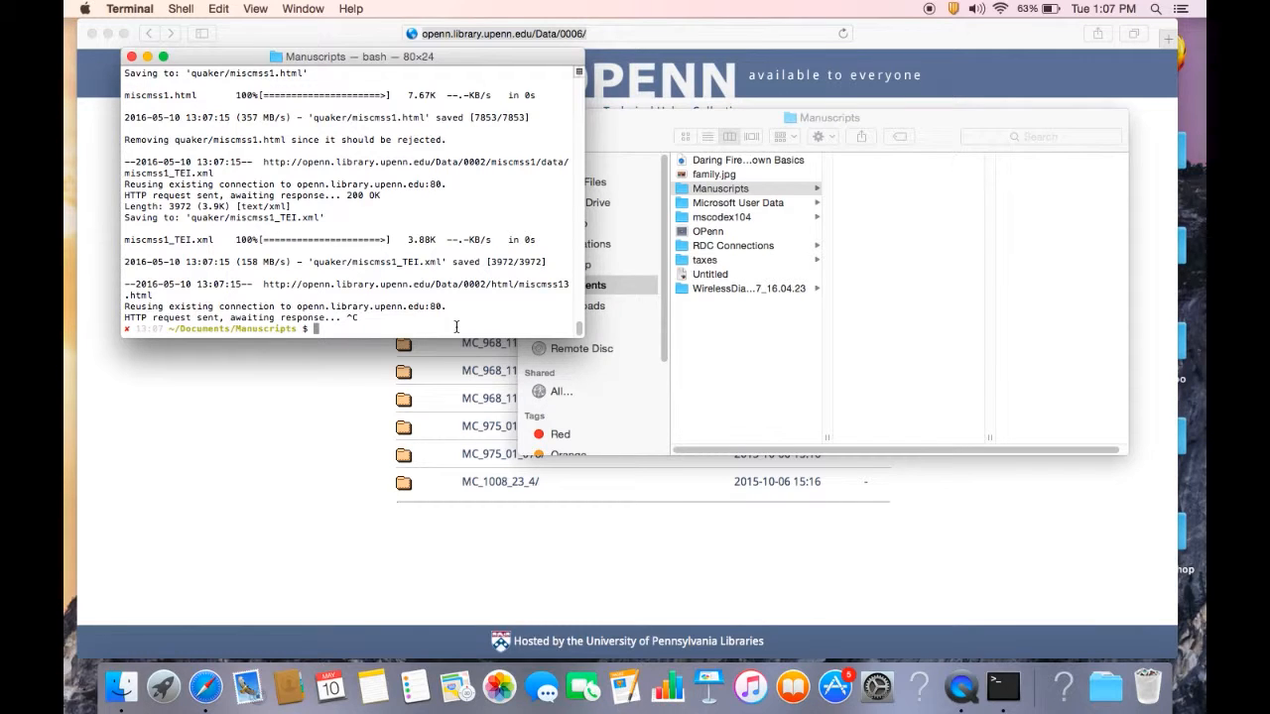
Browse OPenn's manuscript directory listing down to the mscodex104 data folder.
left_click(205, 686)
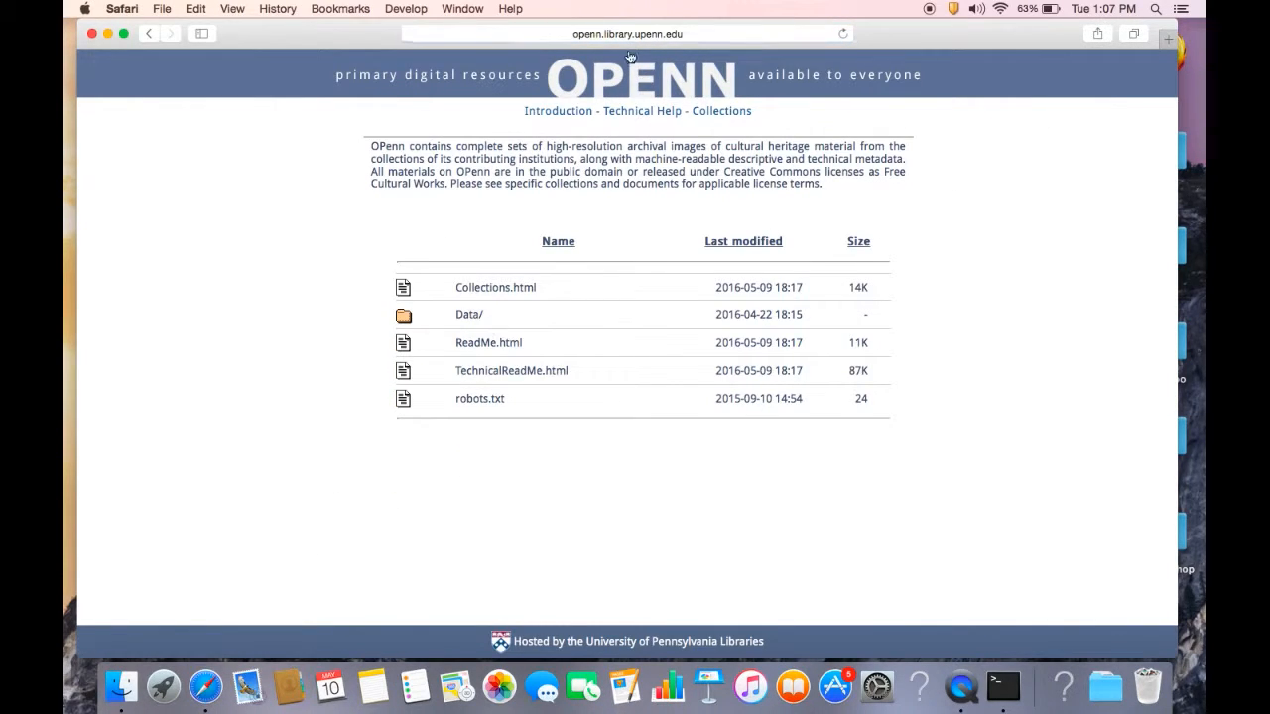
left_click(468, 315)
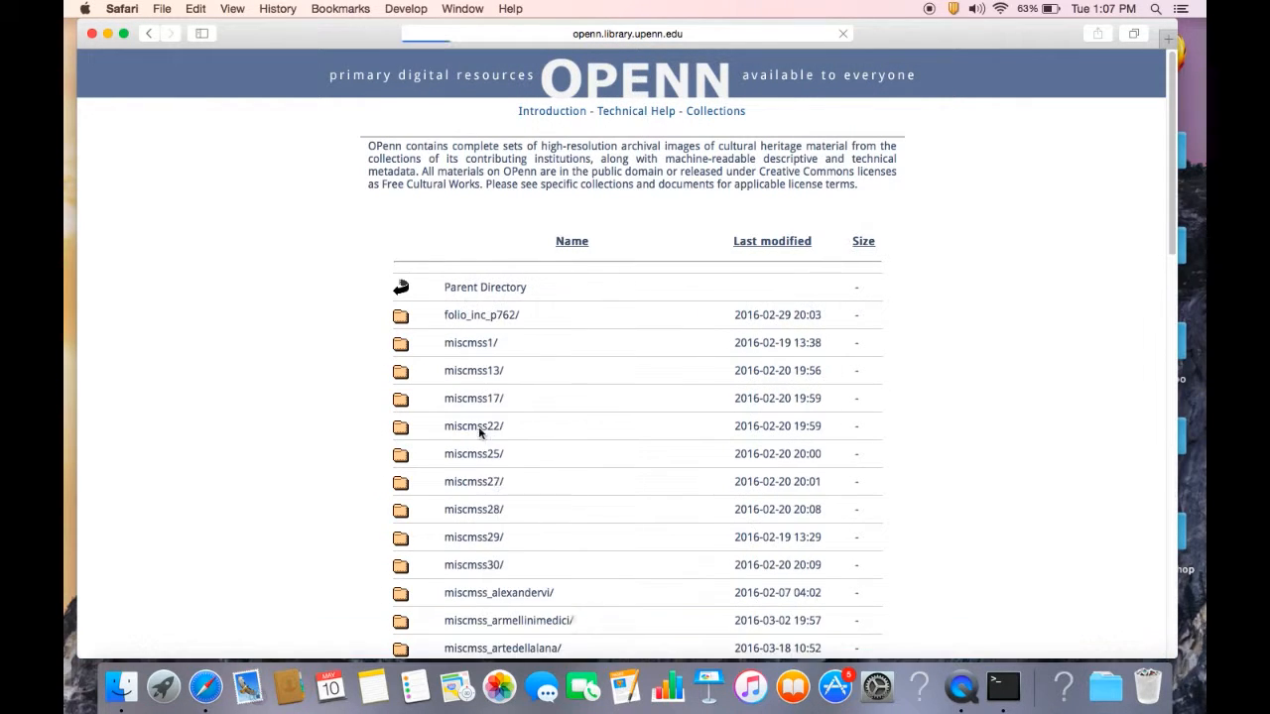
scroll("down", 3)
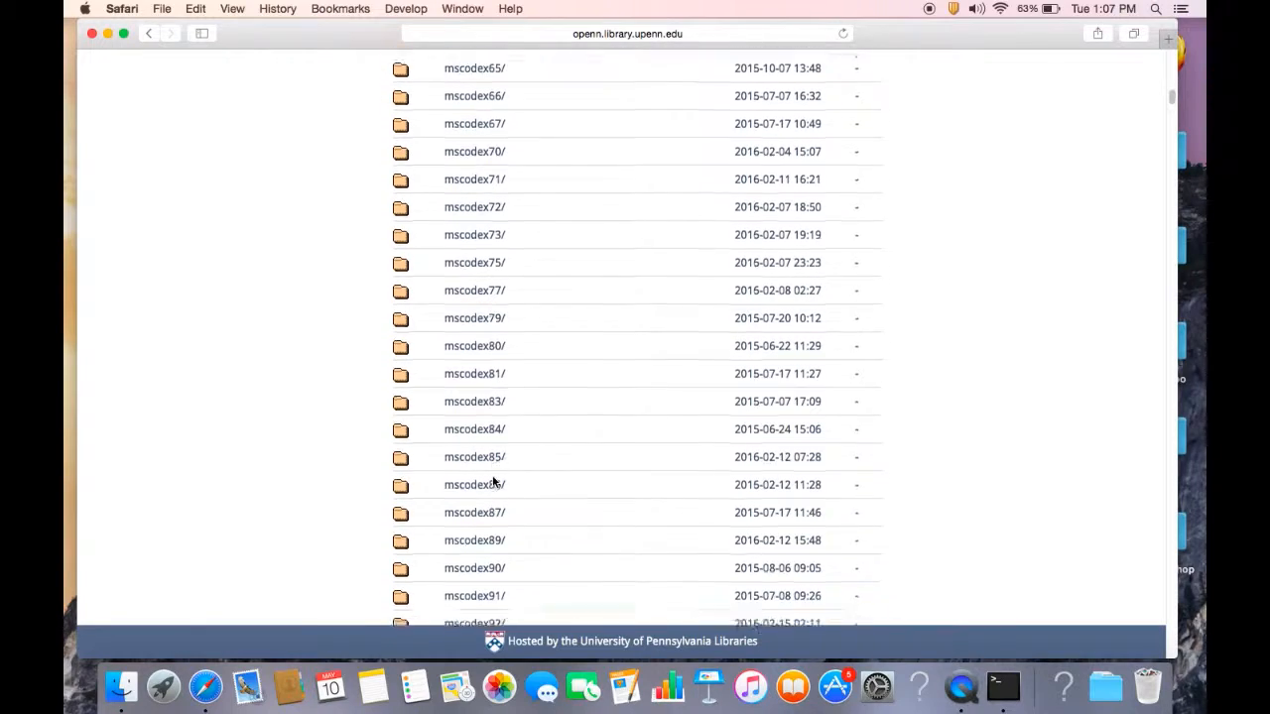
scroll("down", 3)
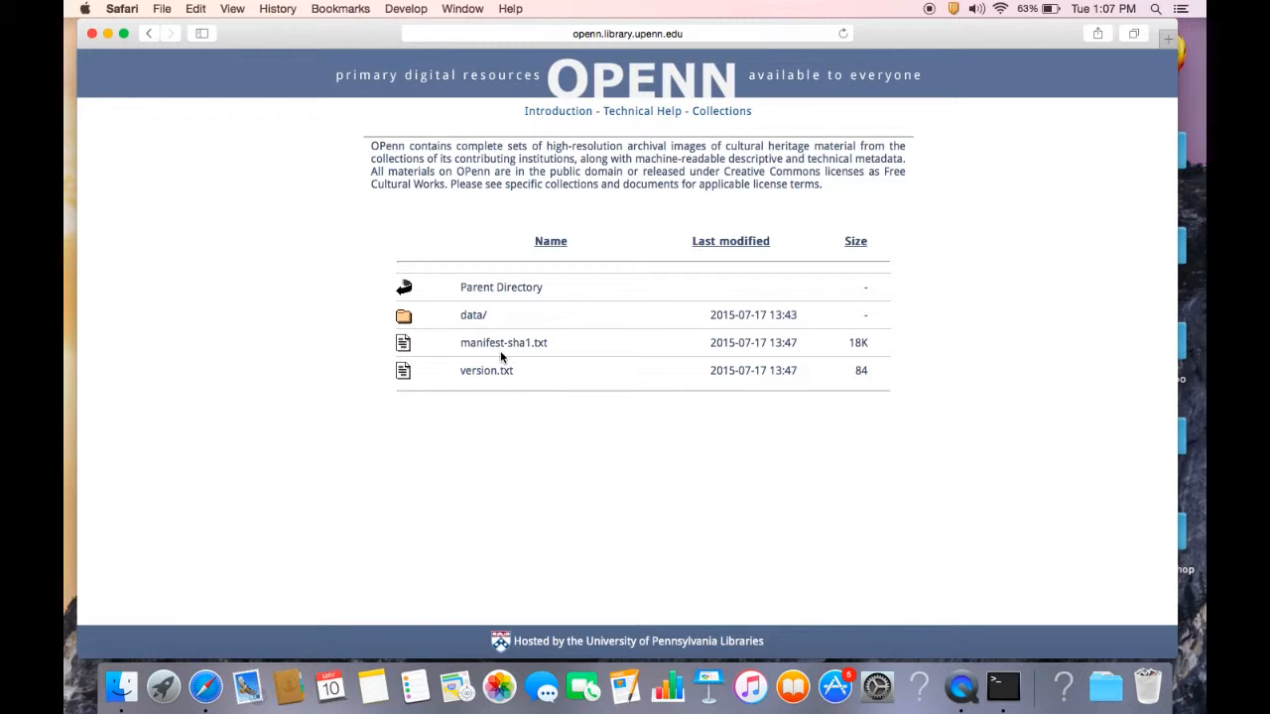
mouse_move(582, 416)
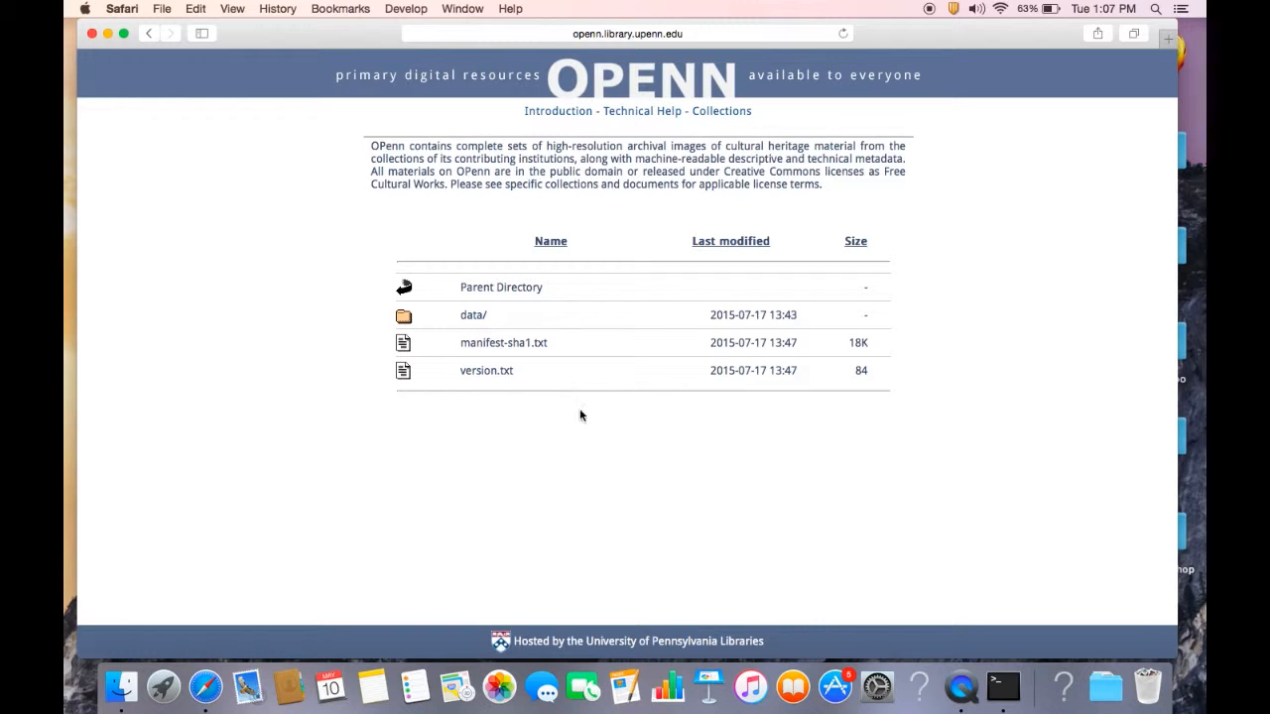
mouse_move(1002, 684)
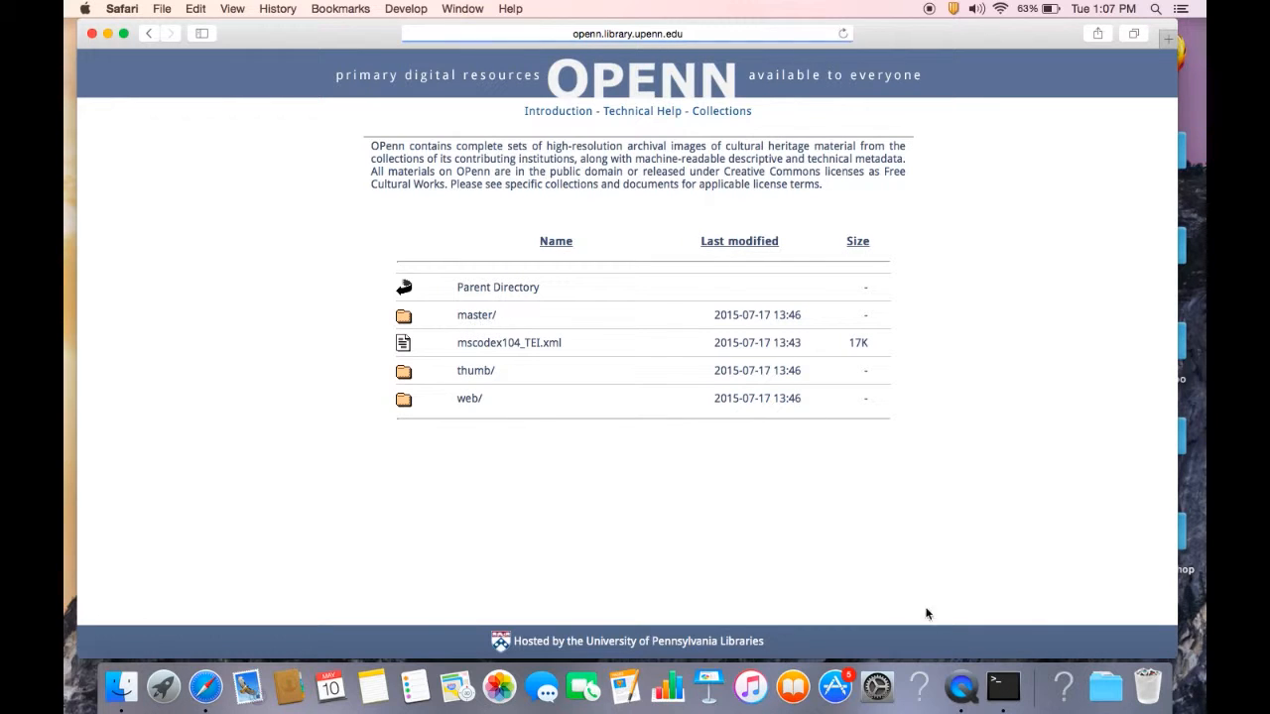
Run wget -np -A.jpg -nd -P mscodex104 on the copied mscodex104 data address.
left_click(1001, 685)
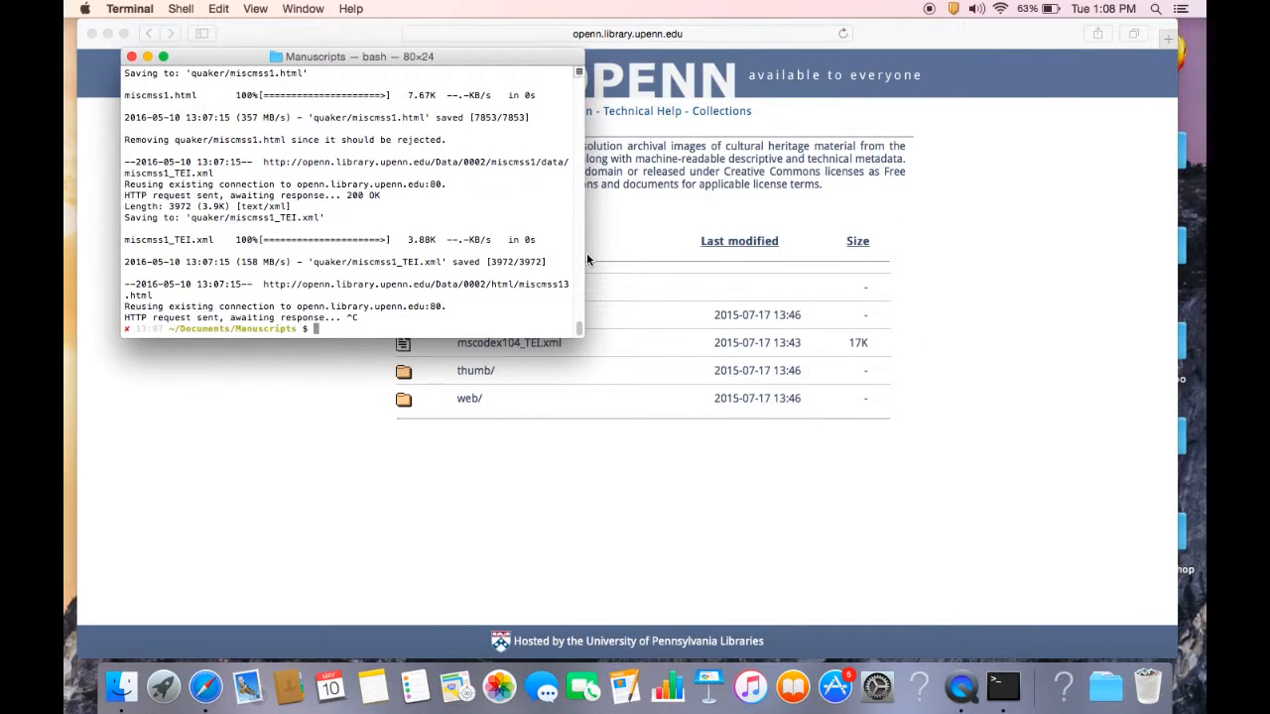
type("wget")
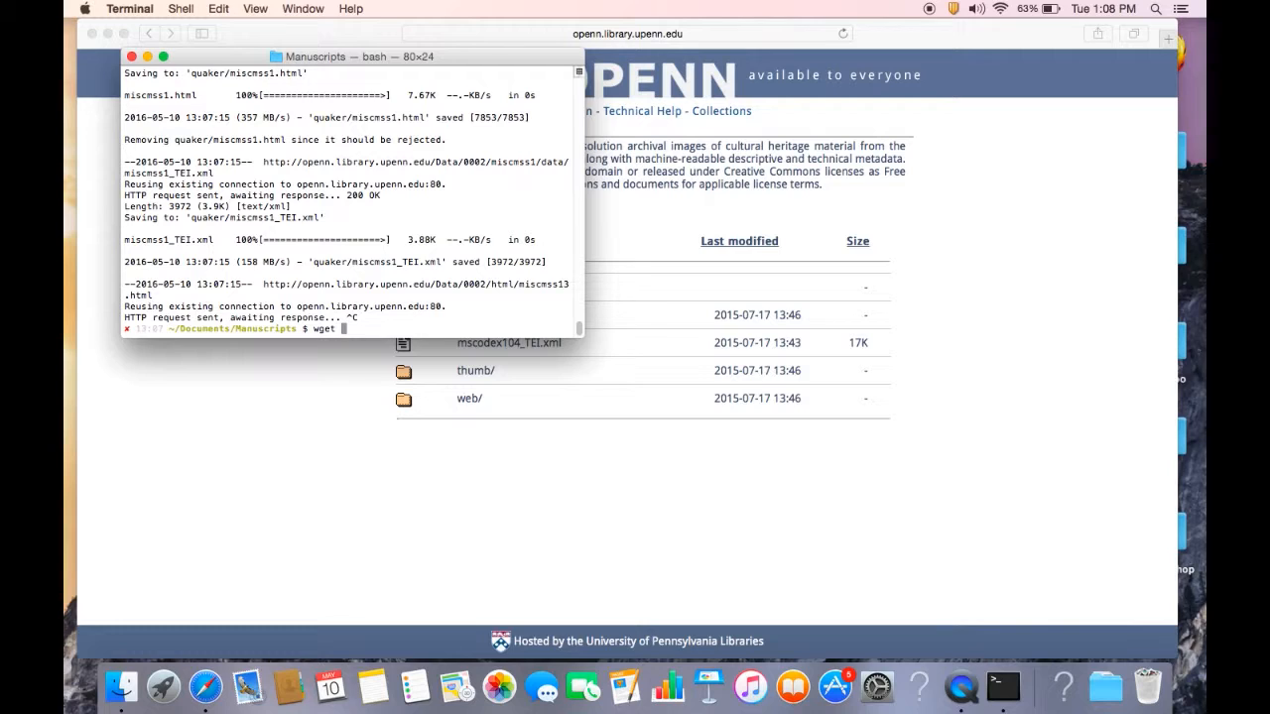
type("-np -")
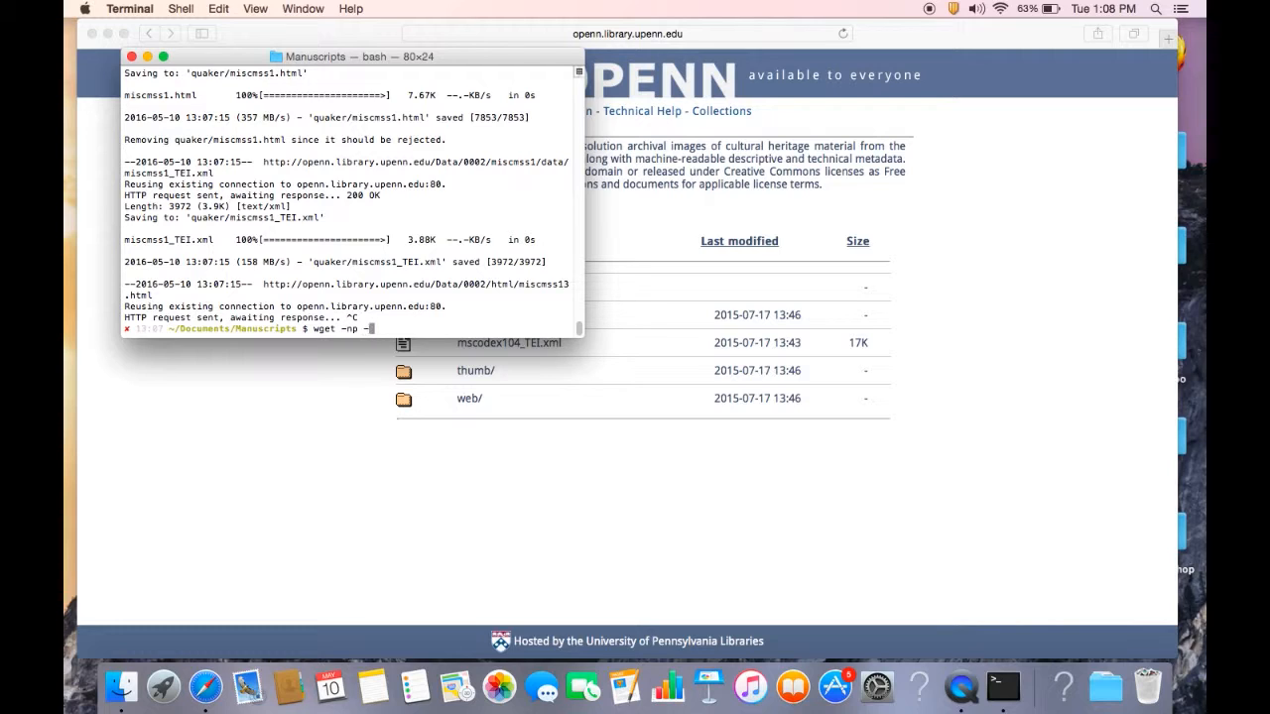
type("A.jpg")
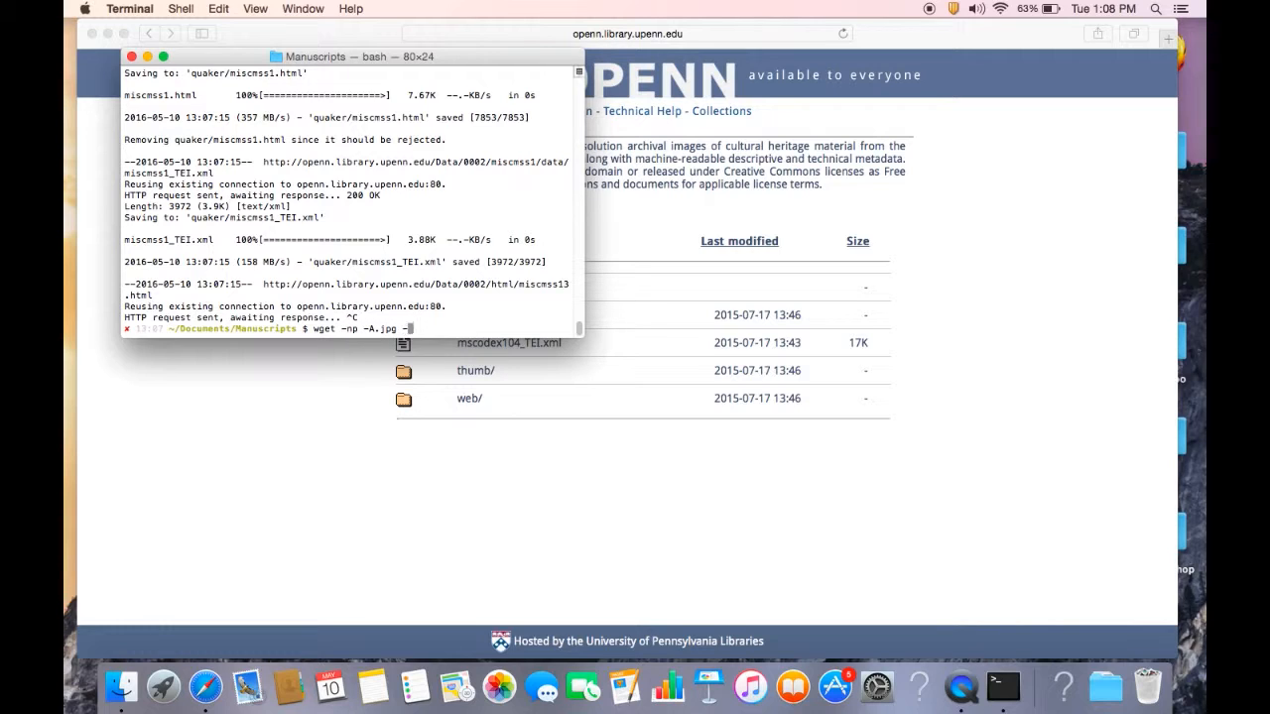
type("-nd -P")
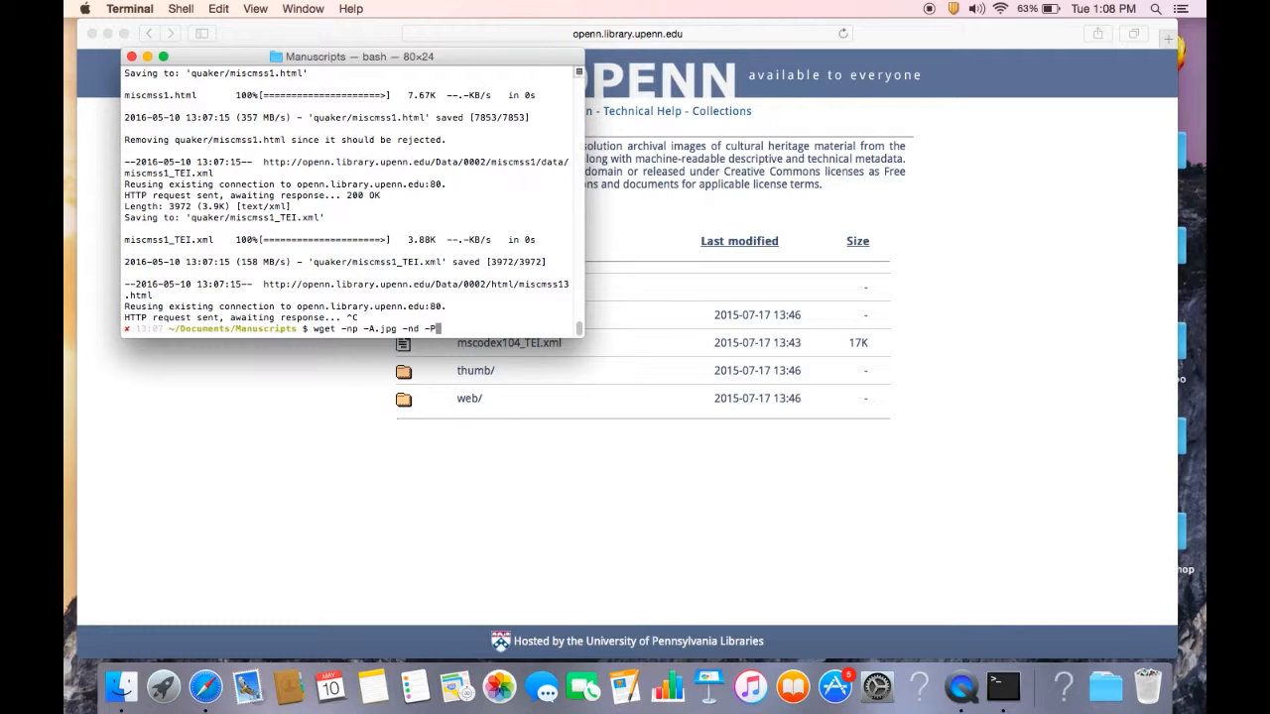
type("mscodex10")
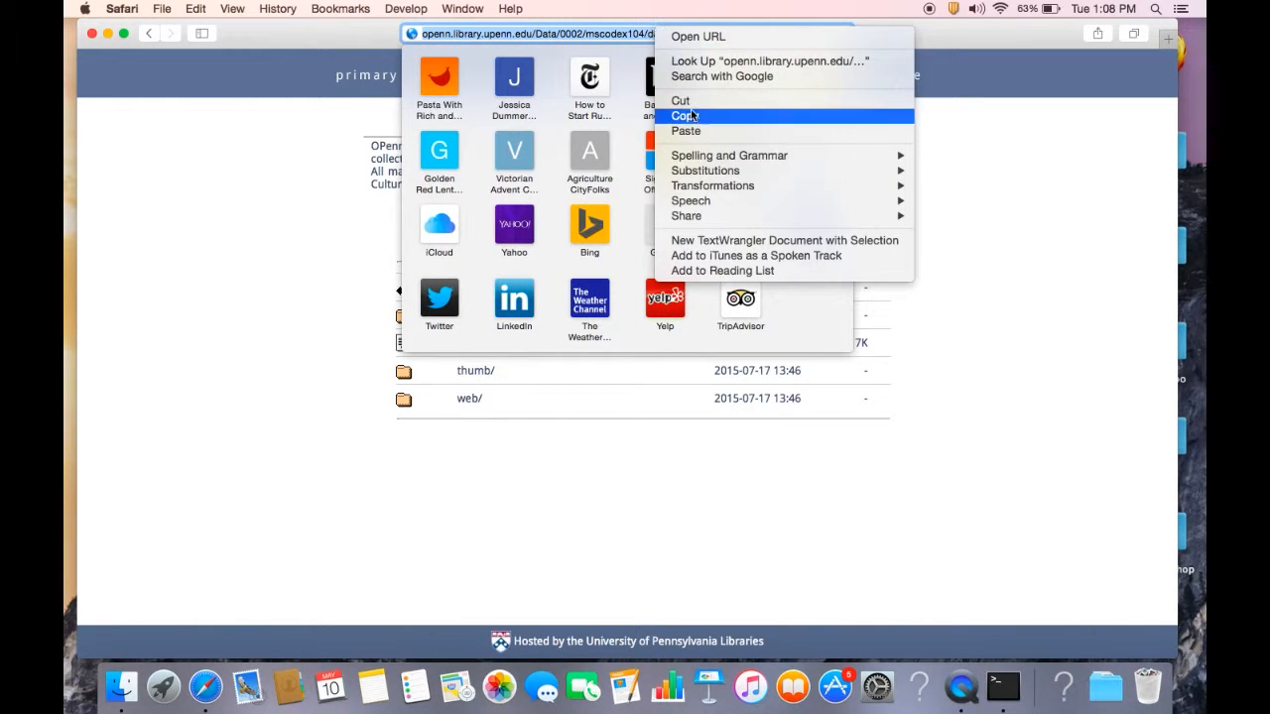
left_click(1003, 685)
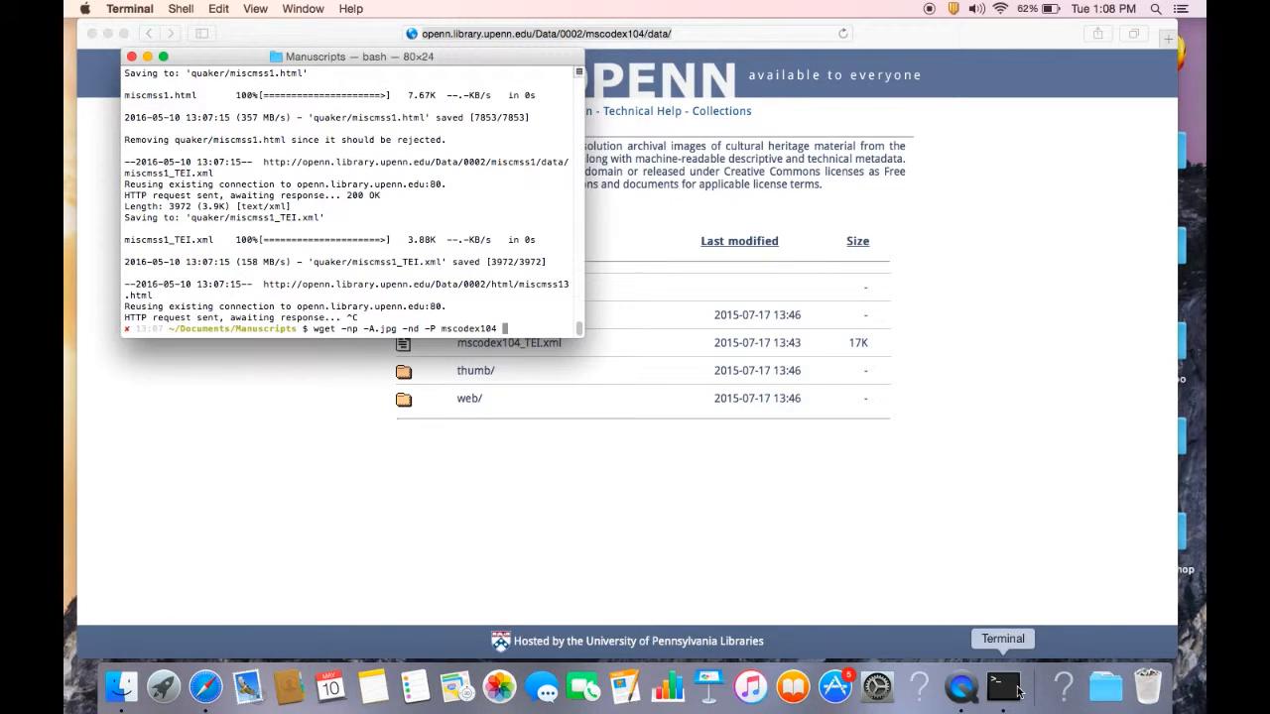
key("Return")
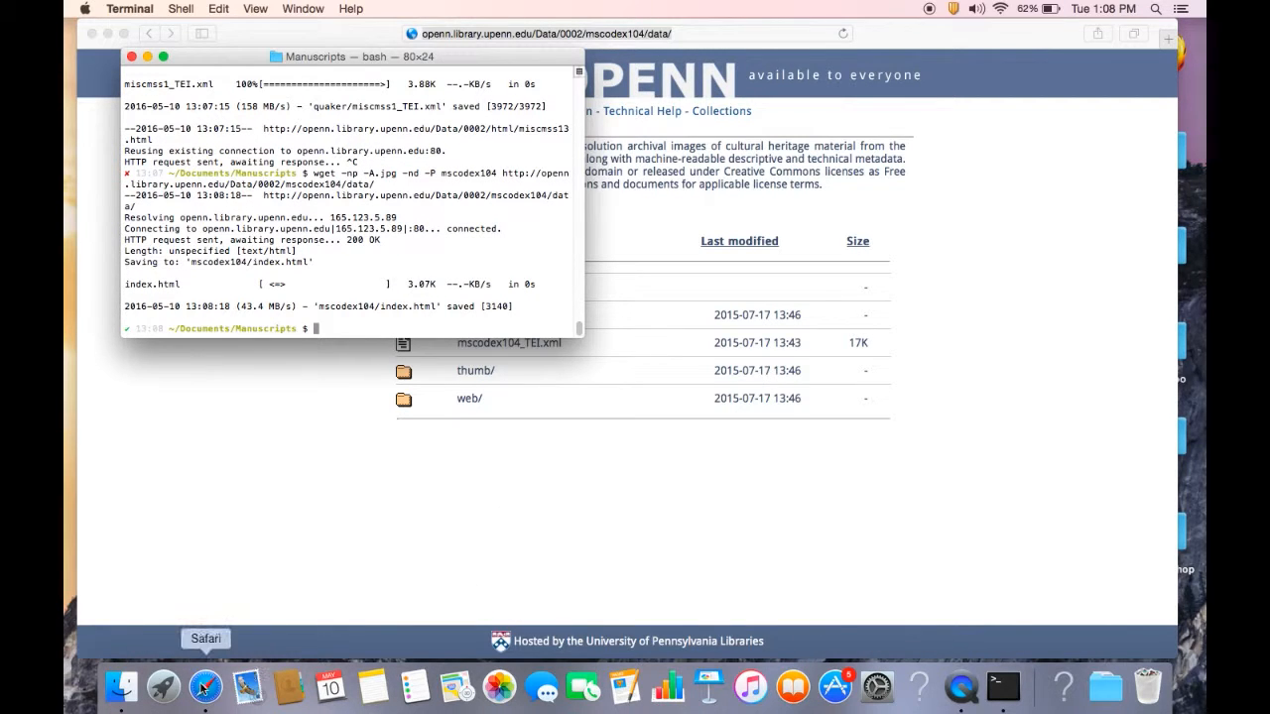
Inspect the new mscodex104 folder in Finder, which holds only index.html.
left_click(121, 686)
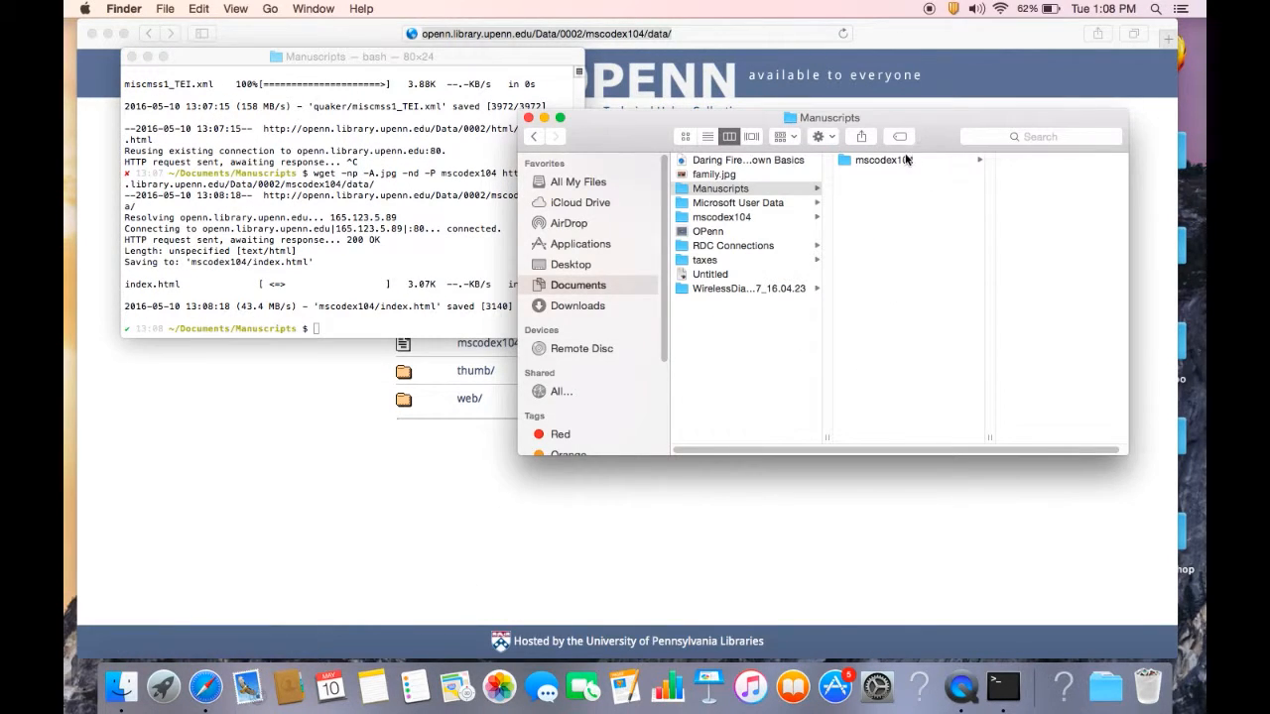
left_click(854, 159)
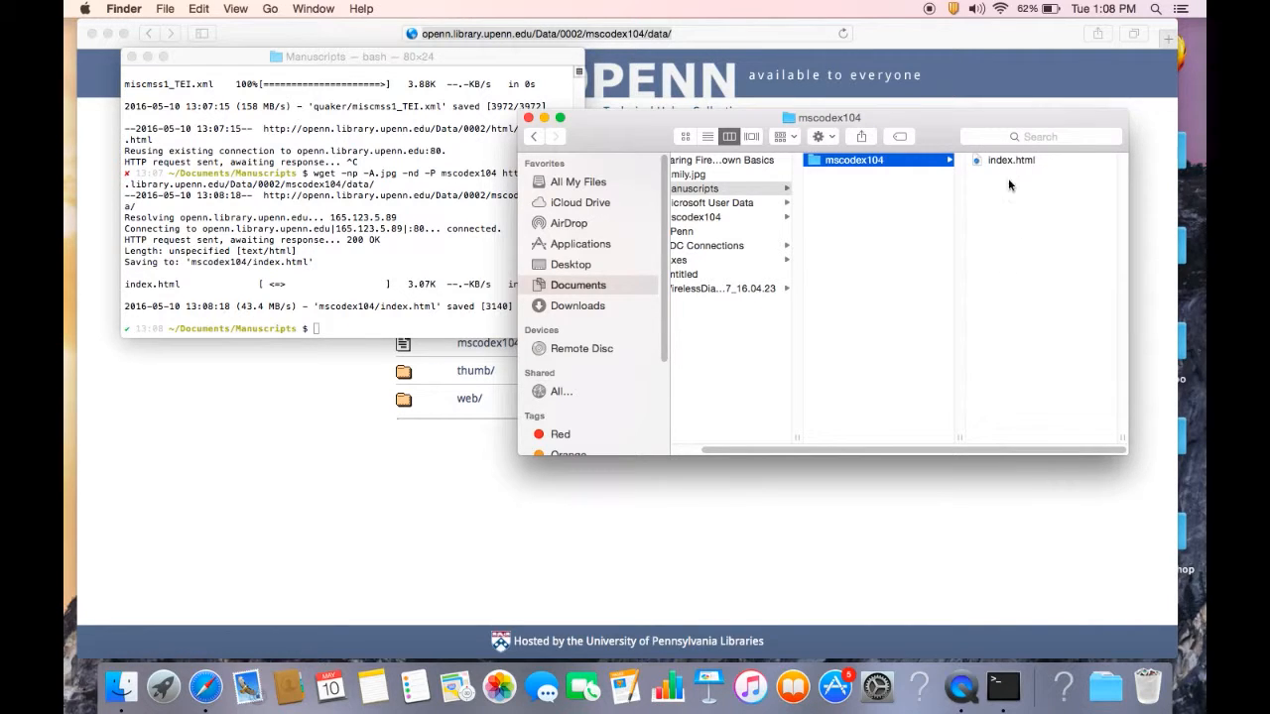
mouse_move(1023, 280)
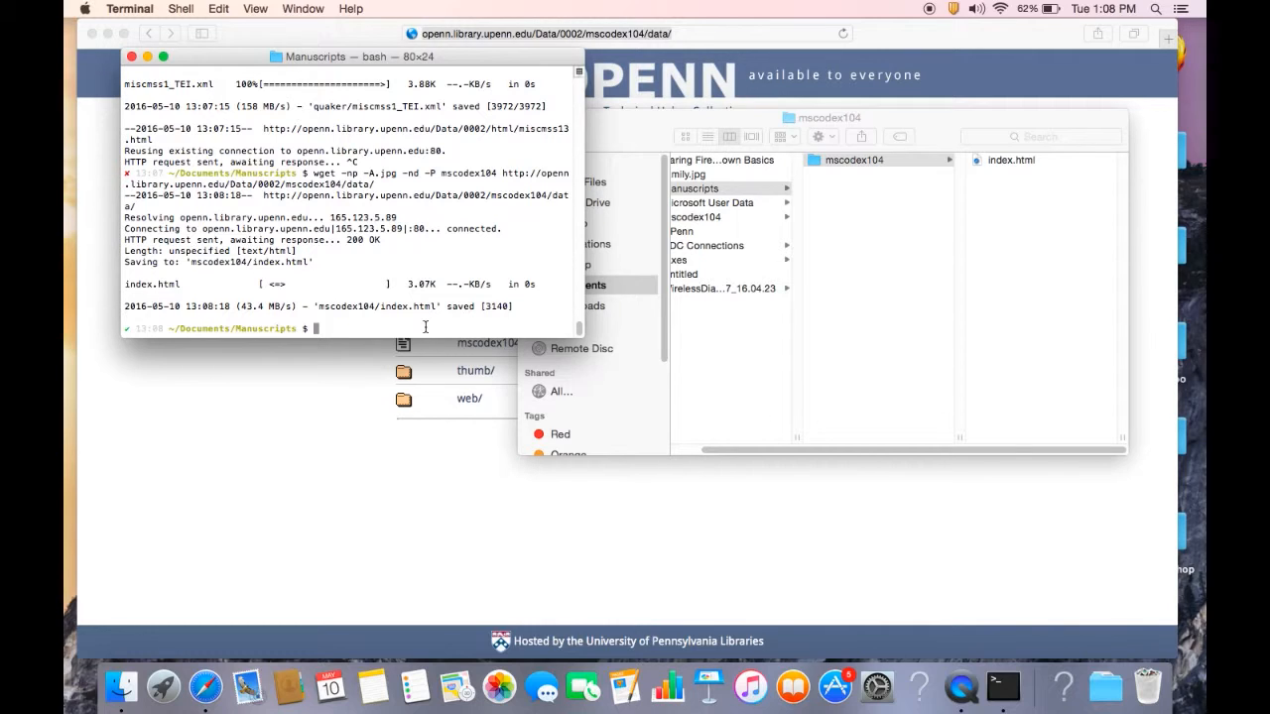
Rerun wget -np -A.jpg -nd -P mscodex104 on the OPenn Data/0002/mscodex104 URL.
type("wget -np -A.jpg -nd -P mscodex104 http://openn.library.upenn.edu/Data/0002/mscodex104/data/")
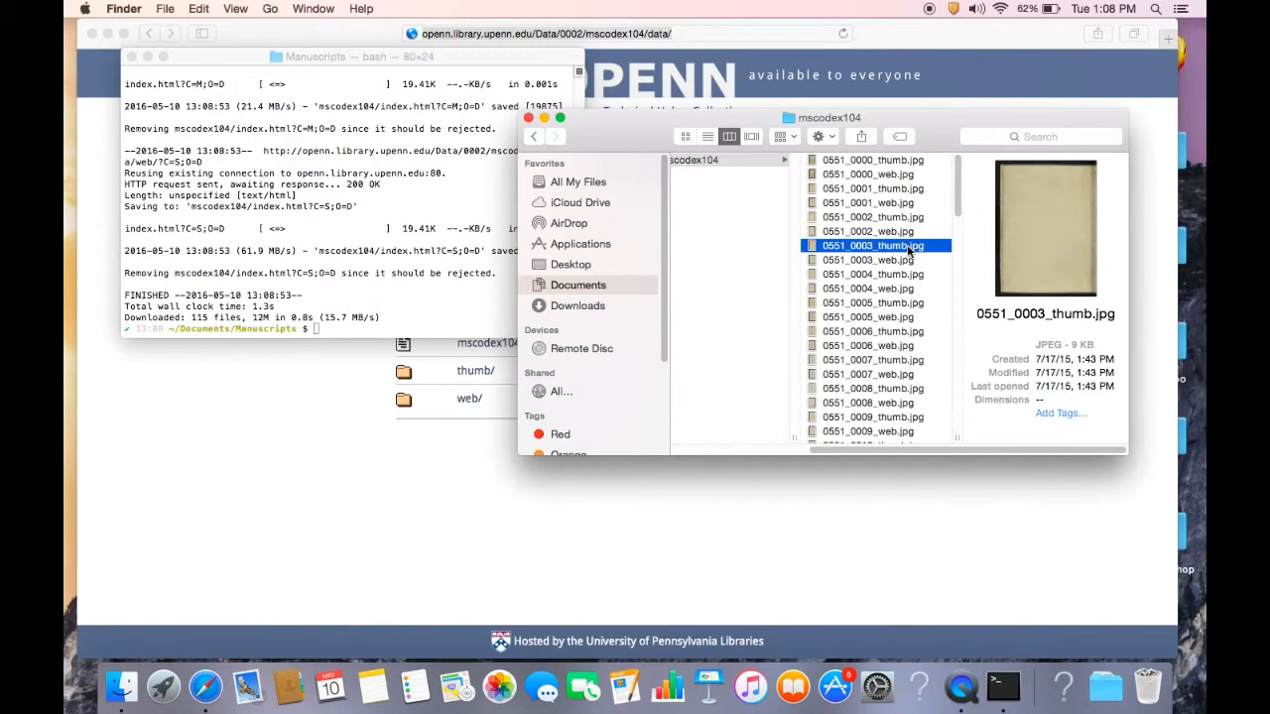
Preview the thumb and web JPEGs in Finder's mscodex104 folder, then return to Safari.
left_click(868, 174)
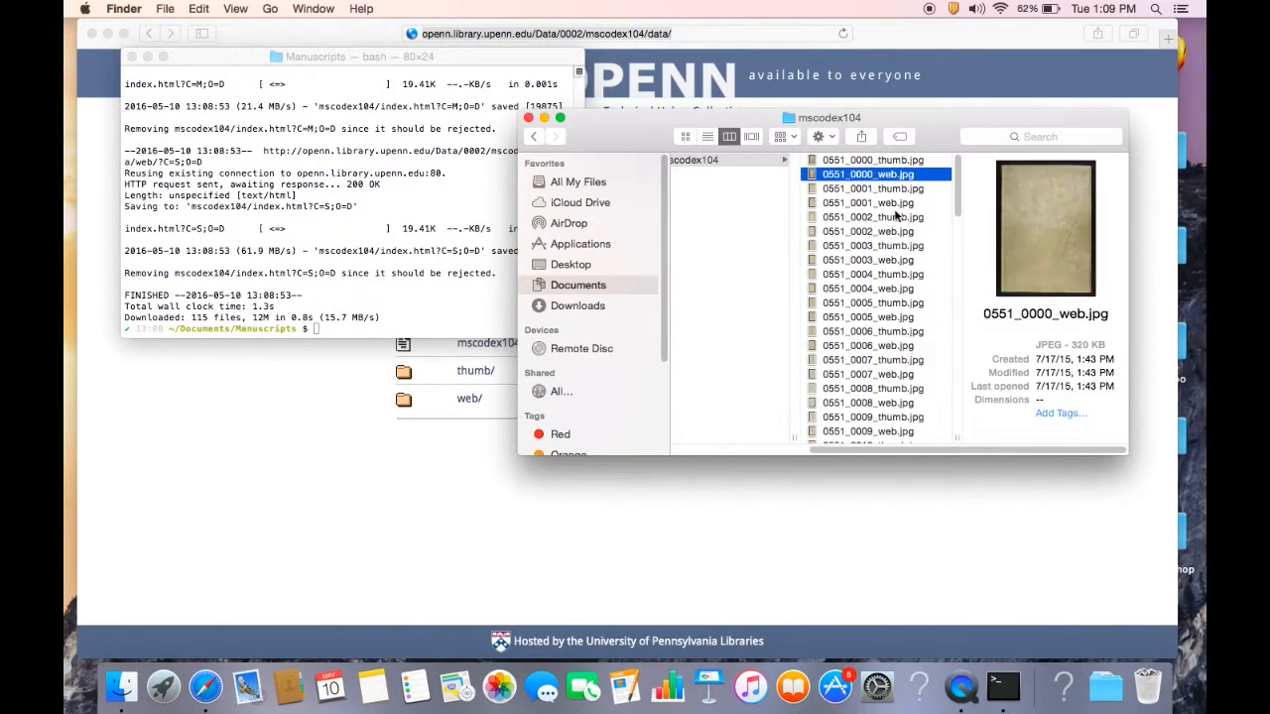
scroll("down", 3)
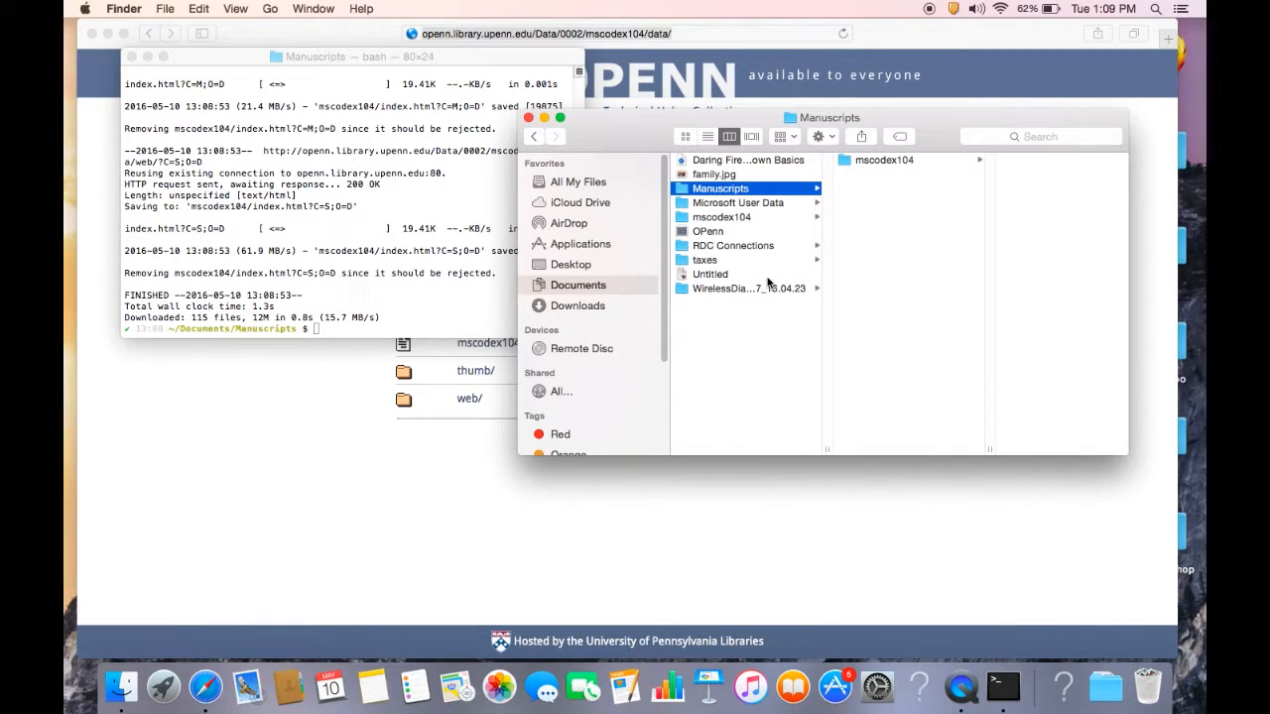
left_click(883, 160)
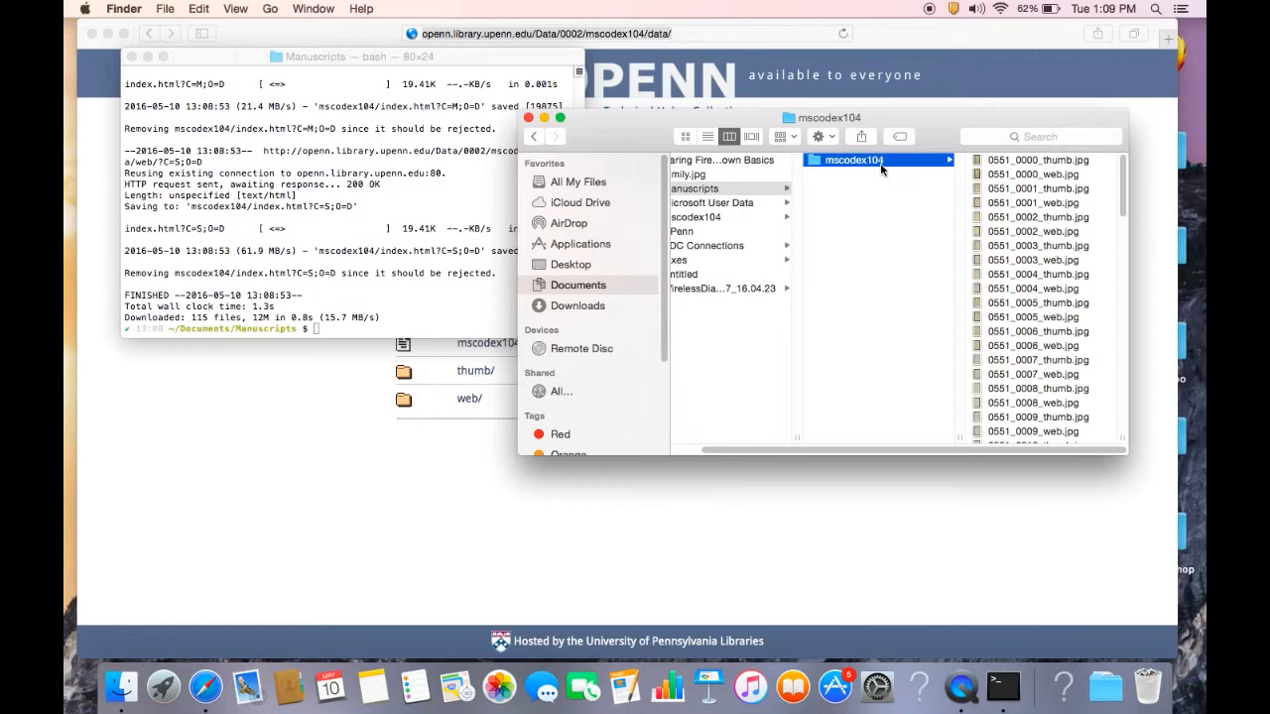
mouse_move(1032, 293)
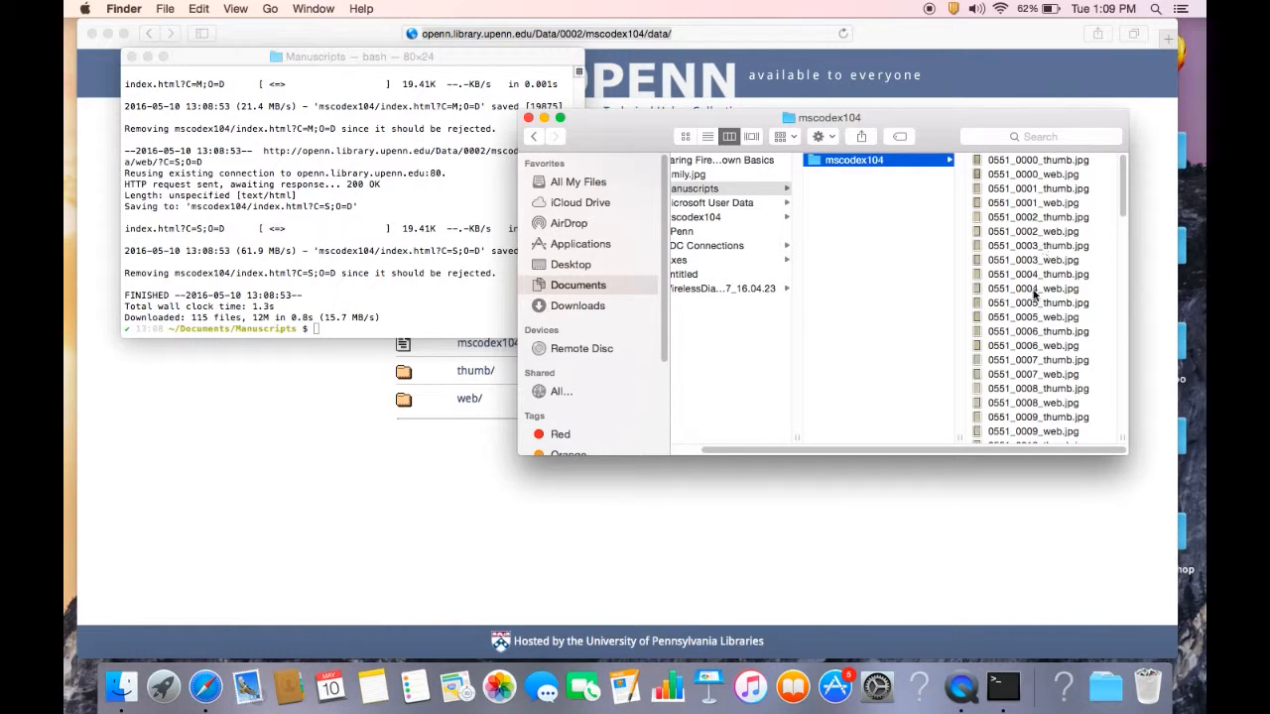
mouse_move(961, 216)
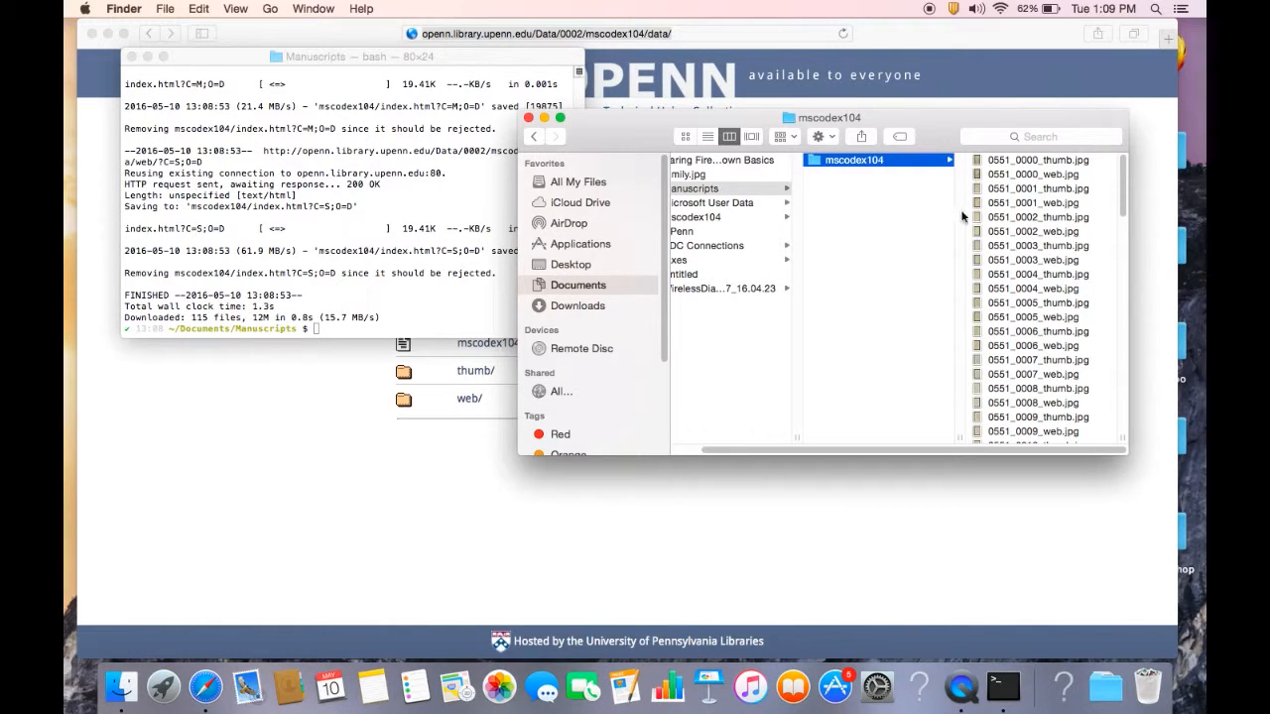
right_click(851, 159)
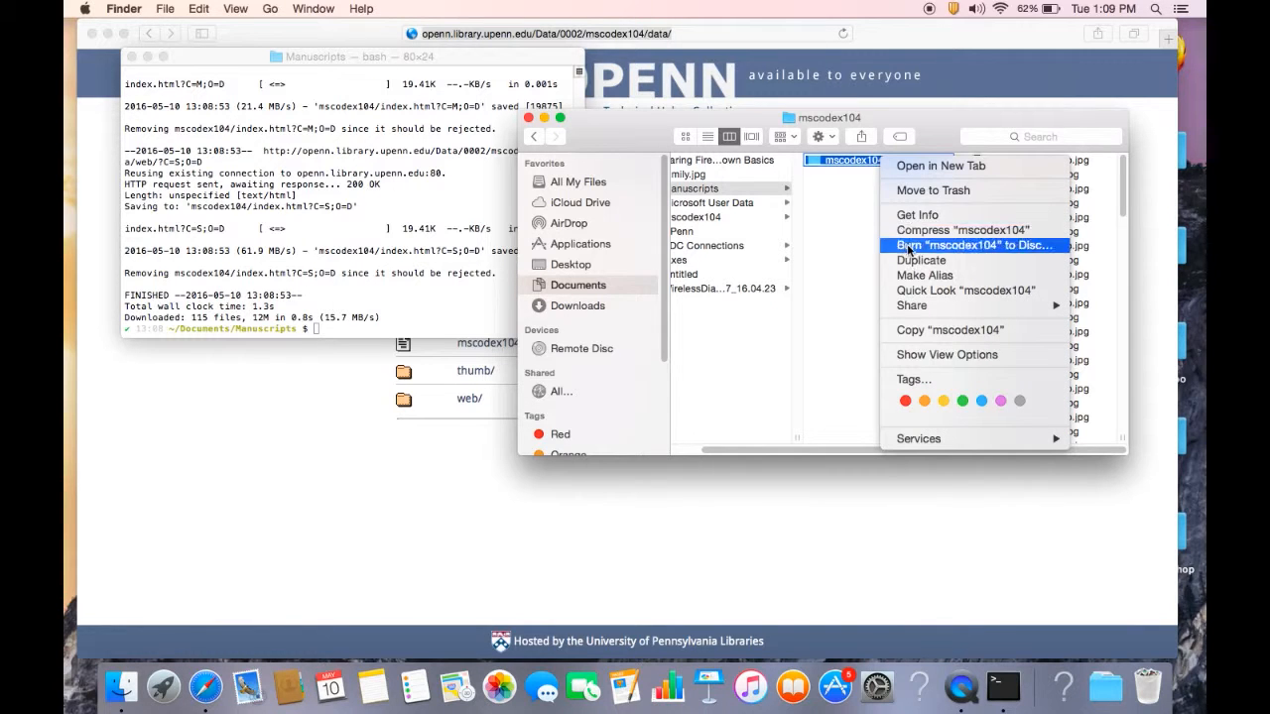
left_click(799, 230)
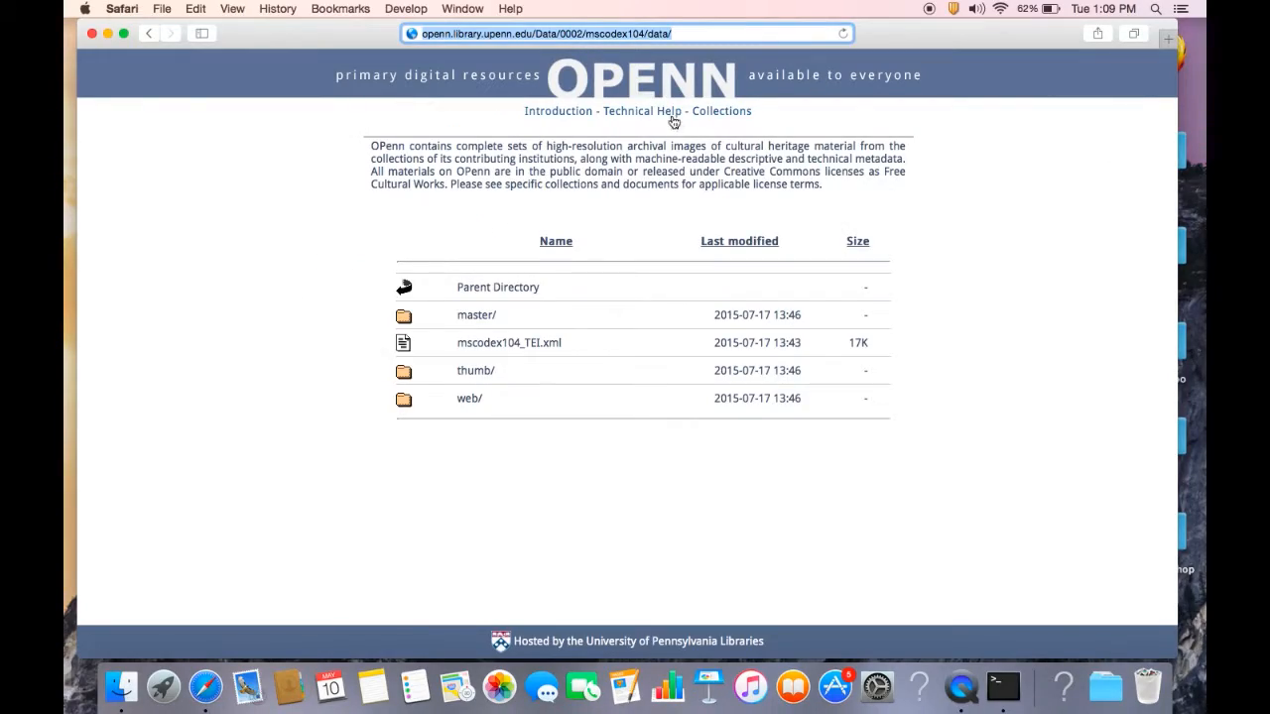
Open OPenn's Technical Read Me and scroll to its wget Recipes section.
left_click(640, 110)
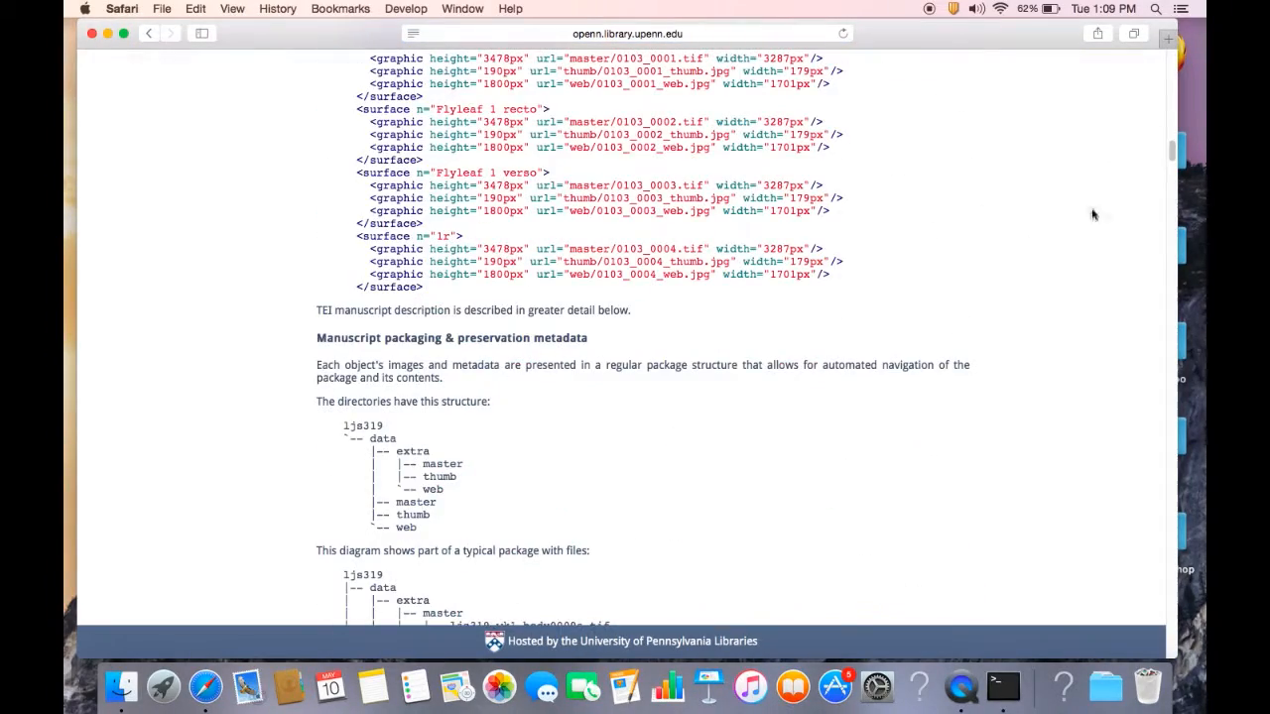
scroll("down", 3)
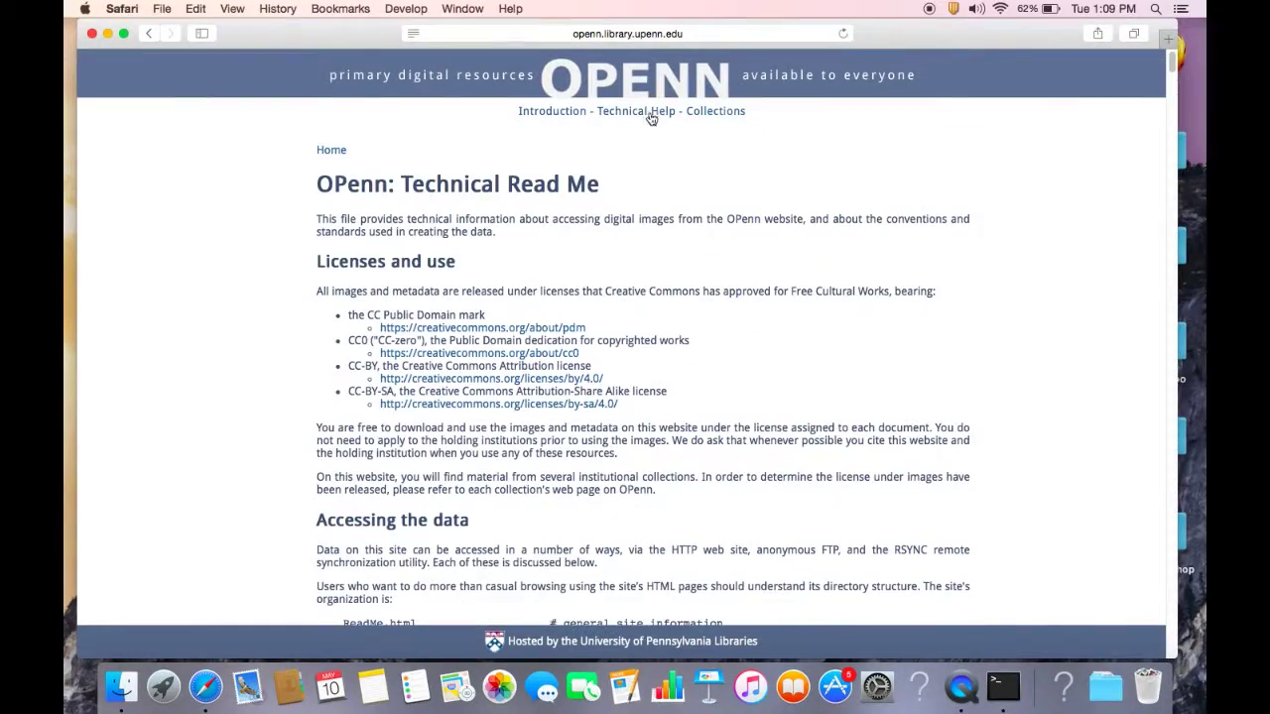
scroll("down", 3)
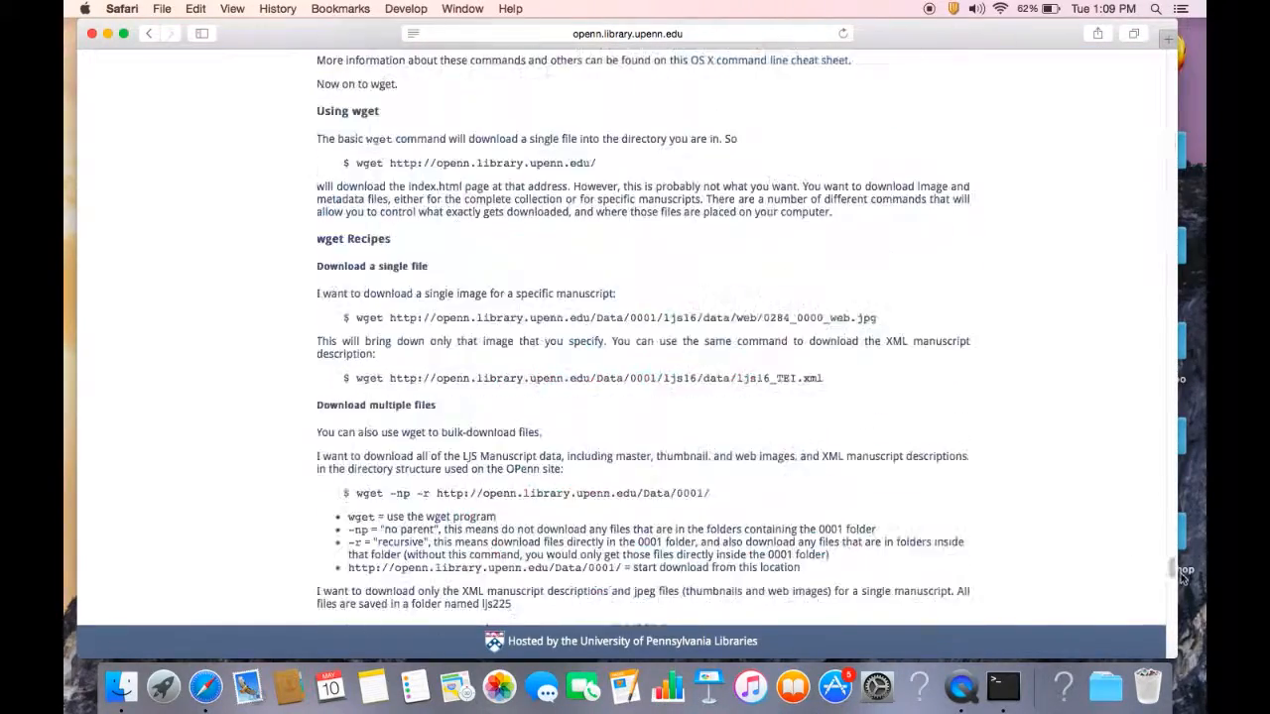
scroll("down", 3)
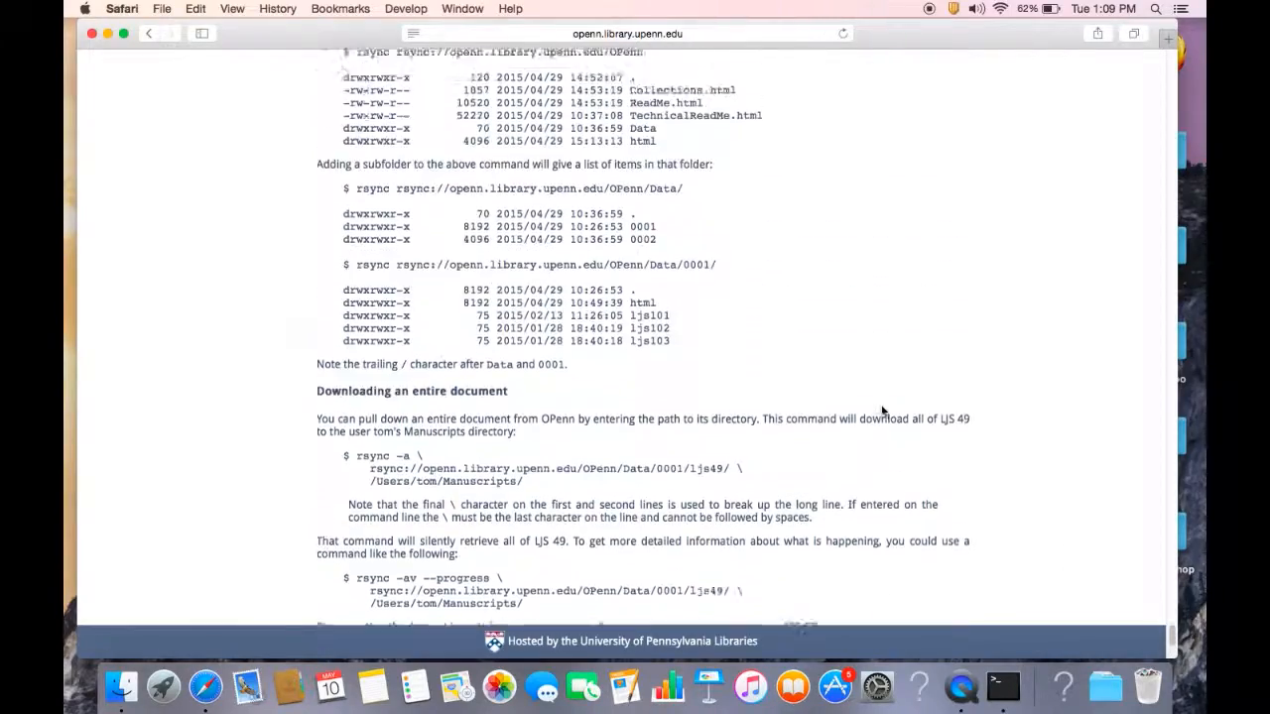
scroll("up", 3)
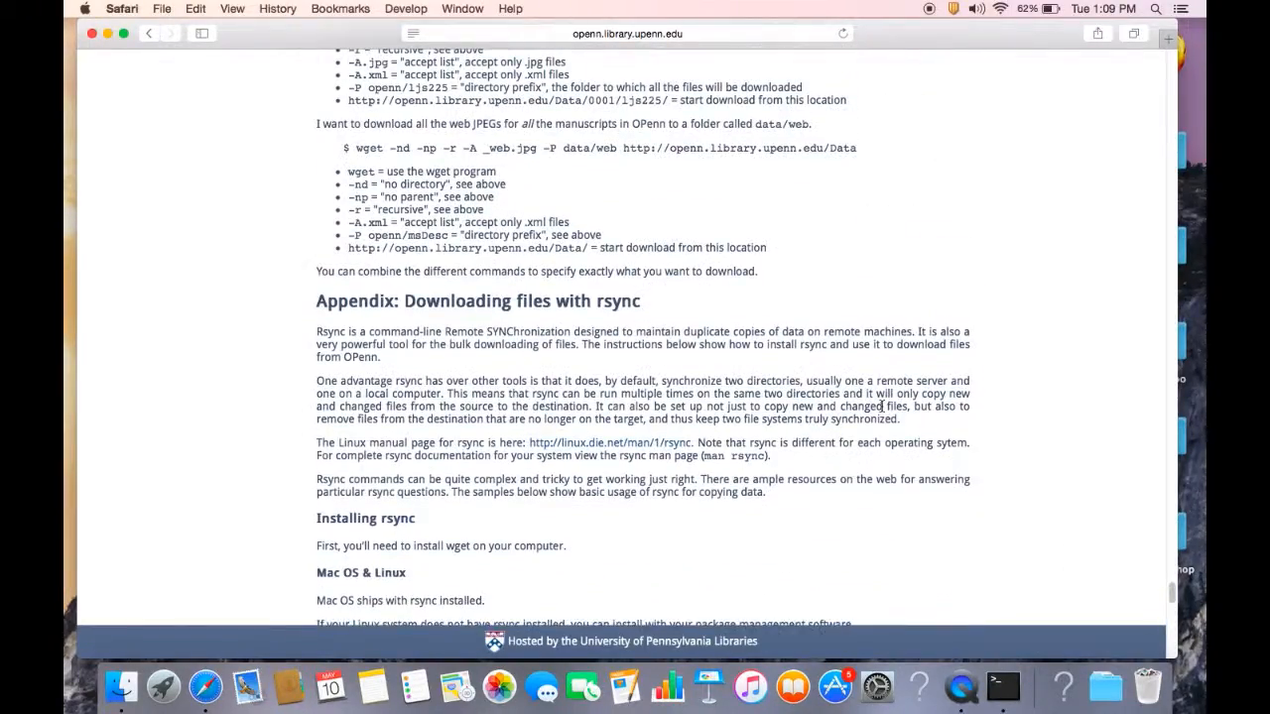
scroll("up", 3)
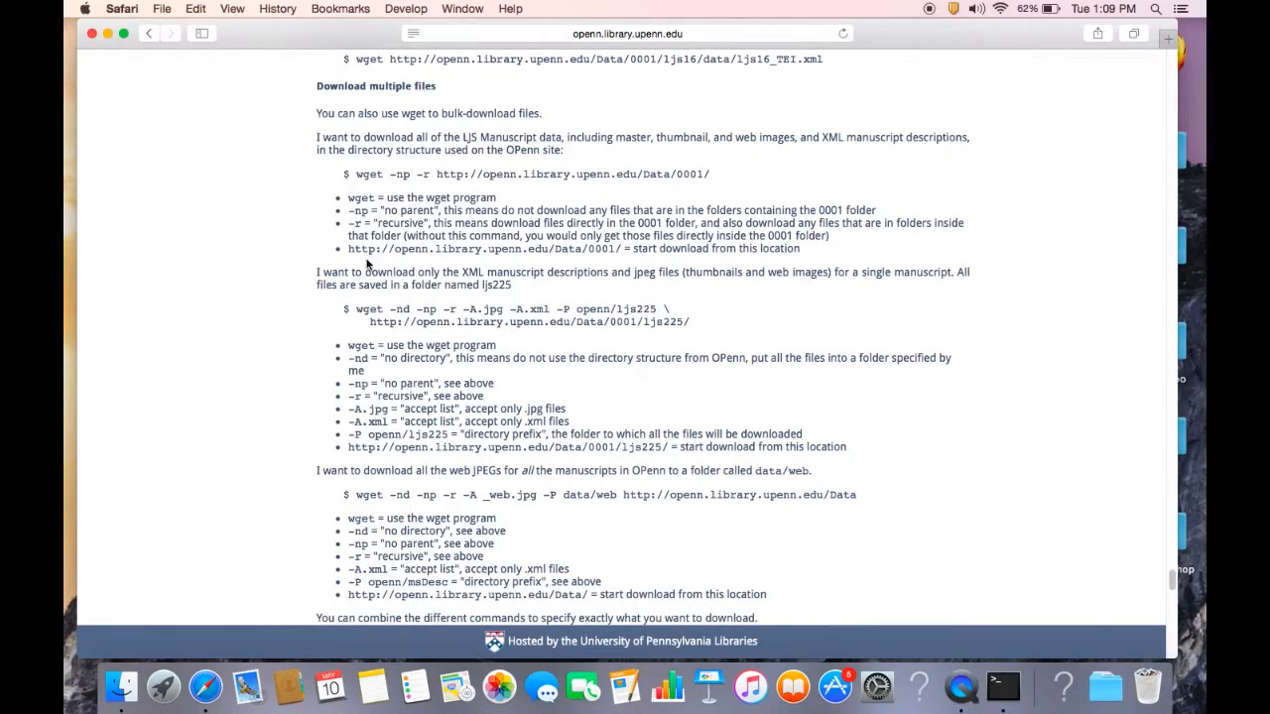
scroll("up", 3)
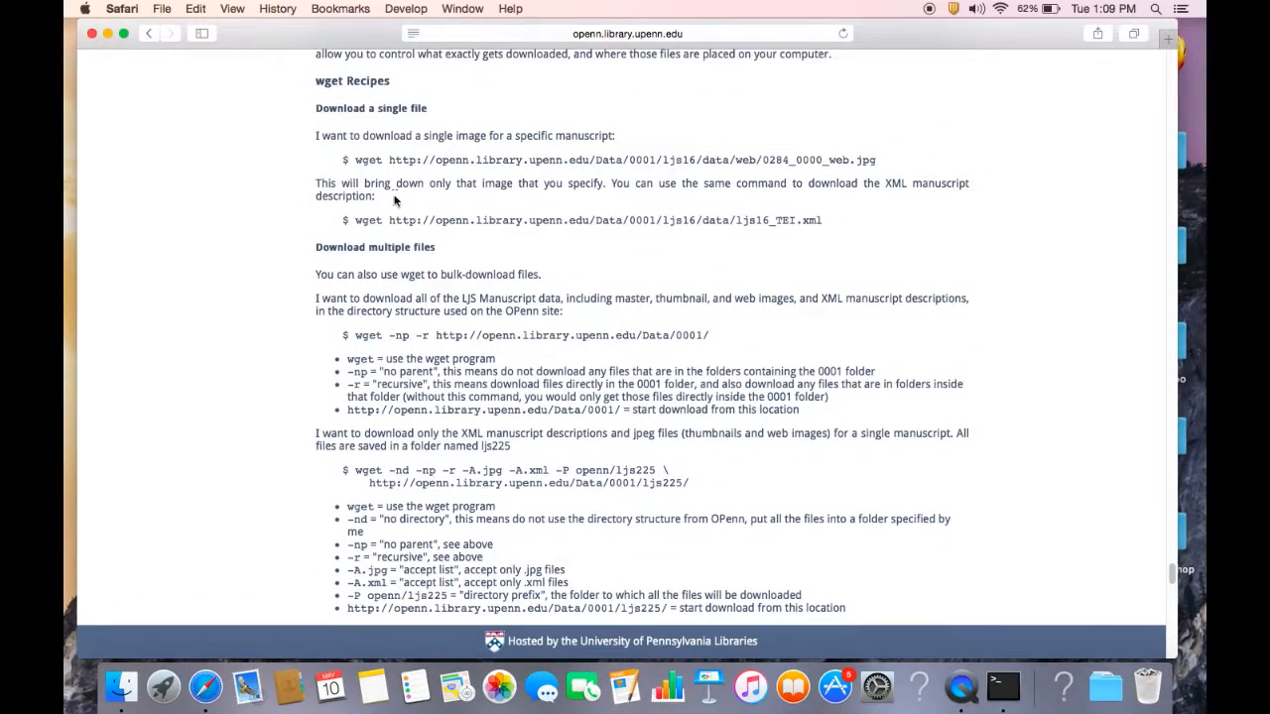
scroll("down", 3)
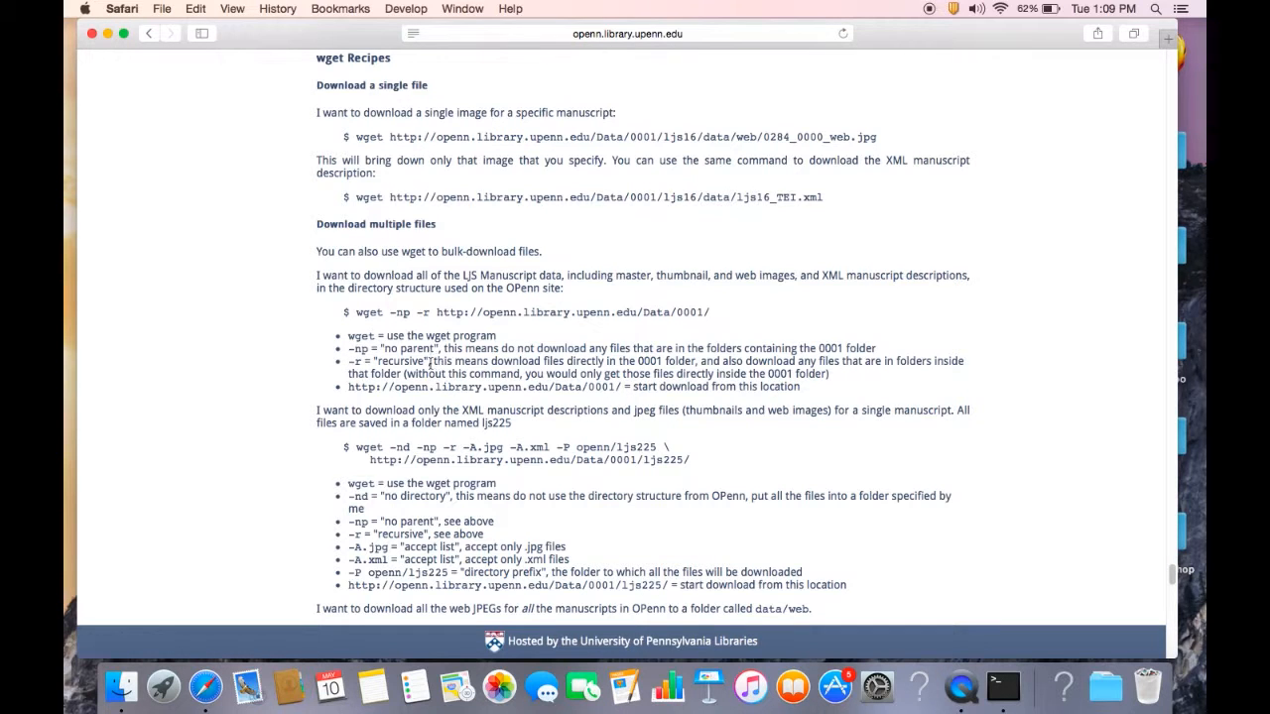
scroll("down", 3)
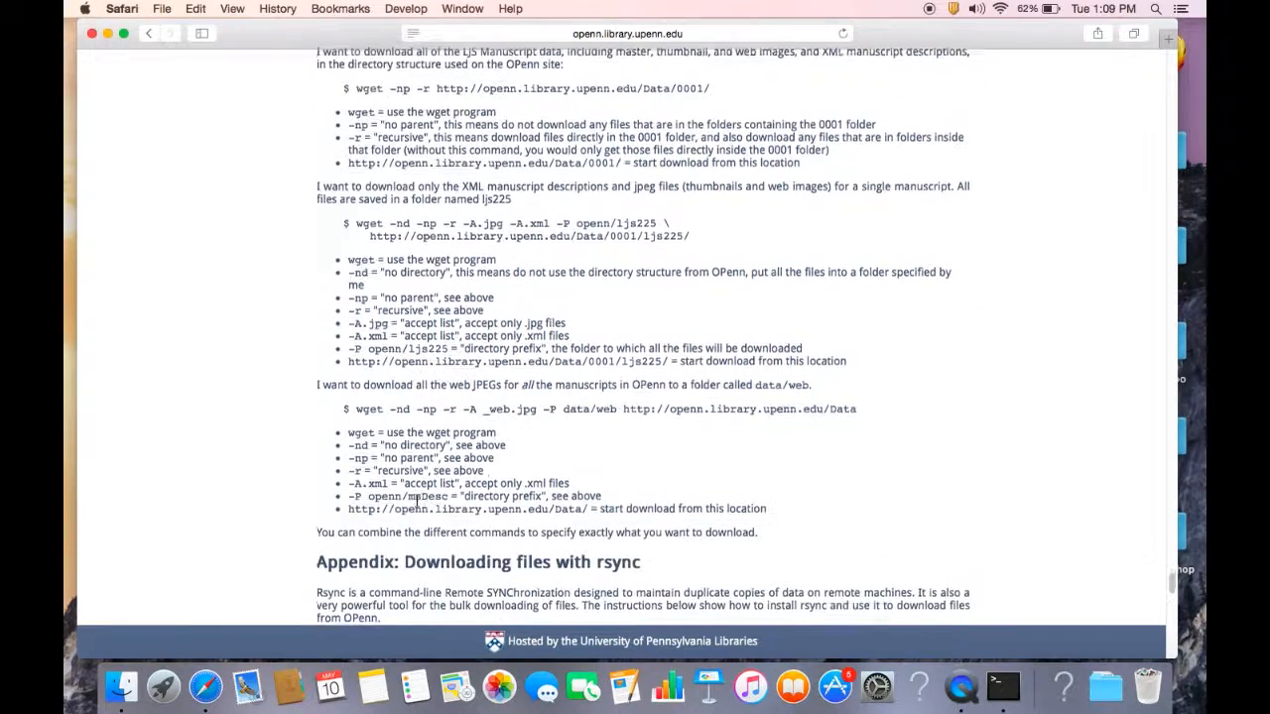
scroll("up", 3)
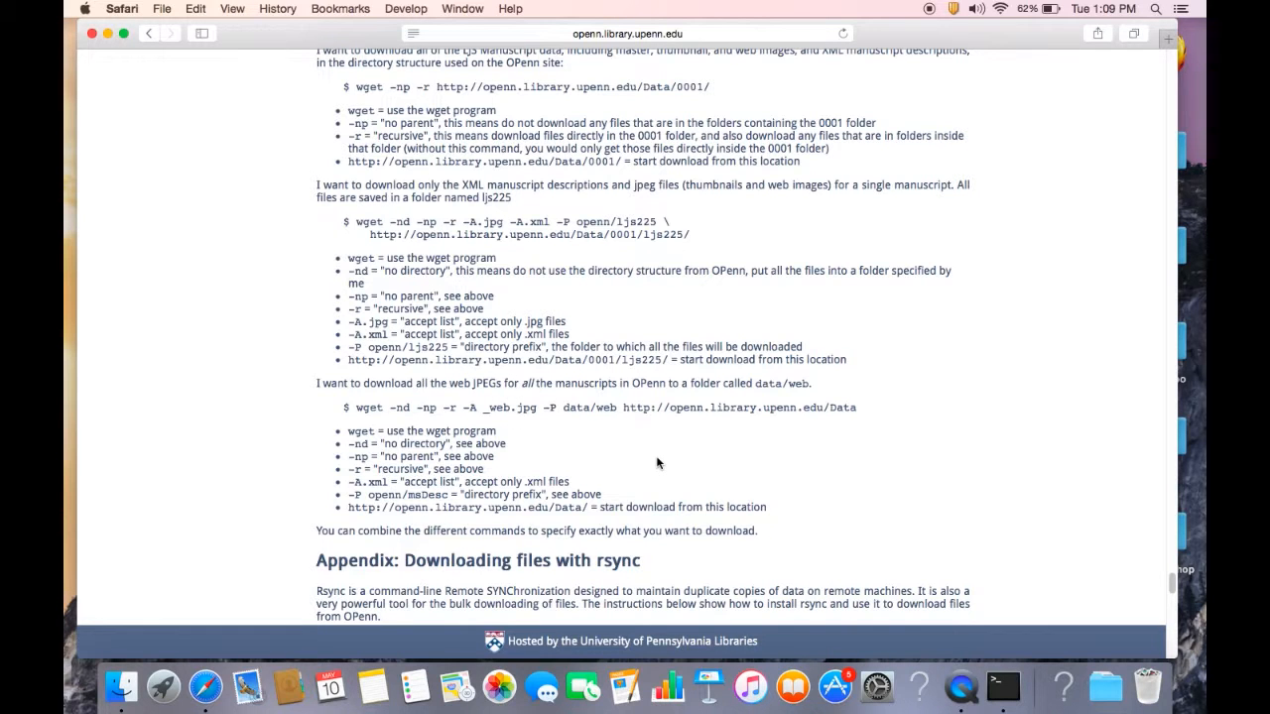
mouse_move(767, 536)
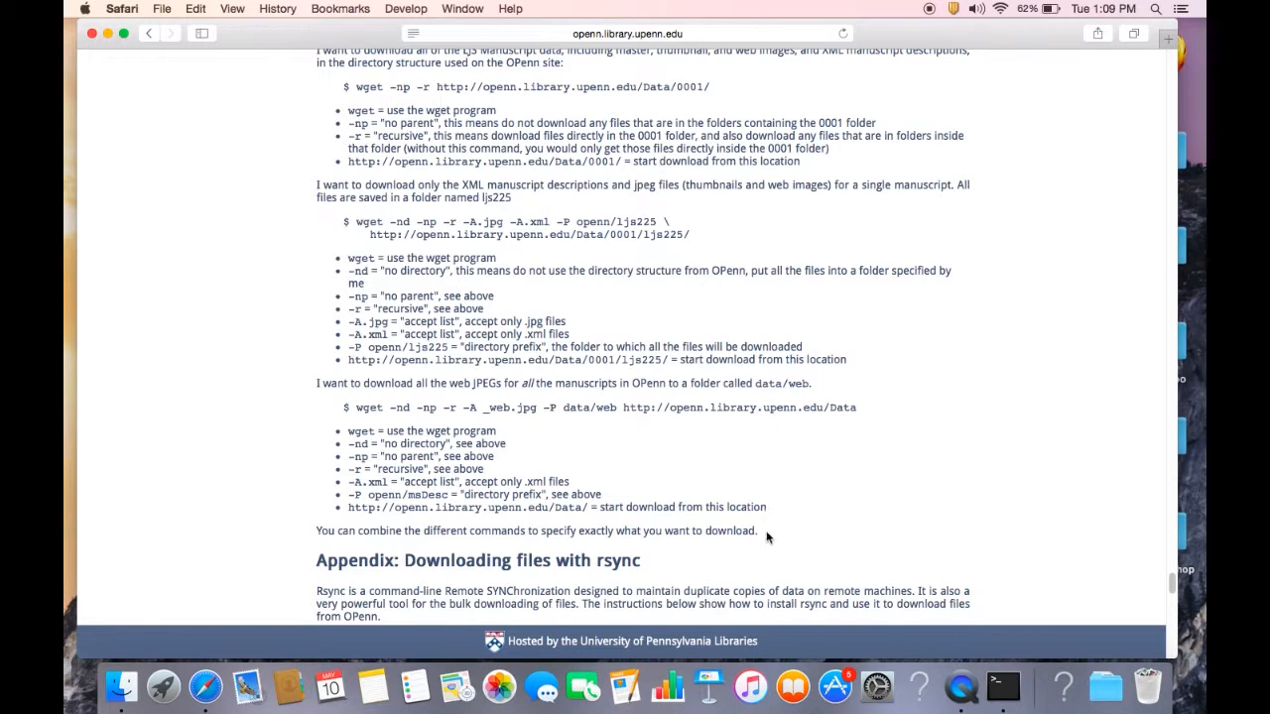
scroll("up", 3)
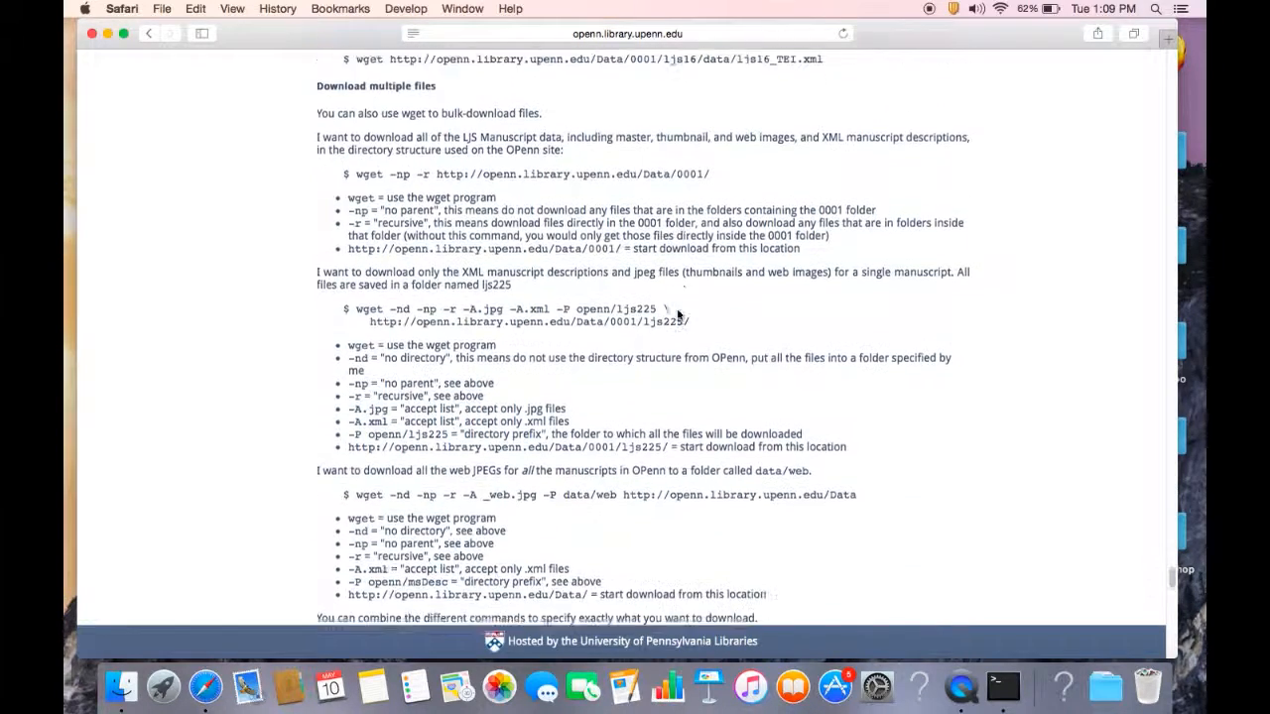
scroll("down", 3)
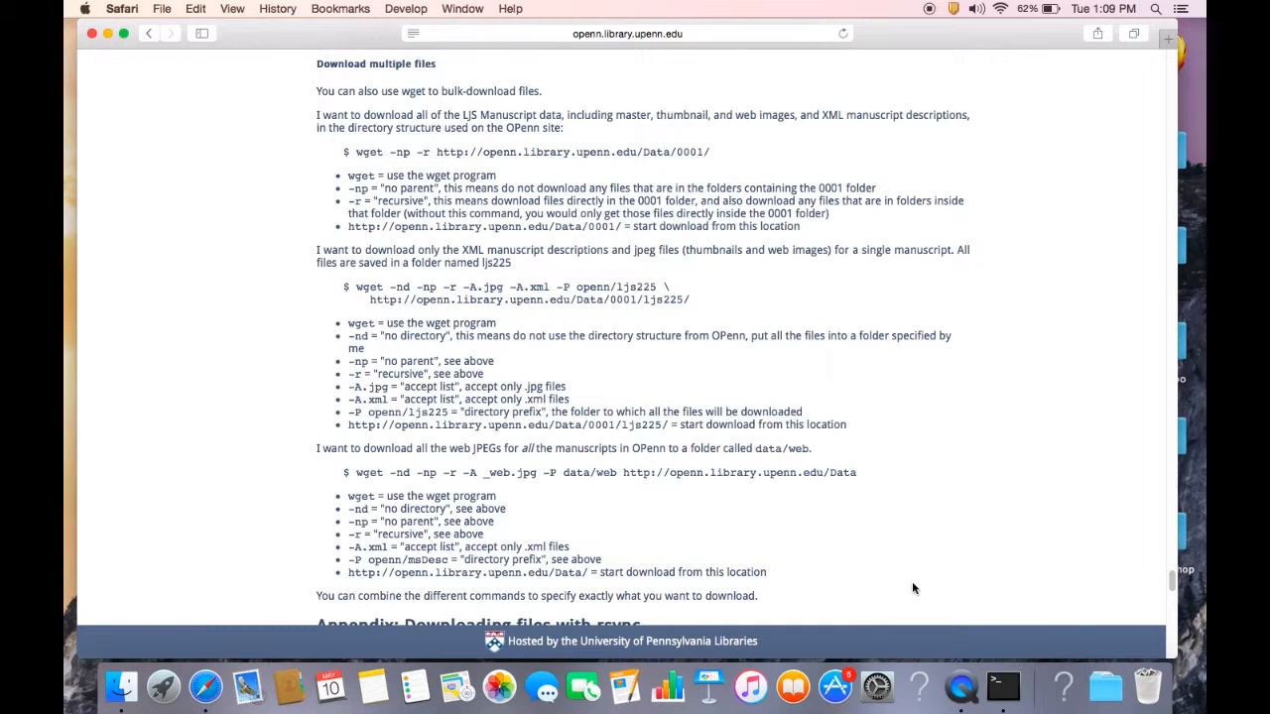
mouse_move(1003, 685)
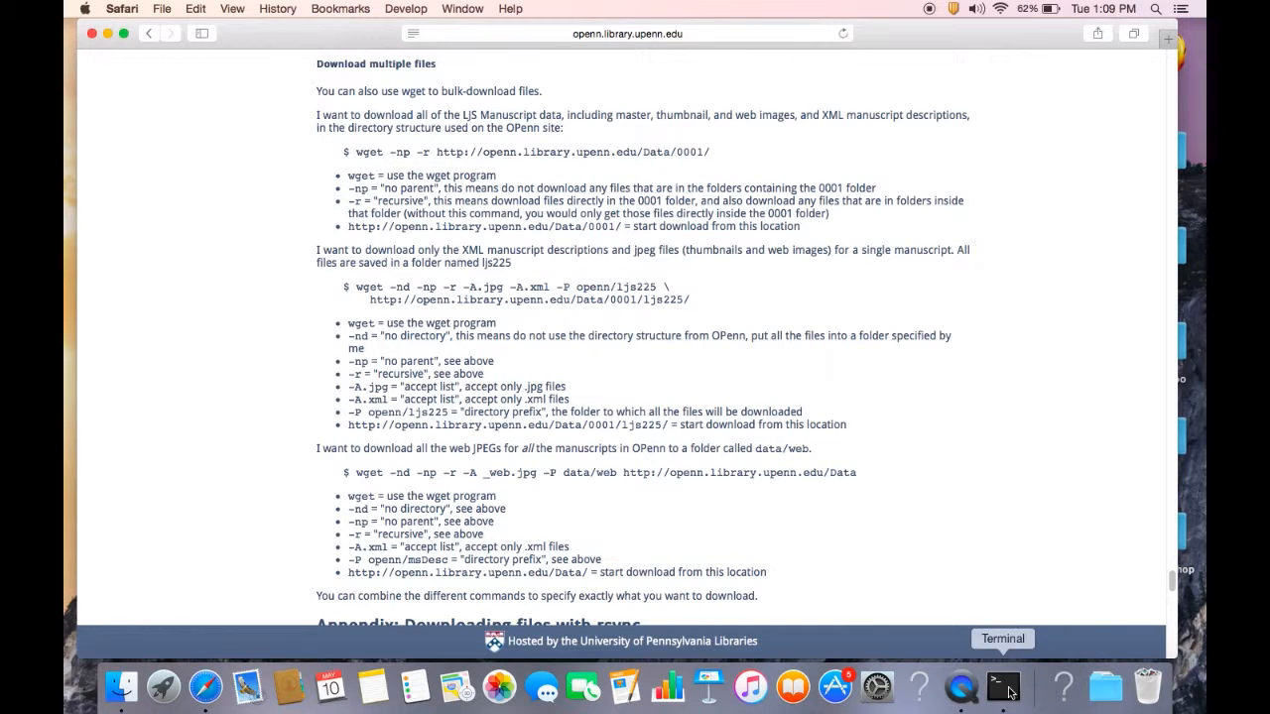